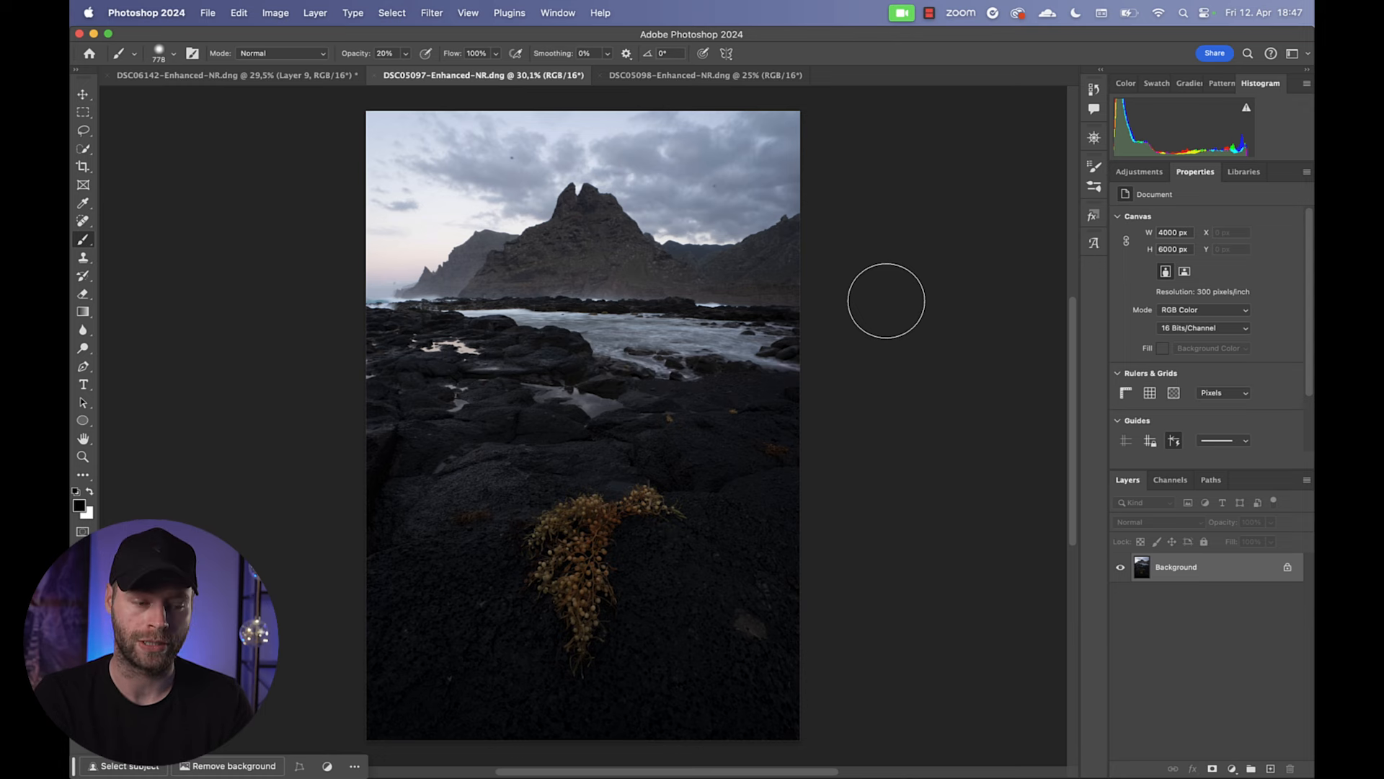
pyautogui.moveTo(529, 245)
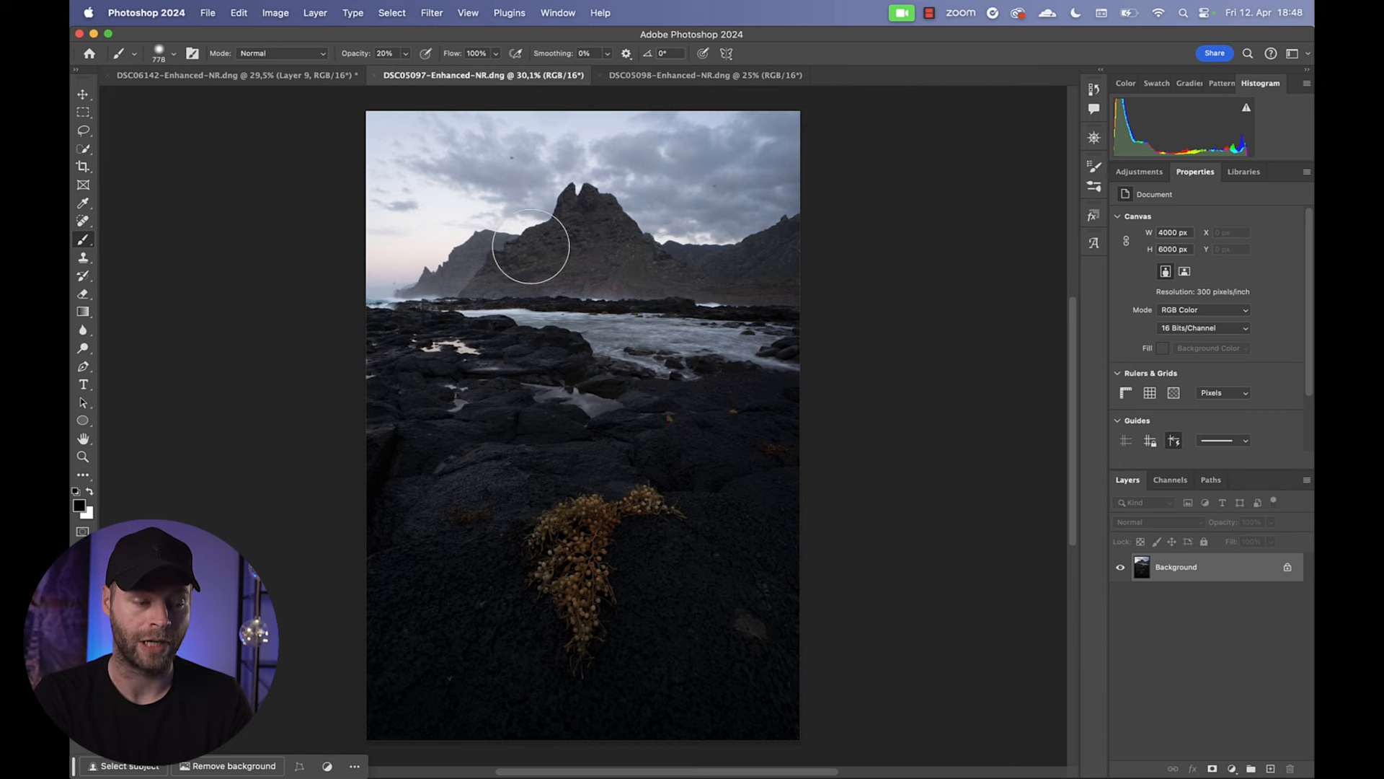
# - Copy the bright exposure and paste it into the dark DSC05097 document as Layer 1
pyautogui.click(703, 75)
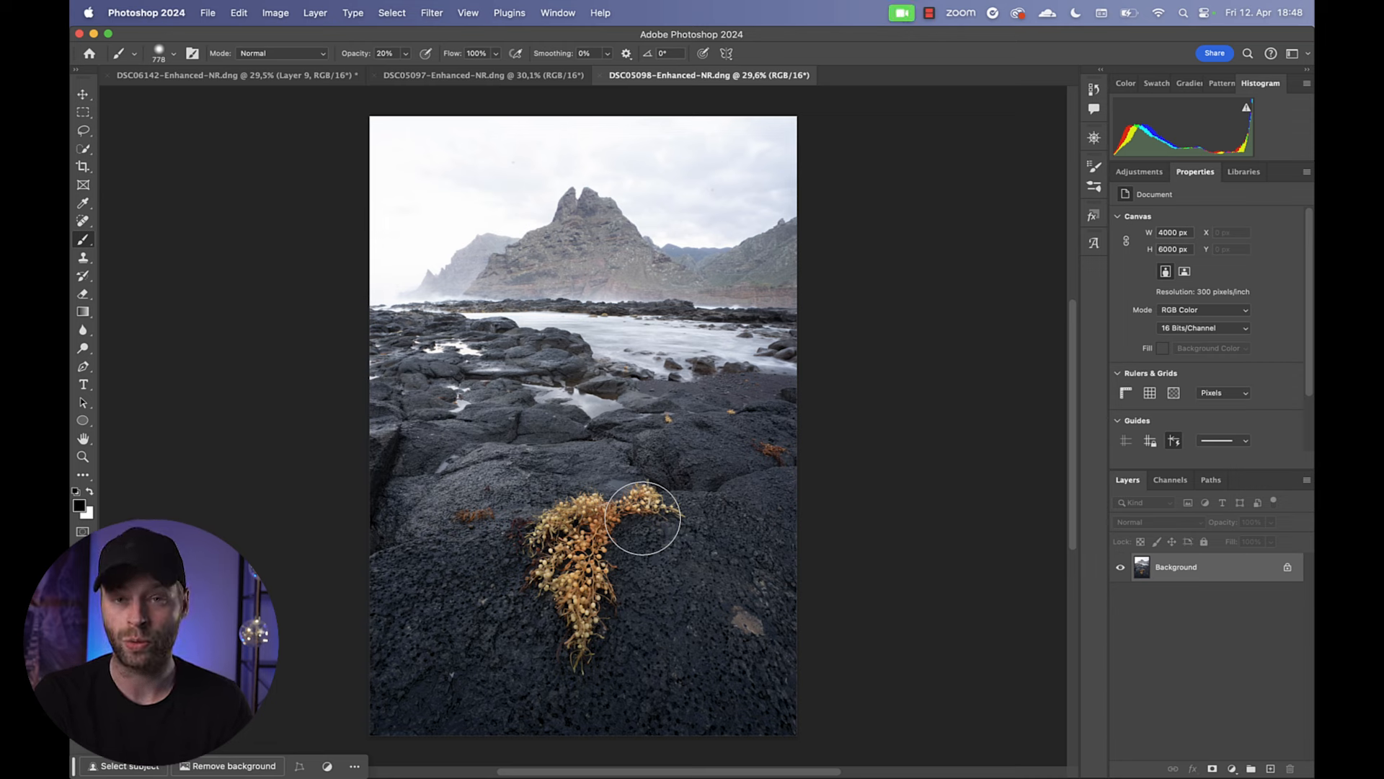
pyautogui.moveTo(640, 205)
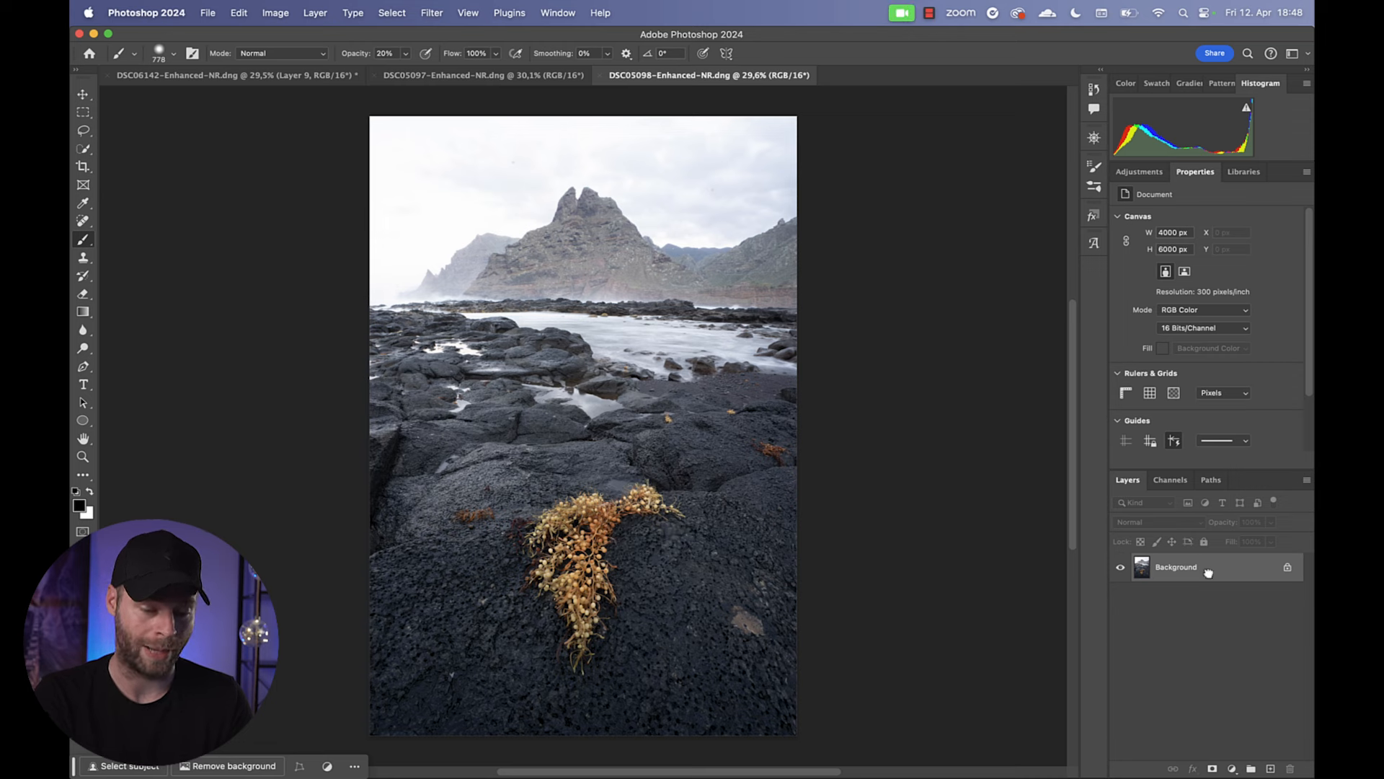
pyautogui.click(482, 73)
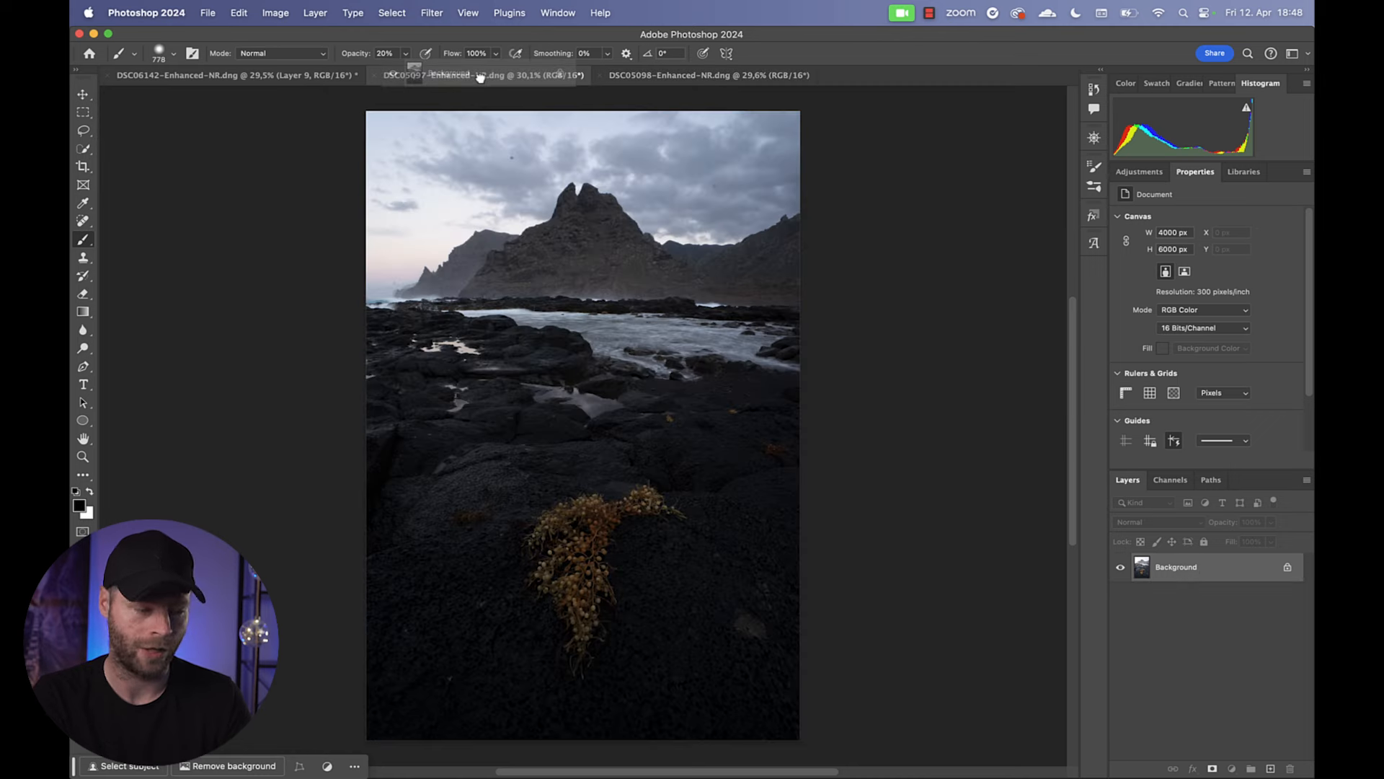
pyautogui.click(482, 75)
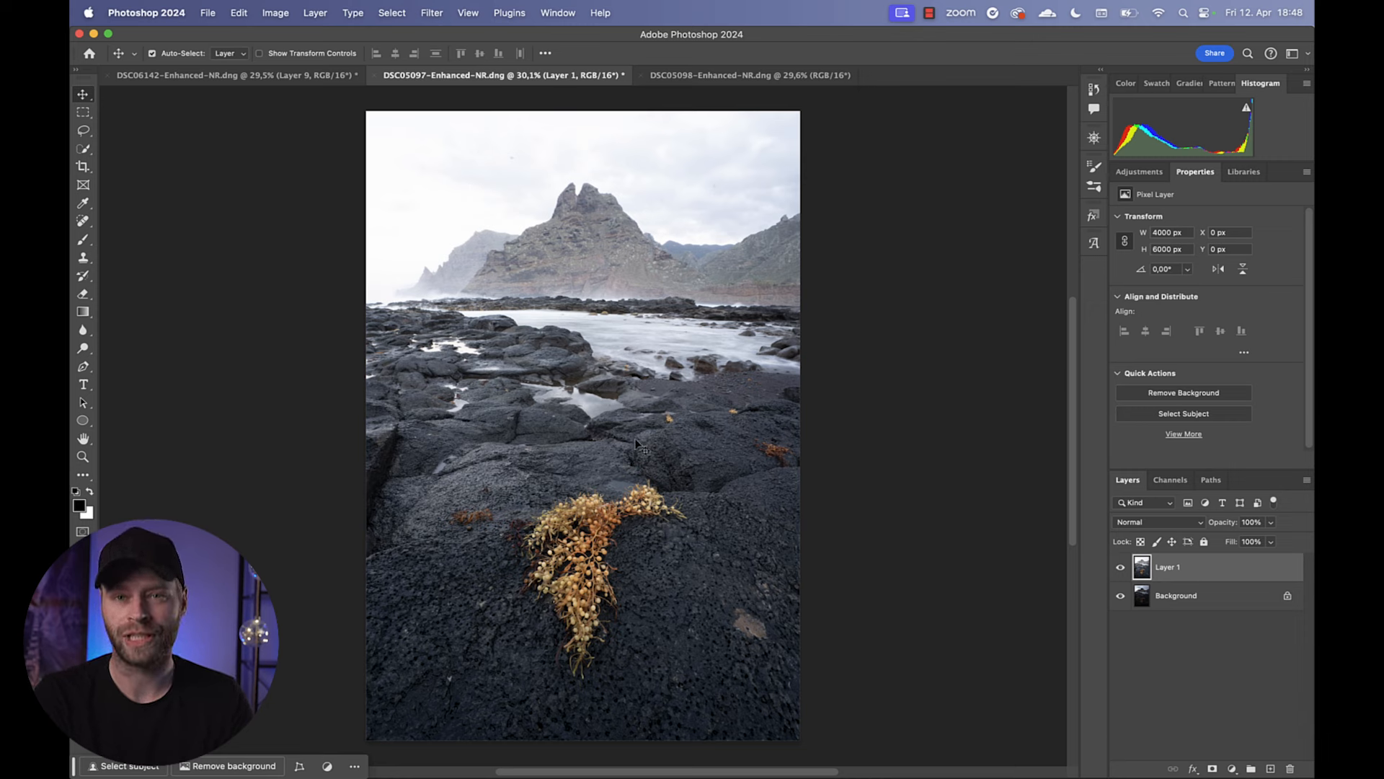
pyautogui.moveTo(1068, 522)
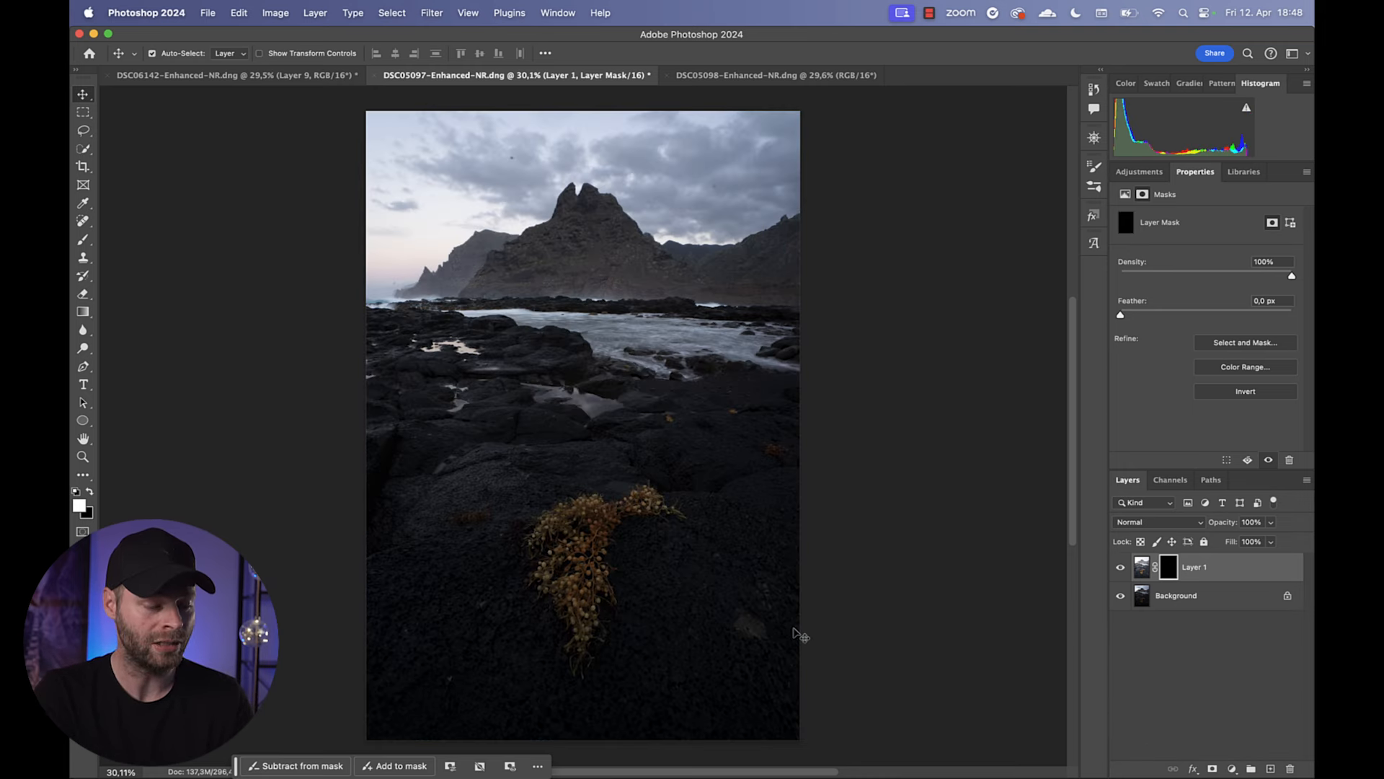
# - Draw a vertical gradient on Layer 1's mask from the mountain peak down, then compare by hiding the layer
pyautogui.press('g')
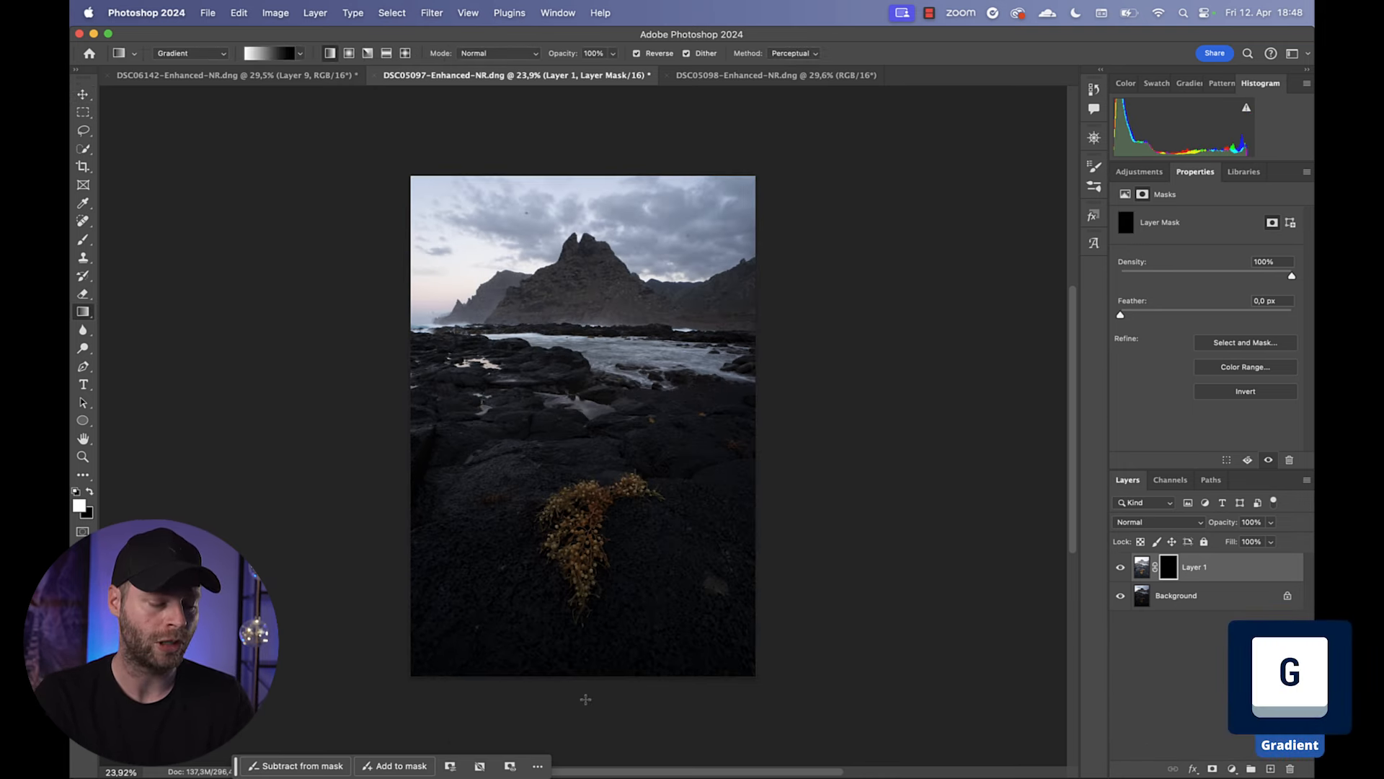
pyautogui.moveTo(567, 139); pyautogui.dragTo(584, 697)
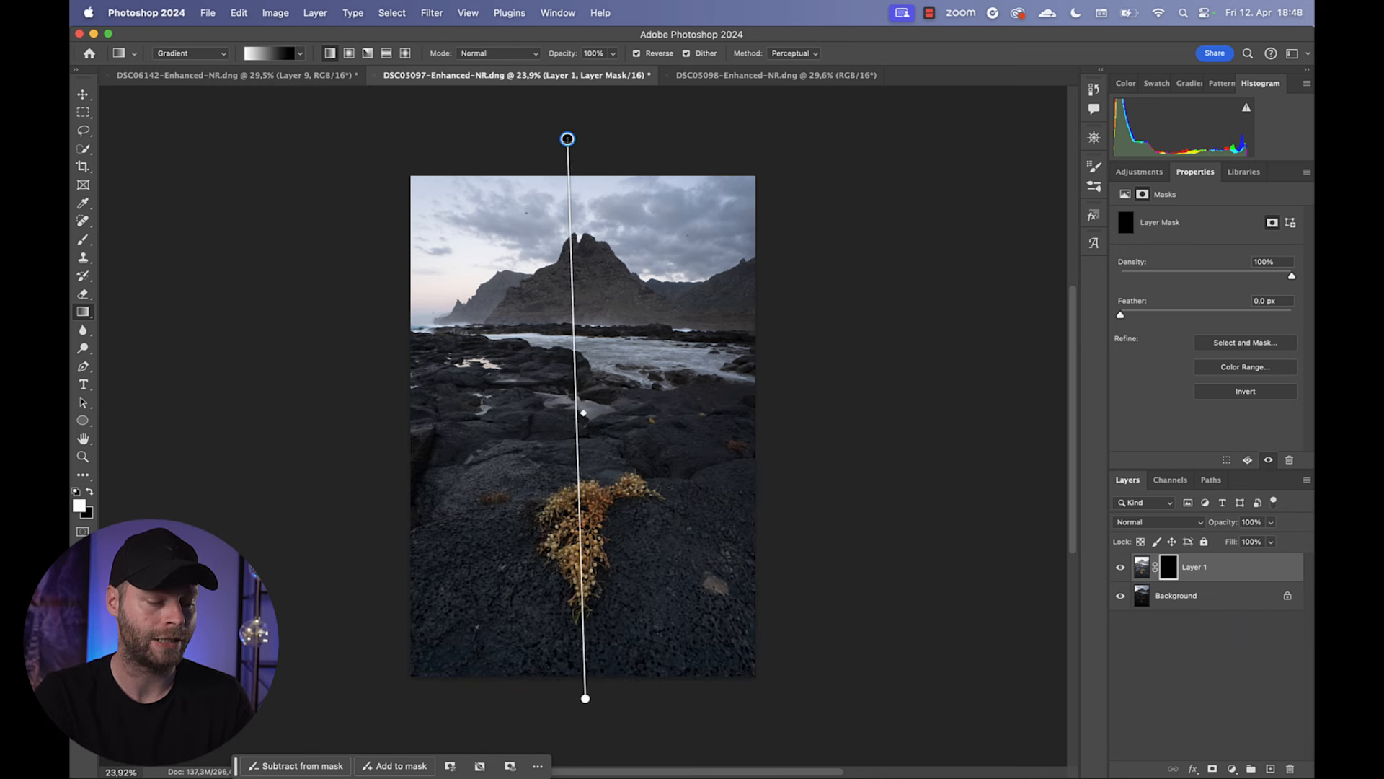
pyautogui.moveTo(567, 138); pyautogui.dragTo(592, 226)
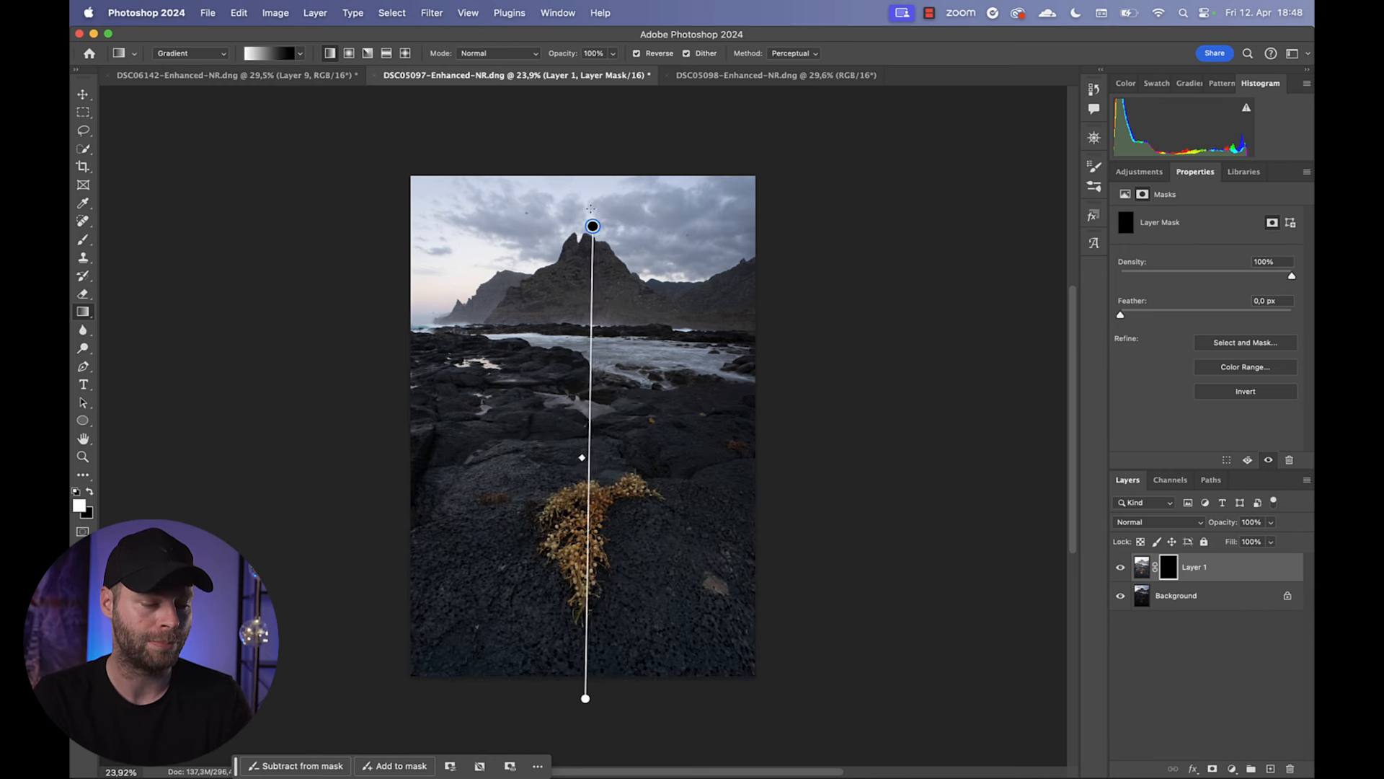
pyautogui.moveTo(593, 227); pyautogui.dragTo(571, 123)
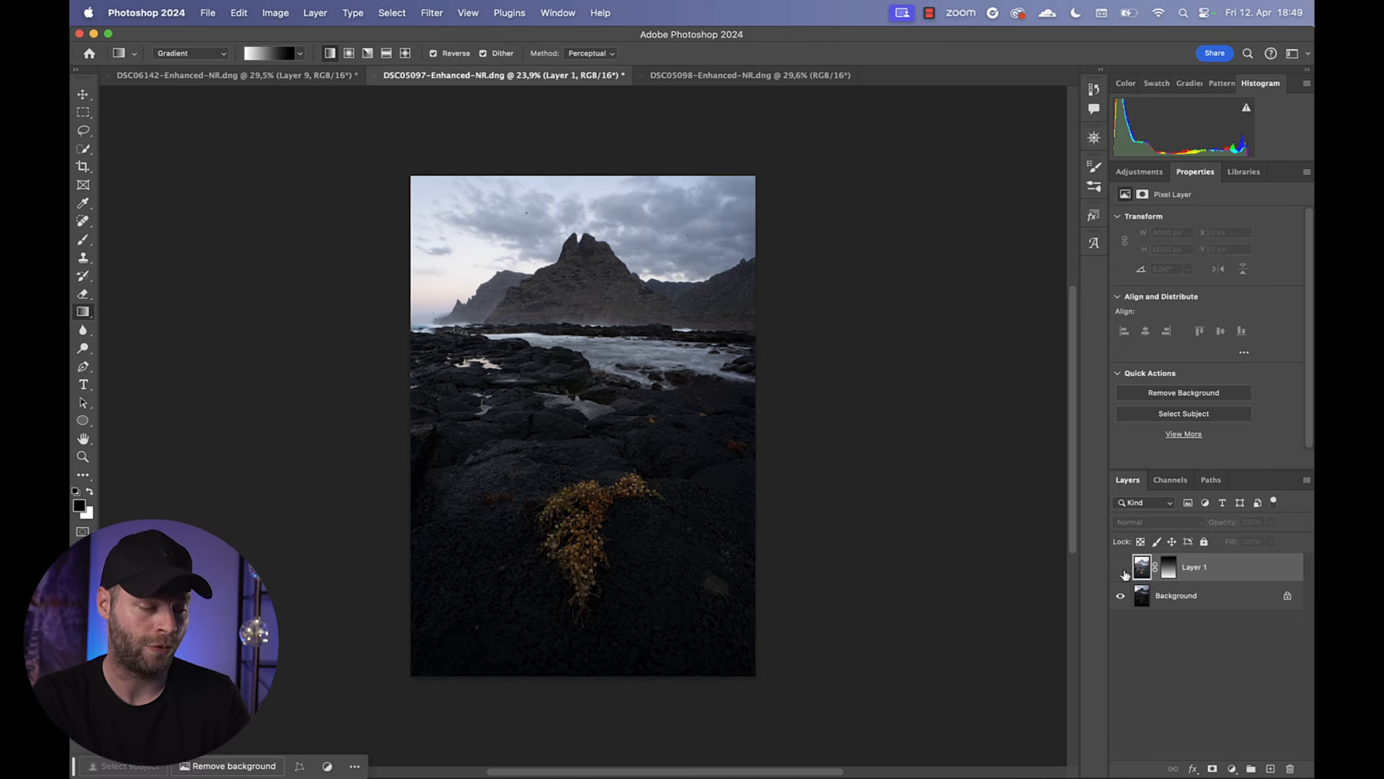
pyautogui.click(1120, 566)
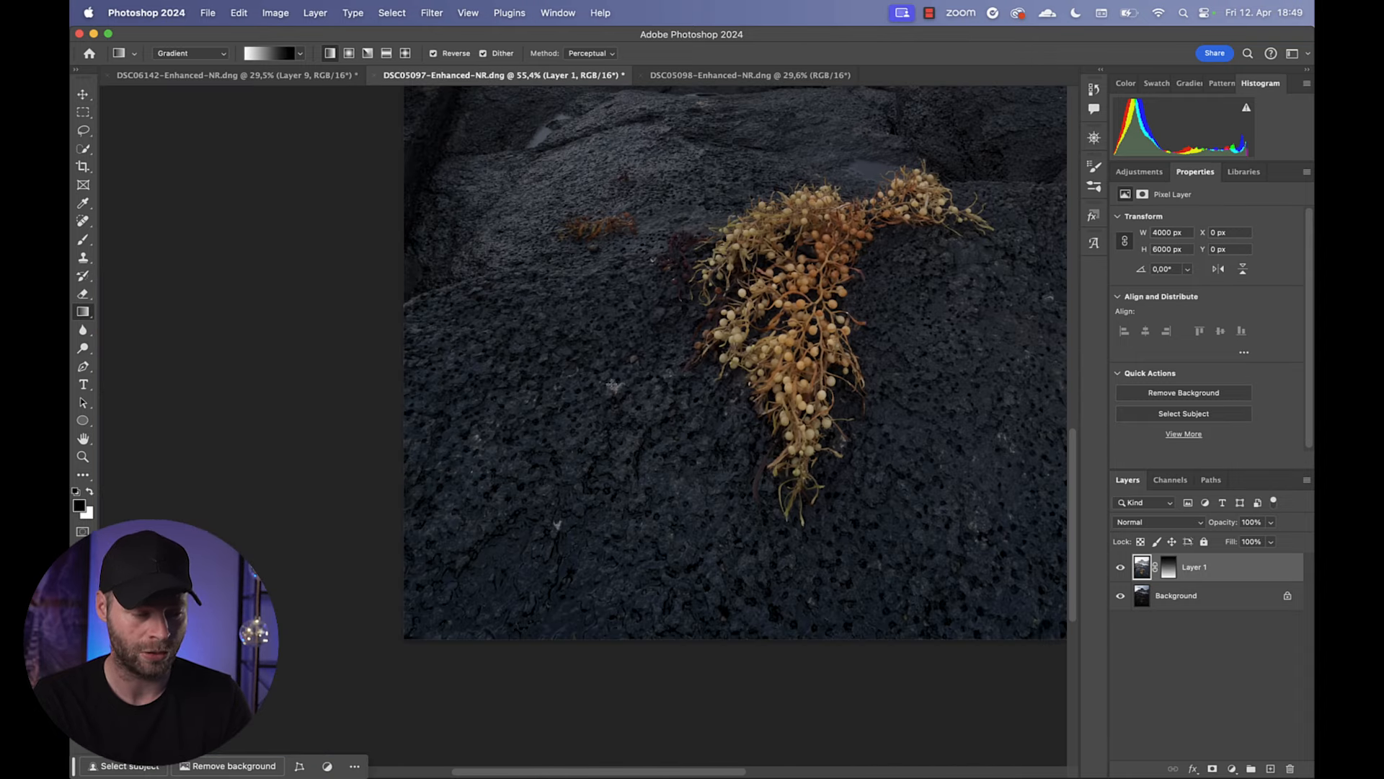
pyautogui.moveTo(614, 387)
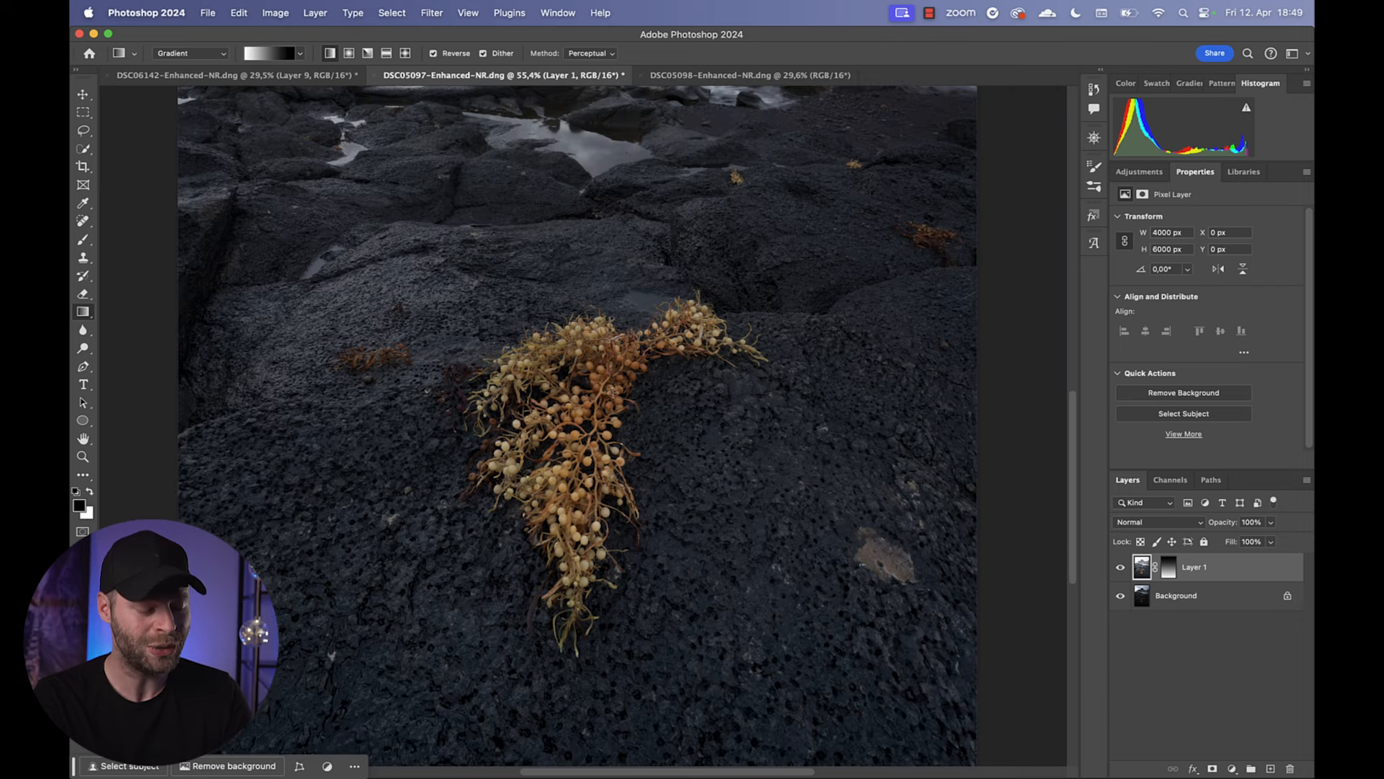
# - Add an empty retouch layer and heal a small spot on the rock right of the seaweed
pyautogui.press('Cmd+Shift+N')
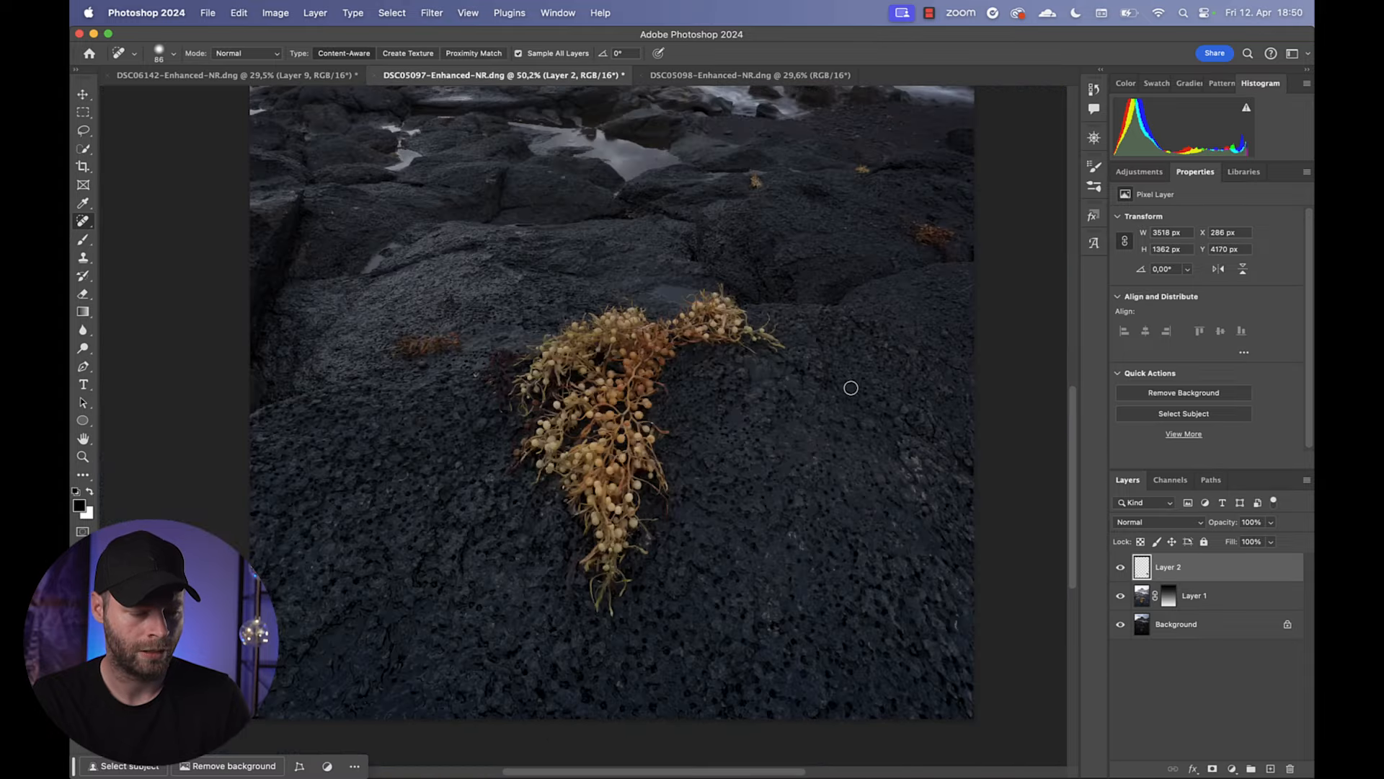
pyautogui.click(1122, 567)
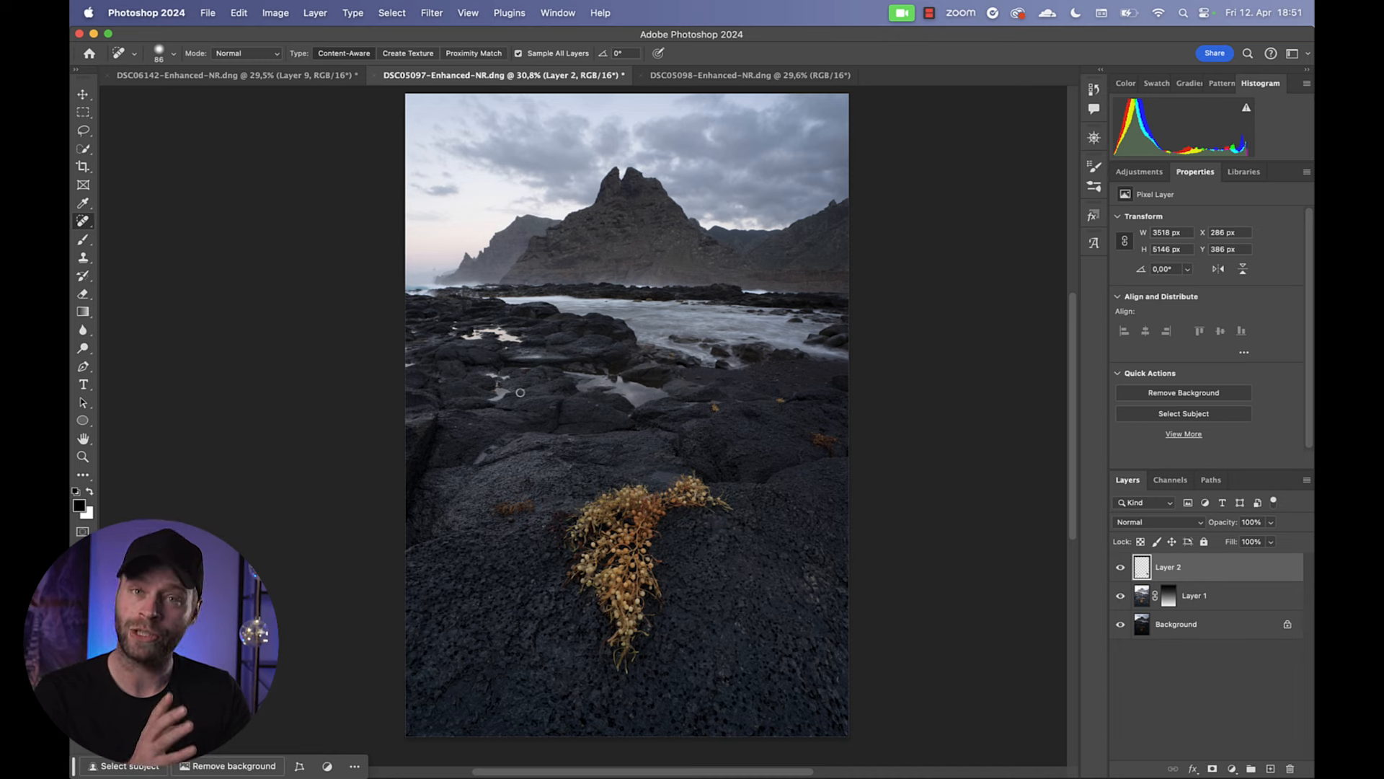
pyautogui.moveTo(839, 593)
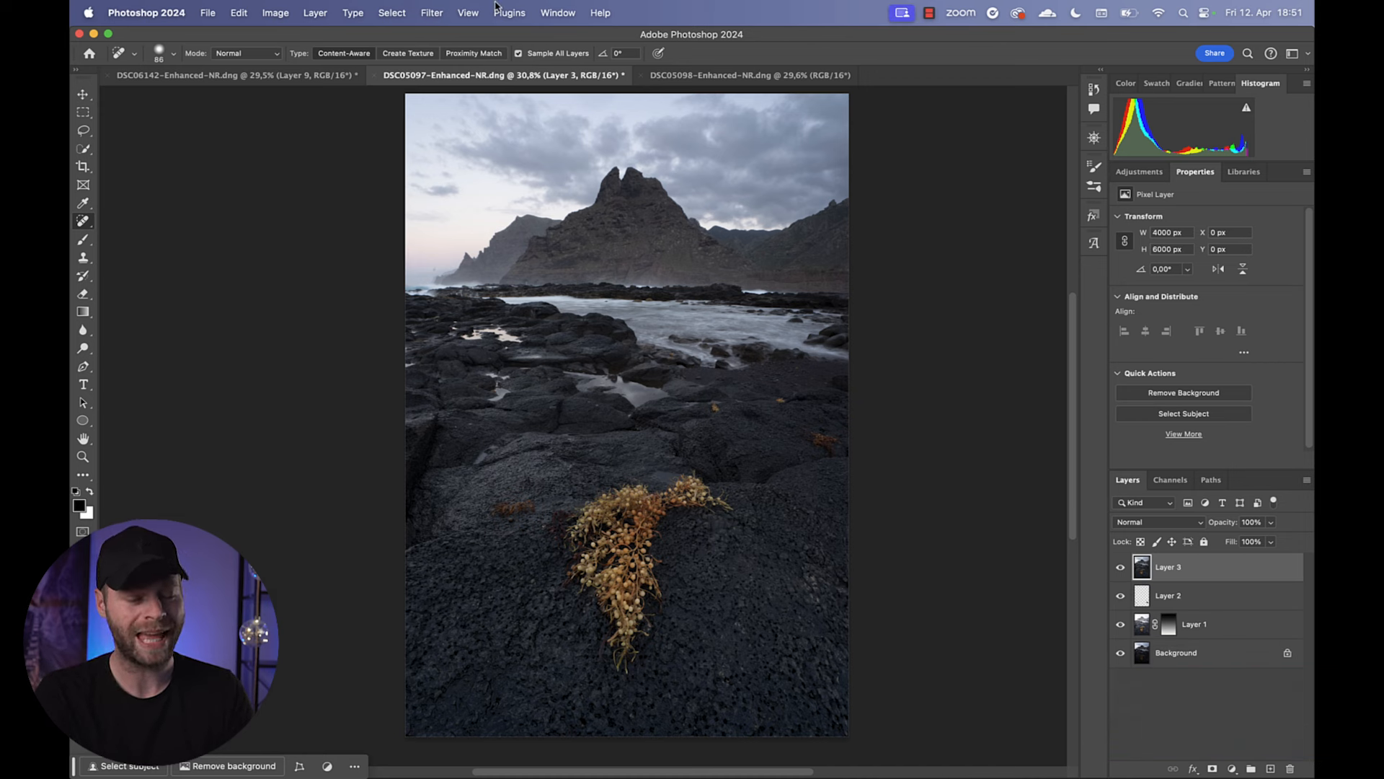
# - In Camera Raw set Highlights about -43, Shadows +20, Whites +44 and Blacks -13
pyautogui.click(431, 13)
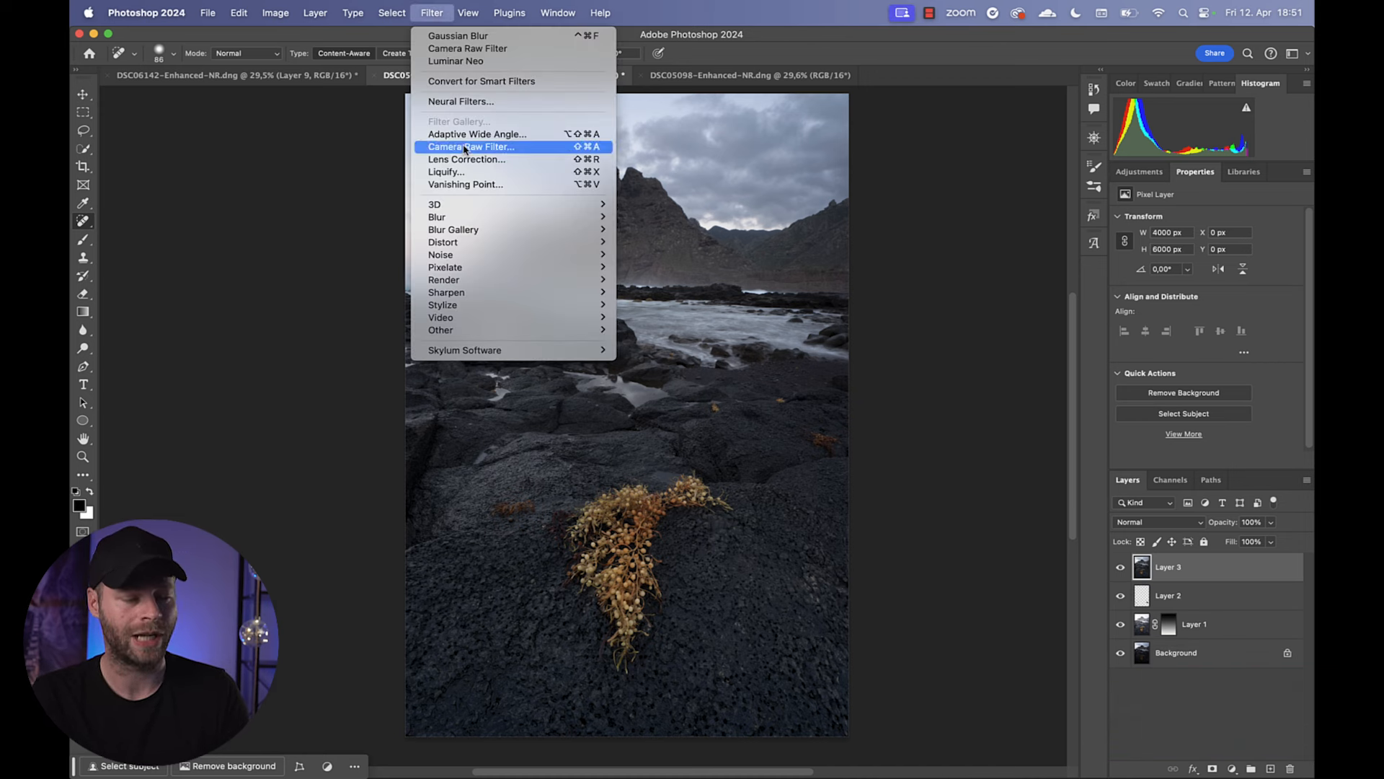
pyautogui.click(470, 148)
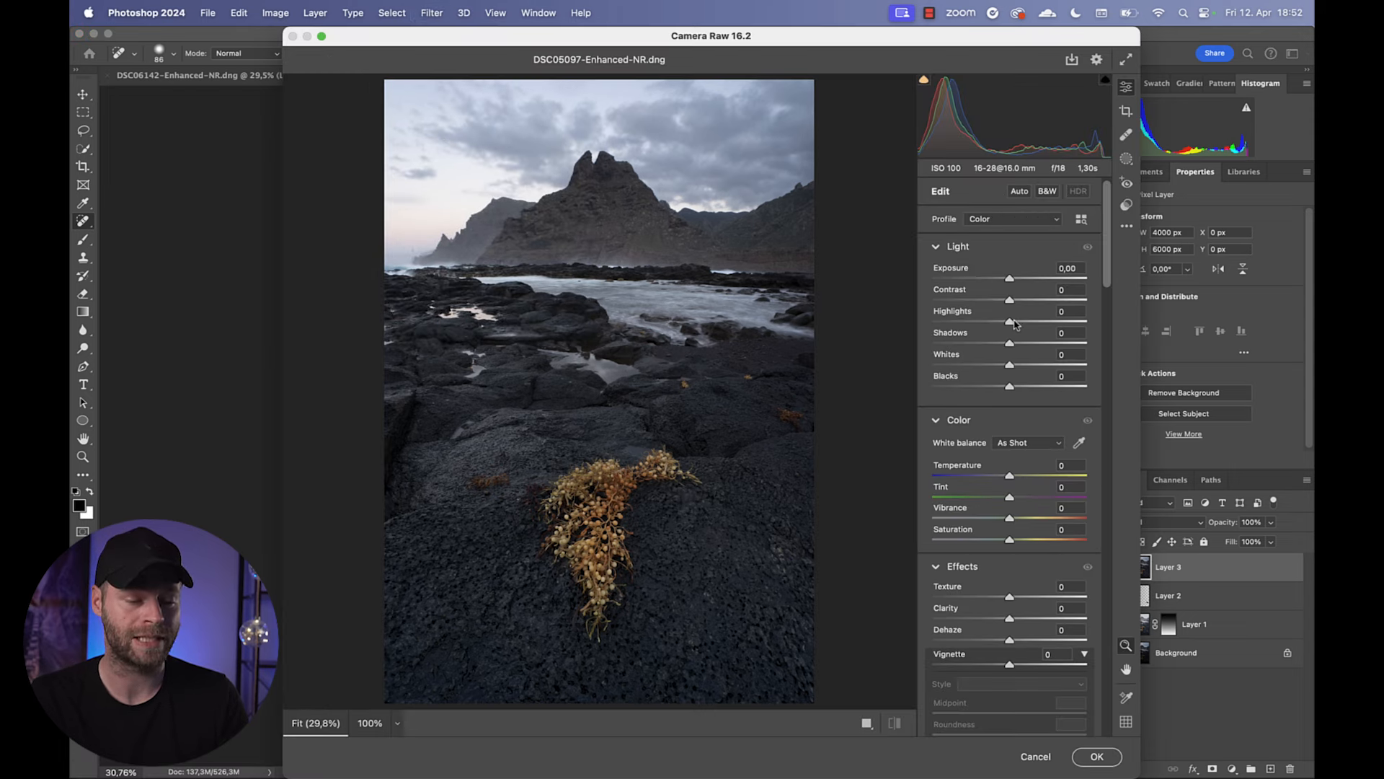
pyautogui.moveTo(1010, 320); pyautogui.dragTo(966, 320)
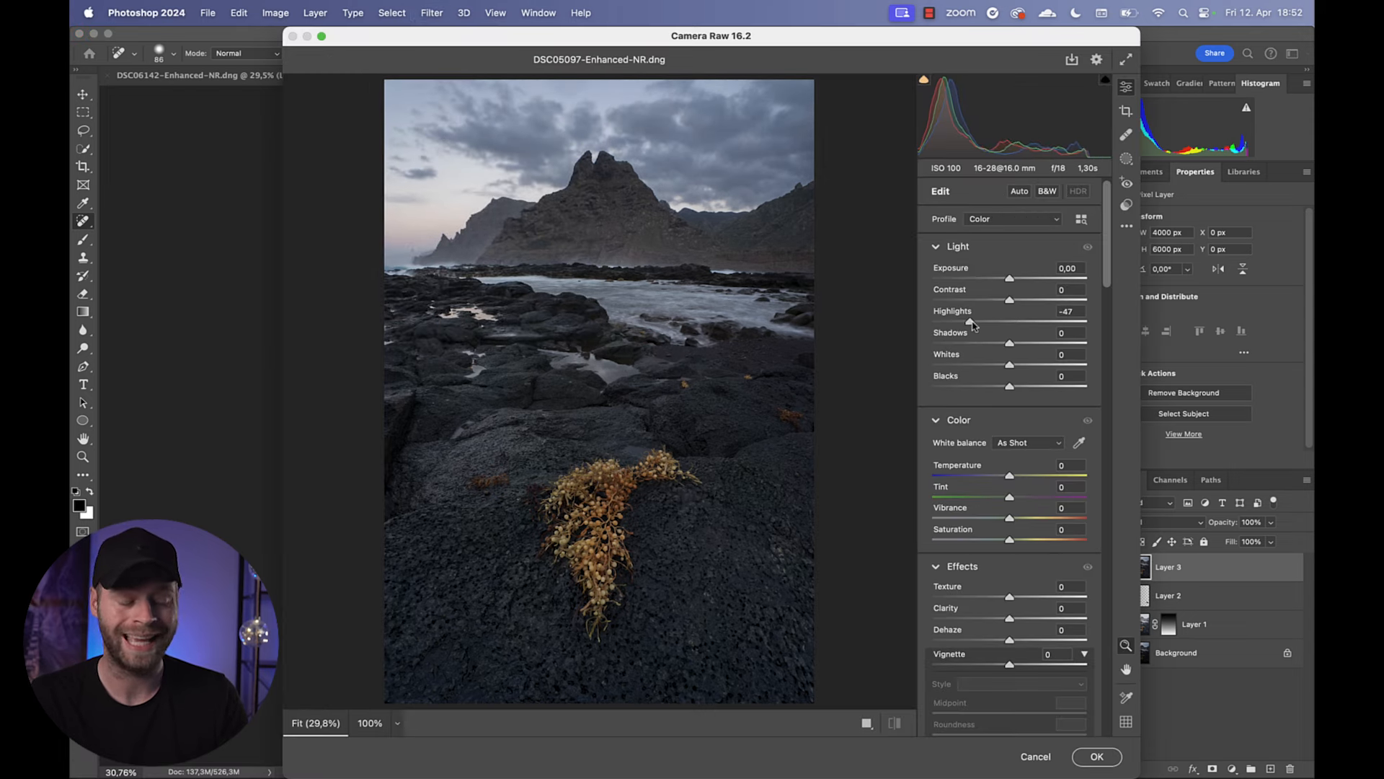
pyautogui.moveTo(1009, 320); pyautogui.dragTo(1002, 320)
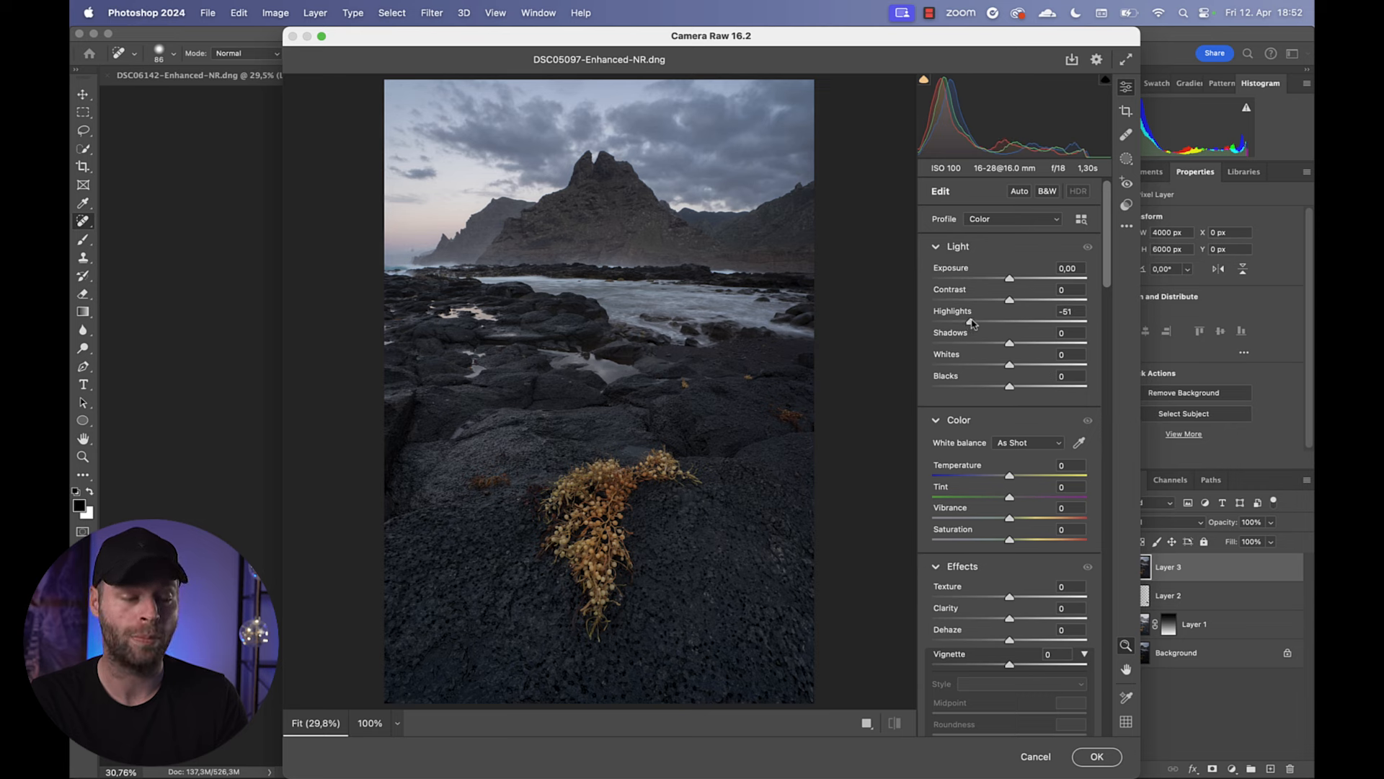
pyautogui.moveTo(970, 321); pyautogui.dragTo(978, 320)
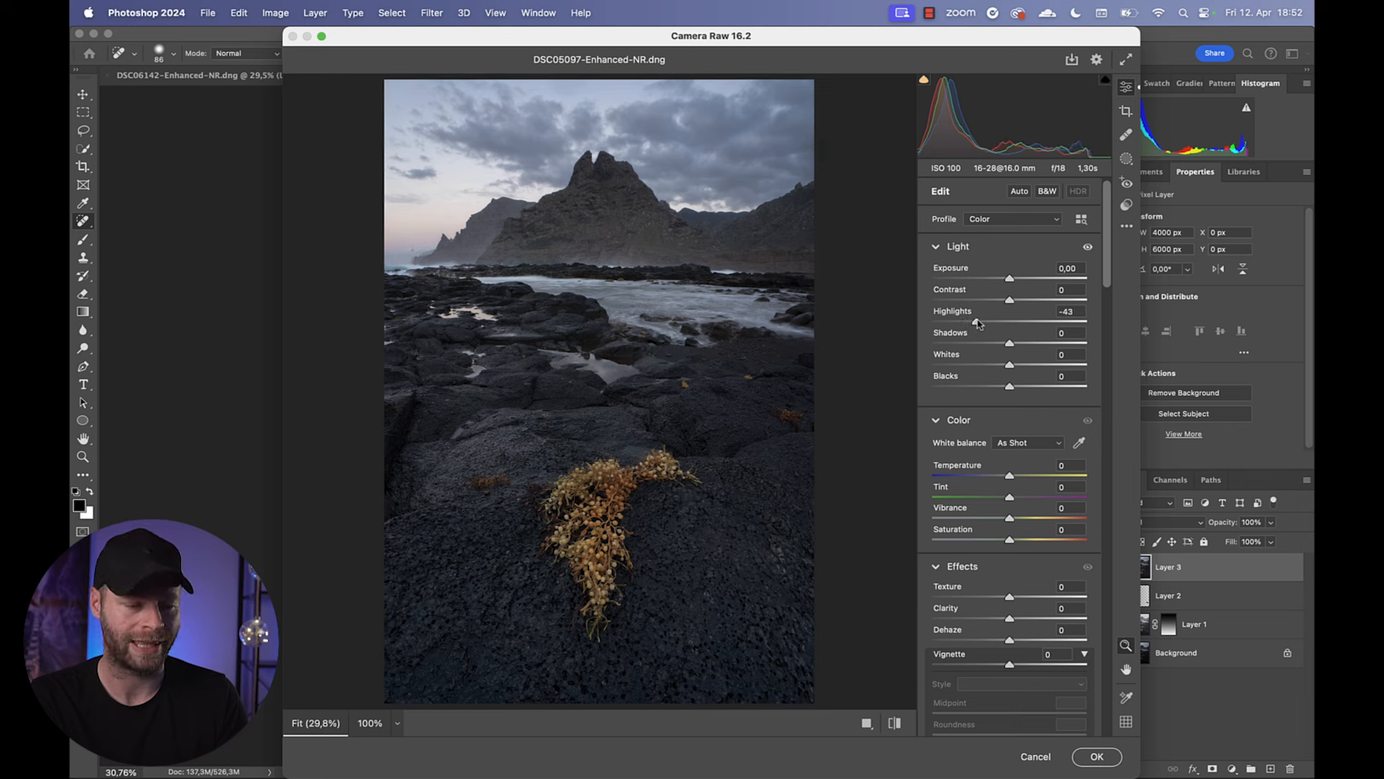
pyautogui.moveTo(1009, 343); pyautogui.dragTo(1015, 344)
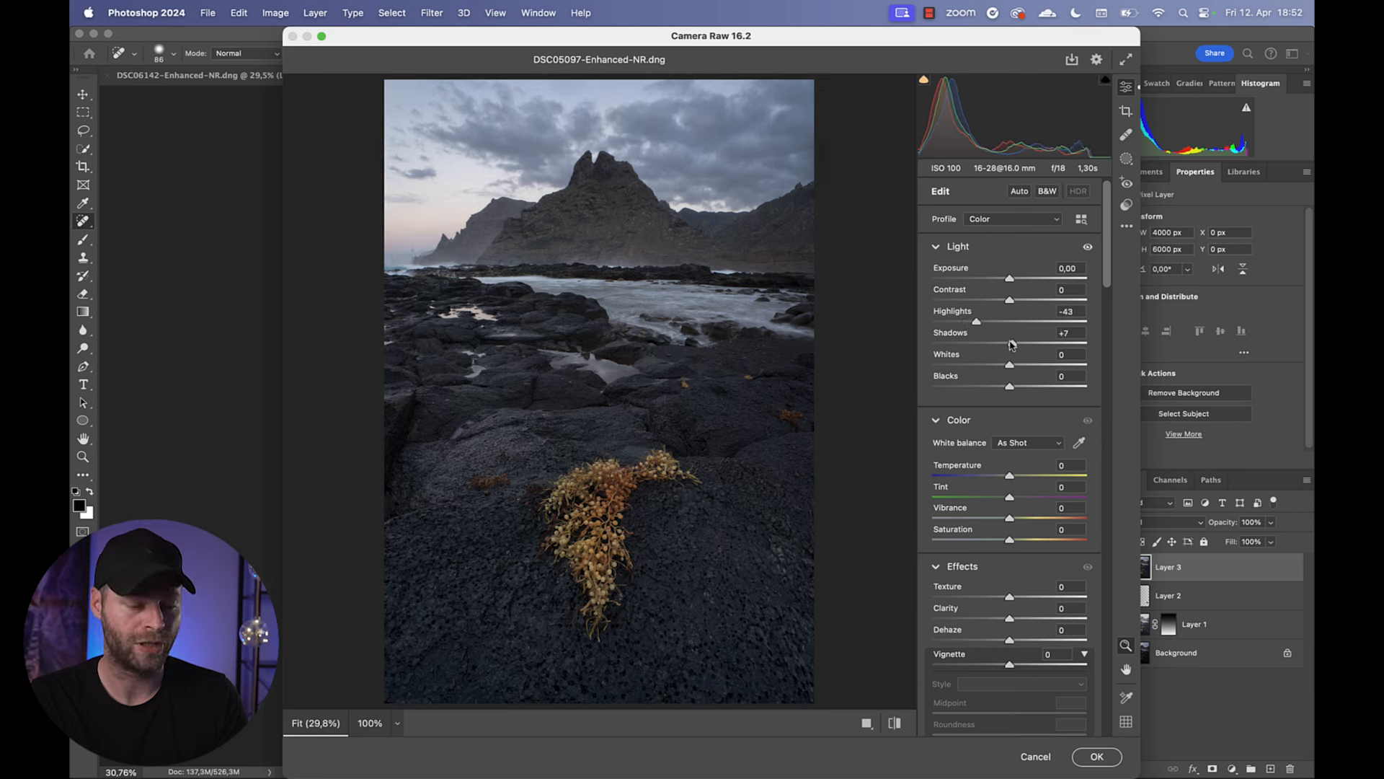
pyautogui.moveTo(989, 343); pyautogui.dragTo(1023, 343)
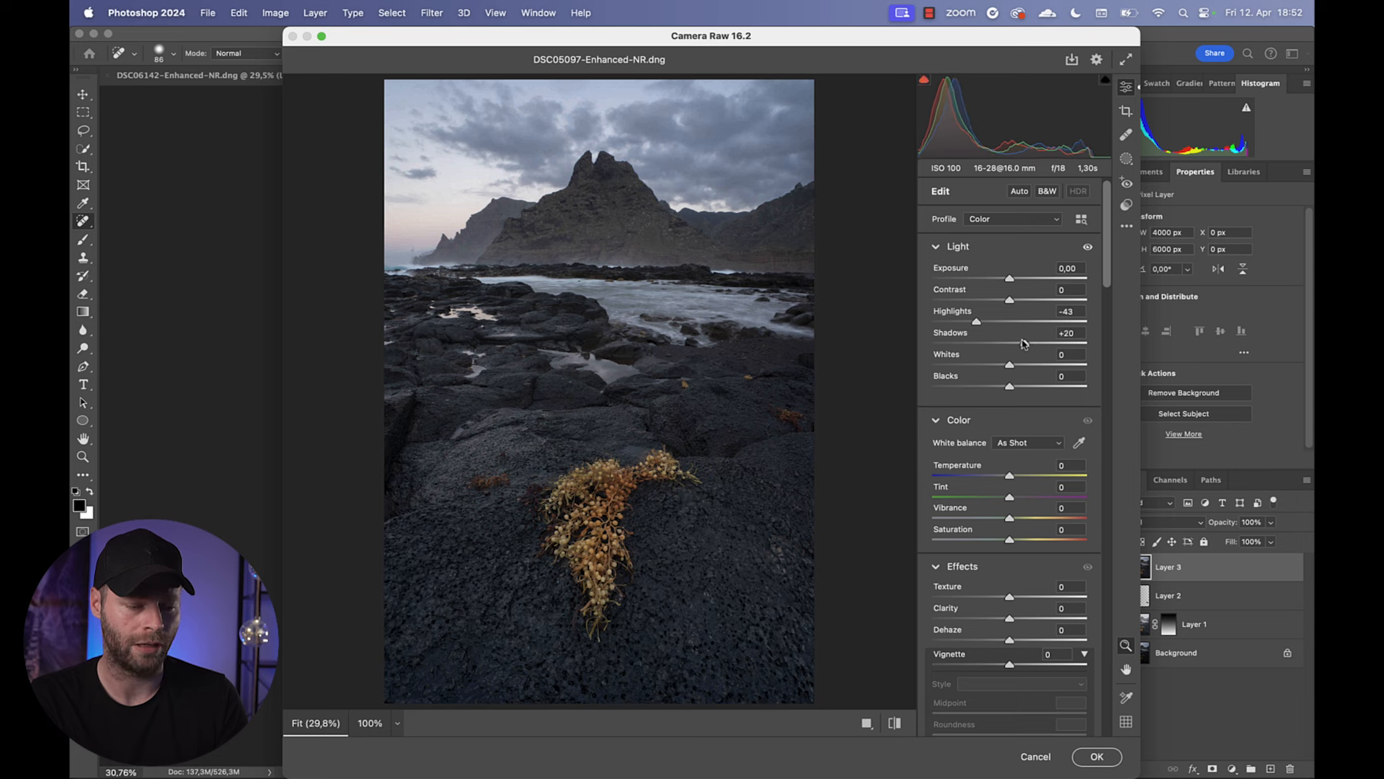
pyautogui.moveTo(1009, 364); pyautogui.dragTo(1015, 365)
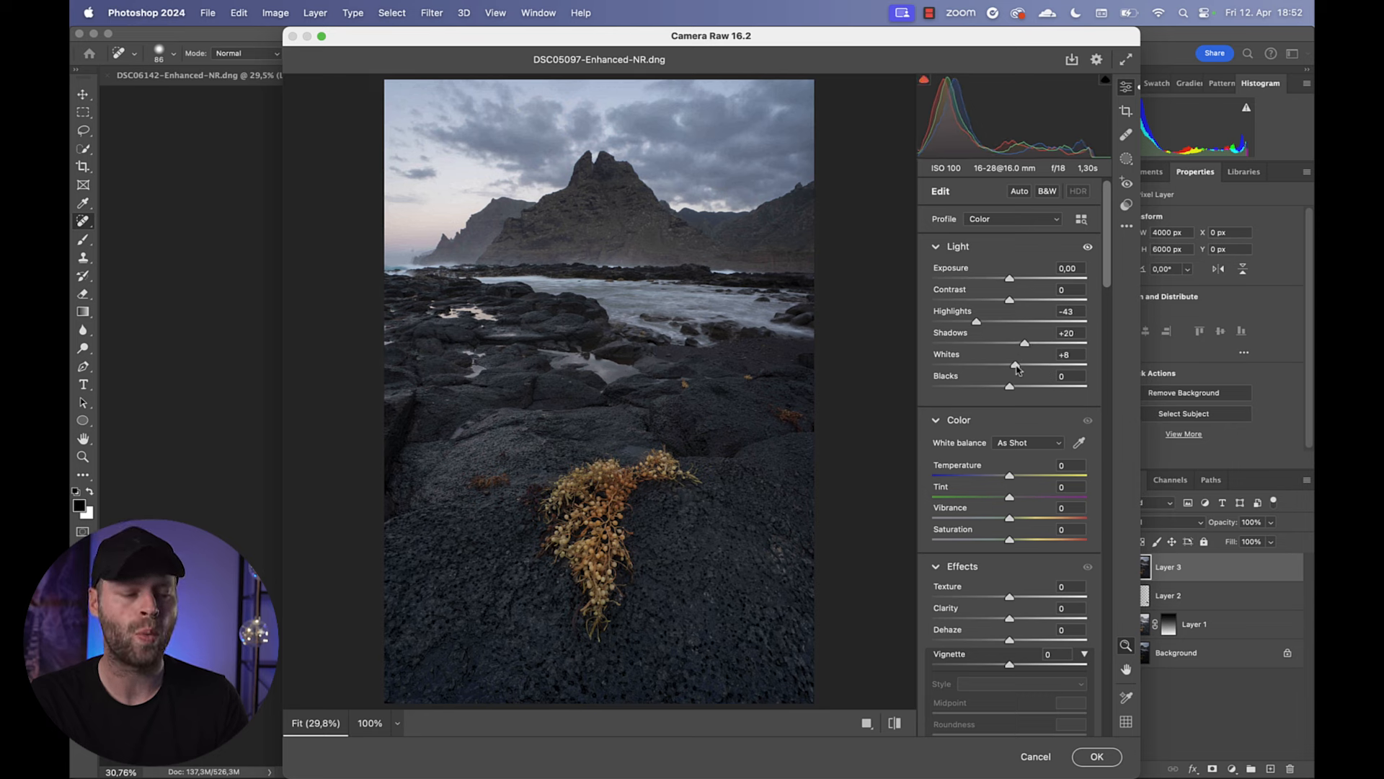
pyautogui.moveTo(1013, 365); pyautogui.dragTo(1046, 365)
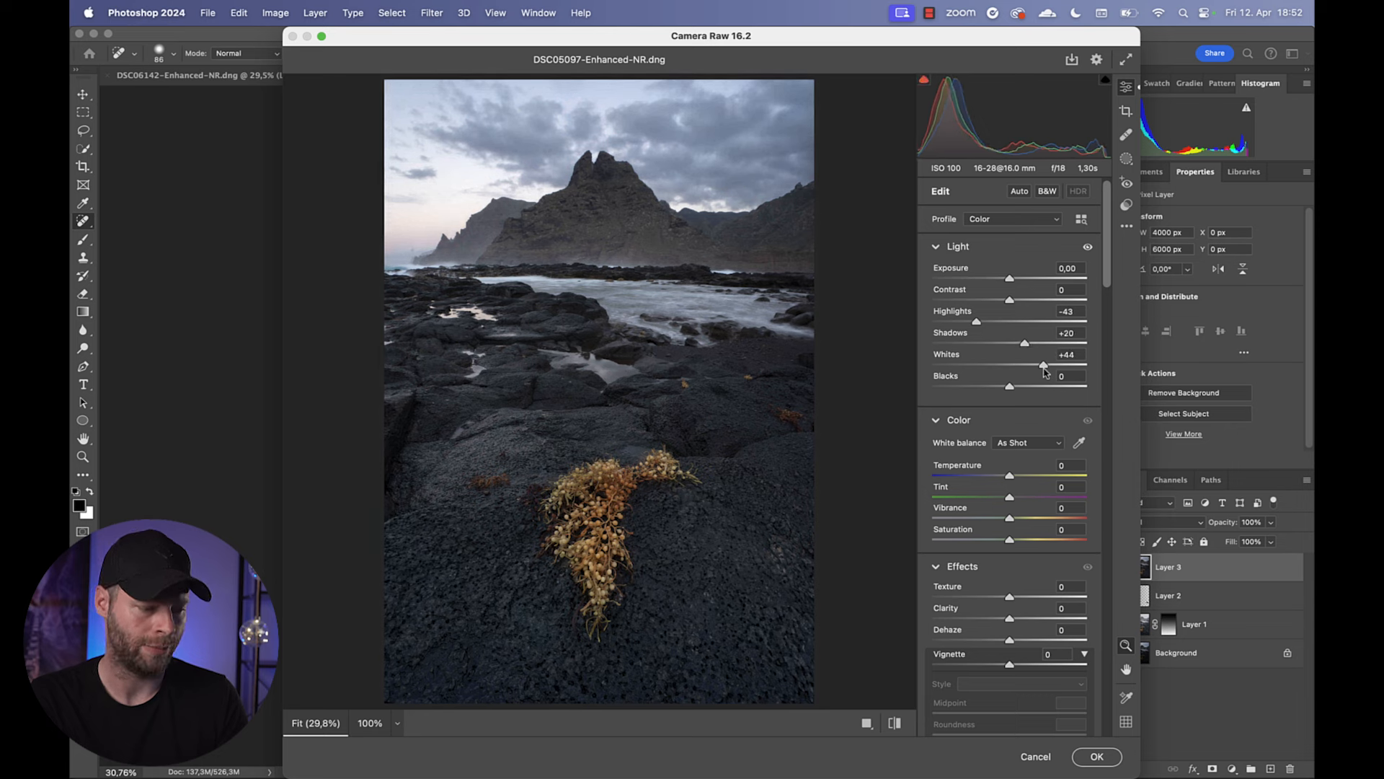
pyautogui.moveTo(1009, 387); pyautogui.dragTo(996, 387)
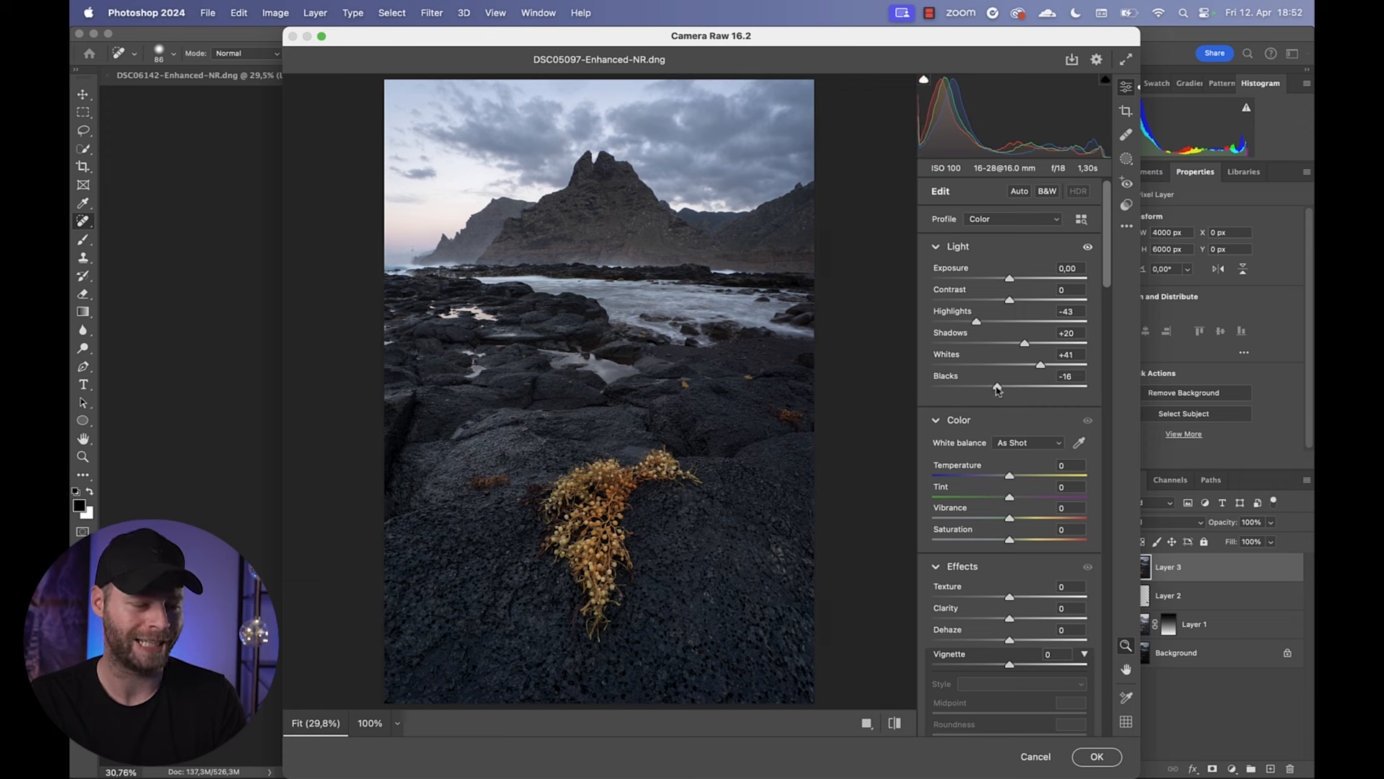
pyautogui.moveTo(998, 388); pyautogui.dragTo(993, 388)
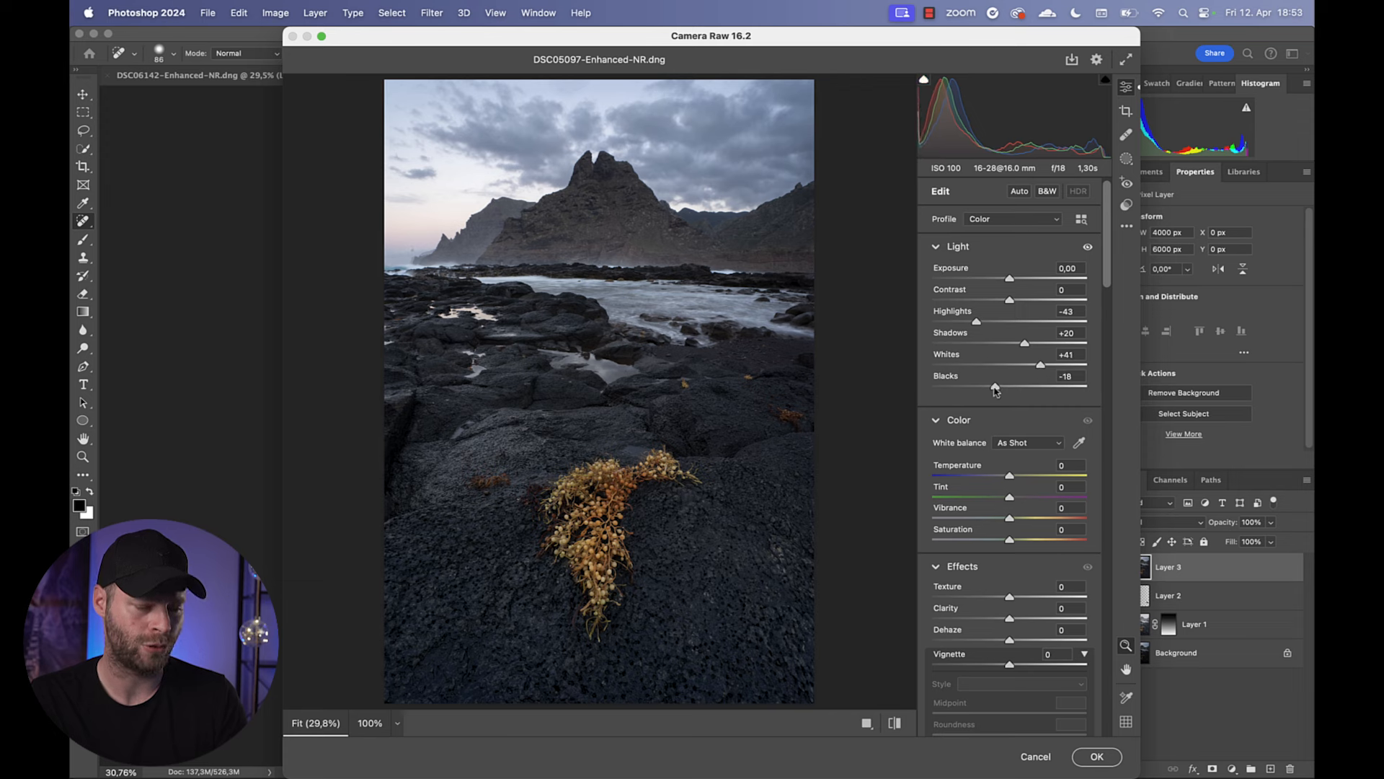
pyautogui.moveTo(994, 388); pyautogui.dragTo(999, 388)
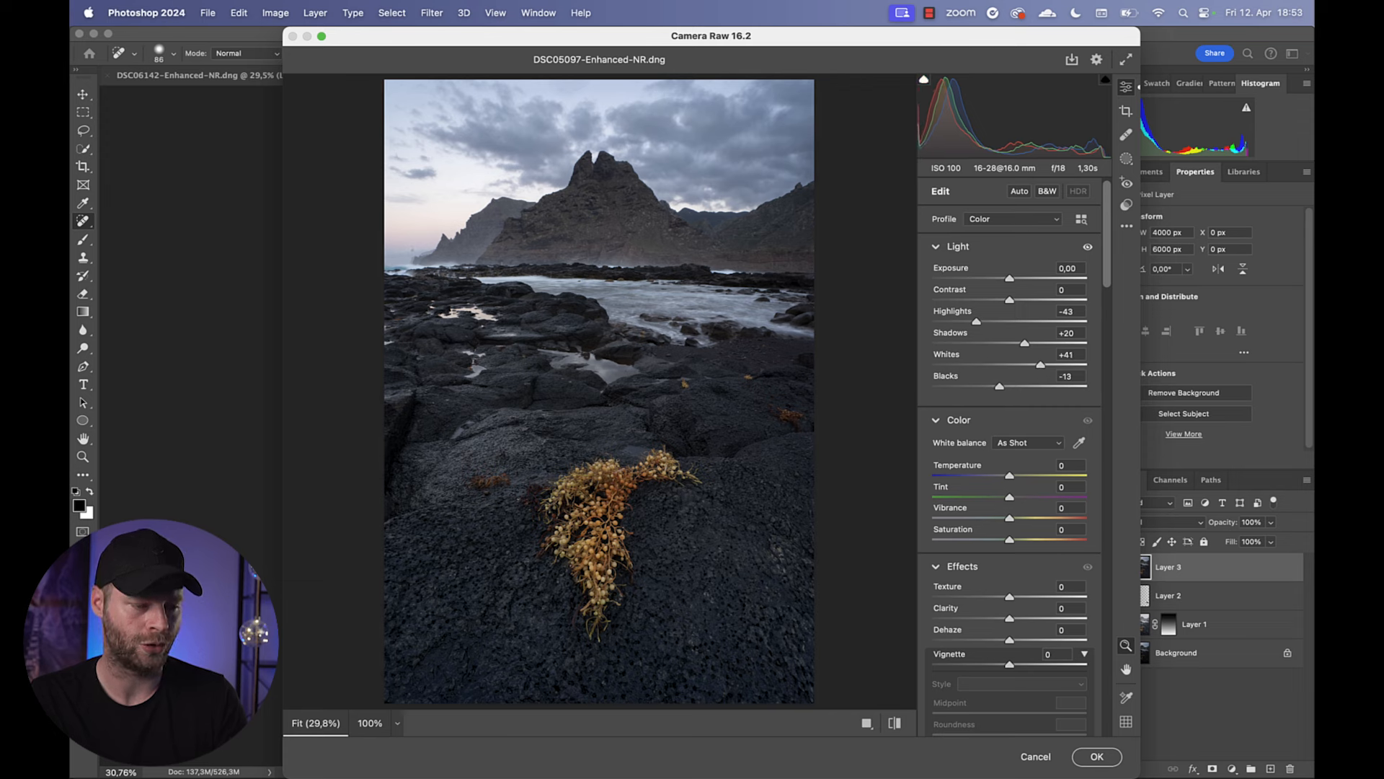
# - Lift Shadows to about +60, cool Temperature slightly, add Clarity and apply the adjustments
pyautogui.moveTo(1000, 345); pyautogui.dragTo(1035, 345)
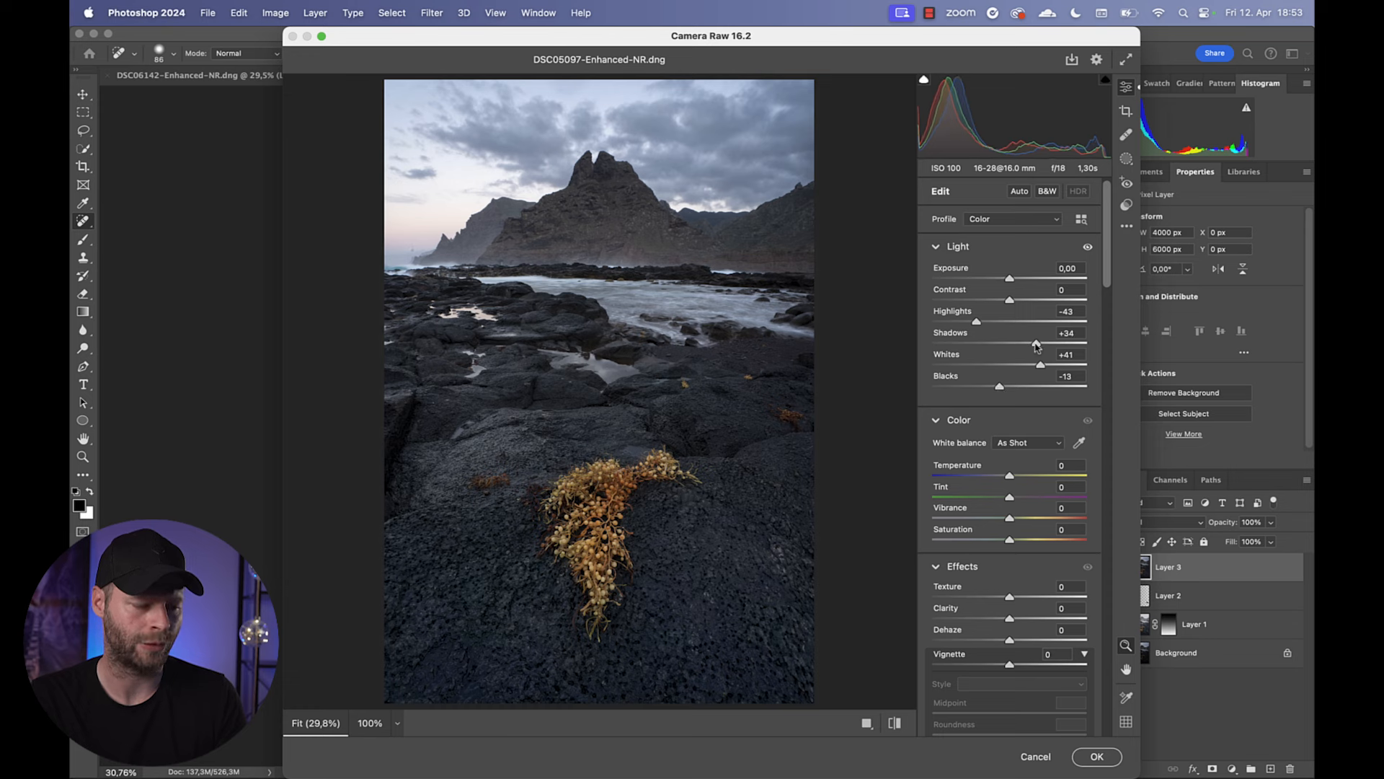
pyautogui.moveTo(1033, 343); pyautogui.dragTo(1041, 344)
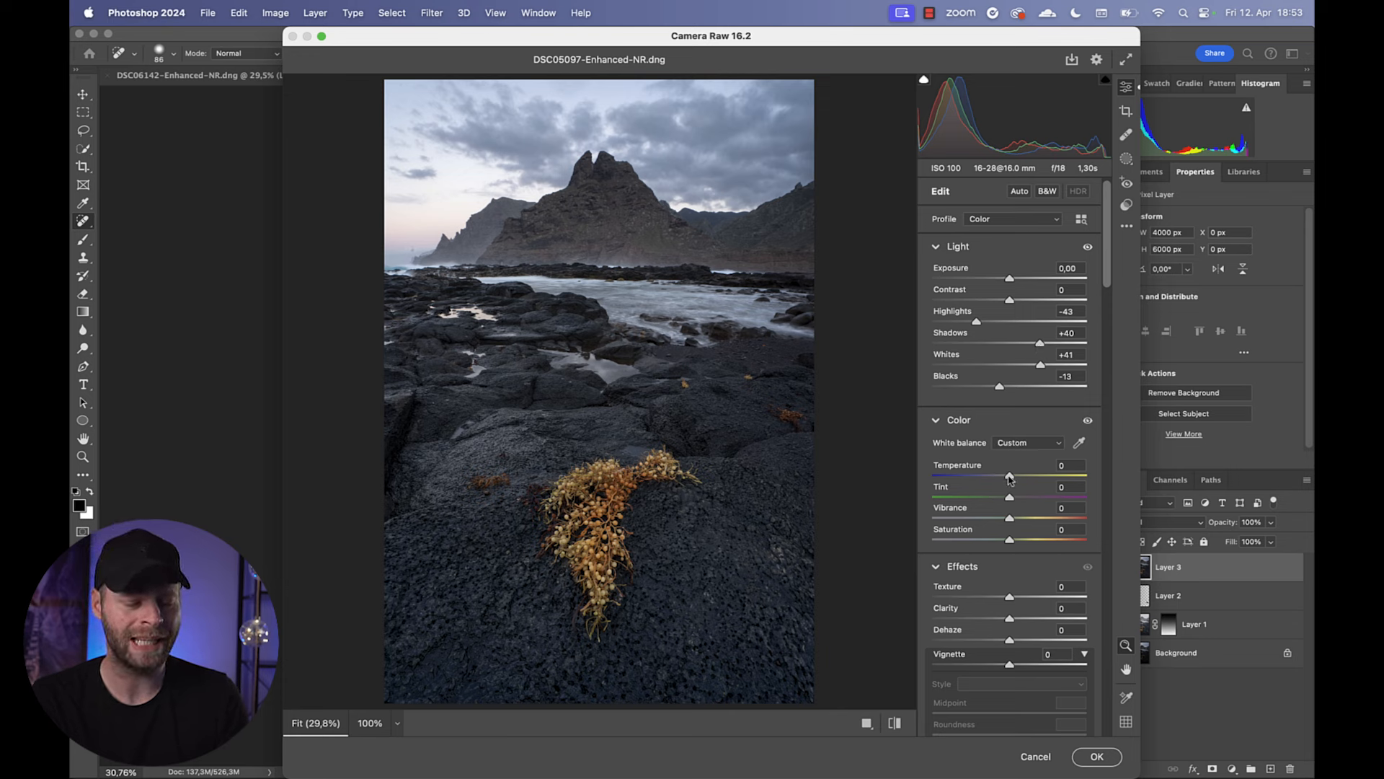
pyautogui.moveTo(1011, 476); pyautogui.dragTo(1006, 476)
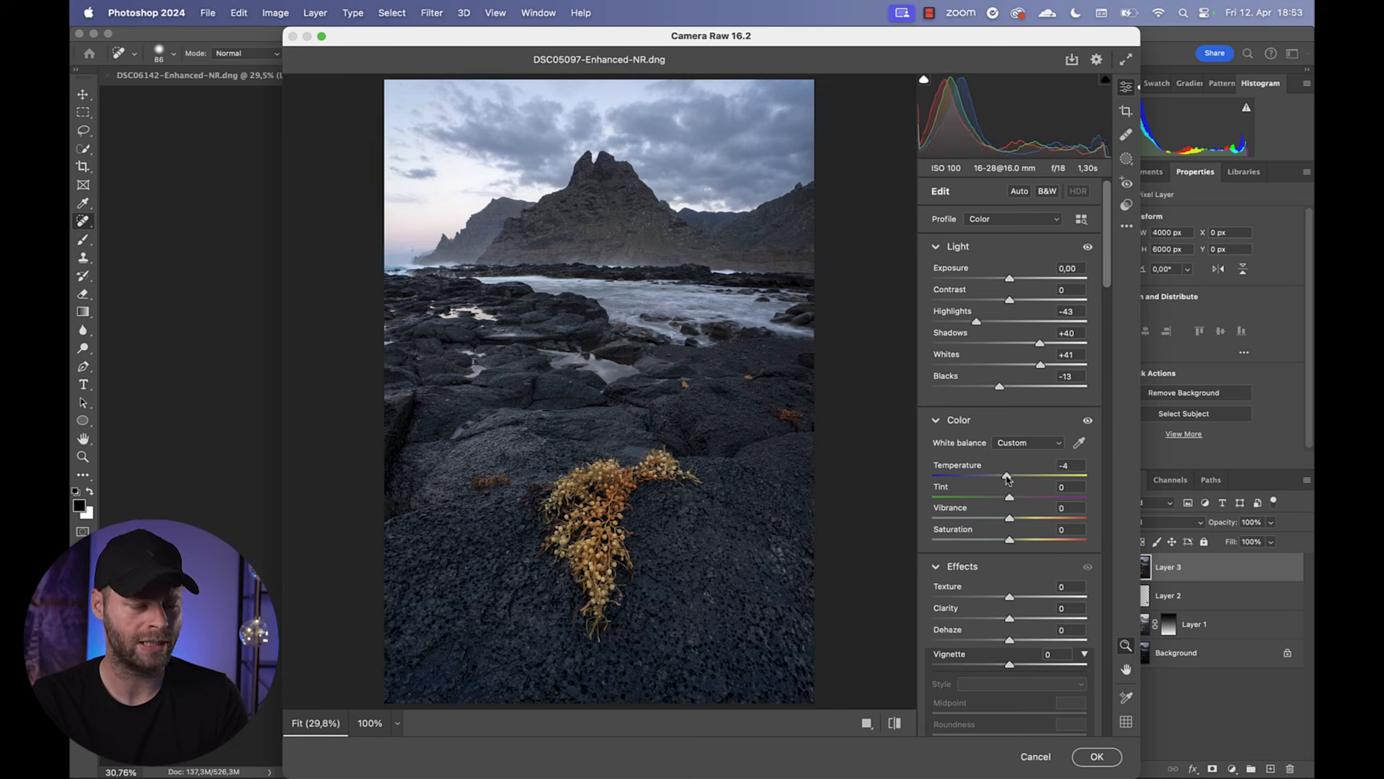
pyautogui.moveTo(1009, 475); pyautogui.dragTo(1008, 475)
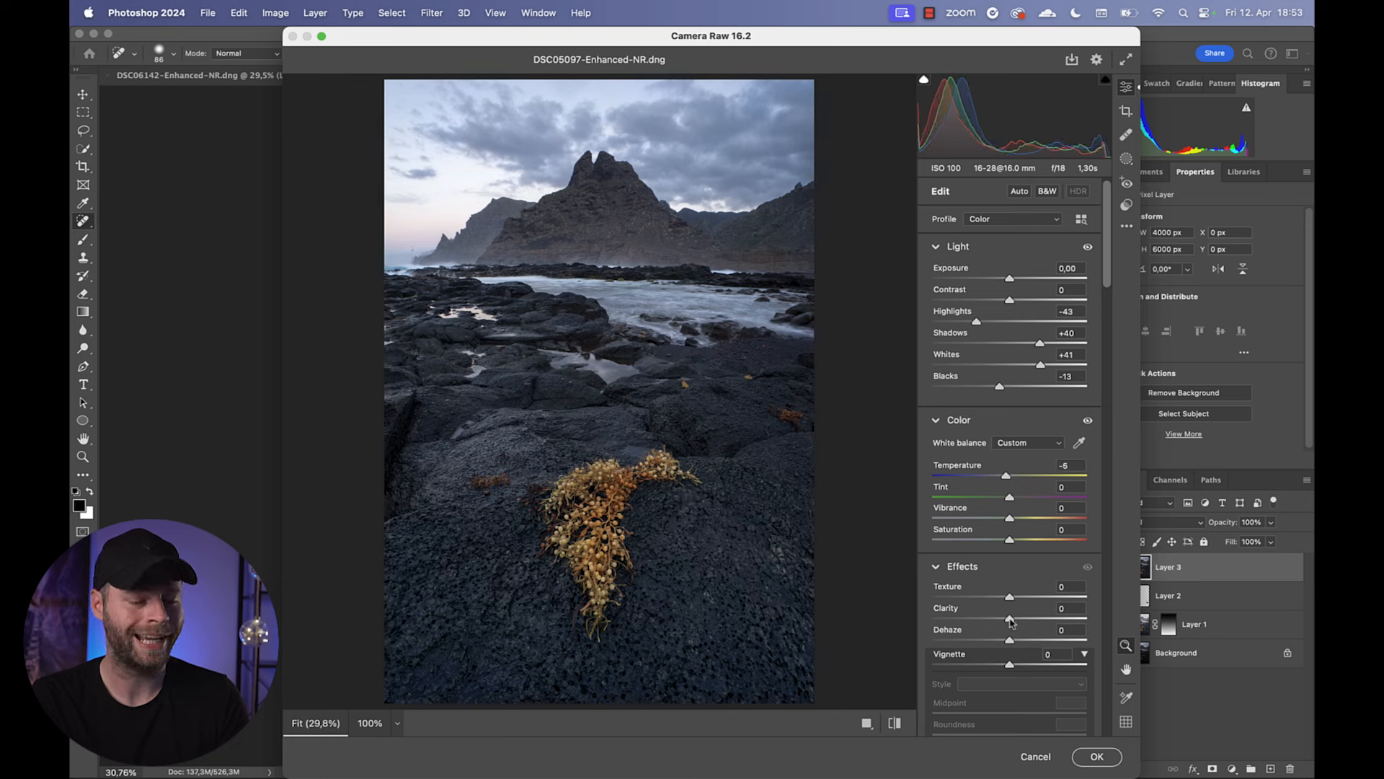
pyautogui.moveTo(1009, 618); pyautogui.dragTo(1028, 619)
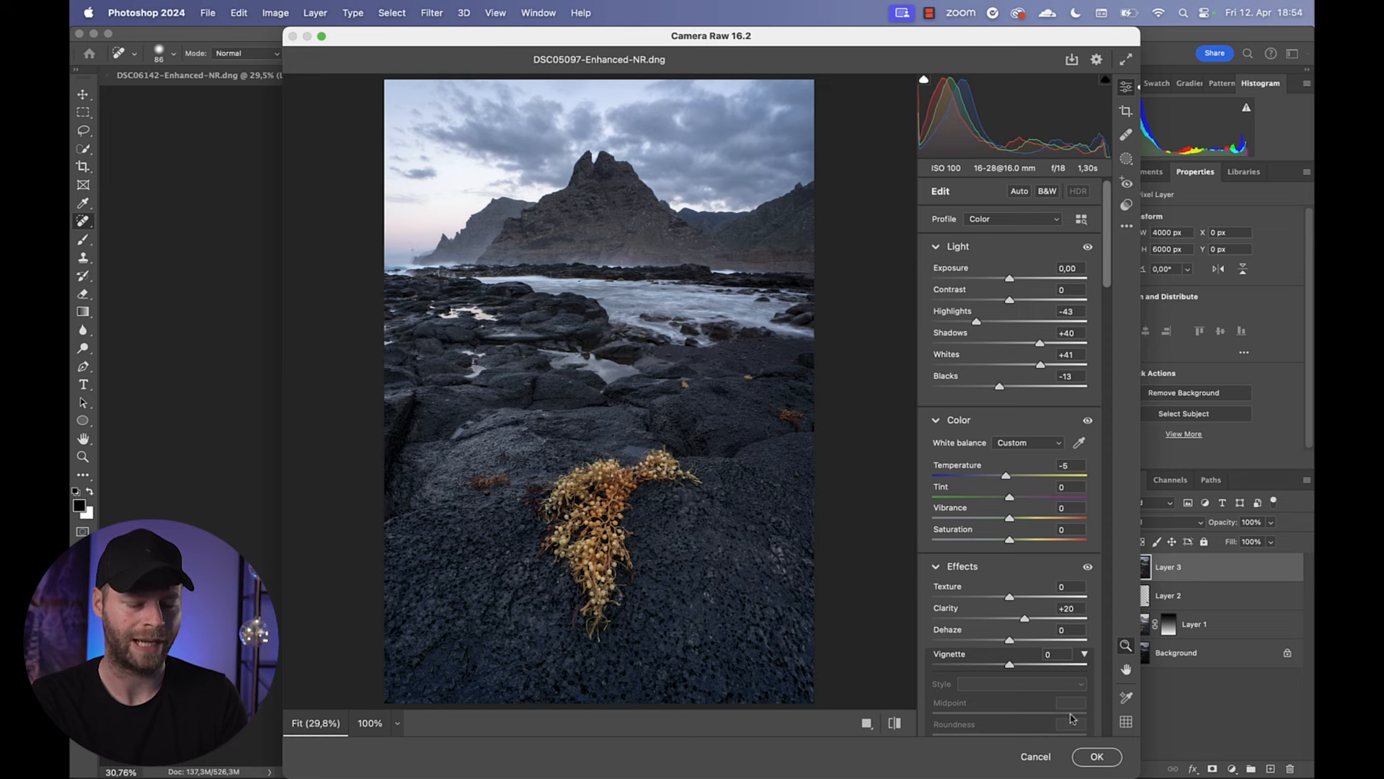
pyautogui.click(1096, 757)
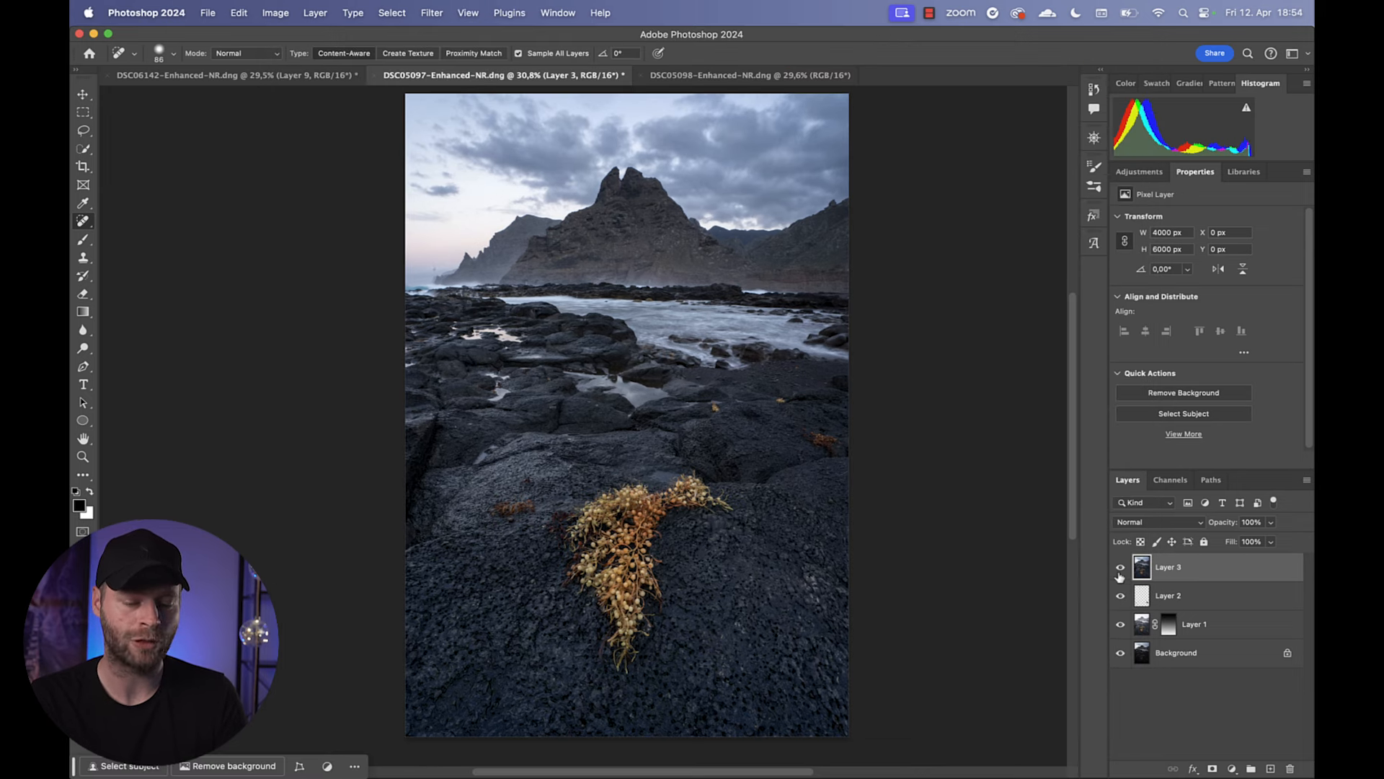
# - Toggle the refined layer's visibility to compare, then duplicate it as Layer 3 copy
pyautogui.click(1120, 568)
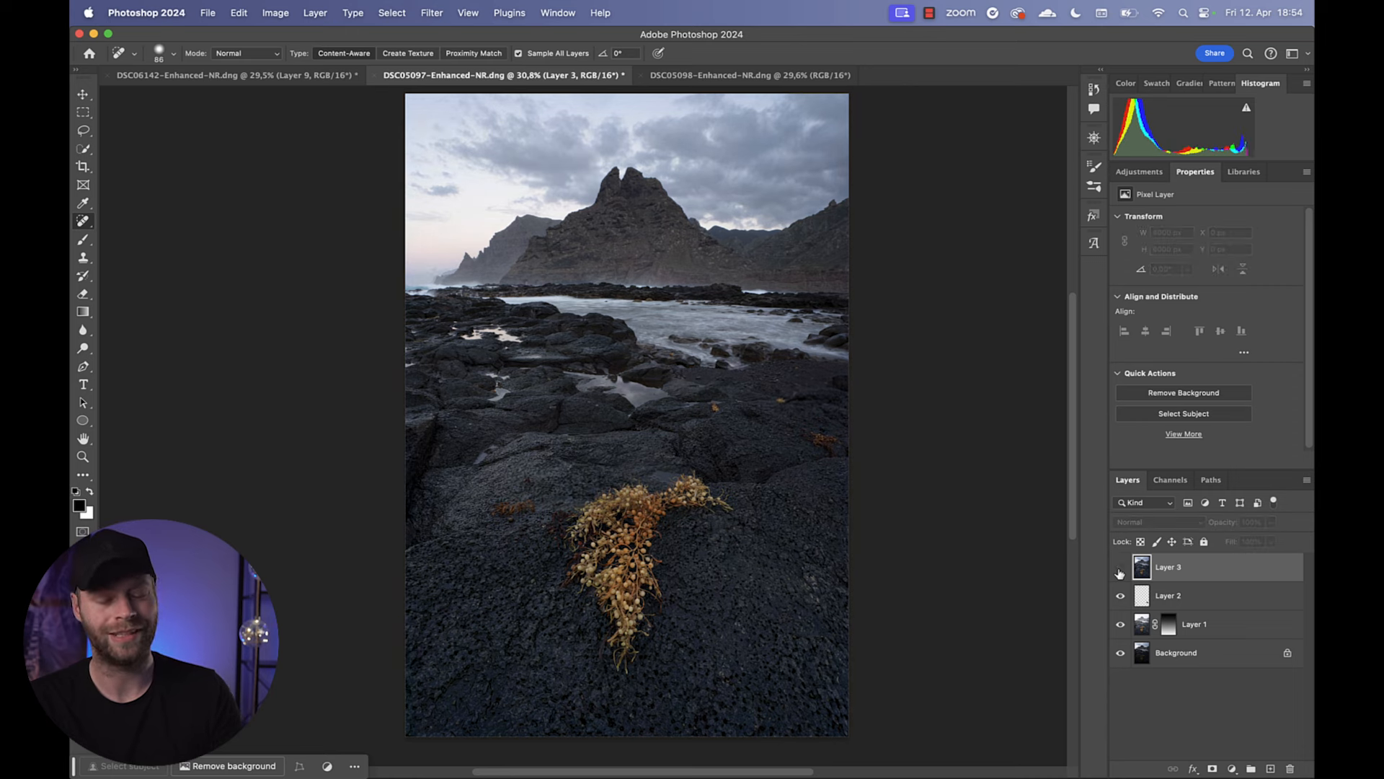
pyautogui.click(1121, 573)
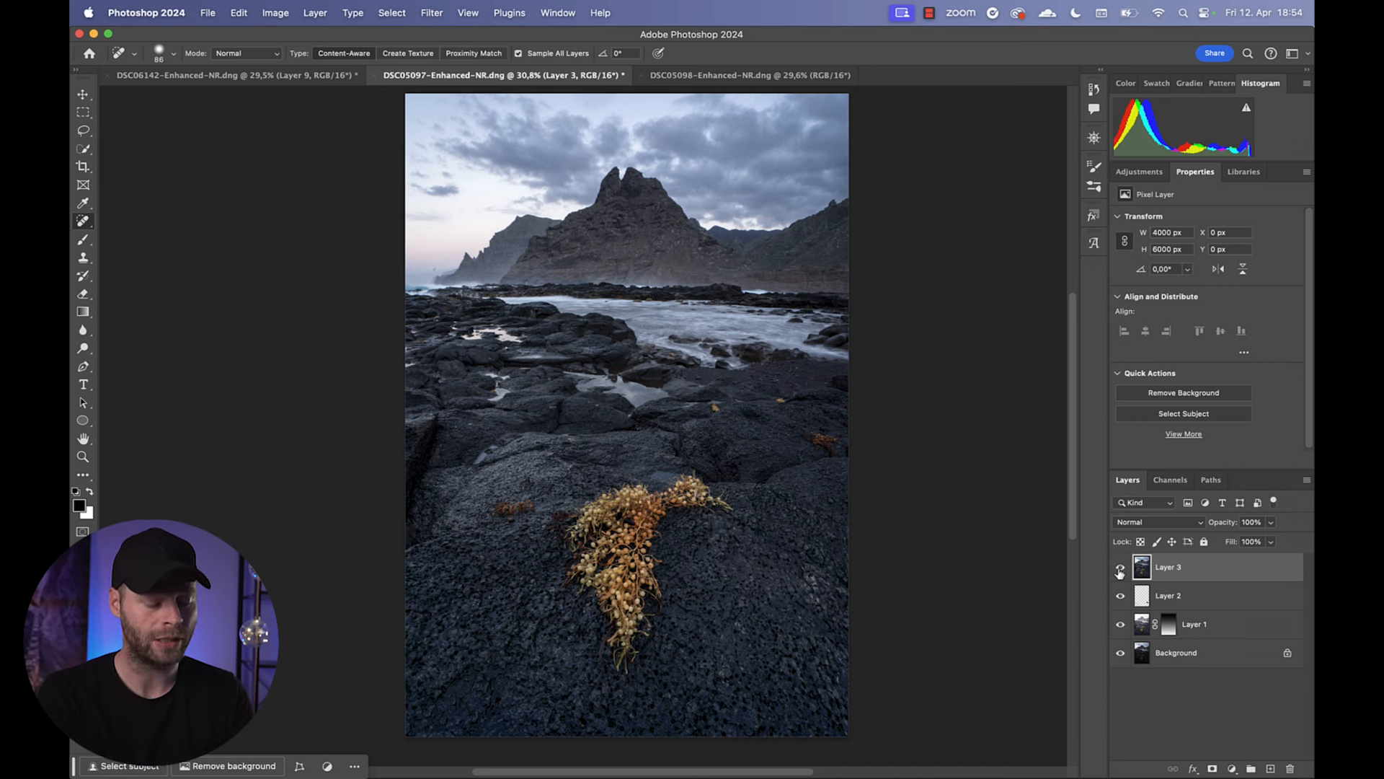
pyautogui.press('cmd+j')
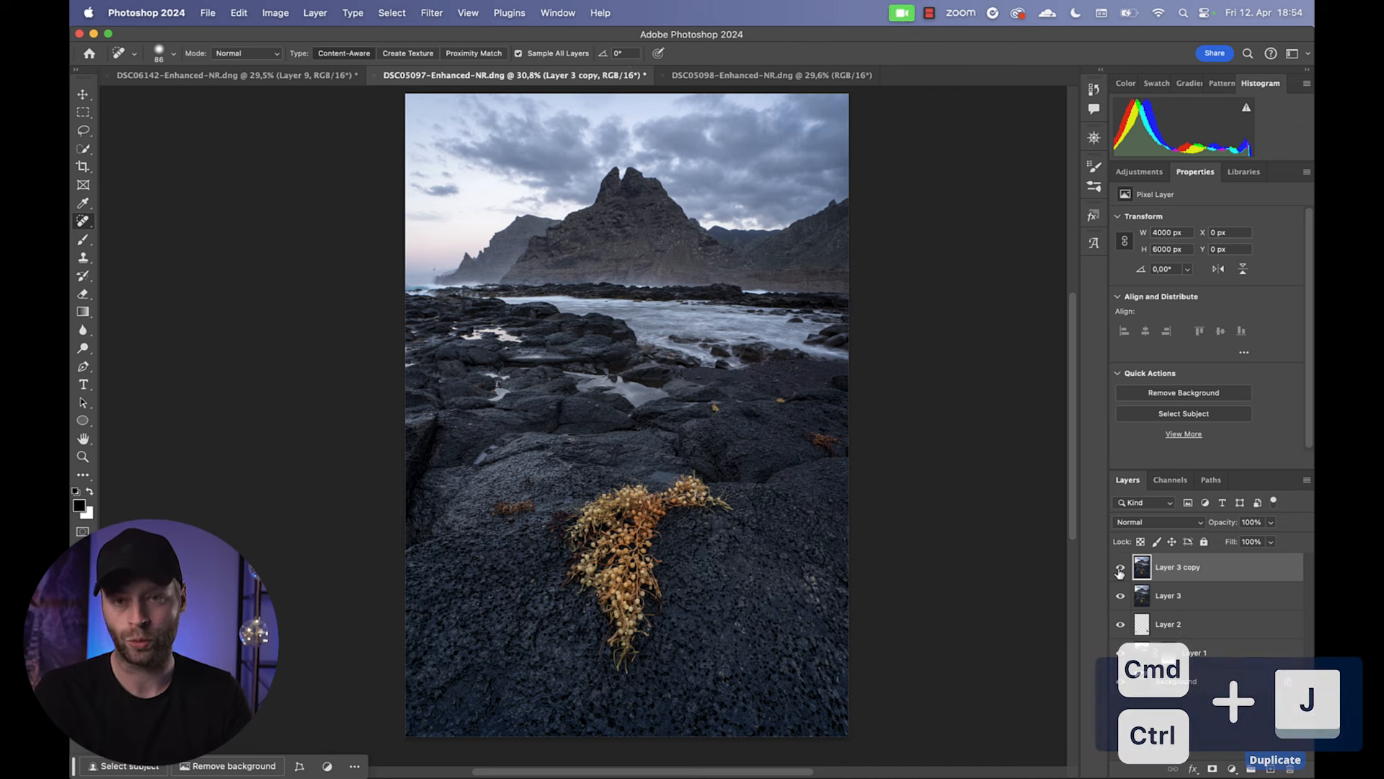
pyautogui.press('cmd+j')
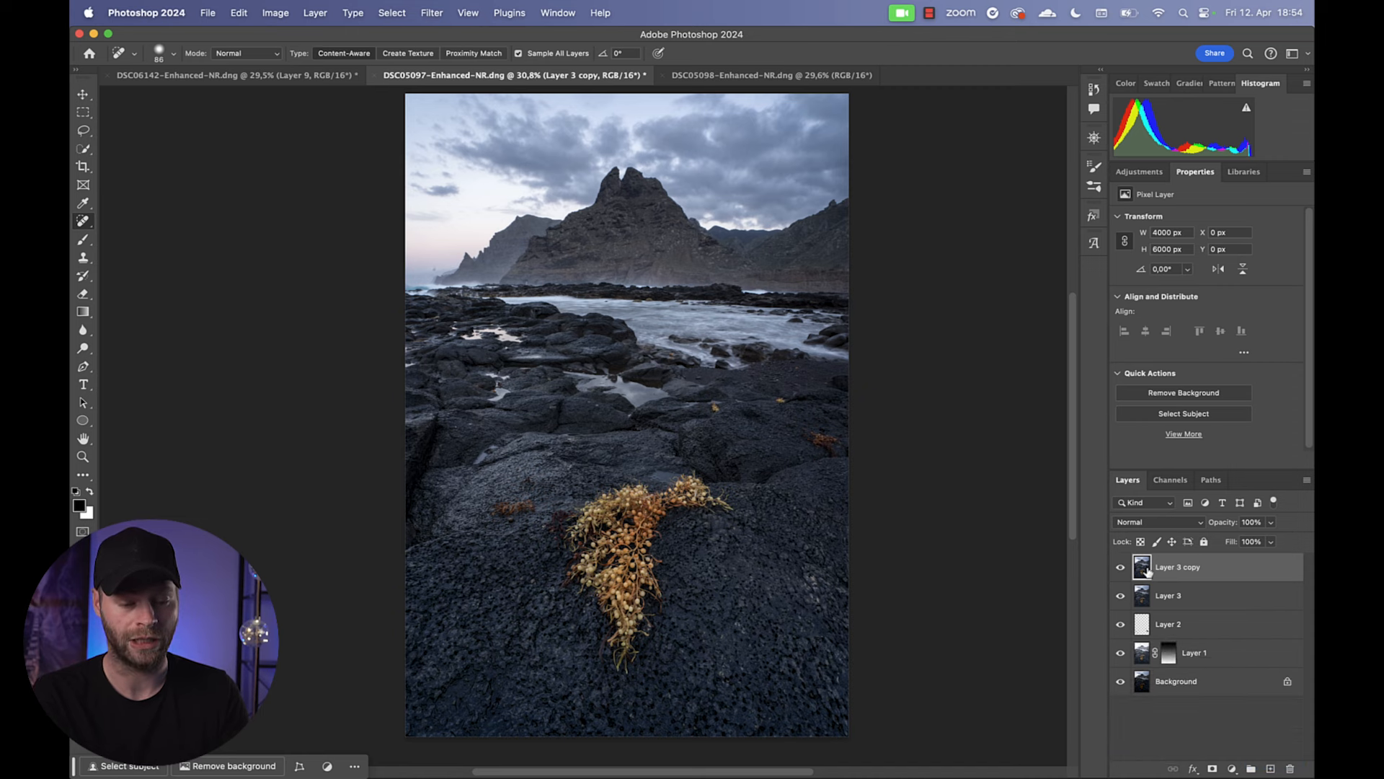
# - Reopen the layer copy in Camera Raw and shift the Tint slightly toward magenta
pyautogui.click(431, 13)
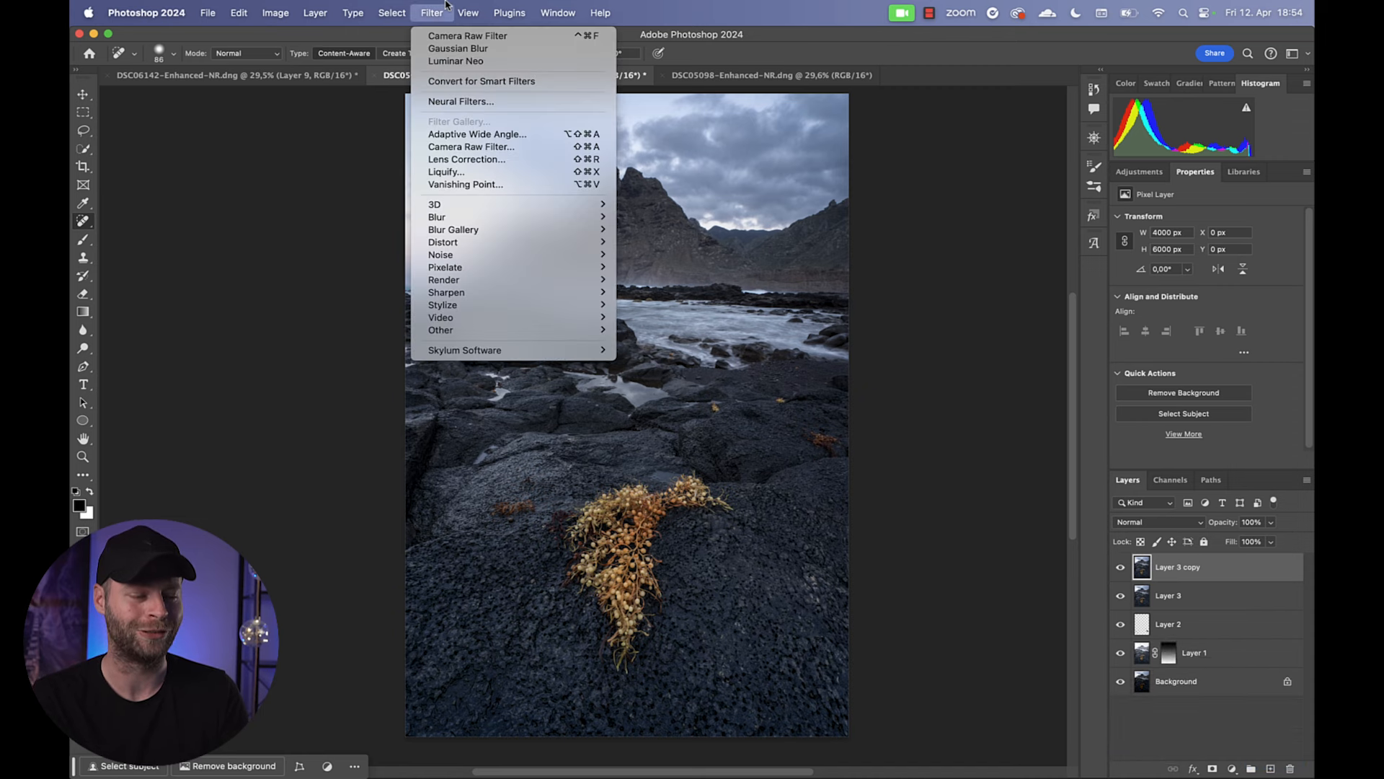
pyautogui.click(473, 147)
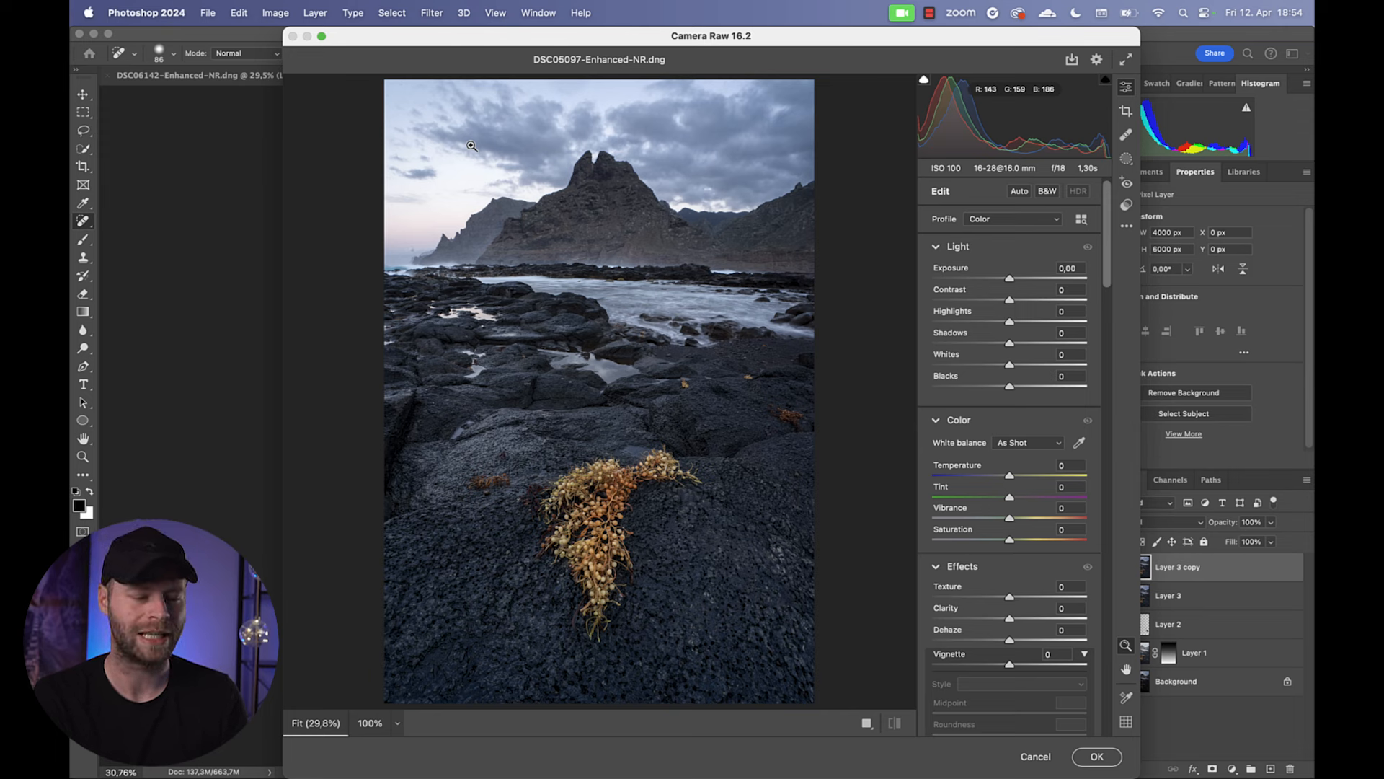
pyautogui.moveTo(558, 320)
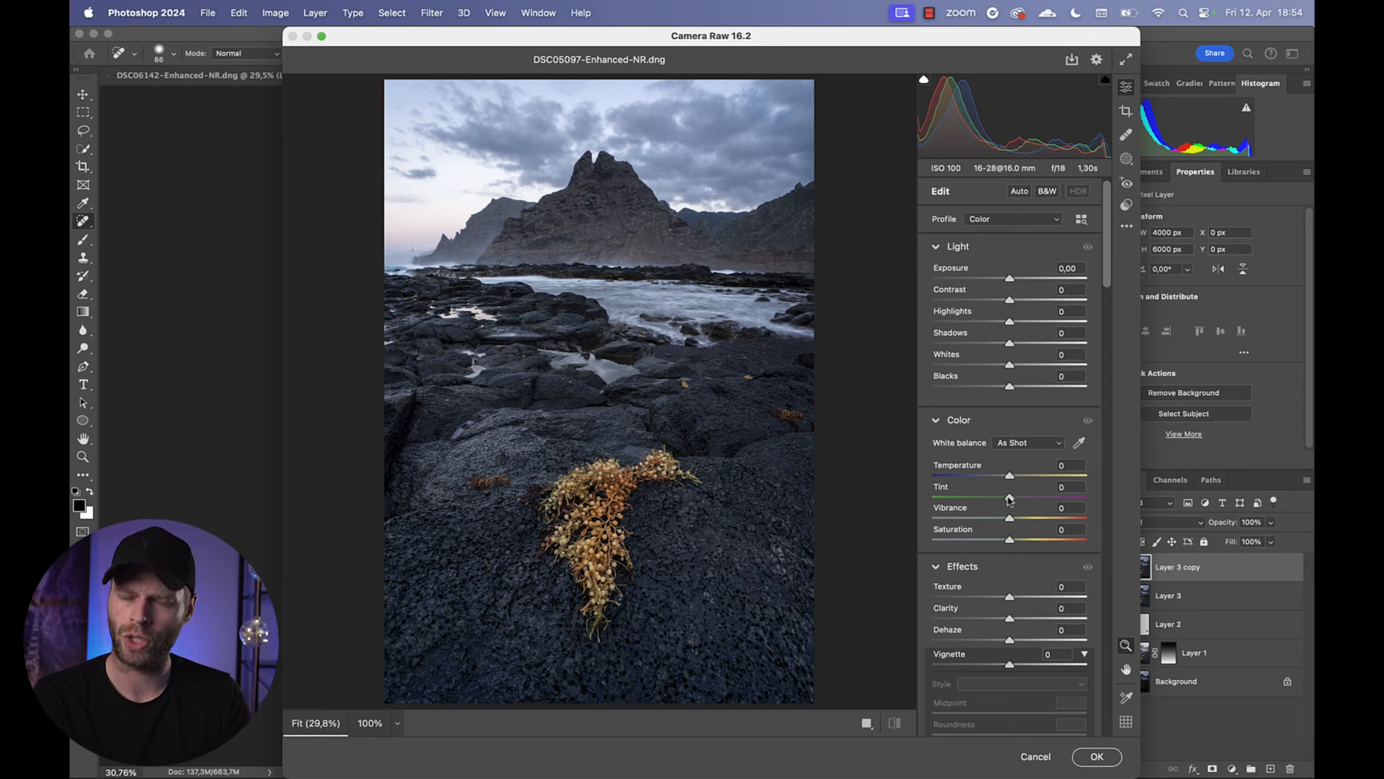
pyautogui.moveTo(1009, 496); pyautogui.dragTo(1028, 496)
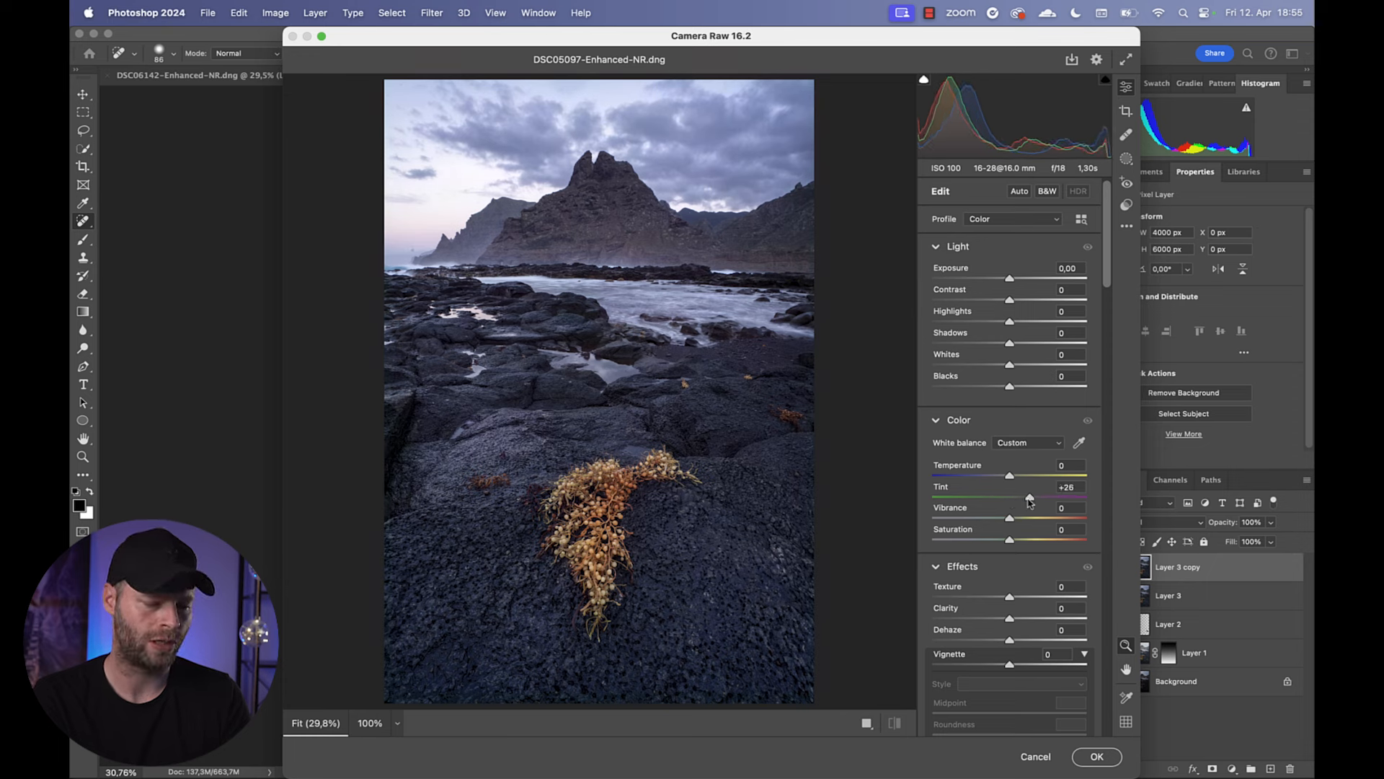
pyautogui.moveTo(1030, 497); pyautogui.dragTo(1025, 497)
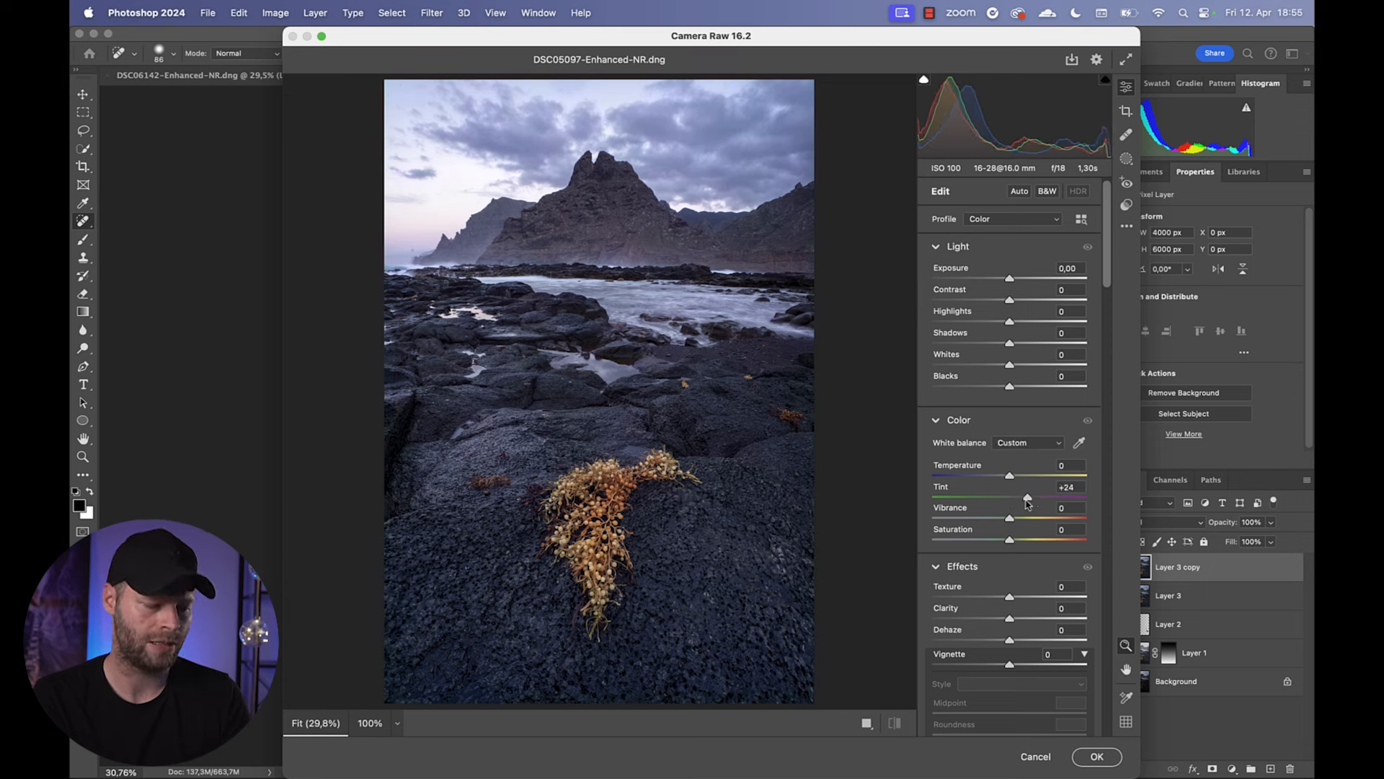
pyautogui.moveTo(1027, 497); pyautogui.dragTo(1035, 498)
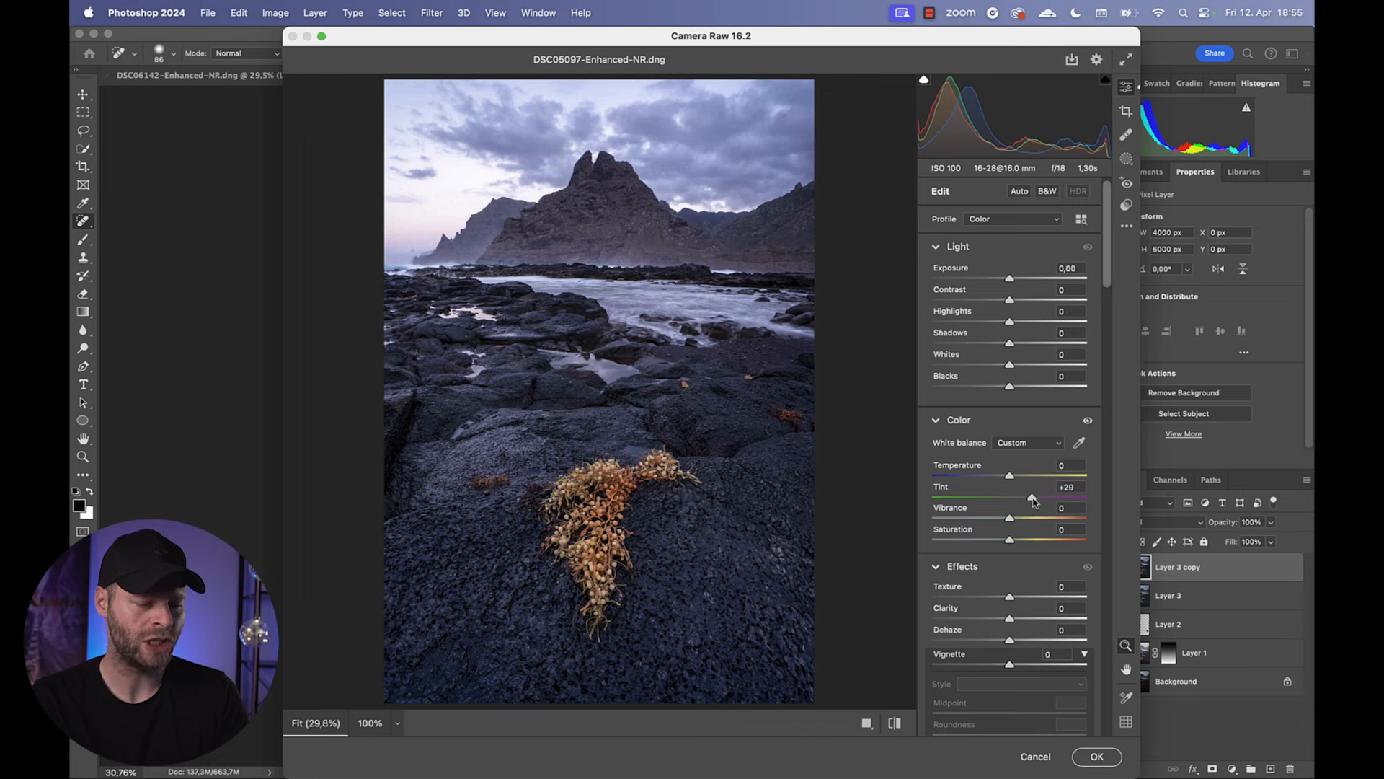
pyautogui.scroll(-3)
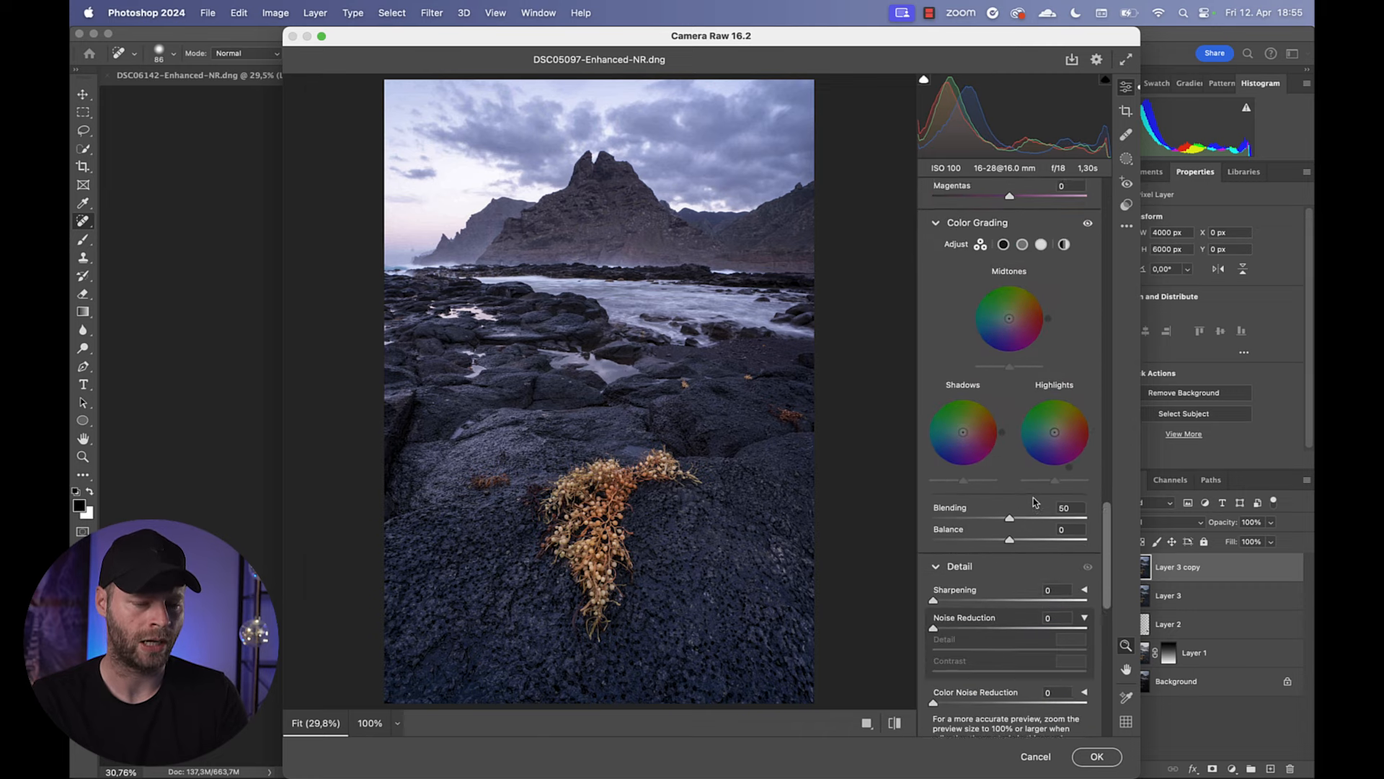
pyautogui.scroll(-3)
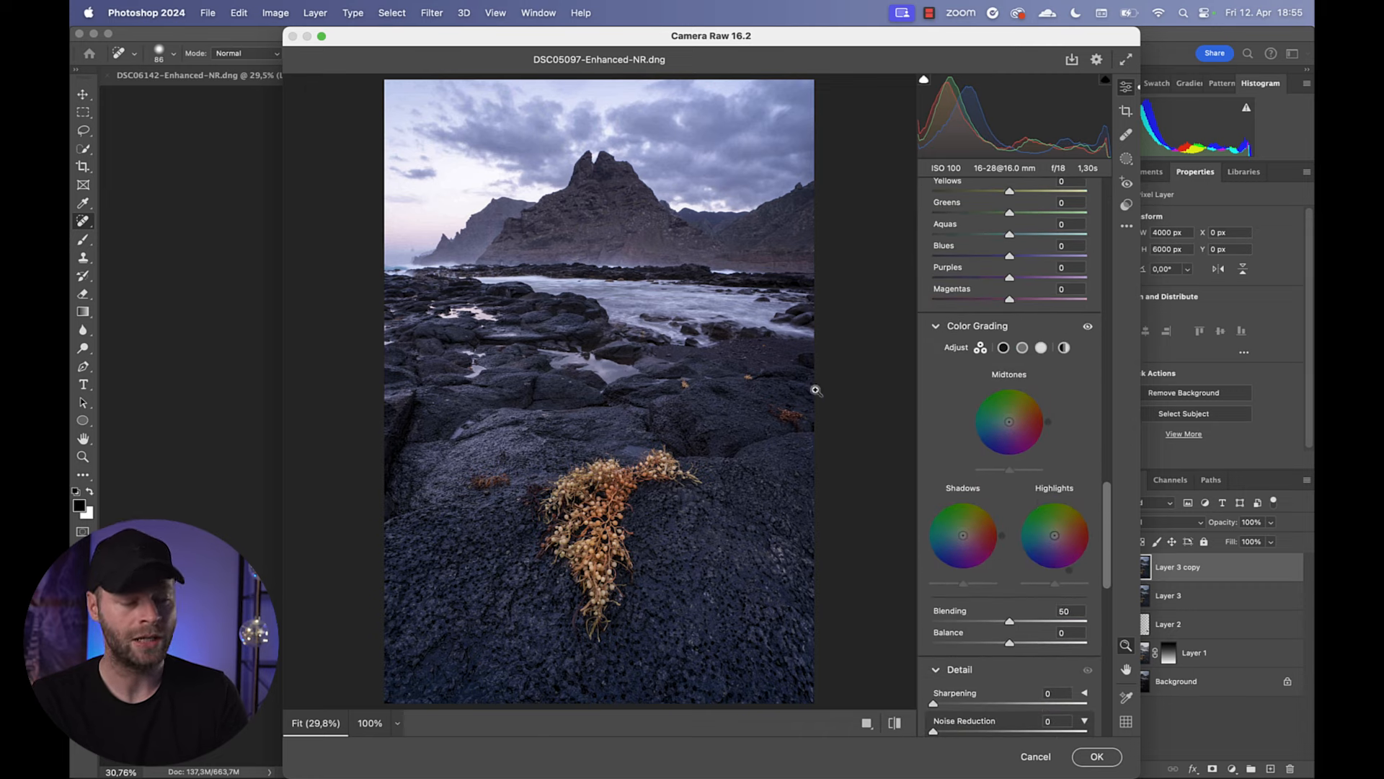
pyautogui.moveTo(462, 245)
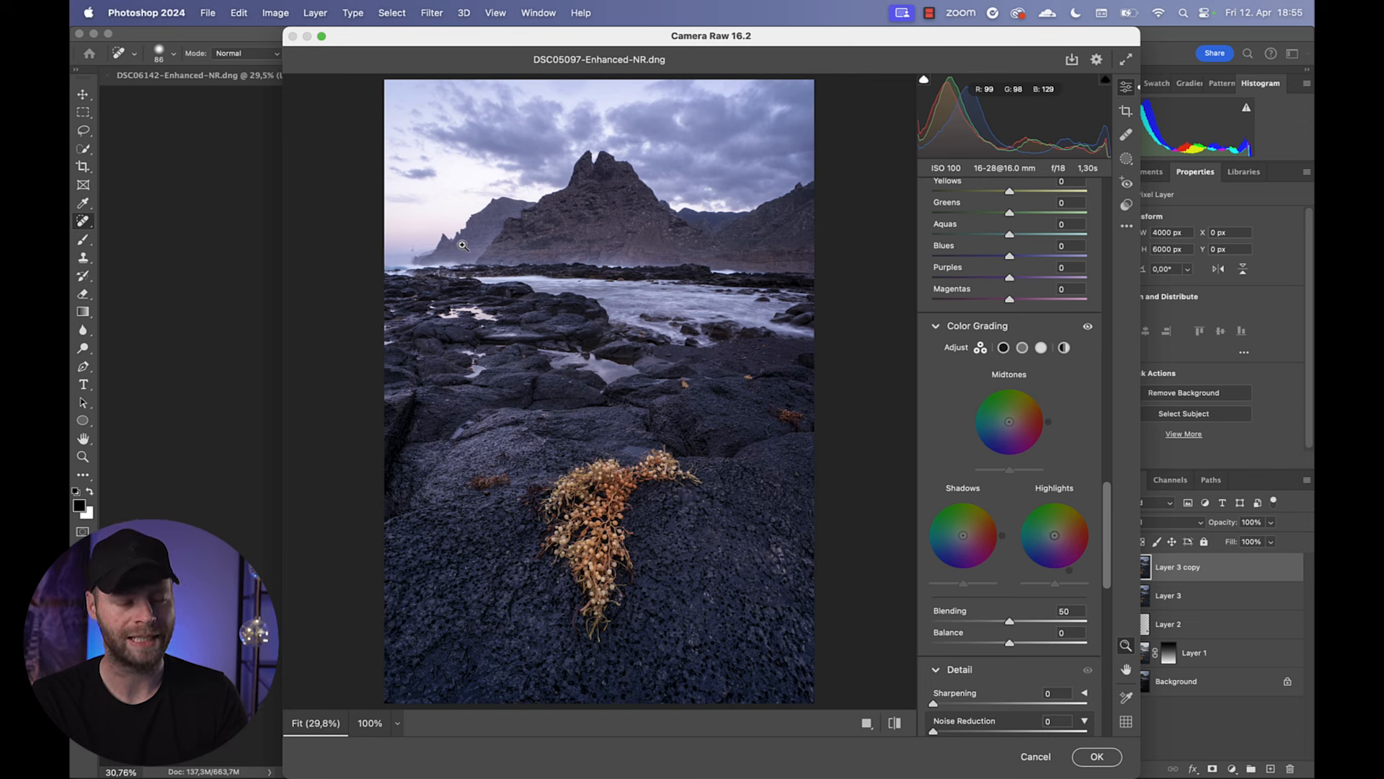
pyautogui.moveTo(478, 253)
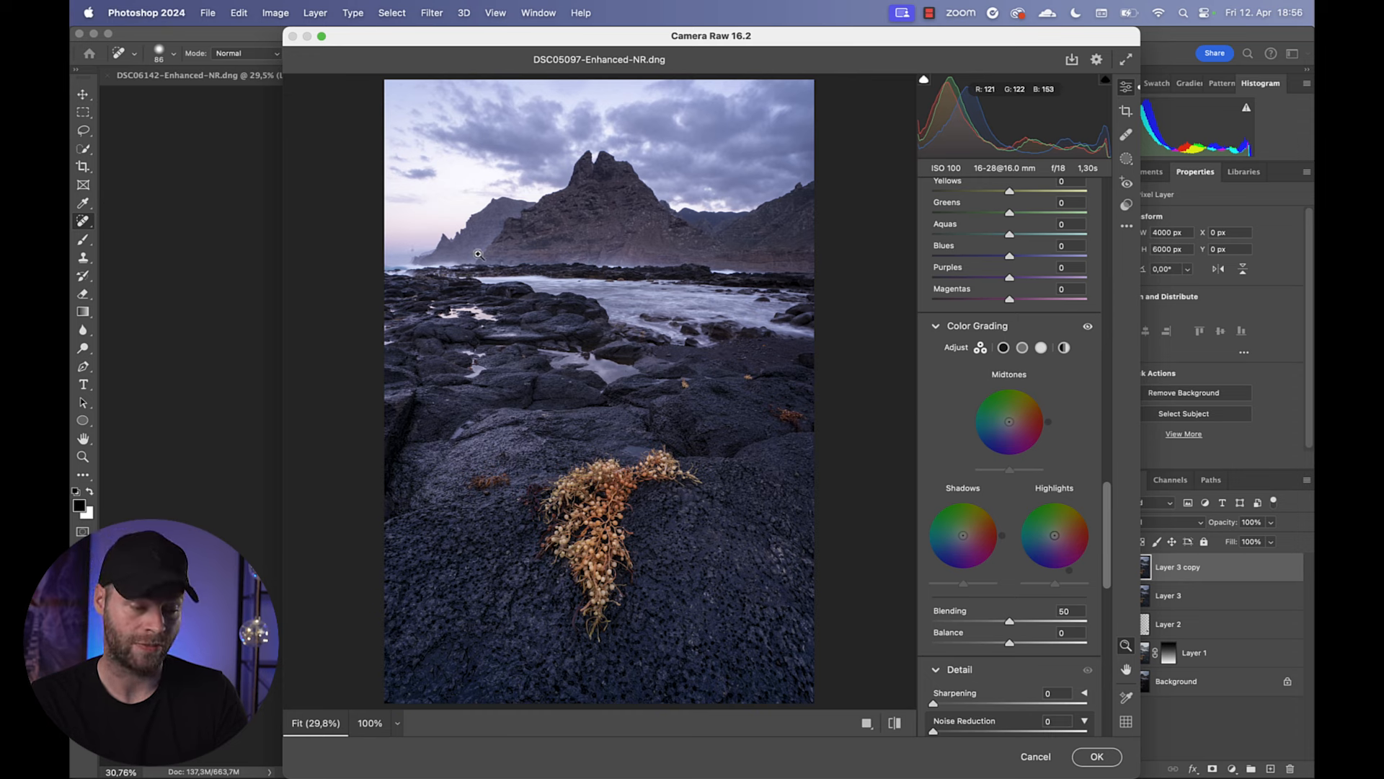
# - Set a purple hue on the highlight grading wheel at about half saturation
pyautogui.click(1054, 536)
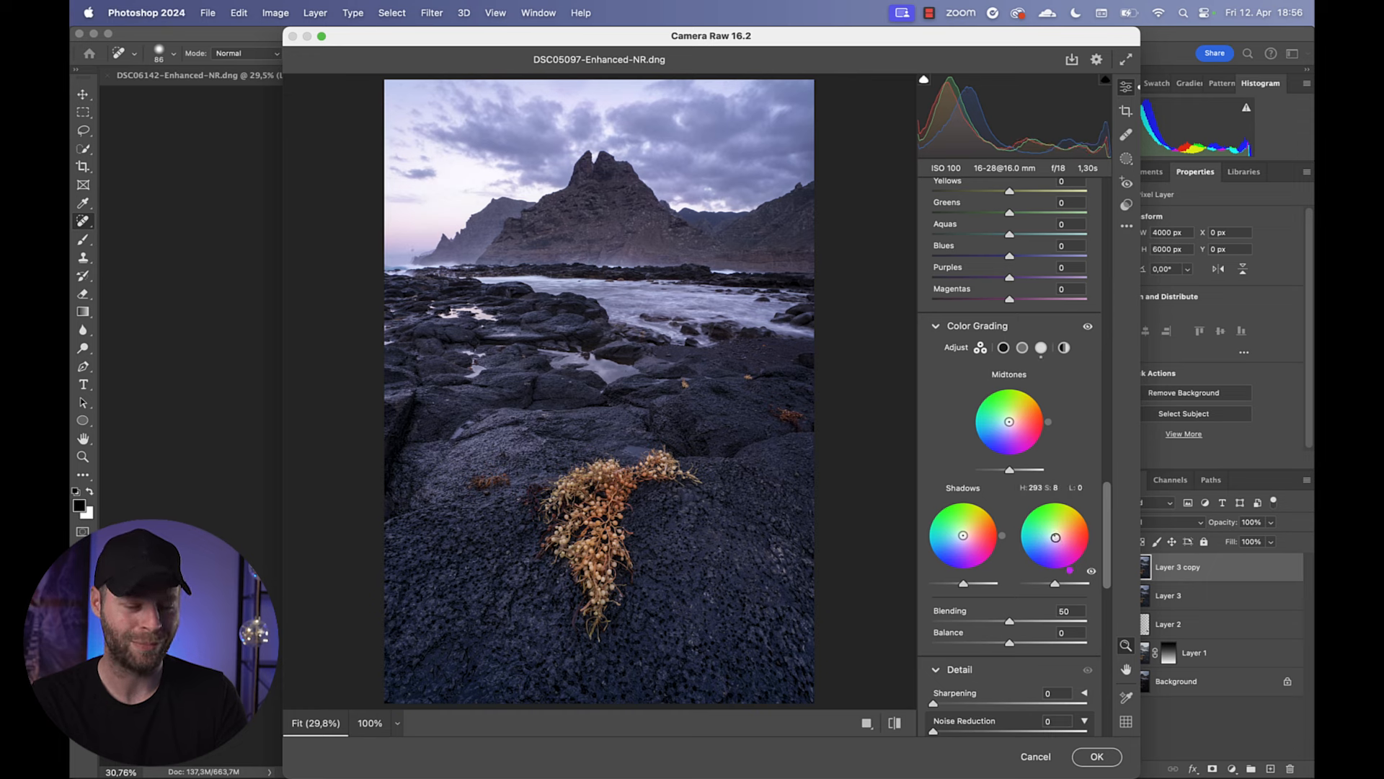
pyautogui.moveTo(1055, 537); pyautogui.dragTo(1073, 557)
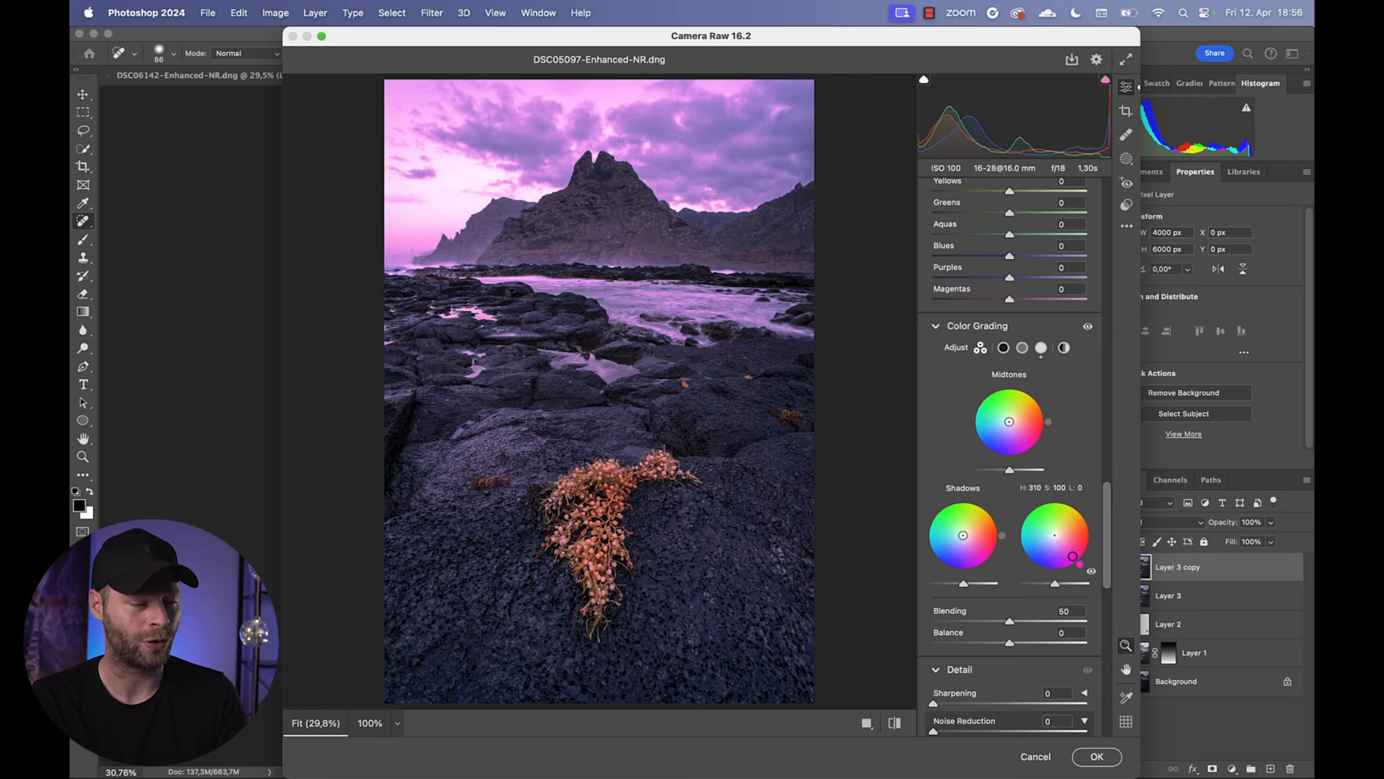
pyautogui.moveTo(1075, 558); pyautogui.dragTo(1057, 538)
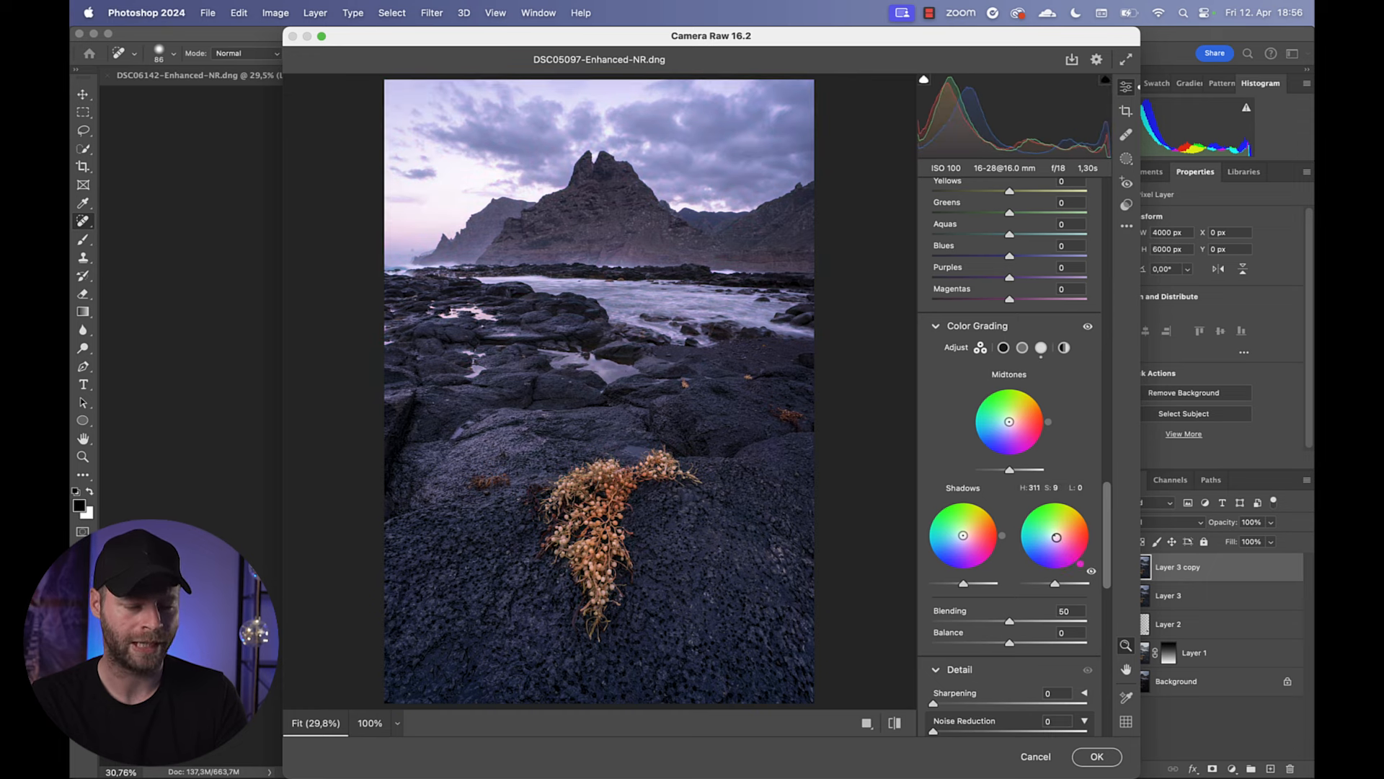
pyautogui.moveTo(1057, 537); pyautogui.dragTo(1057, 544)
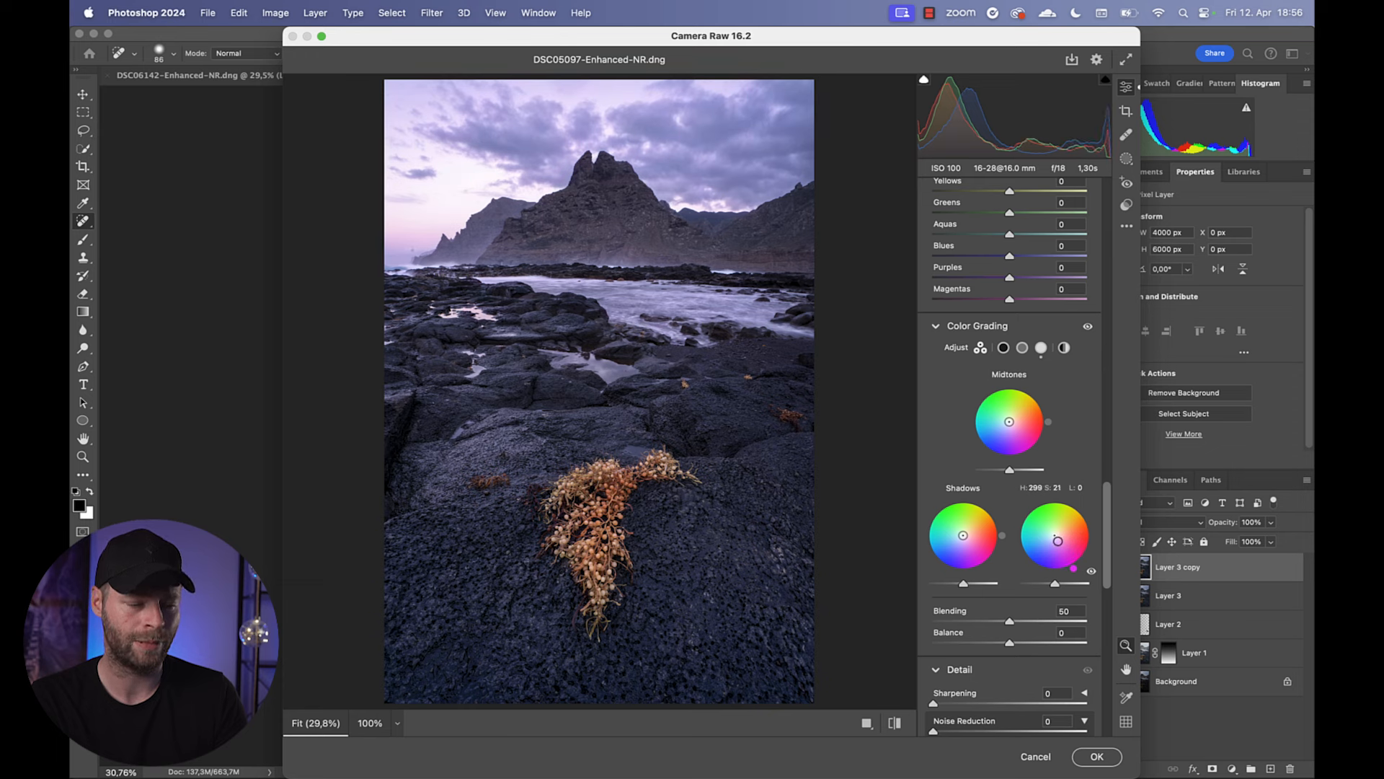
pyautogui.moveTo(1060, 529); pyautogui.dragTo(1057, 541)
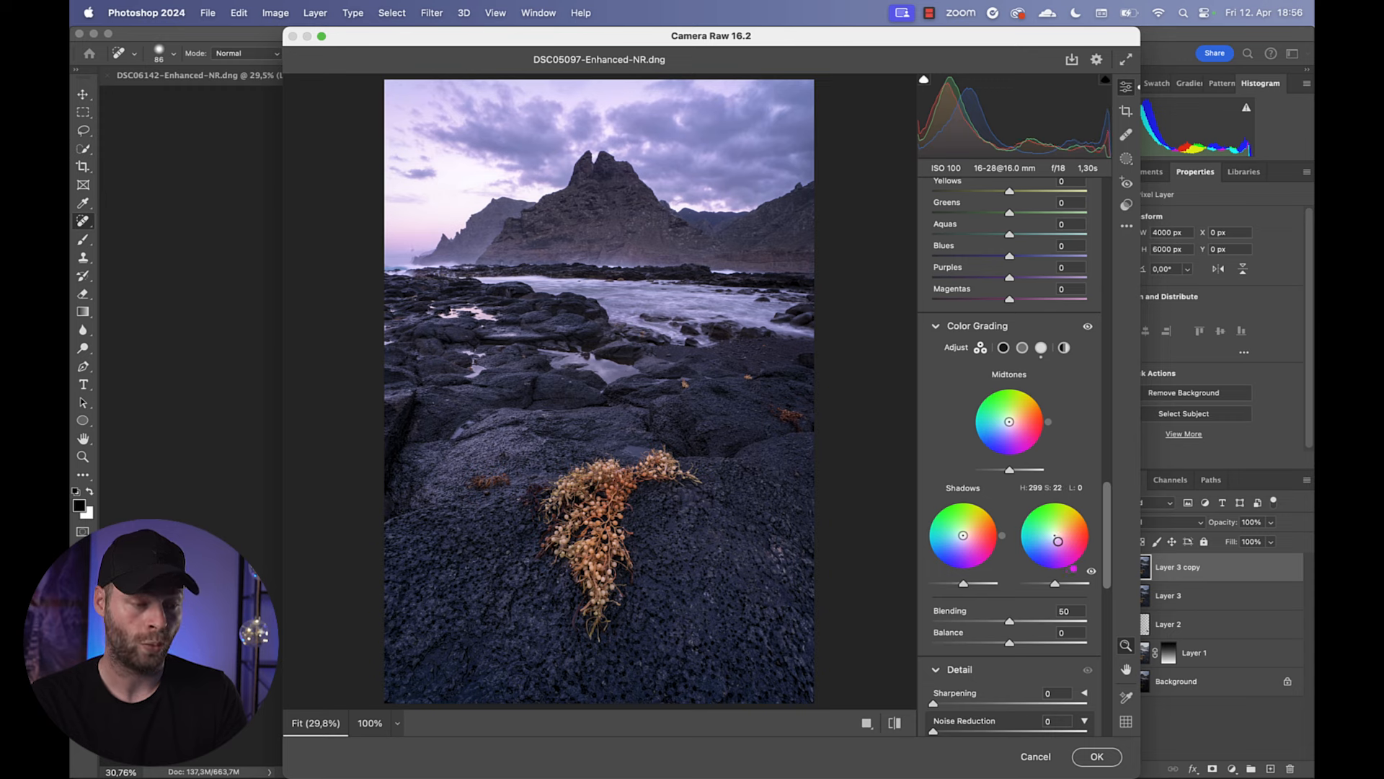
pyautogui.moveTo(1057, 539); pyautogui.dragTo(1060, 551)
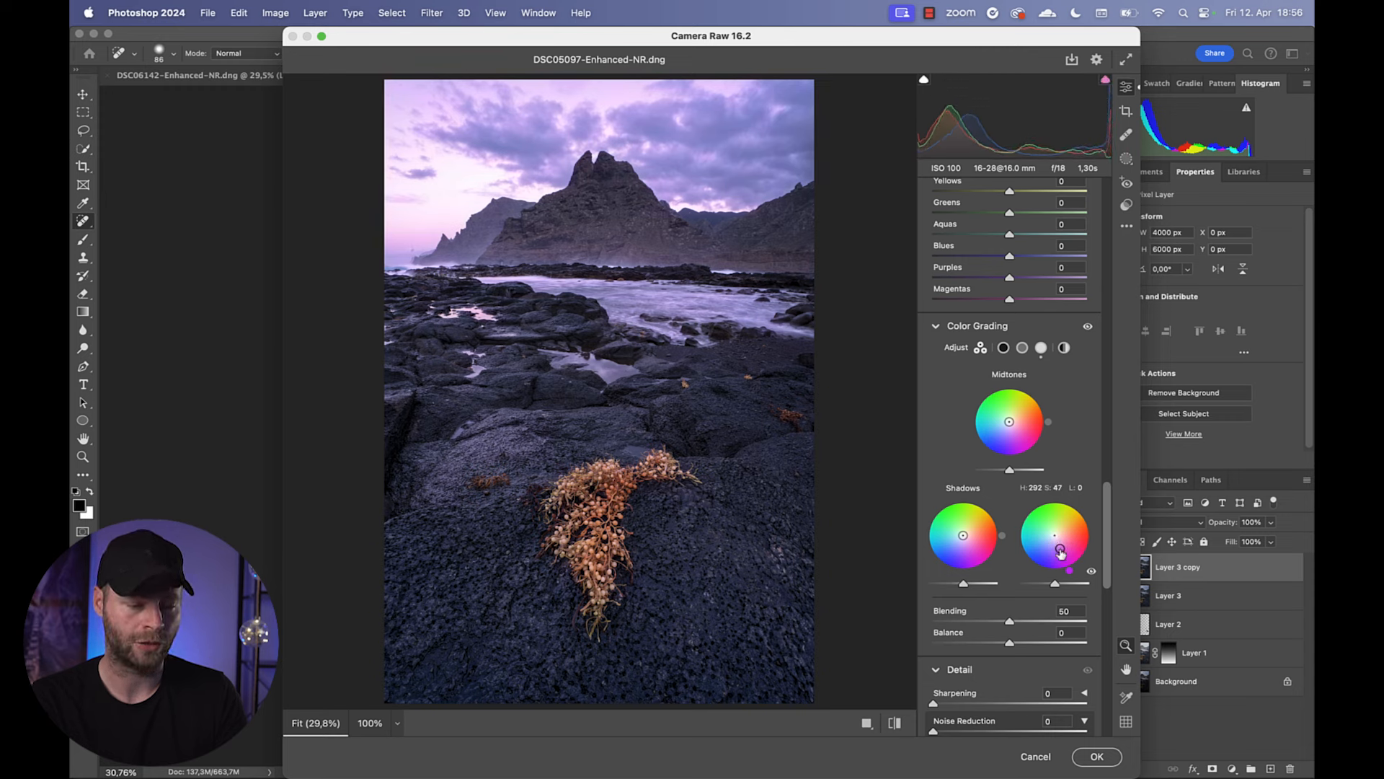
# - Settle the grading Balance around -51 and fine-tune the tint saturation
pyautogui.moveTo(1009, 640); pyautogui.dragTo(987, 640)
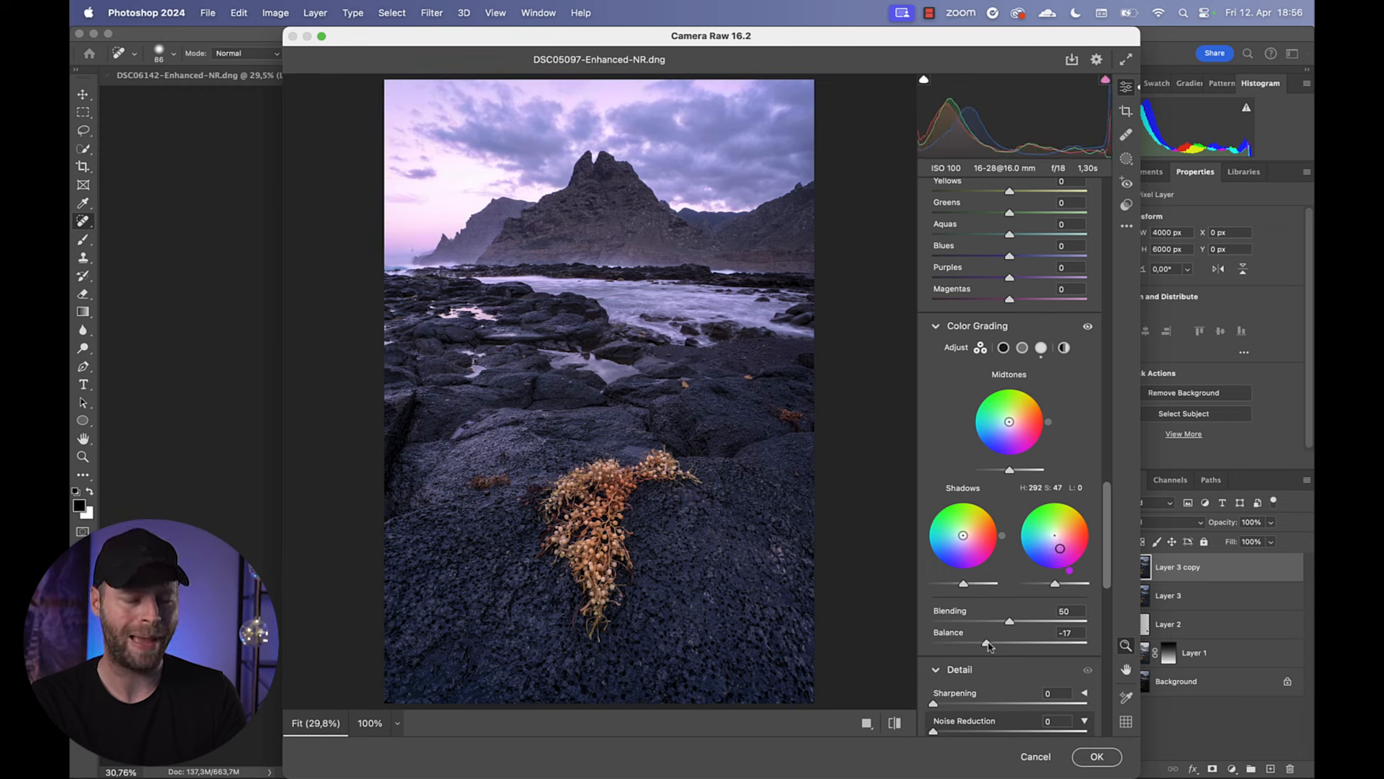
pyautogui.moveTo(989, 641); pyautogui.dragTo(966, 642)
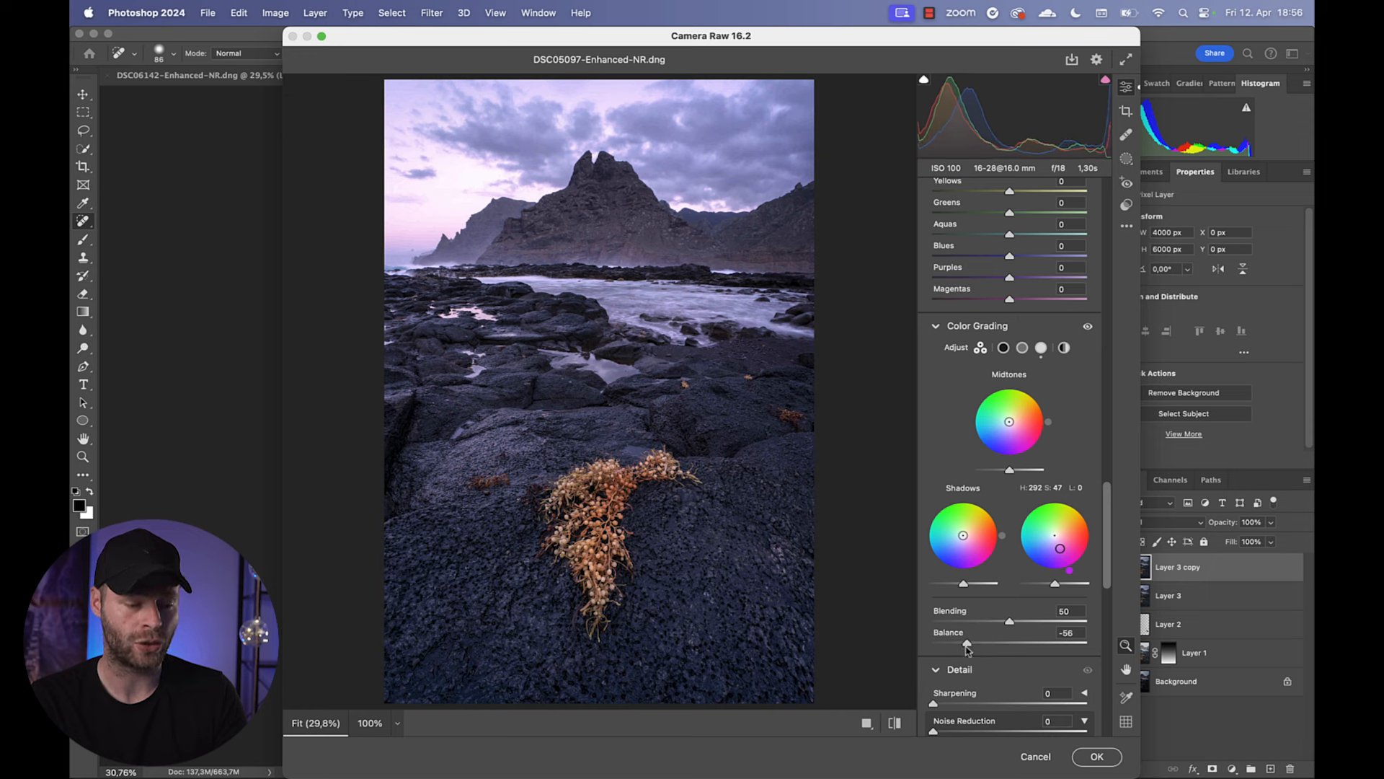
pyautogui.moveTo(964, 644); pyautogui.dragTo(1081, 643)
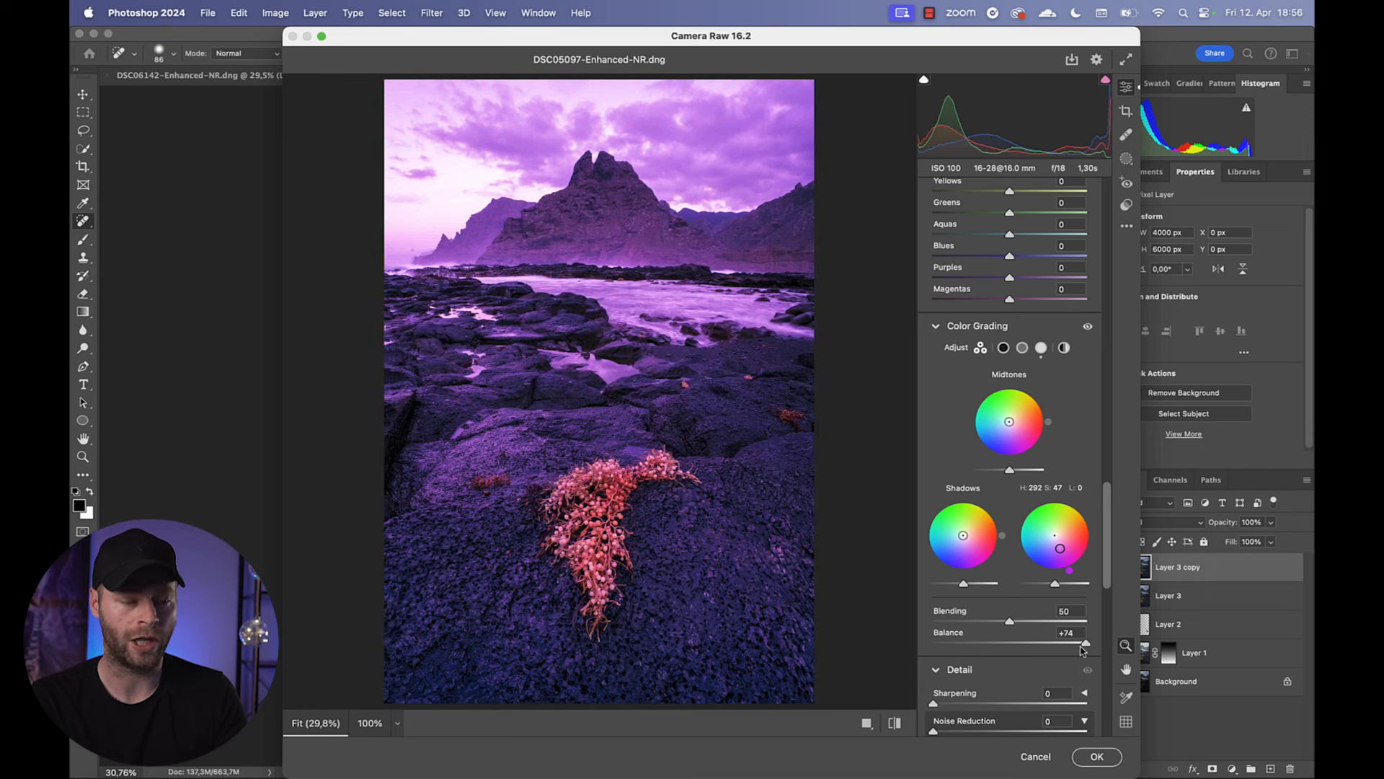
pyautogui.moveTo(1083, 644); pyautogui.dragTo(971, 644)
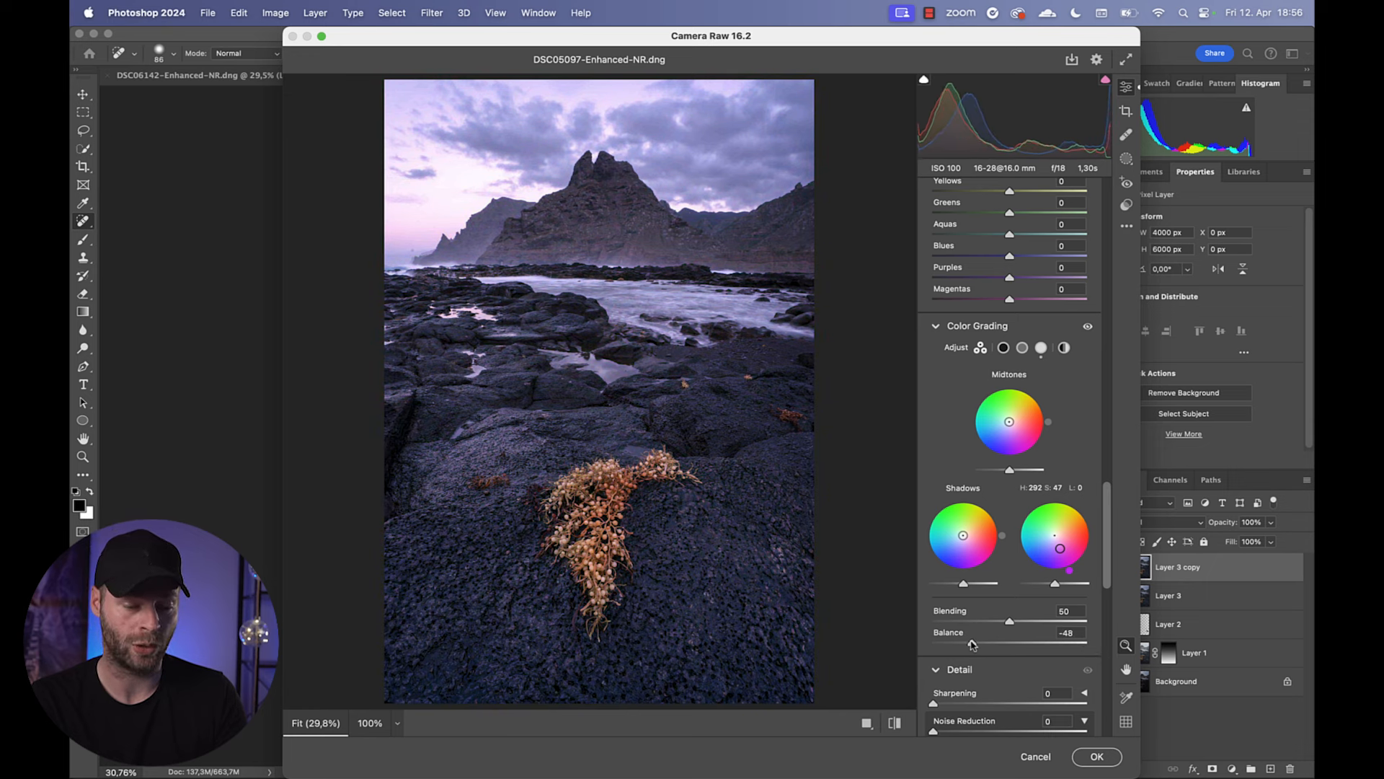
pyautogui.moveTo(989, 640); pyautogui.dragTo(966, 640)
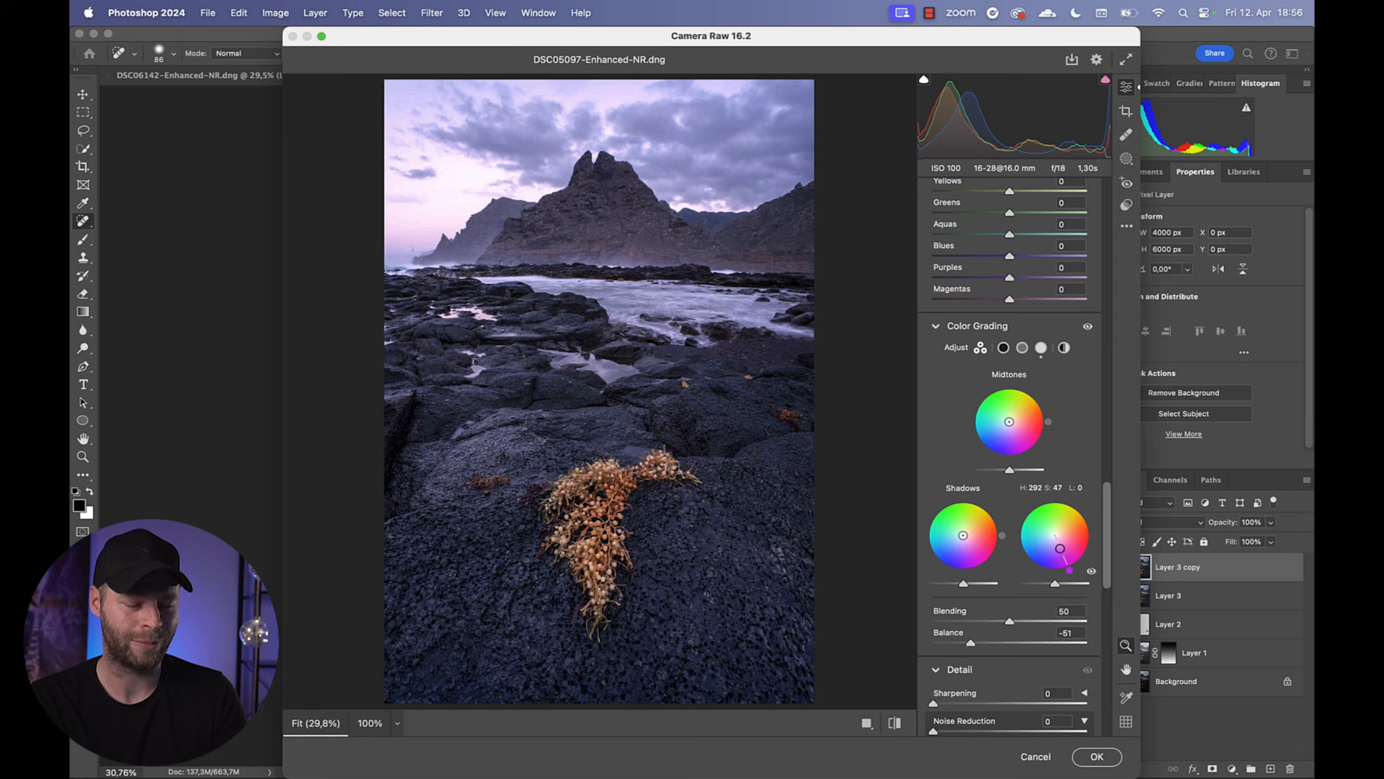
pyautogui.moveTo(1060, 546); pyautogui.dragTo(1063, 553)
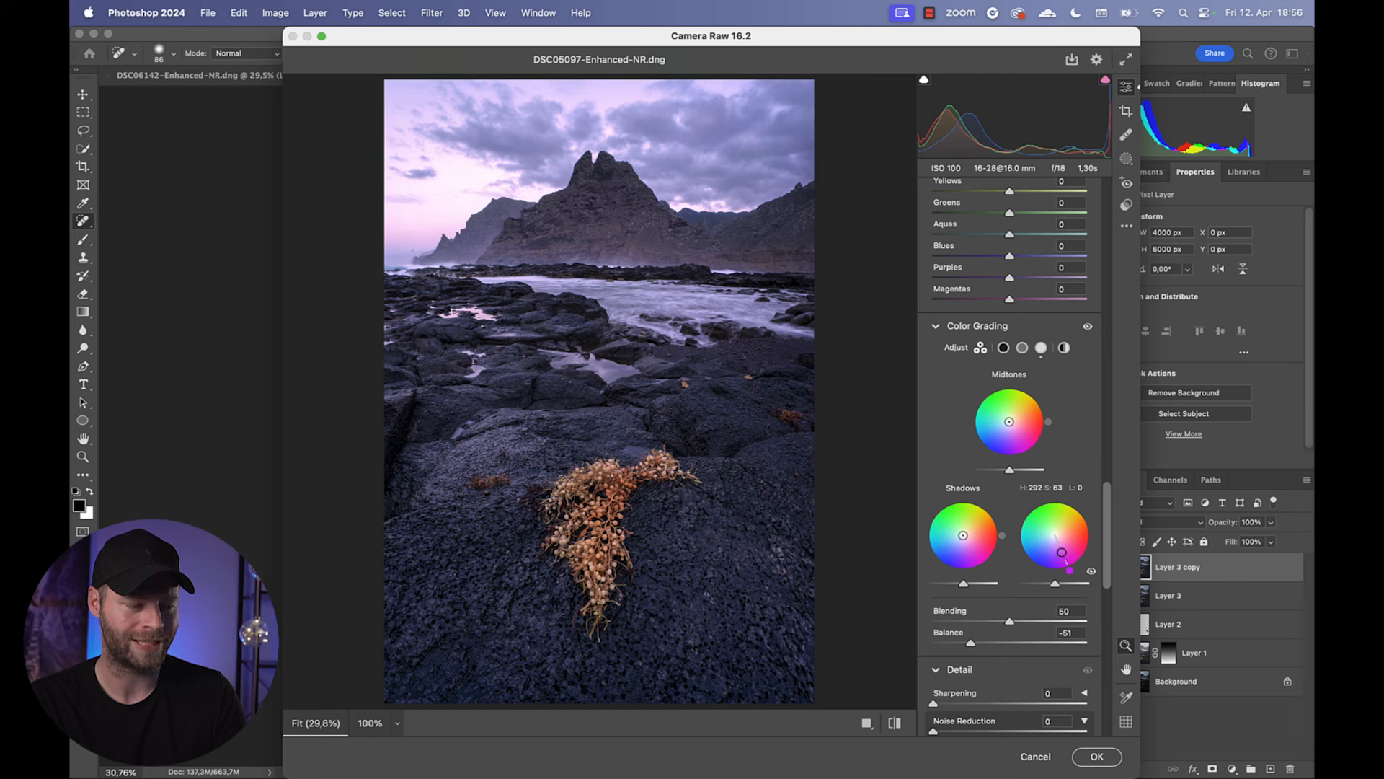
pyautogui.moveTo(1065, 554); pyautogui.dragTo(1055, 537)
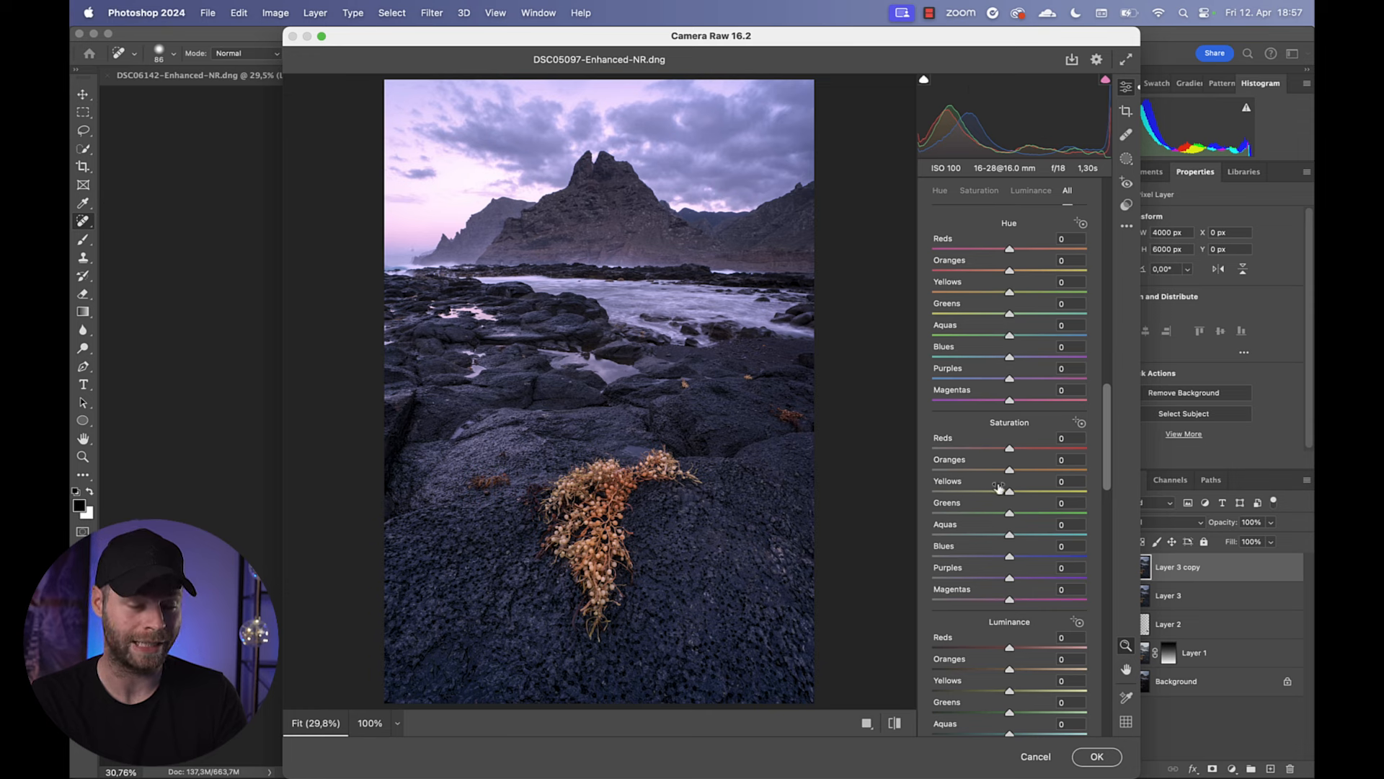
# - Set Oranges Saturation to about +29 and Luminance to about +49, then apply the raw edits
pyautogui.moveTo(1008, 471); pyautogui.dragTo(1021, 471)
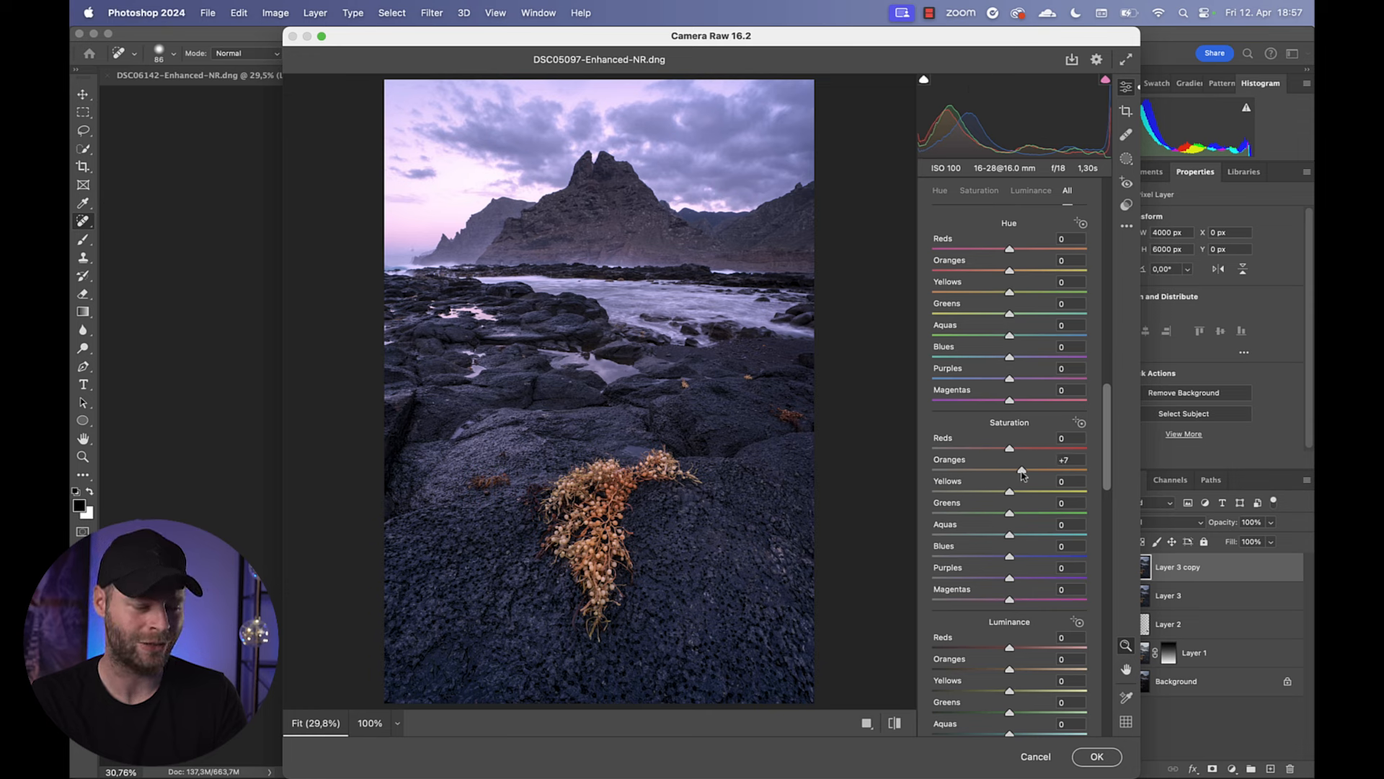
pyautogui.moveTo(1019, 471); pyautogui.dragTo(1032, 470)
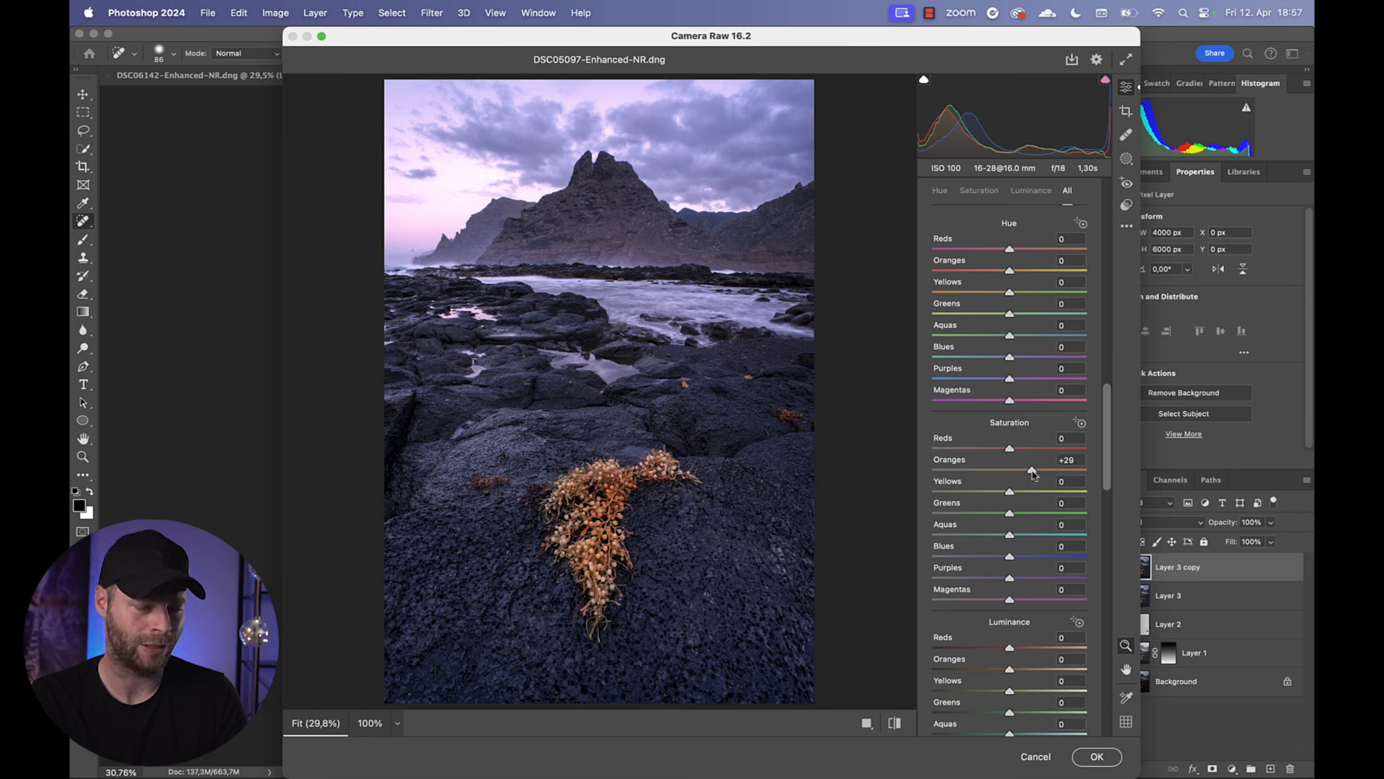
pyautogui.scroll(-3)
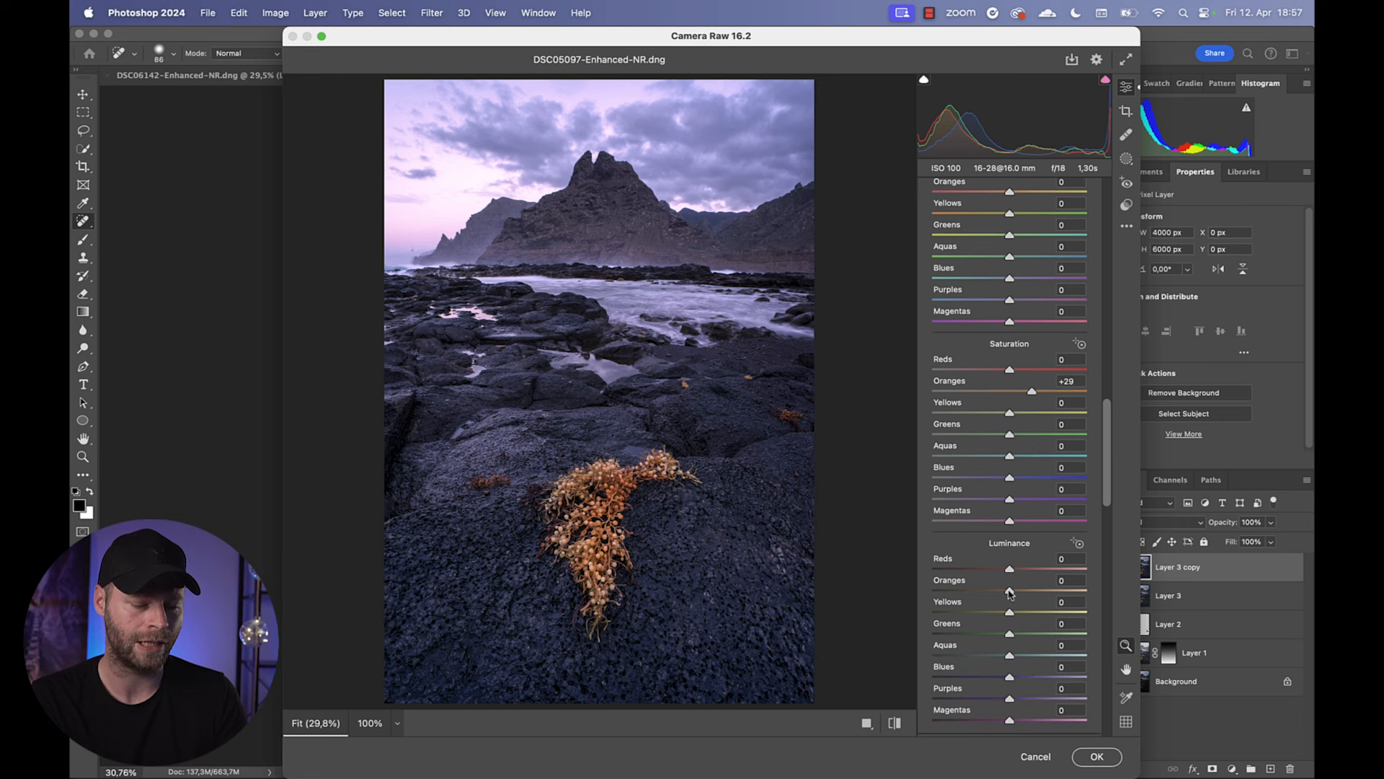
pyautogui.moveTo(1010, 568); pyautogui.dragTo(1041, 568)
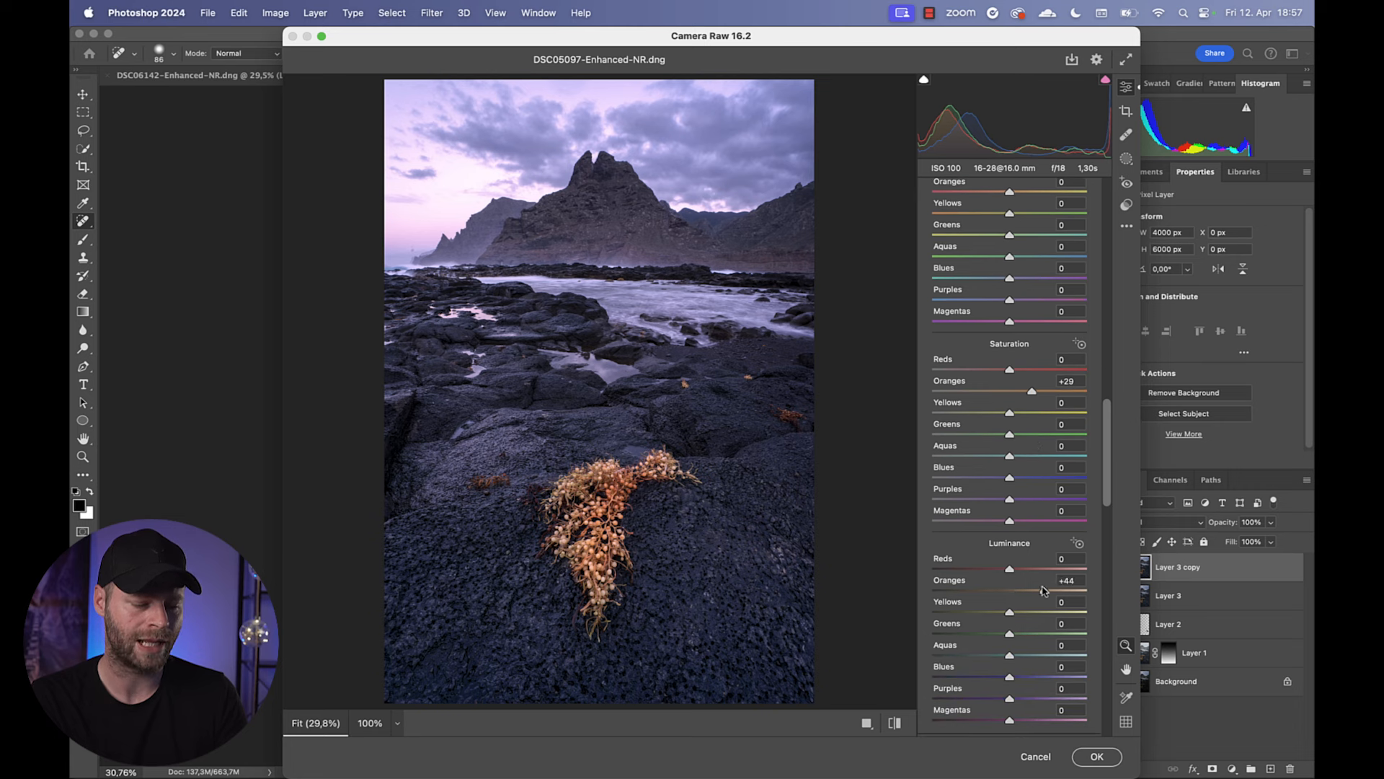
pyautogui.moveTo(1040, 590); pyautogui.dragTo(1041, 590)
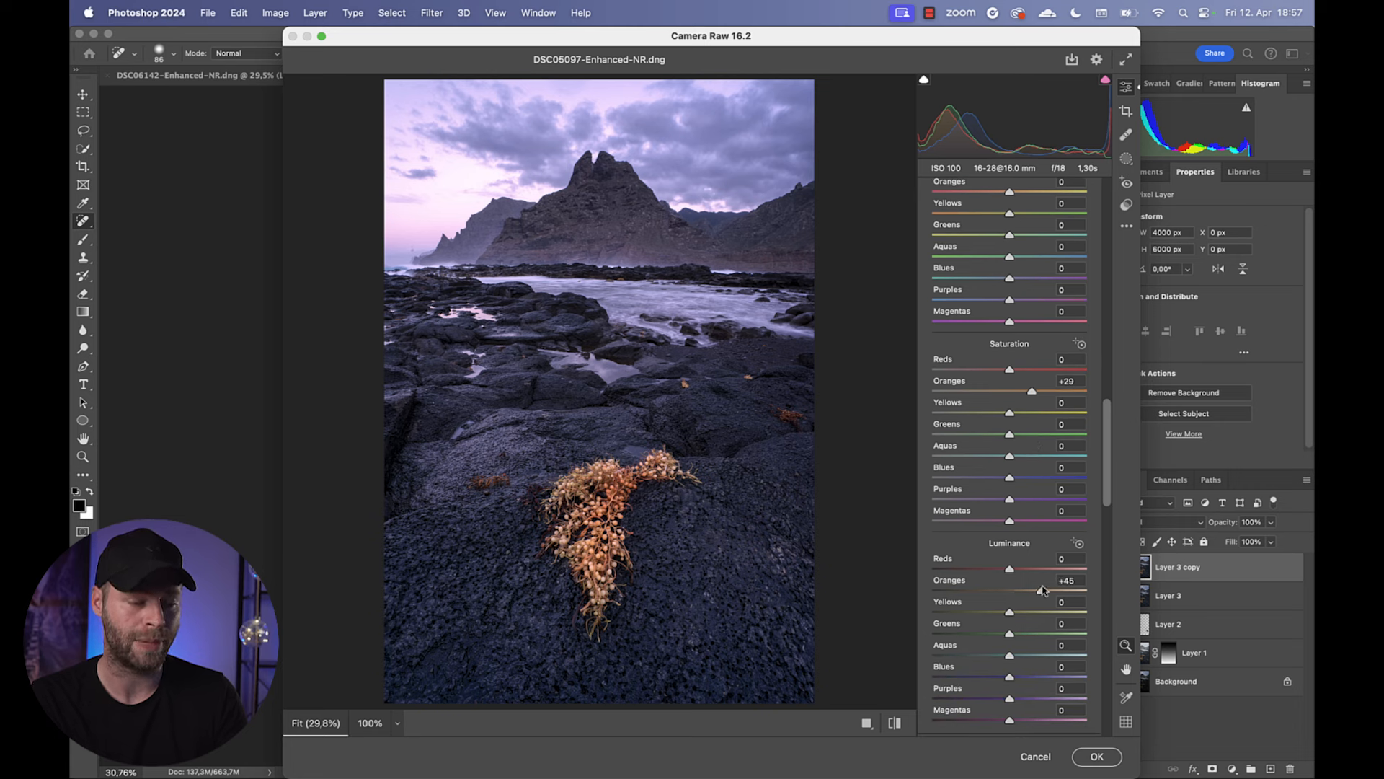
pyautogui.moveTo(1024, 591); pyautogui.dragTo(1052, 591)
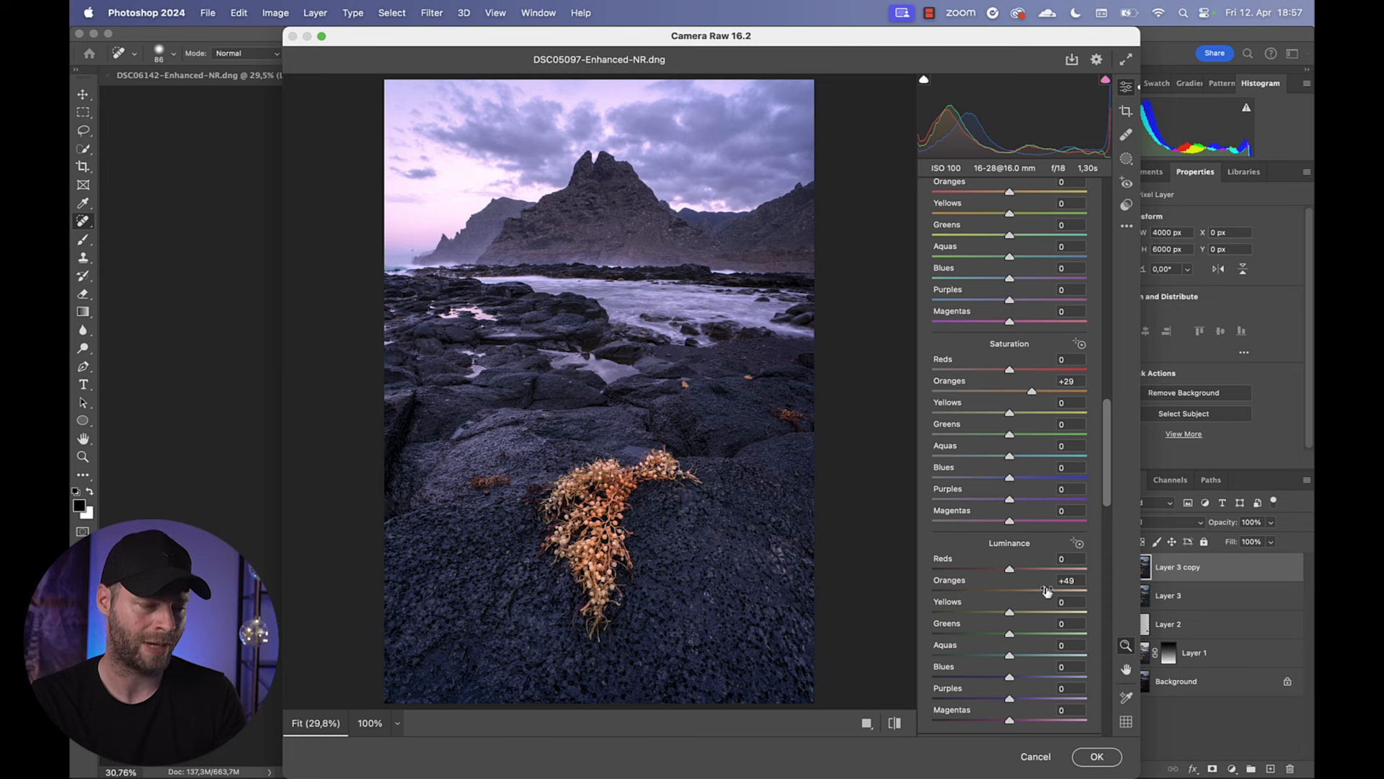
pyautogui.click(1096, 757)
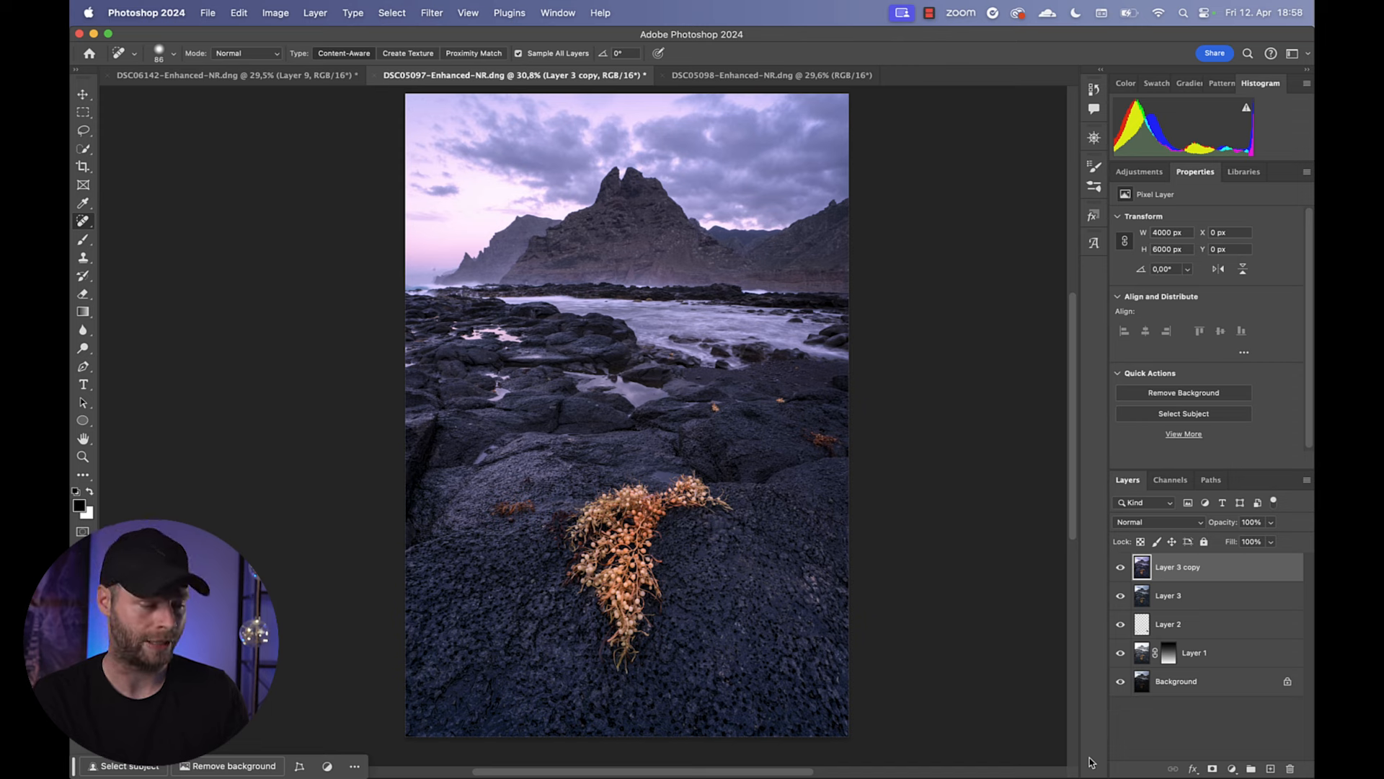
# - Add a Curves adjustment layer and shape an S-curve with shadows pinned near 82 and lifted midtones
pyautogui.click(1139, 171)
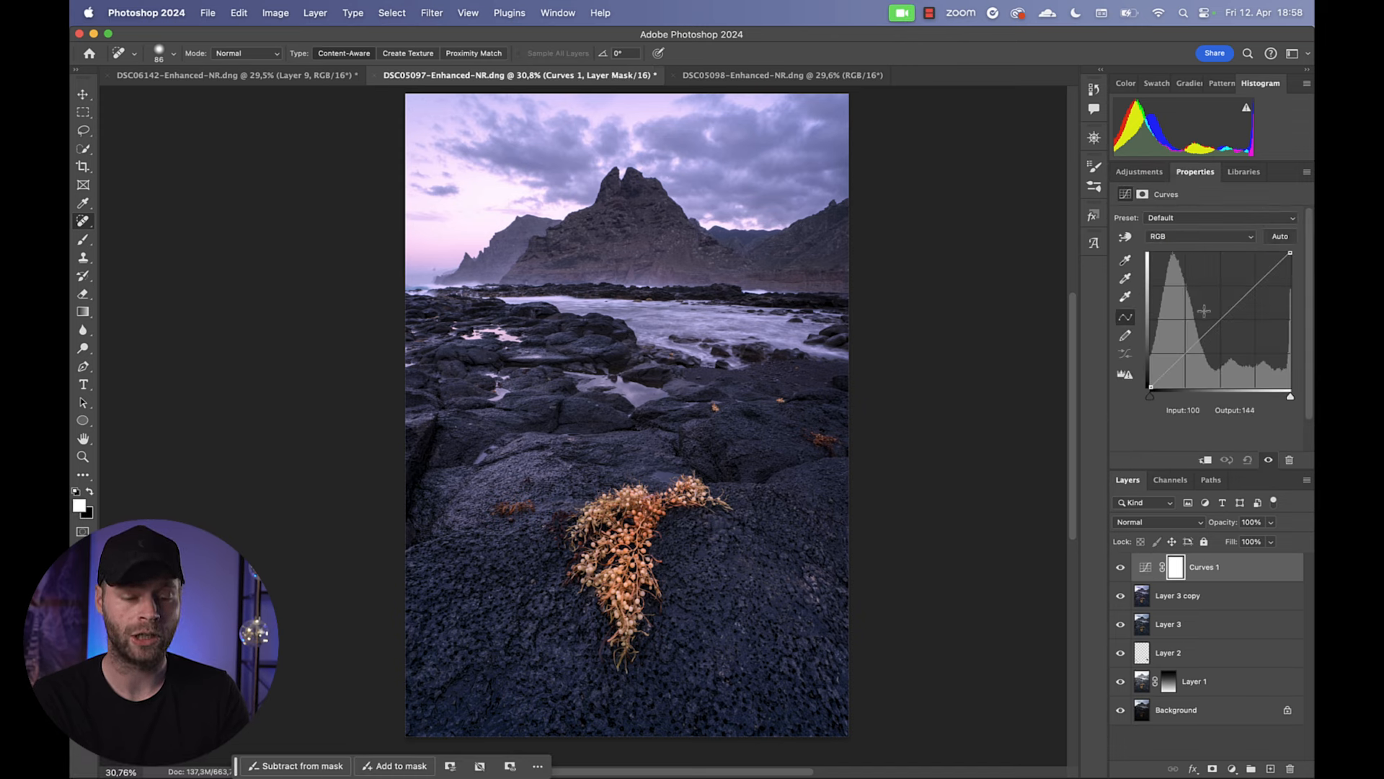
pyautogui.moveTo(1203, 312); pyautogui.dragTo(1213, 348)
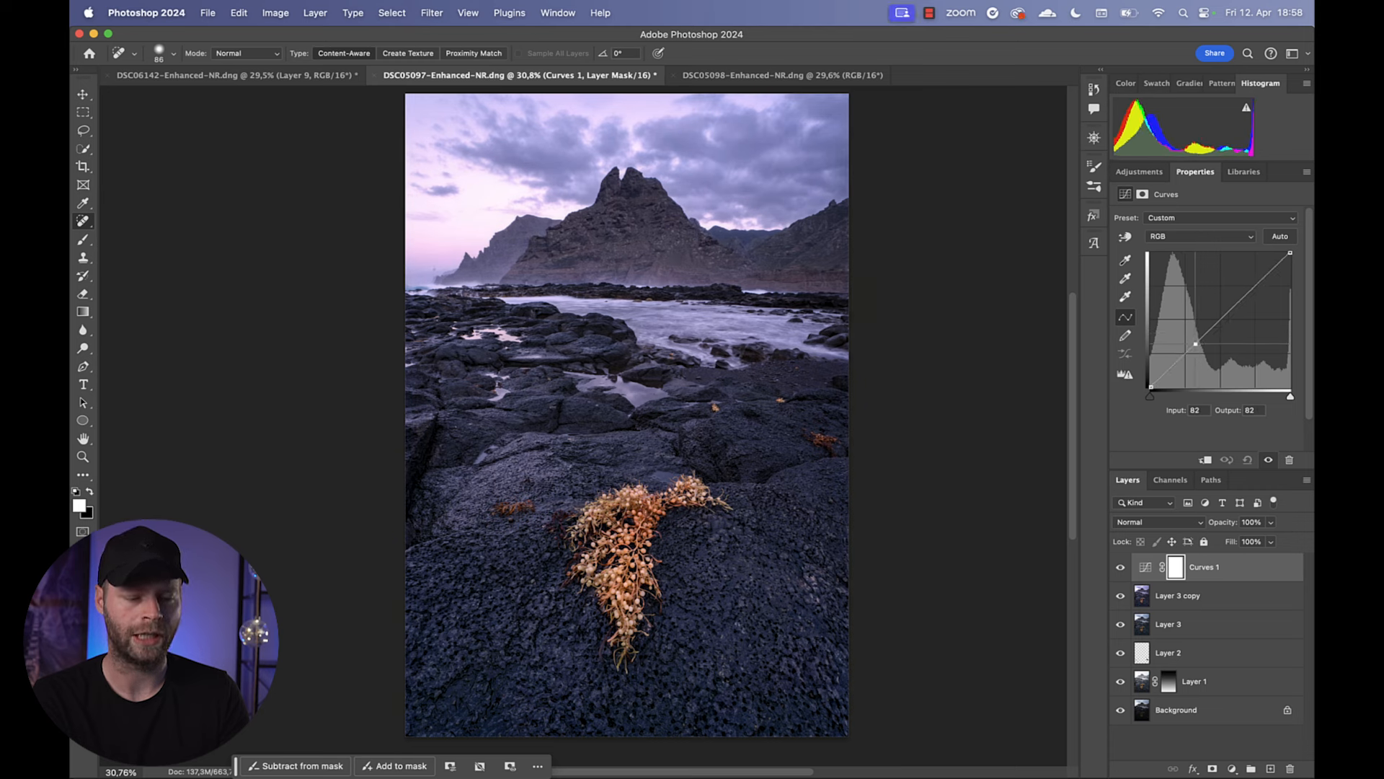
pyautogui.moveTo(1194, 344); pyautogui.dragTo(1240, 306)
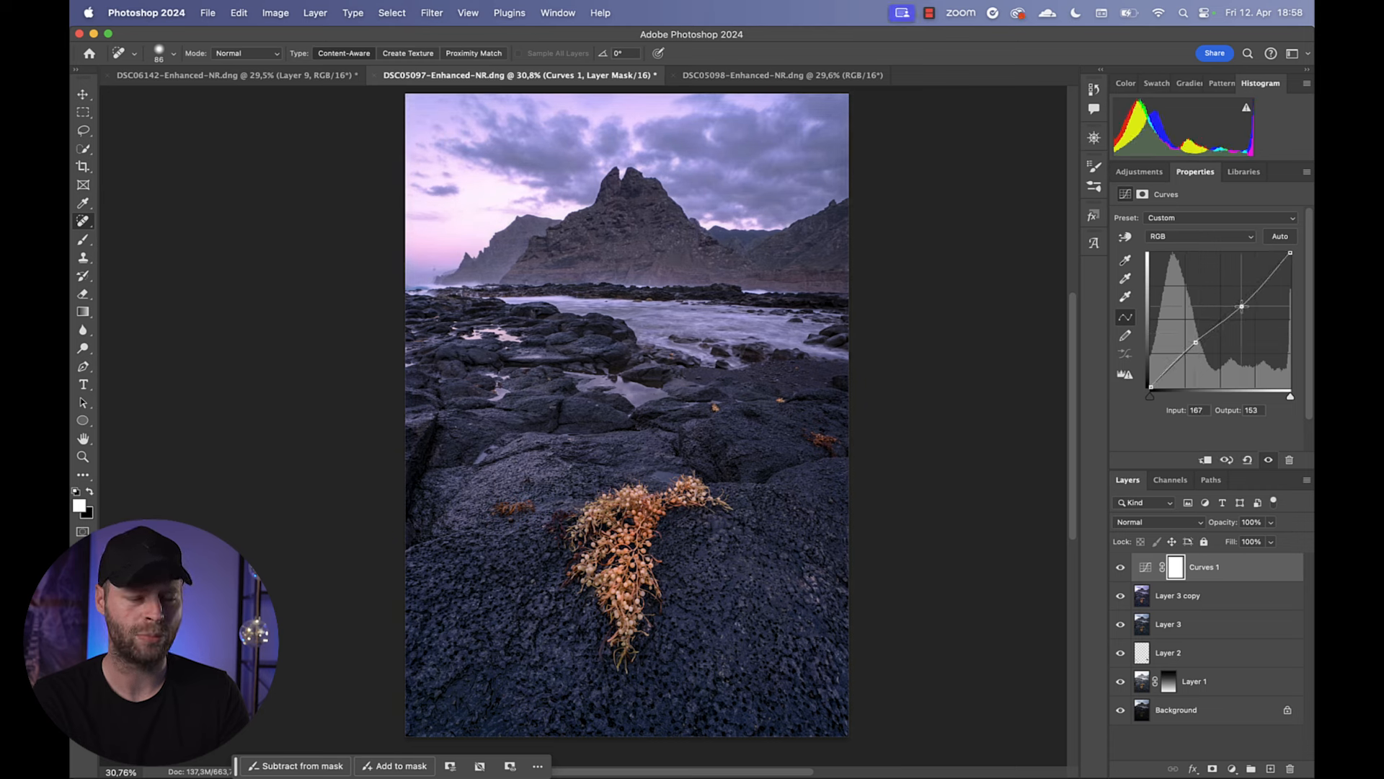
pyautogui.moveTo(1242, 306); pyautogui.dragTo(1243, 305)
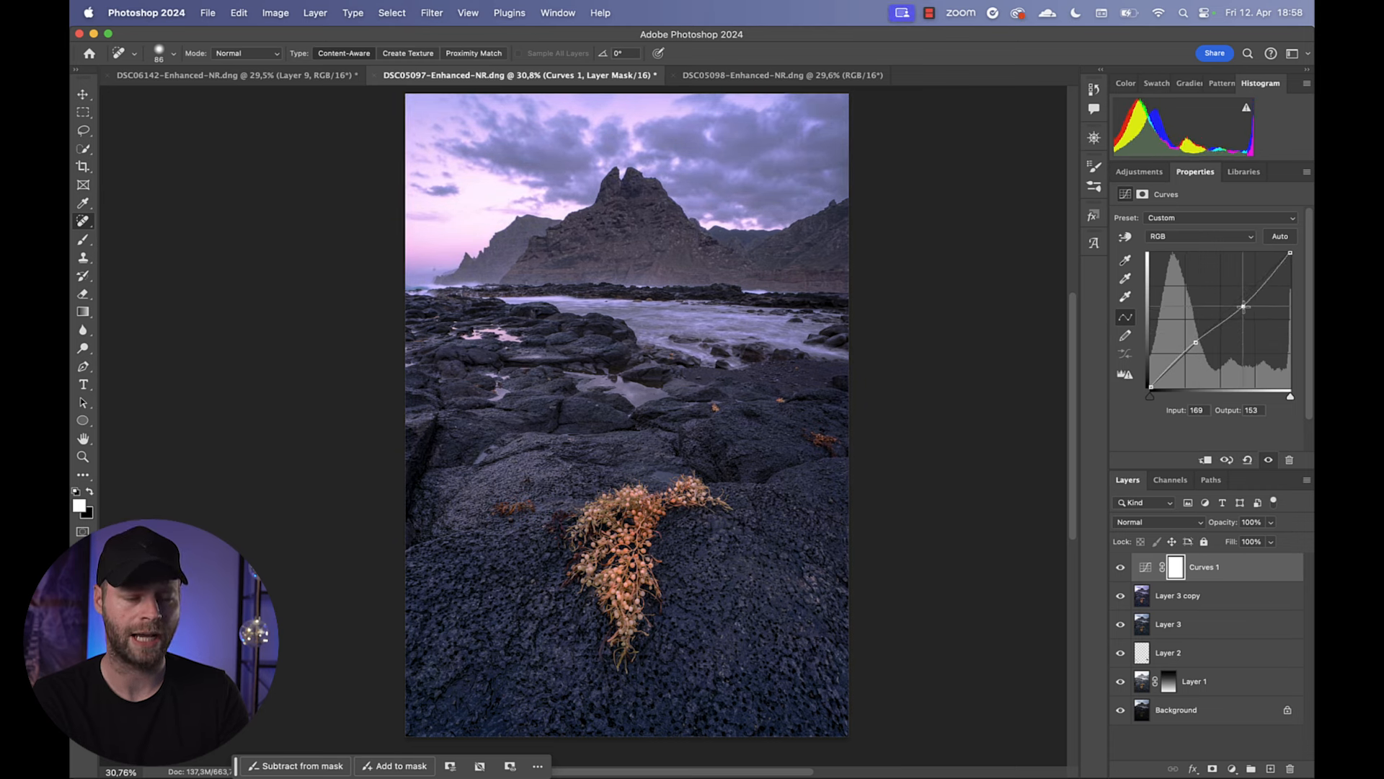
pyautogui.moveTo(1243, 306); pyautogui.dragTo(1249, 311)
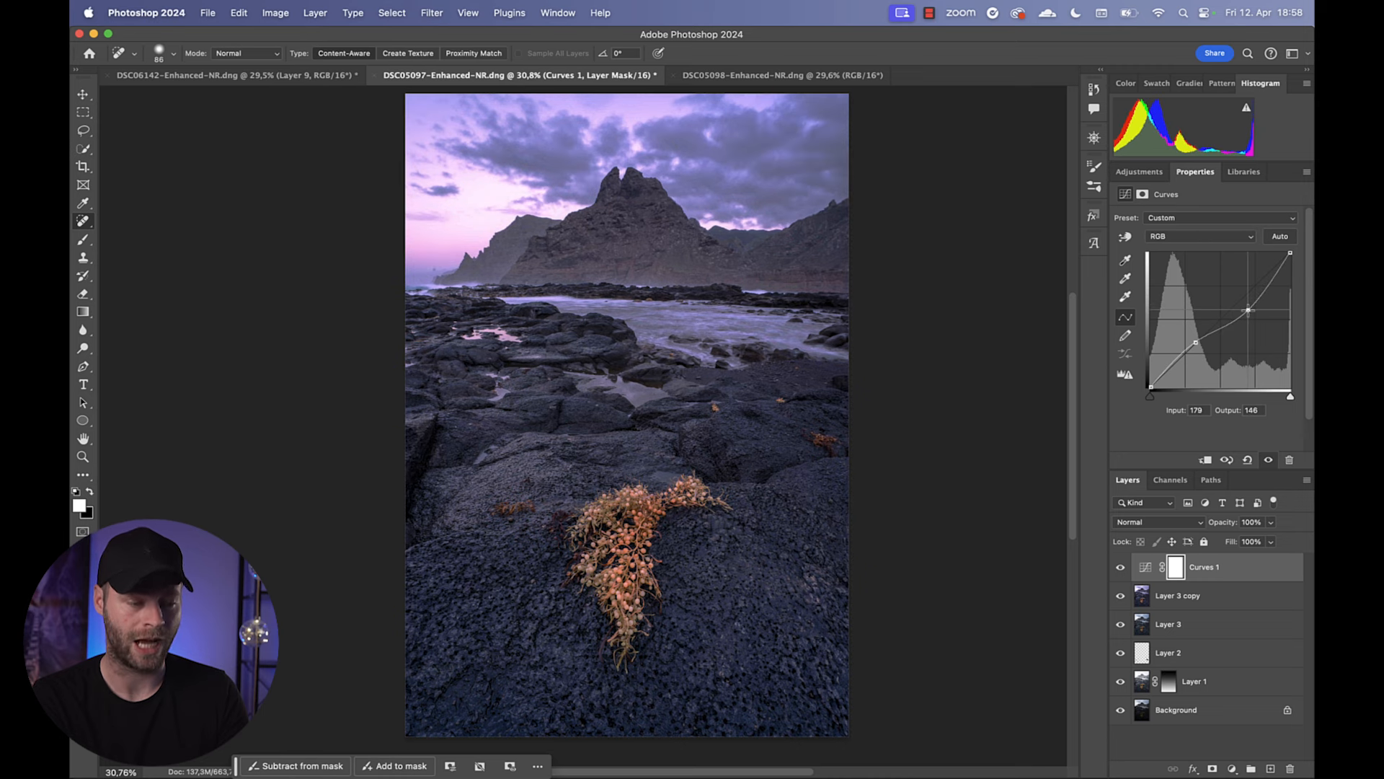
pyautogui.moveTo(1249, 312); pyautogui.dragTo(1242, 303)
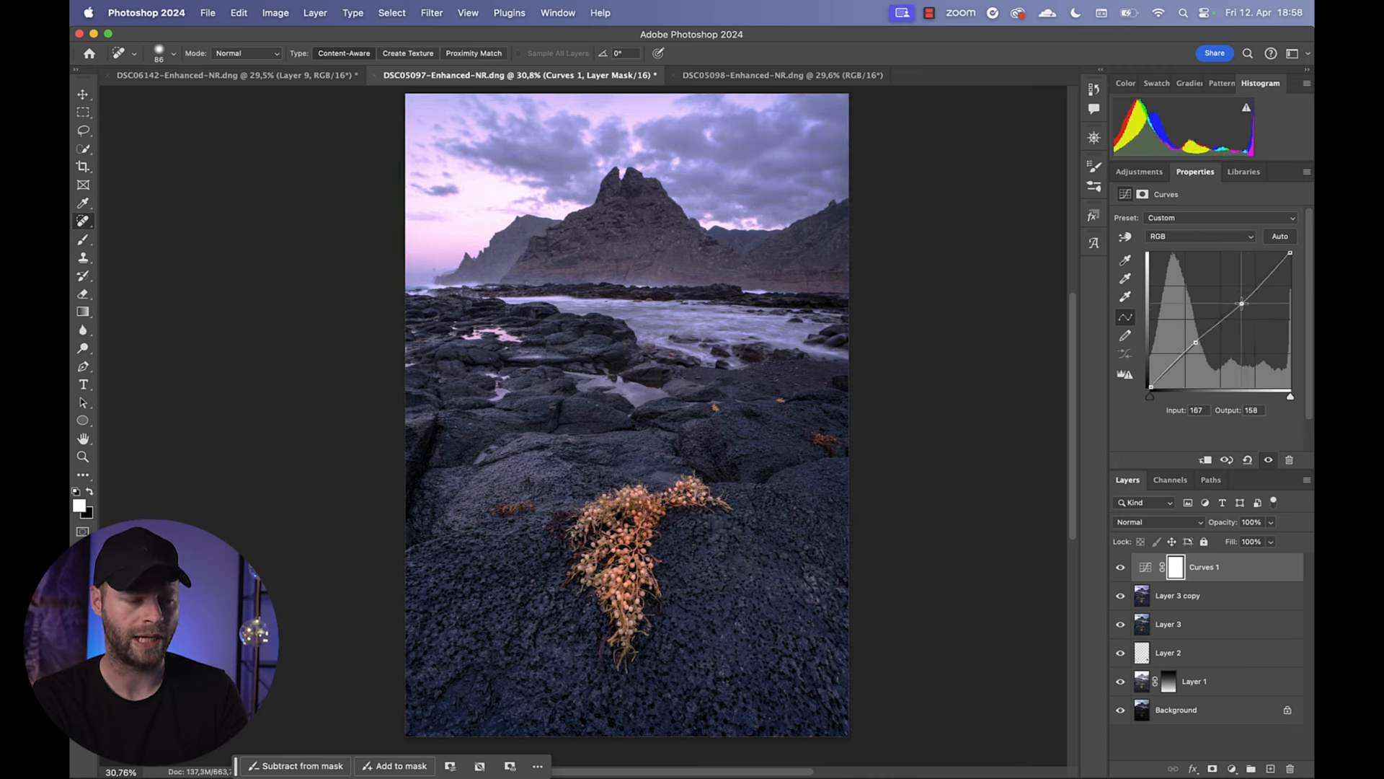
pyautogui.moveTo(1242, 303); pyautogui.dragTo(1249, 305)
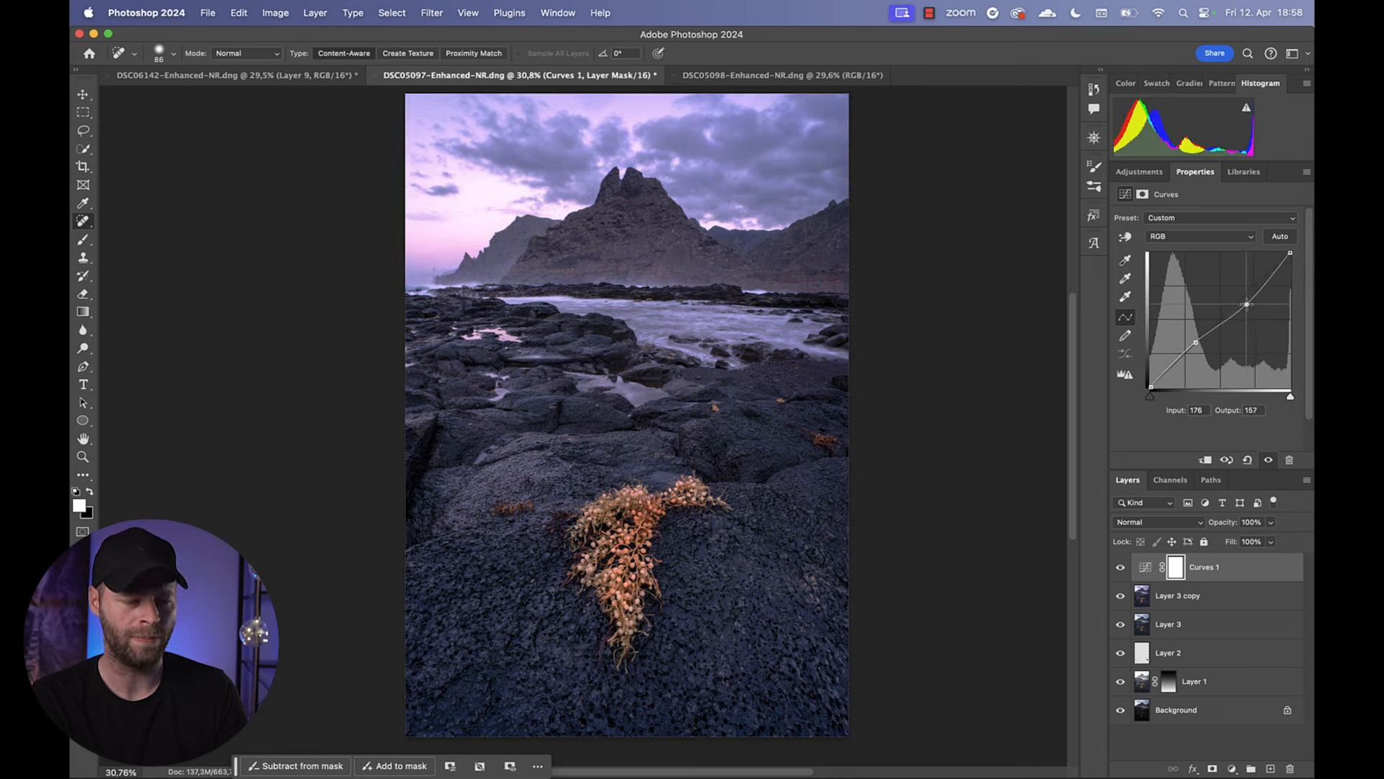
pyautogui.moveTo(1246, 303); pyautogui.dragTo(1287, 261)
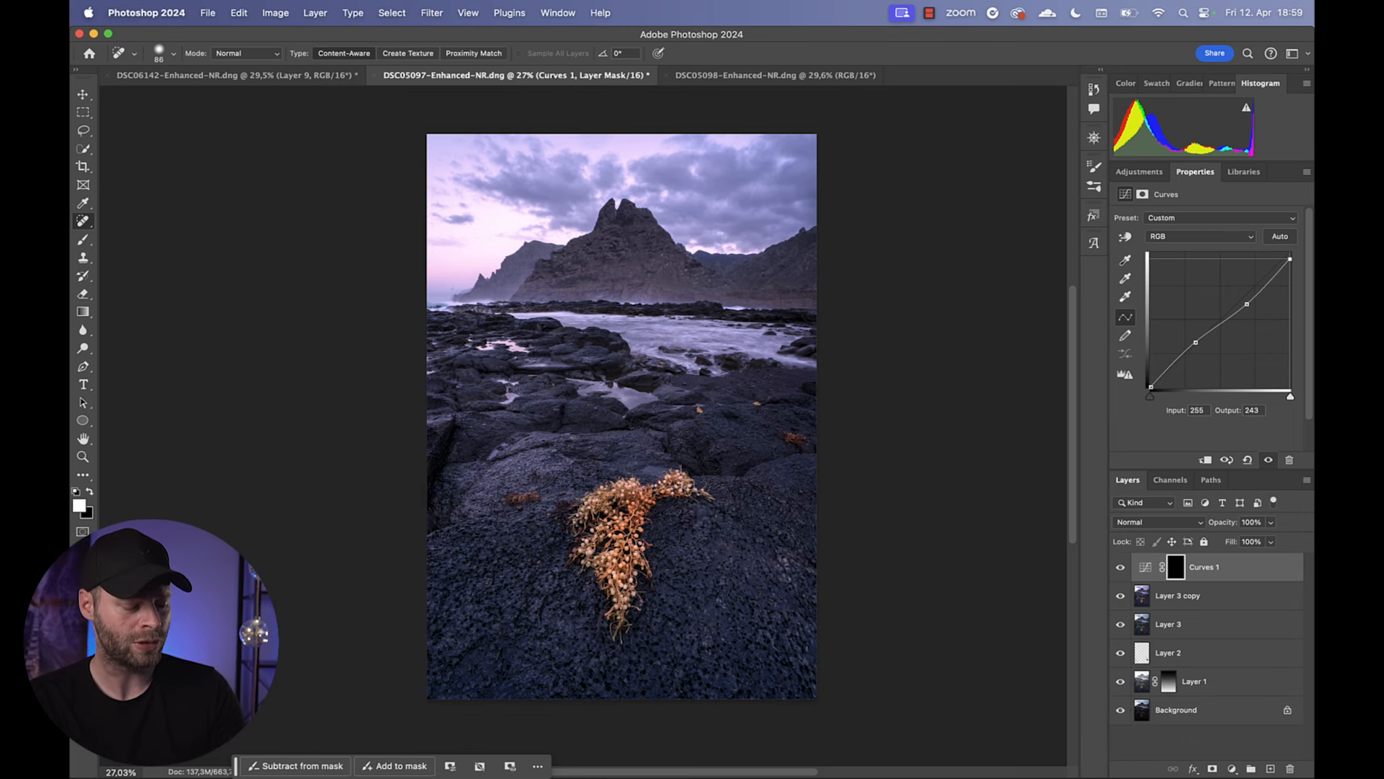
# - Mask the curve with a gradient from the top edge to mid photo and deepen its shadow point
pyautogui.moveTo(623, 116); pyautogui.dragTo(632, 466)
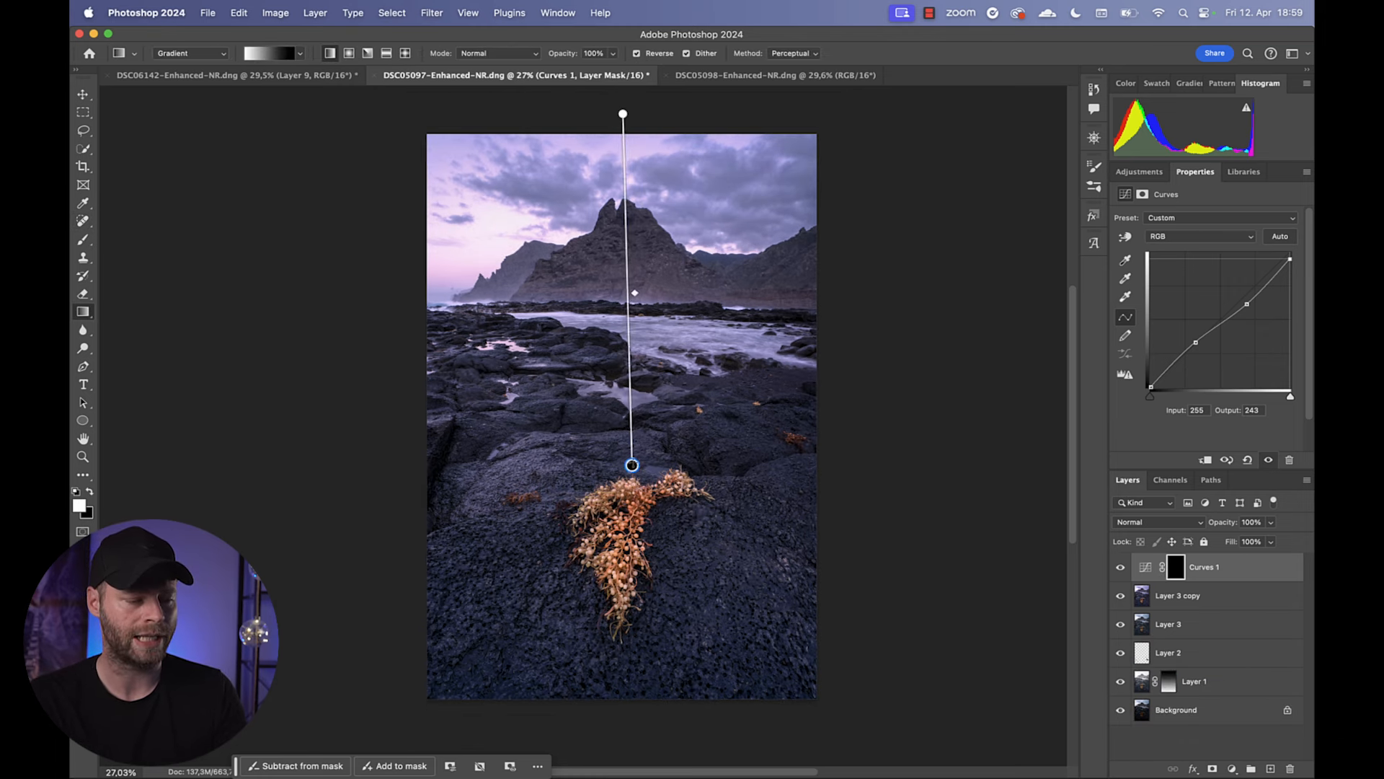
pyautogui.moveTo(632, 466); pyautogui.dragTo(620, 467)
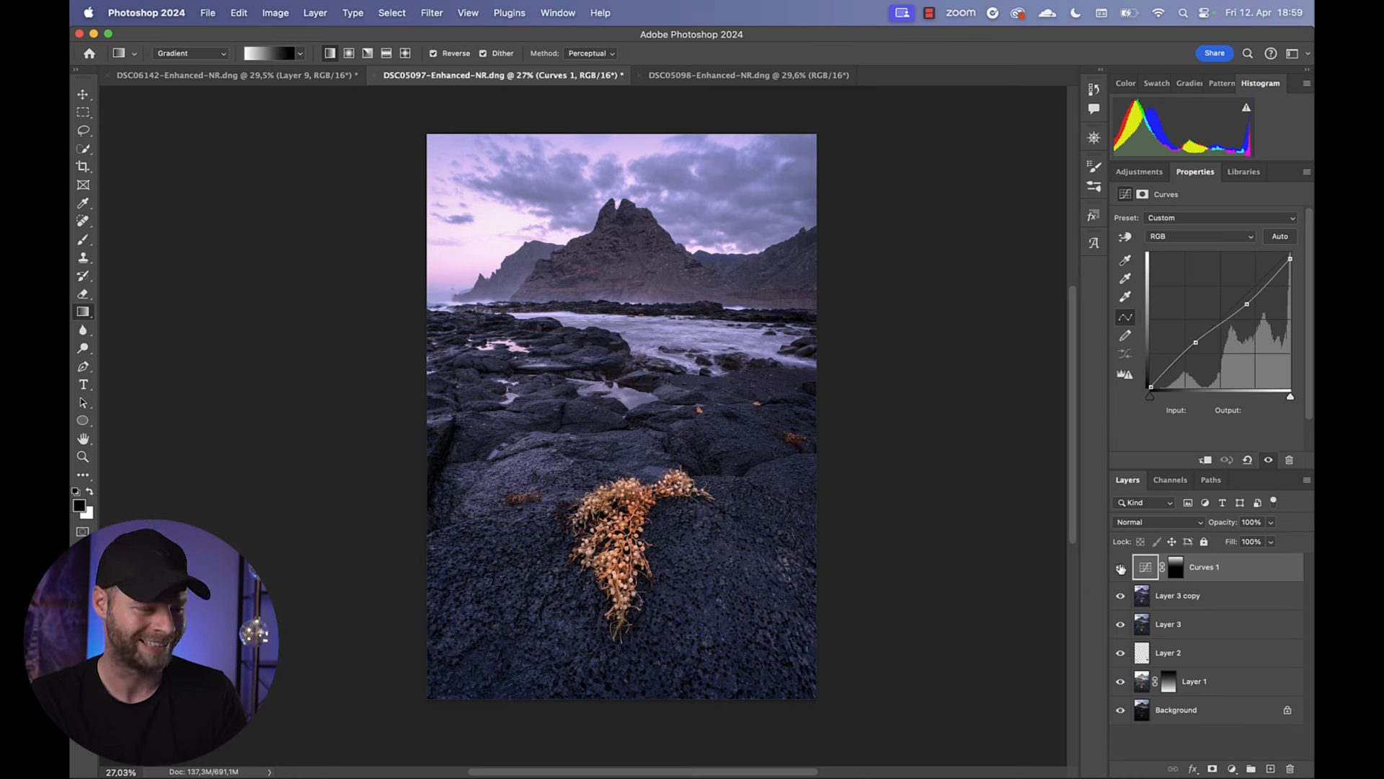
pyautogui.click(1198, 344)
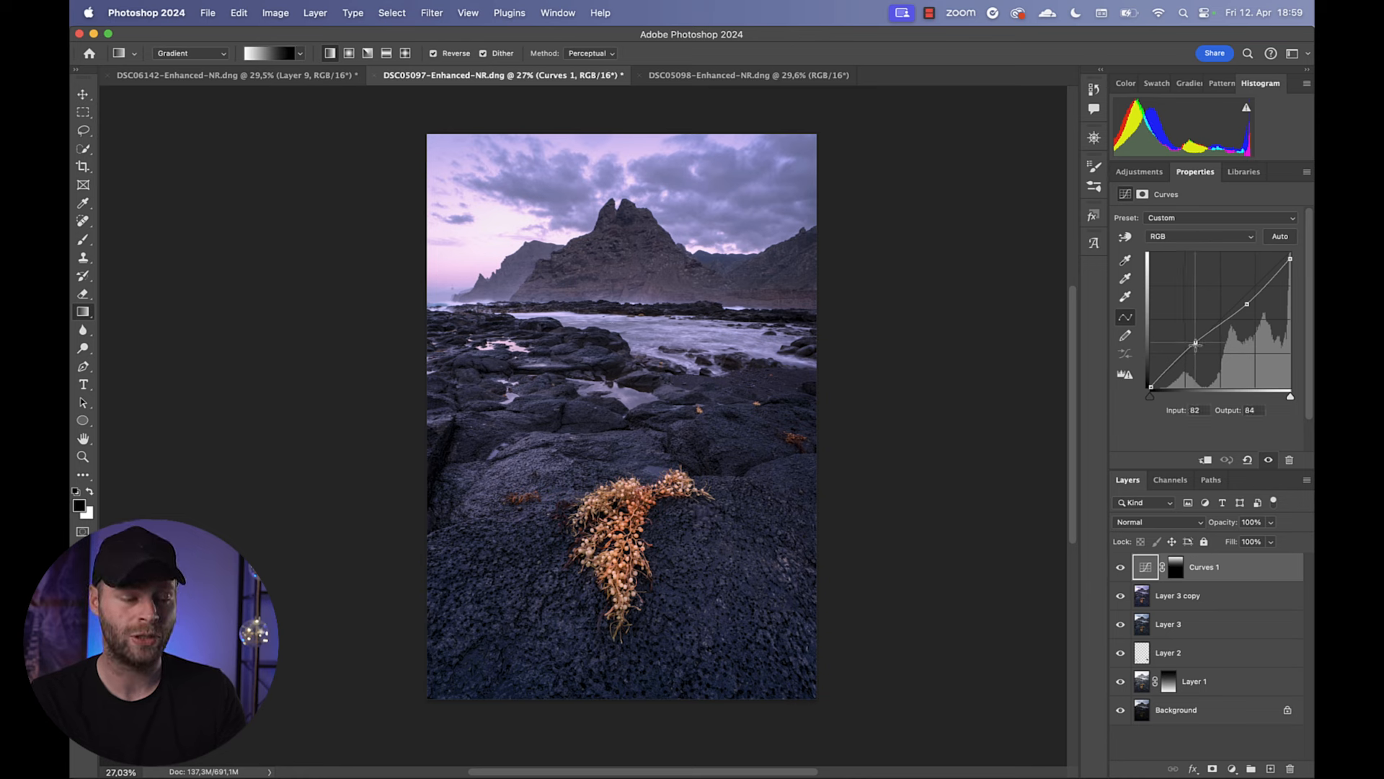
pyautogui.moveTo(1199, 343); pyautogui.dragTo(1198, 352)
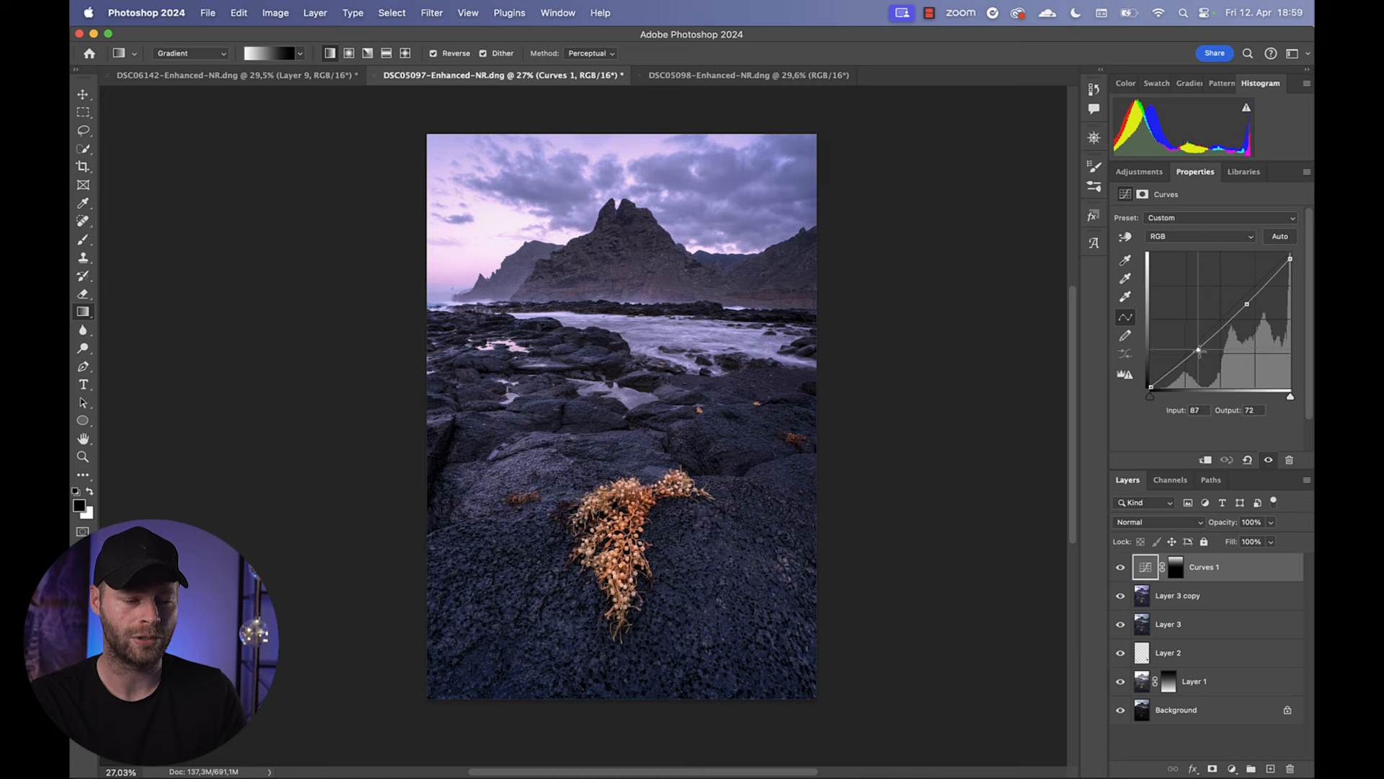
pyautogui.moveTo(1198, 352); pyautogui.dragTo(1248, 309)
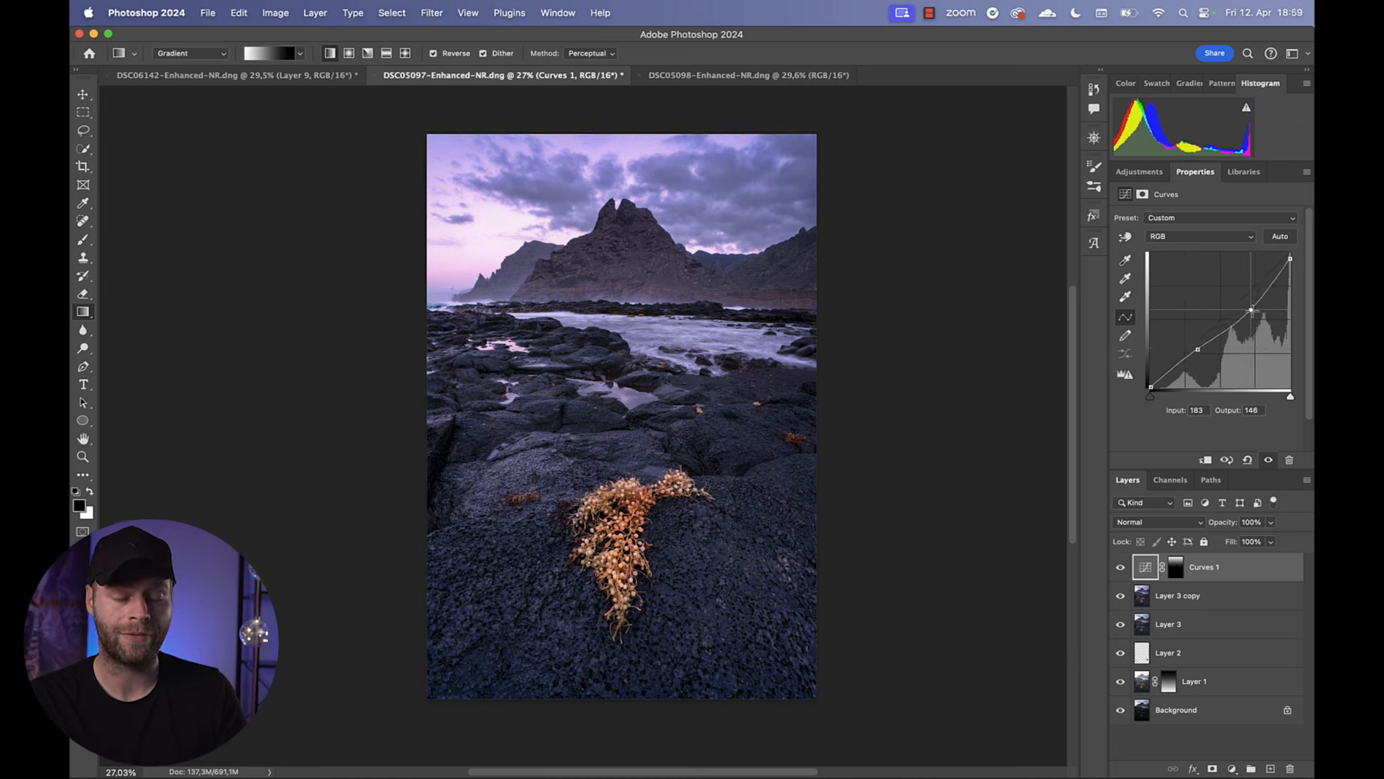
pyautogui.moveTo(1252, 311); pyautogui.dragTo(1248, 307)
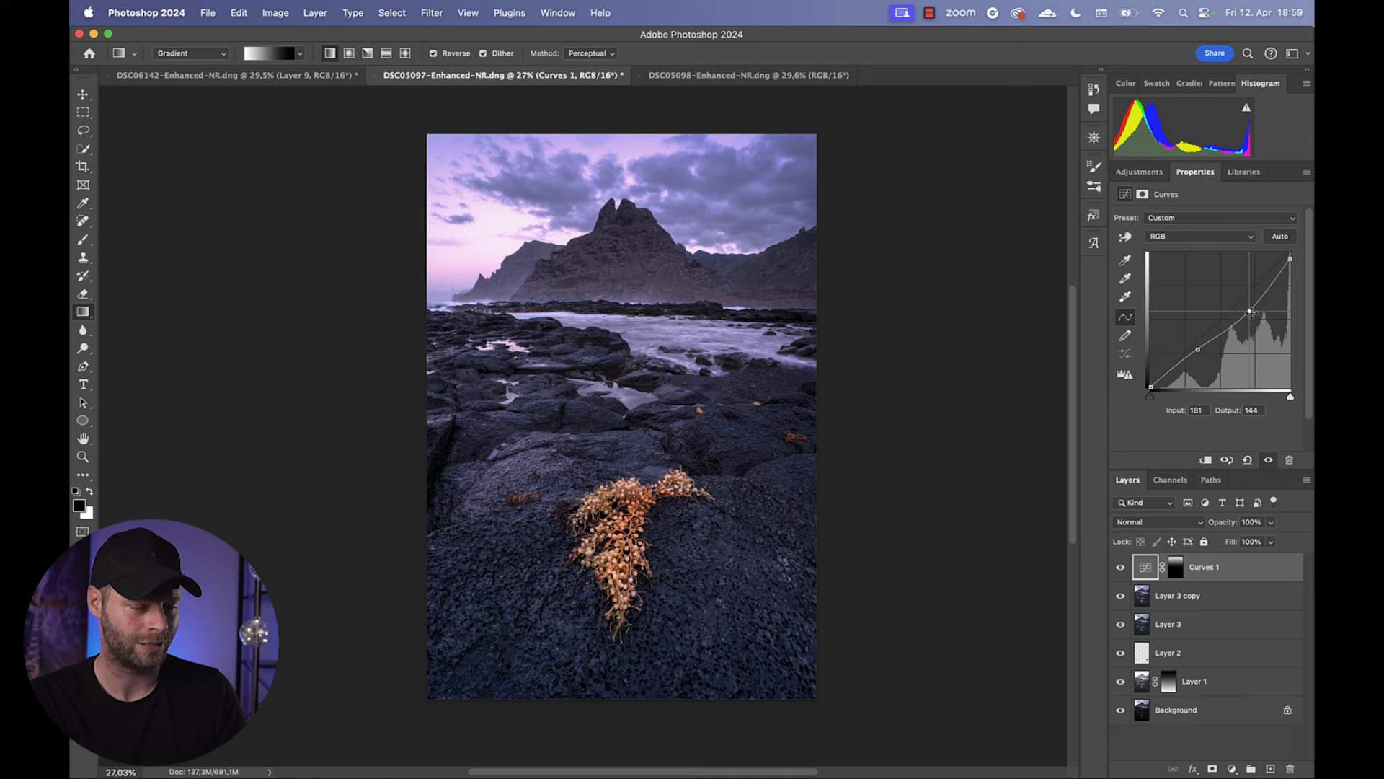
# - Apply a Camera Raw vignette of about -54 with Feather 100 to the top merged layer
pyautogui.moveTo(1251, 311); pyautogui.dragTo(1289, 266)
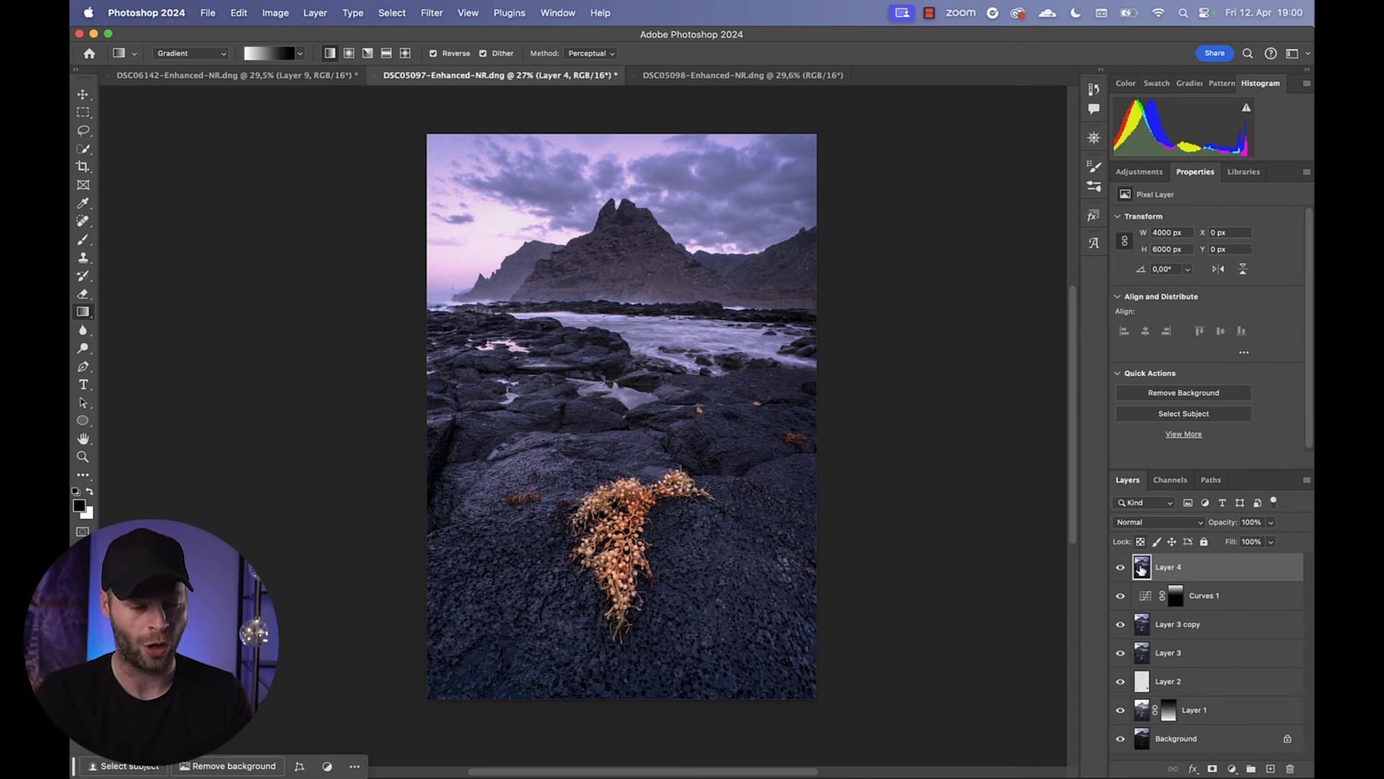
pyautogui.moveTo(1144, 595)
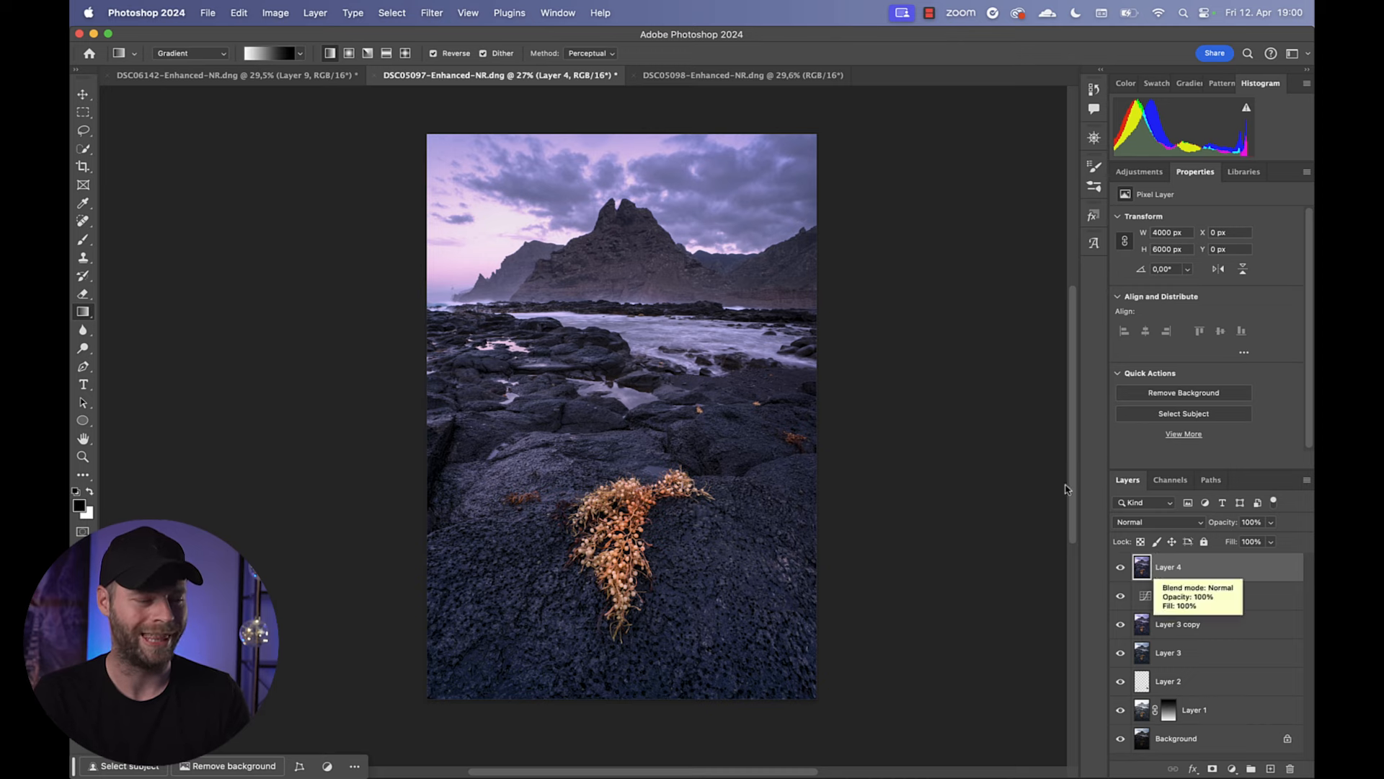
pyautogui.click(431, 13)
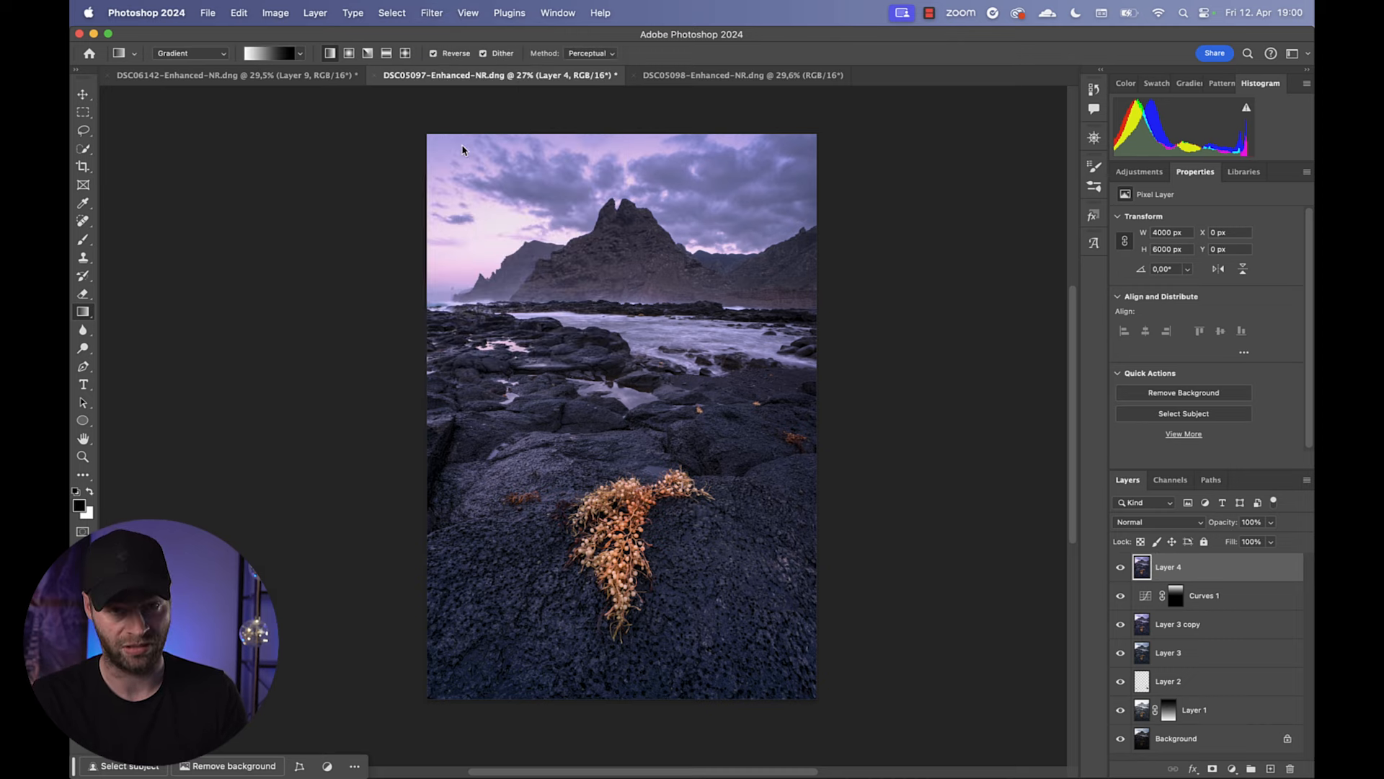
pyautogui.click(431, 13)
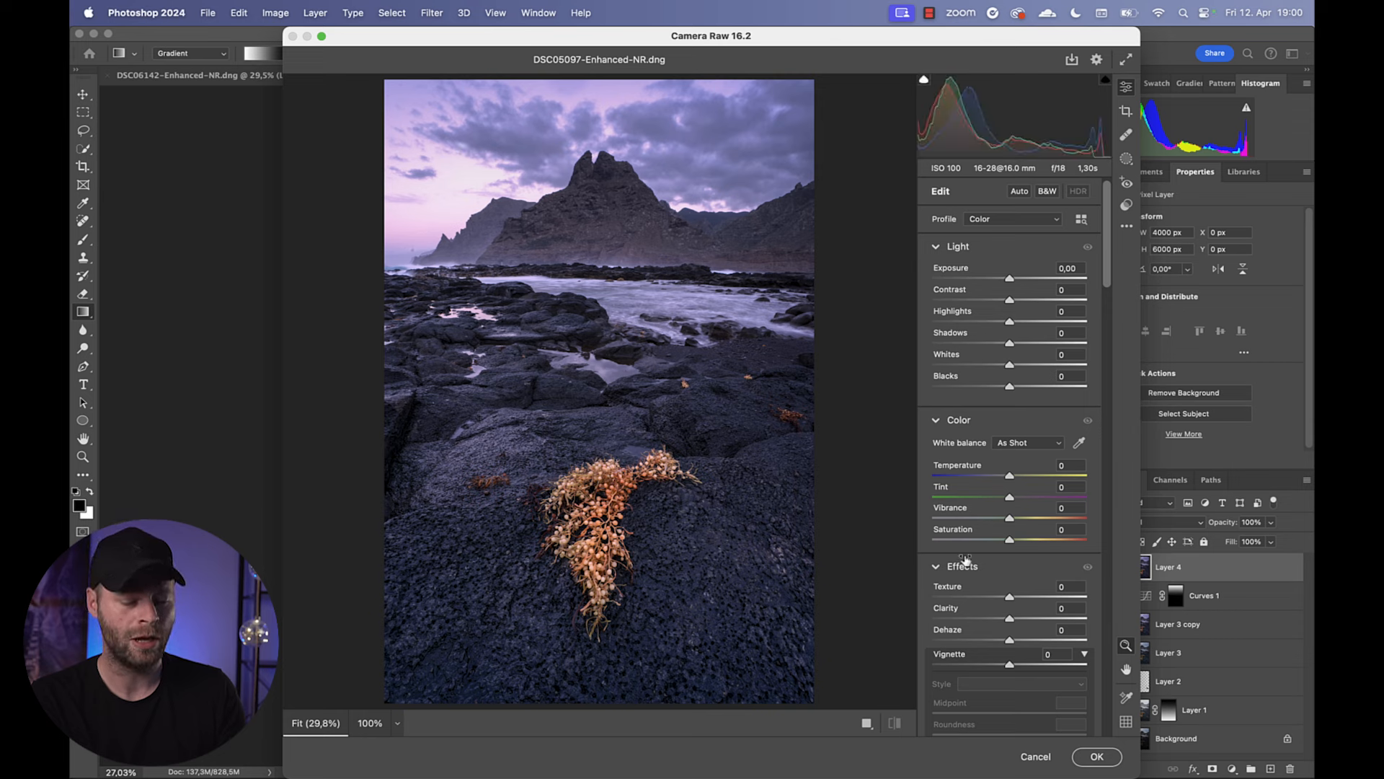
pyautogui.scroll(-3)
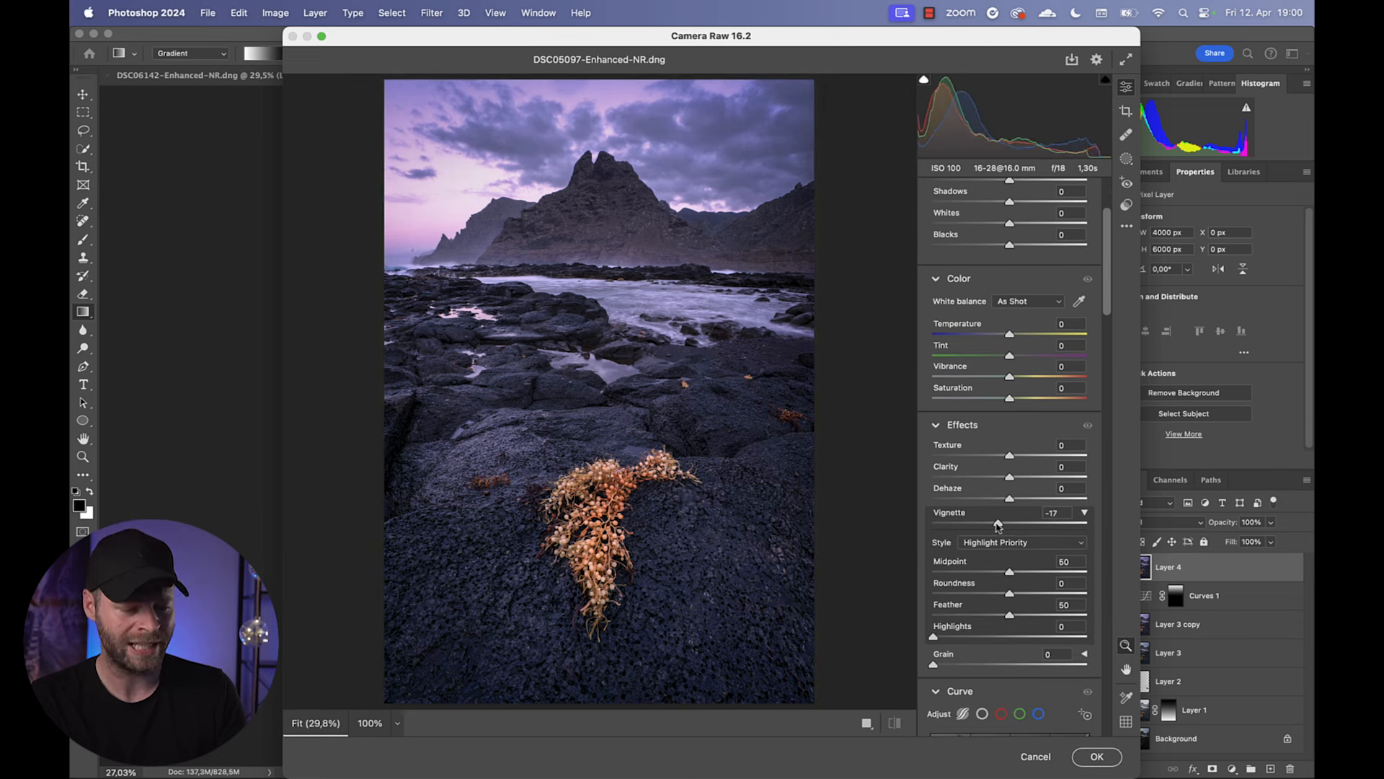
pyautogui.moveTo(998, 522); pyautogui.dragTo(978, 522)
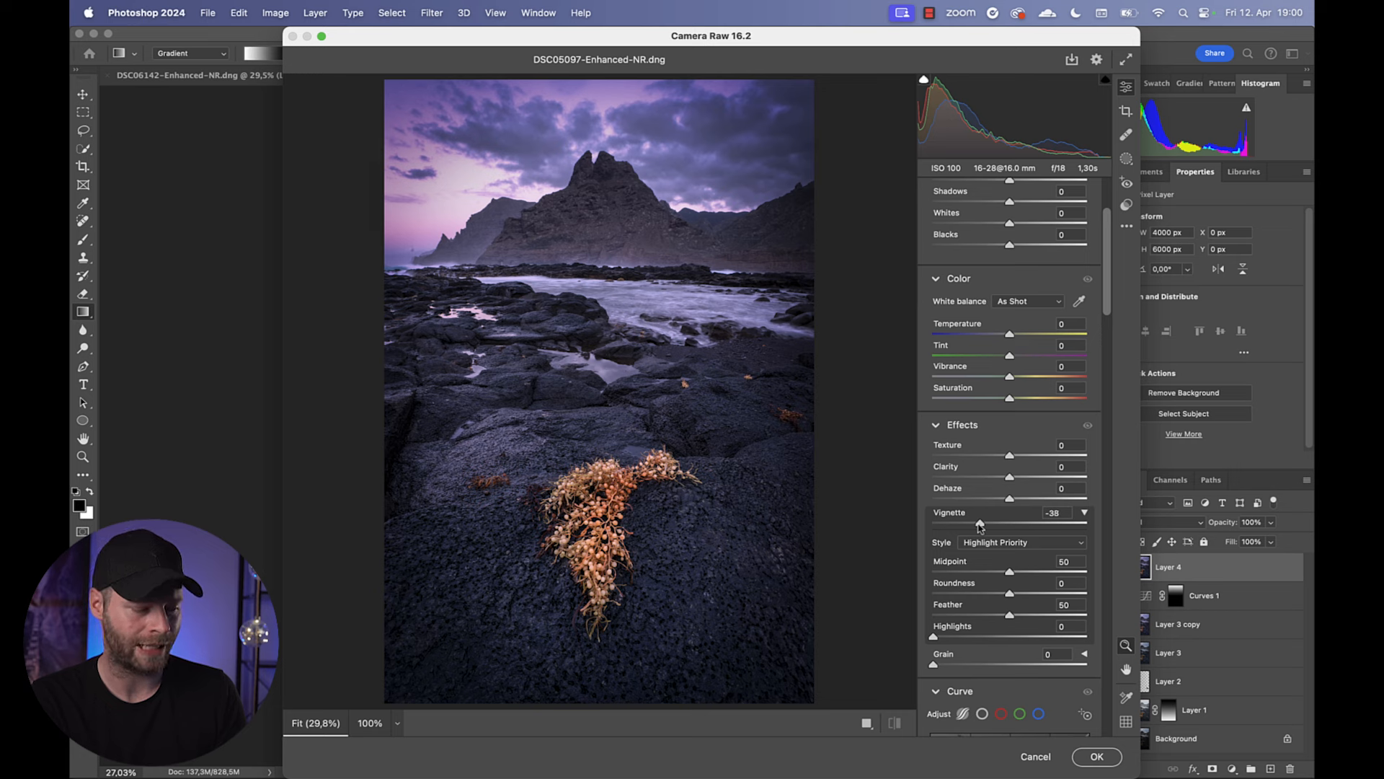
pyautogui.moveTo(978, 512); pyautogui.dragTo(982, 512)
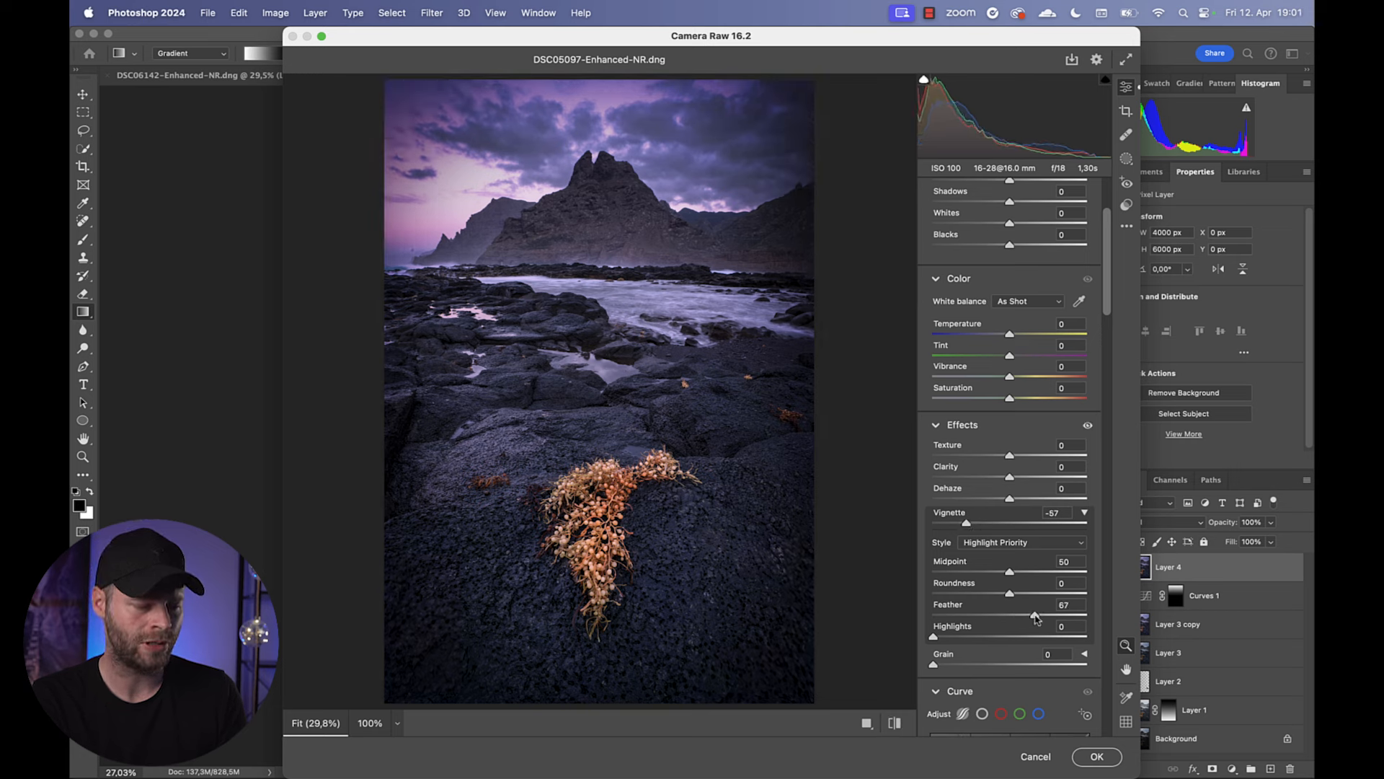
pyautogui.moveTo(969, 522); pyautogui.dragTo(965, 522)
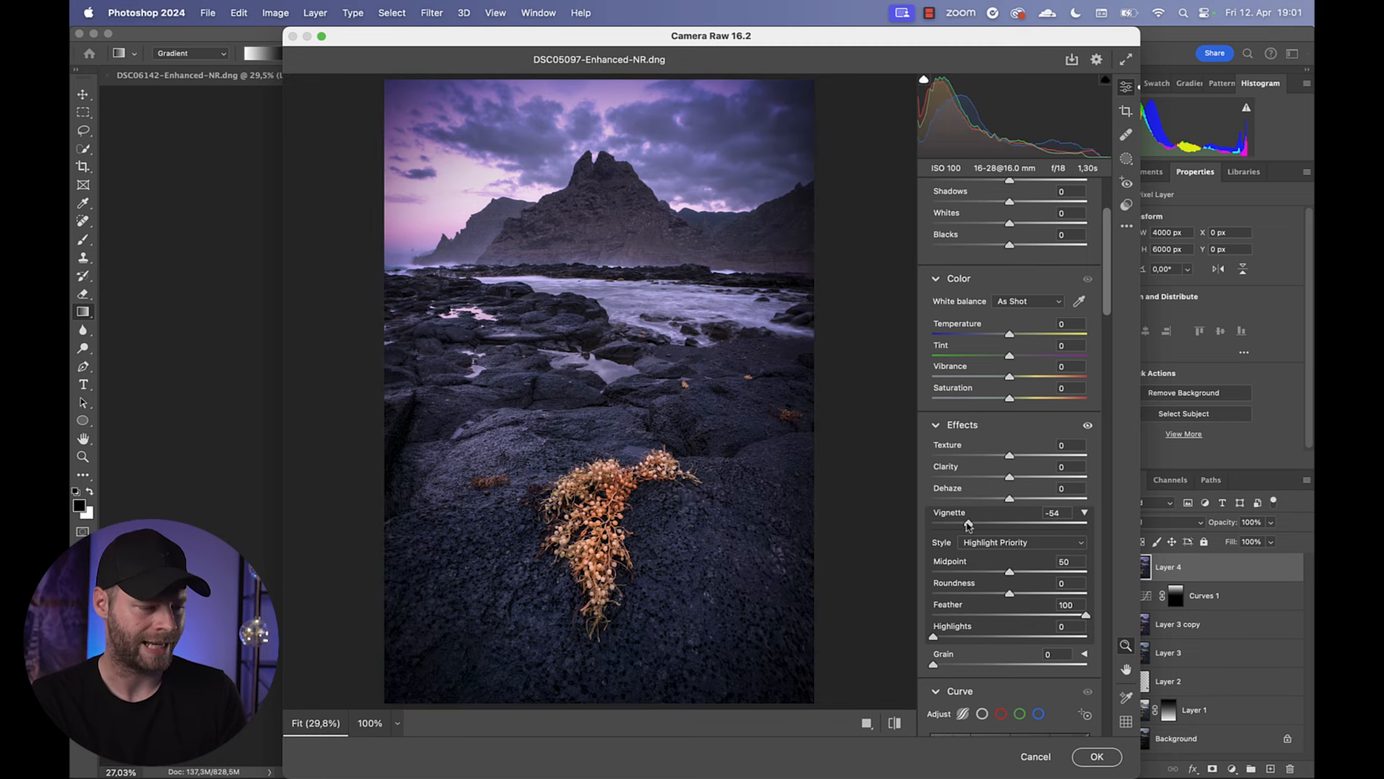
pyautogui.click(1096, 757)
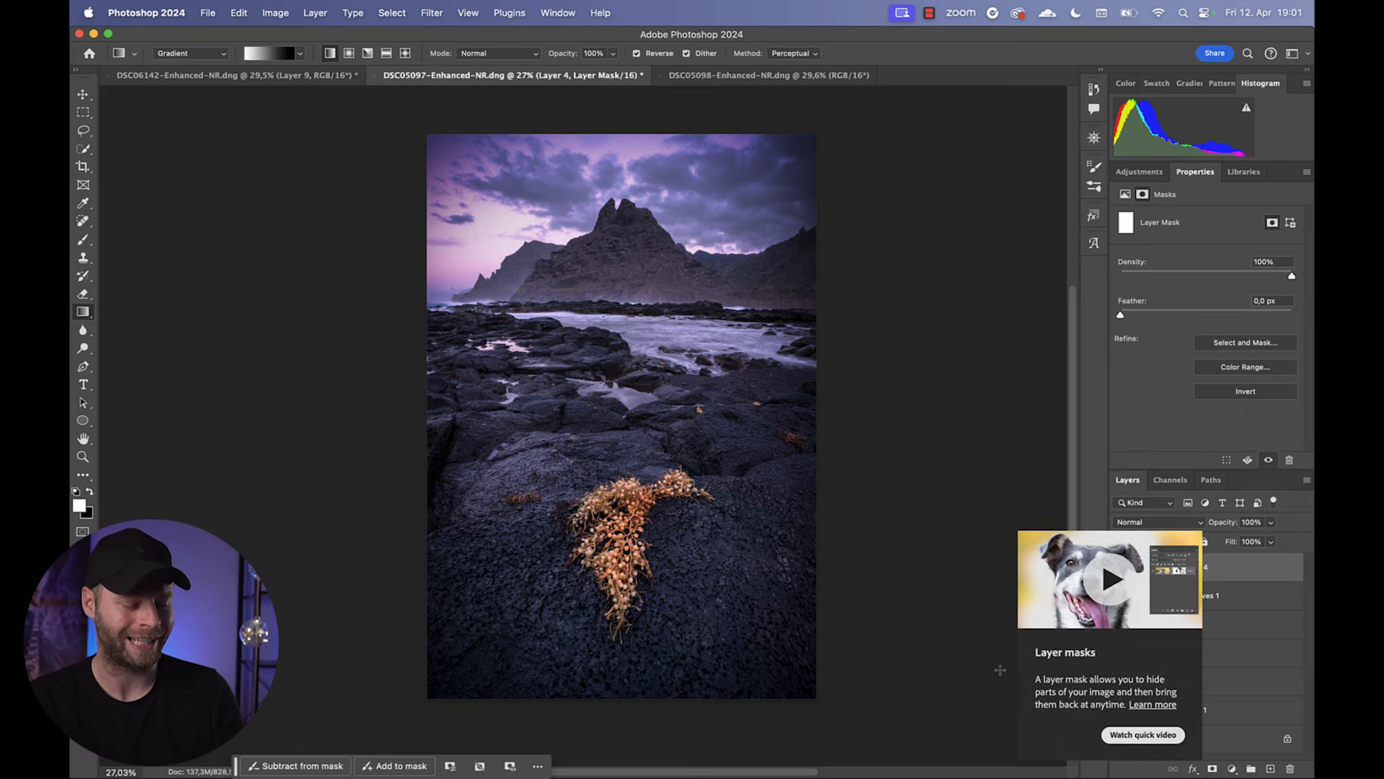
# - Brush the vignette's mask to soften it over the sky and mid rocks at 83% layer opacity
pyautogui.click(84, 238)
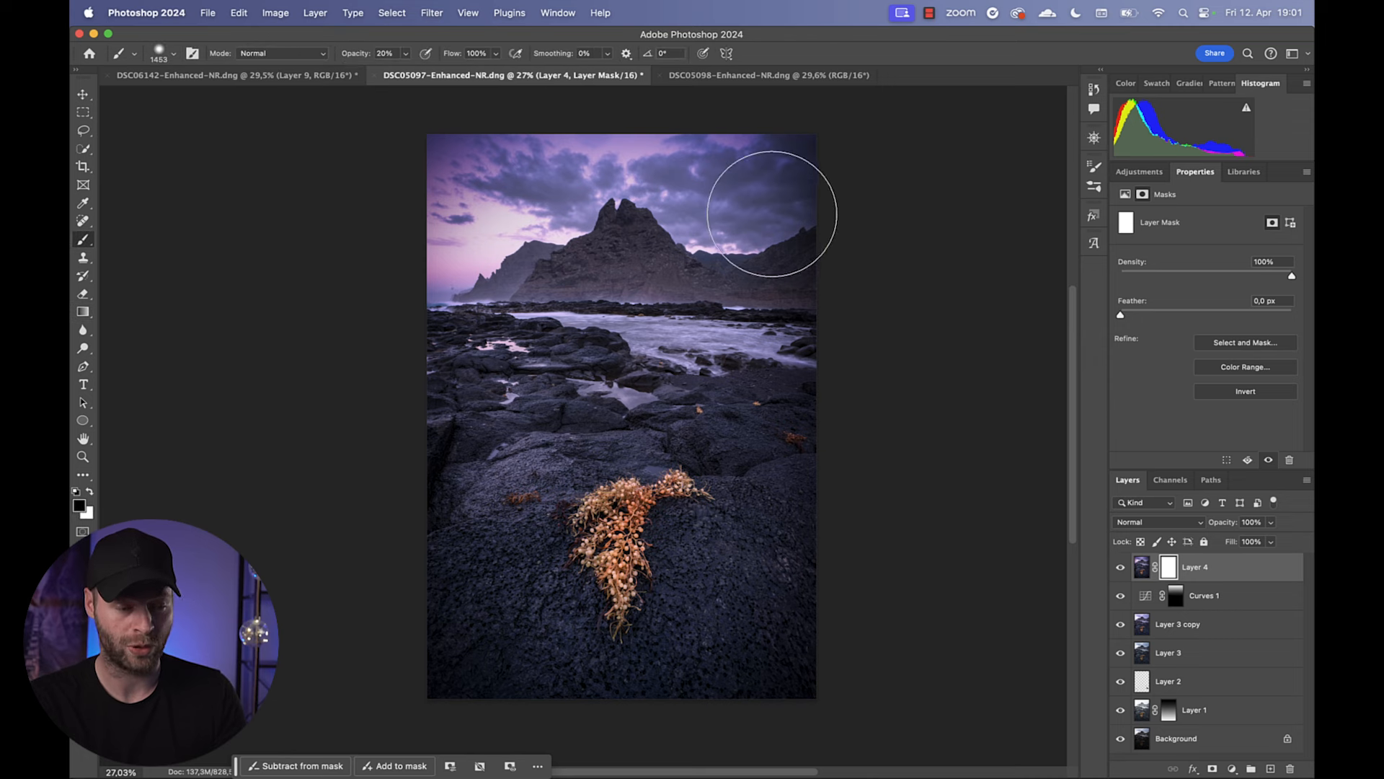
pyautogui.moveTo(675, 176)
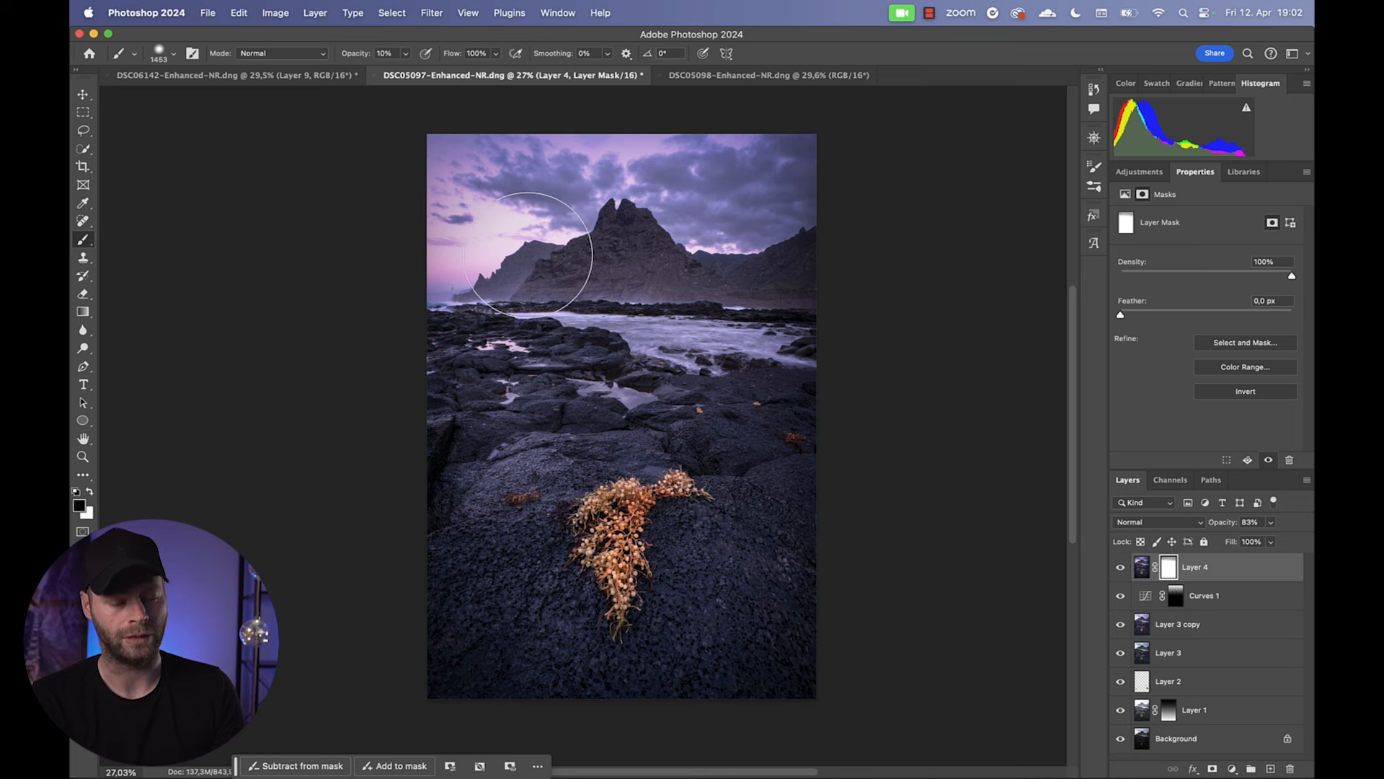
pyautogui.moveTo(649, 428)
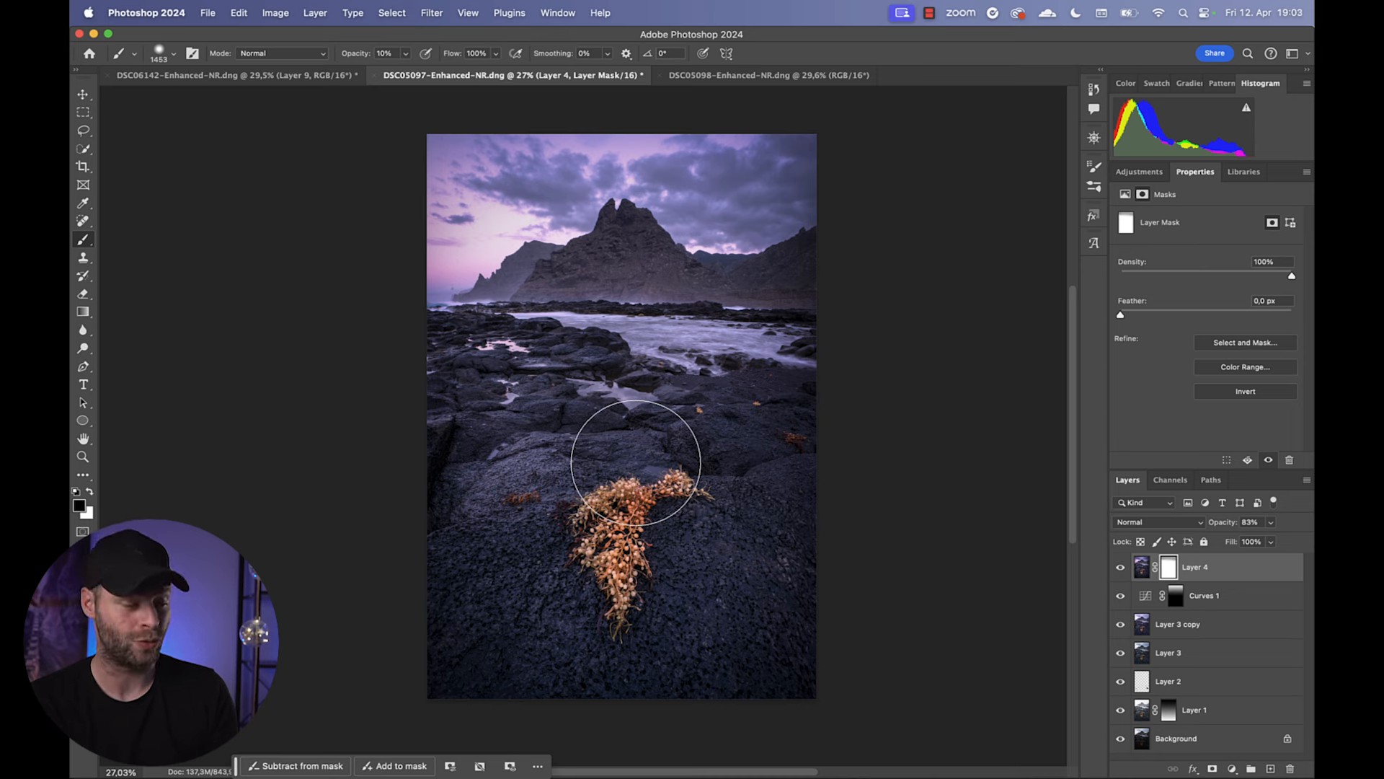
pyautogui.click(1139, 172)
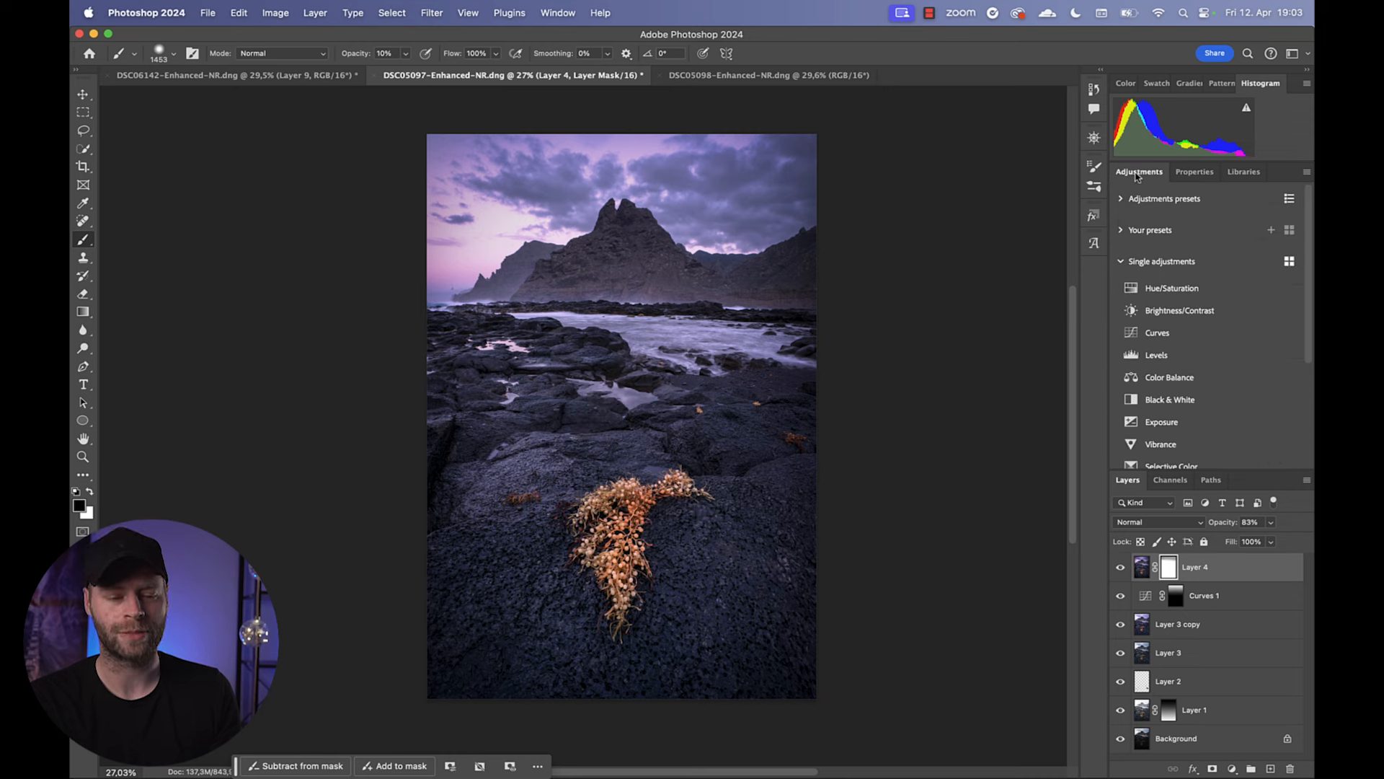
# - Add a Curves layer and fade its mask with a gradient from the peak to the bottom edge
pyautogui.click(1157, 333)
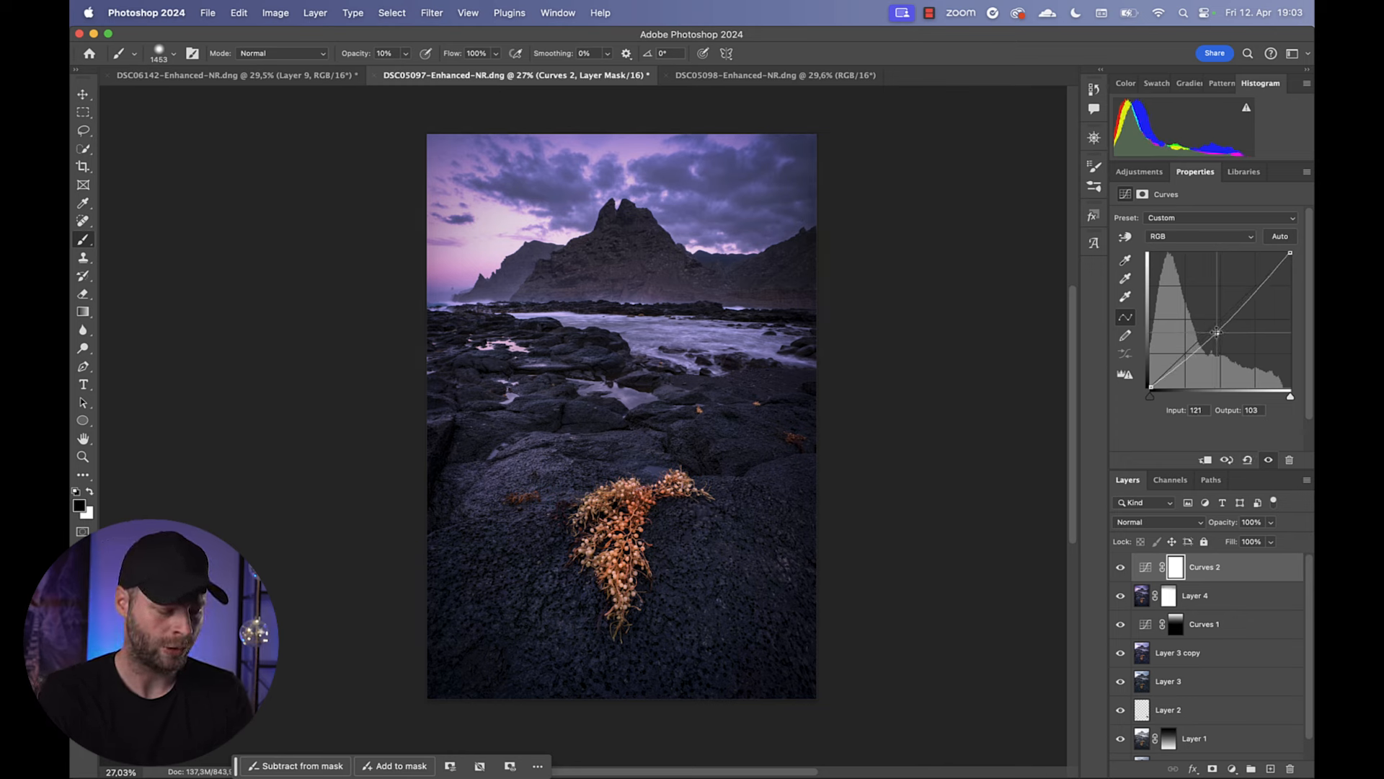
pyautogui.press('cmd+i')
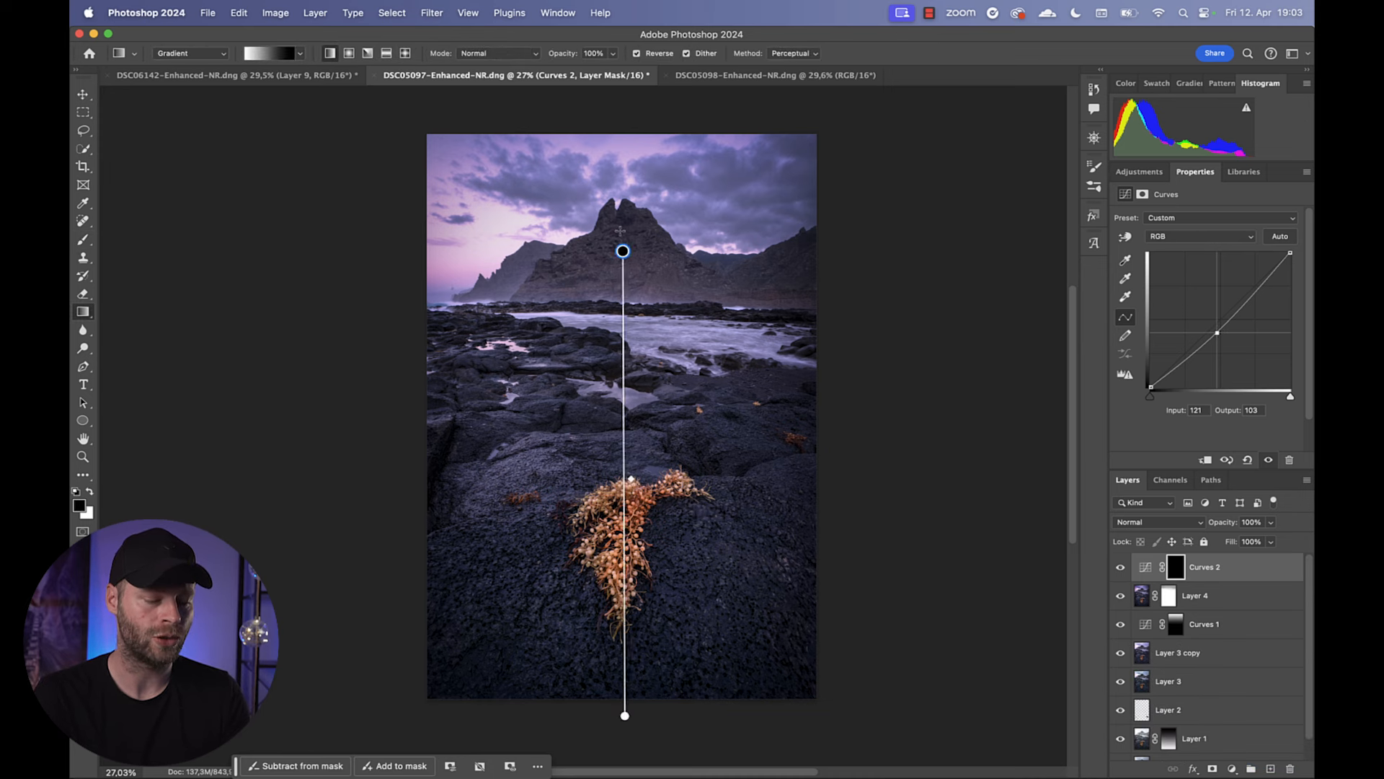
pyautogui.moveTo(623, 251); pyautogui.dragTo(631, 182)
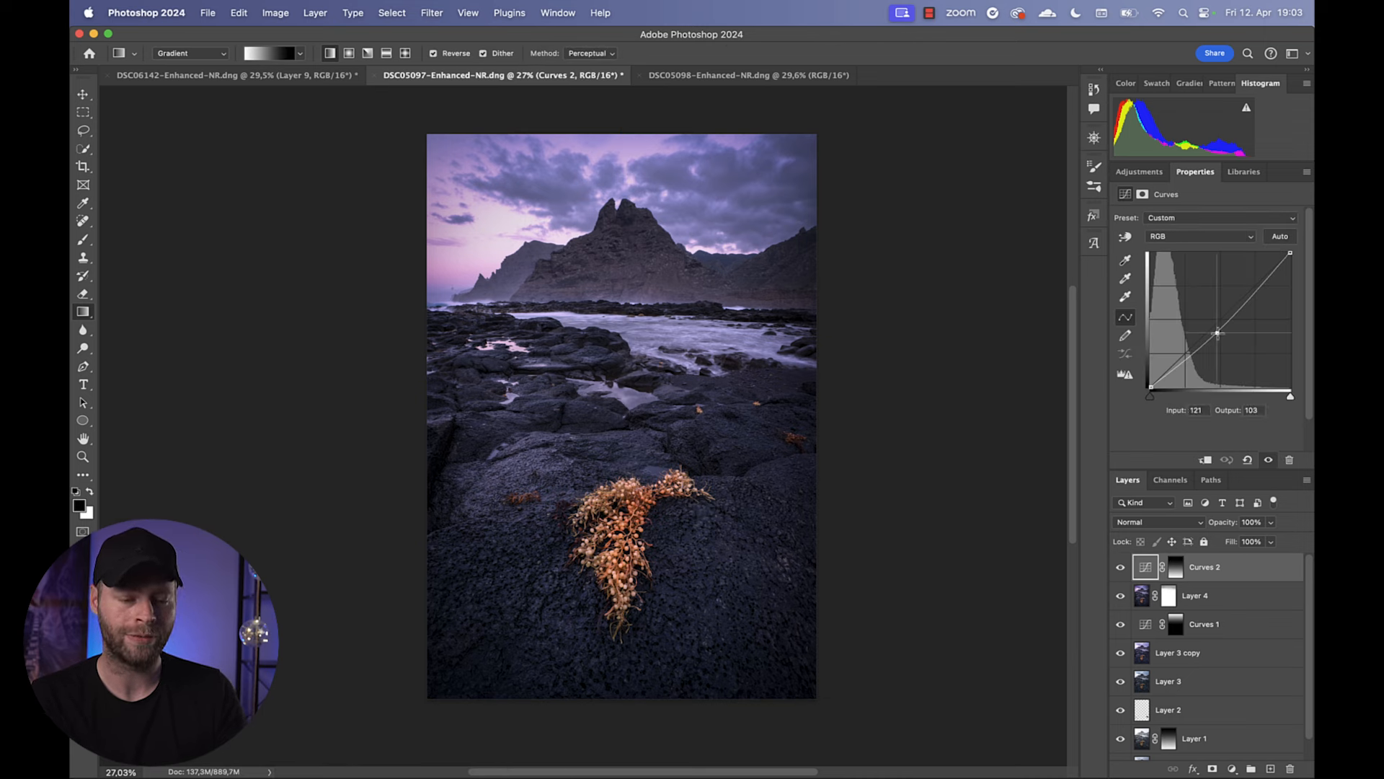
# - Pull the curve's midpoint down to about 129/90 and toggle the layer off to compare
pyautogui.moveTo(1219, 333); pyautogui.dragTo(1223, 340)
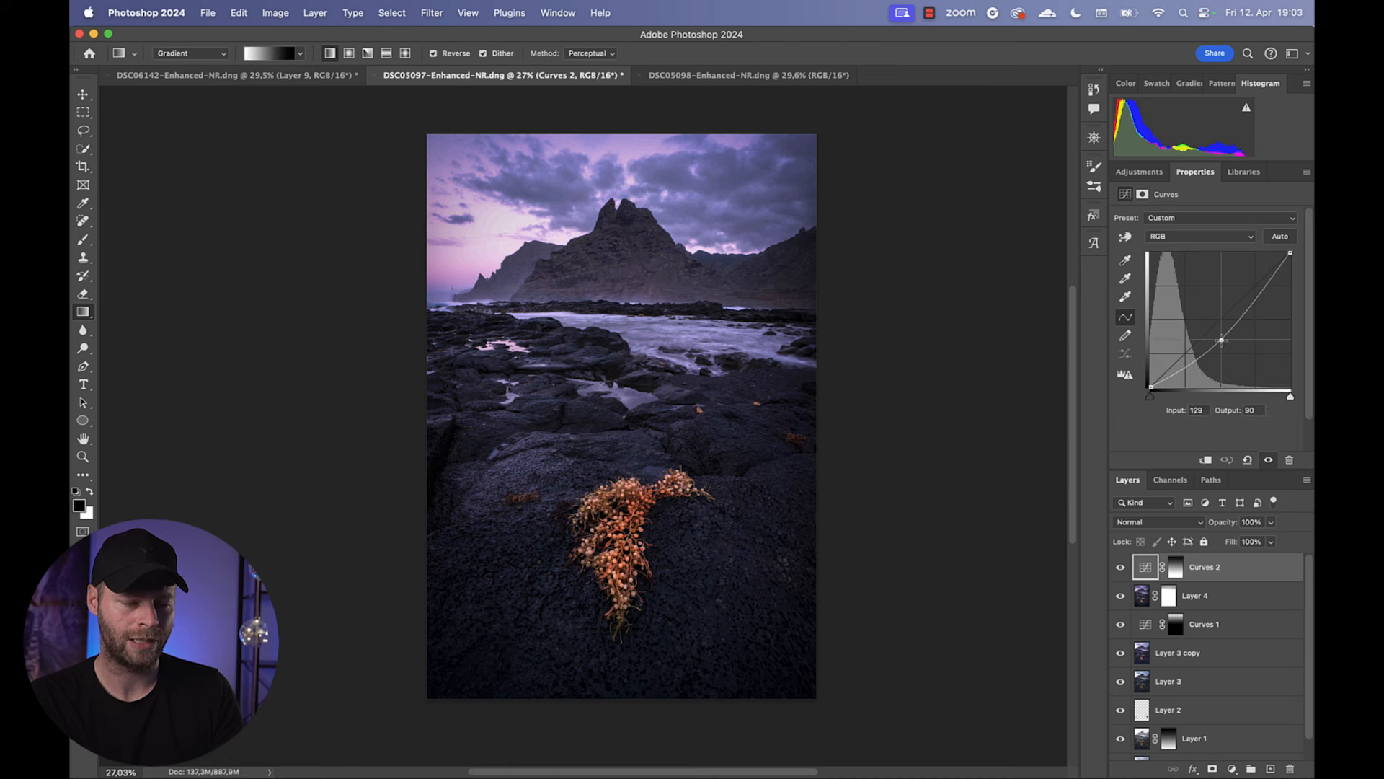
pyautogui.moveTo(1223, 340); pyautogui.dragTo(1217, 336)
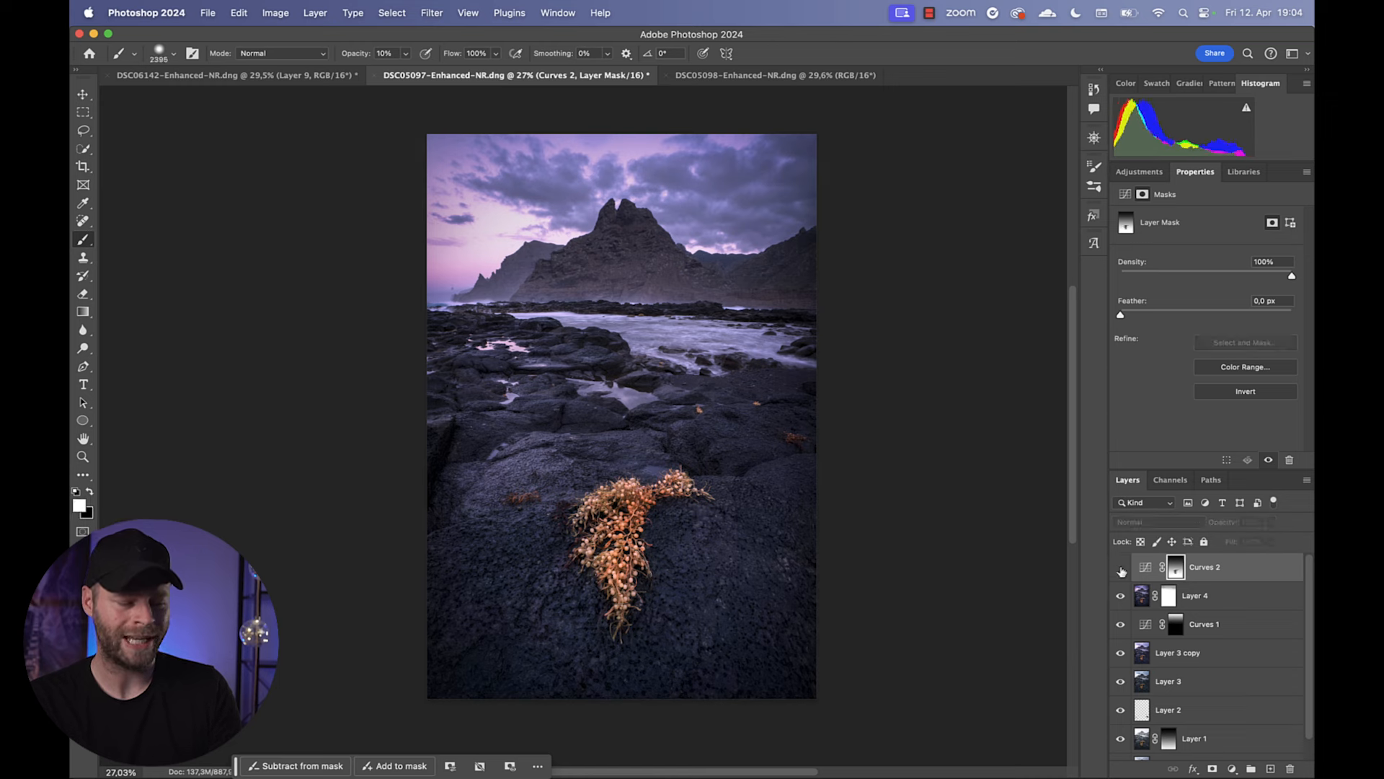
pyautogui.click(1122, 566)
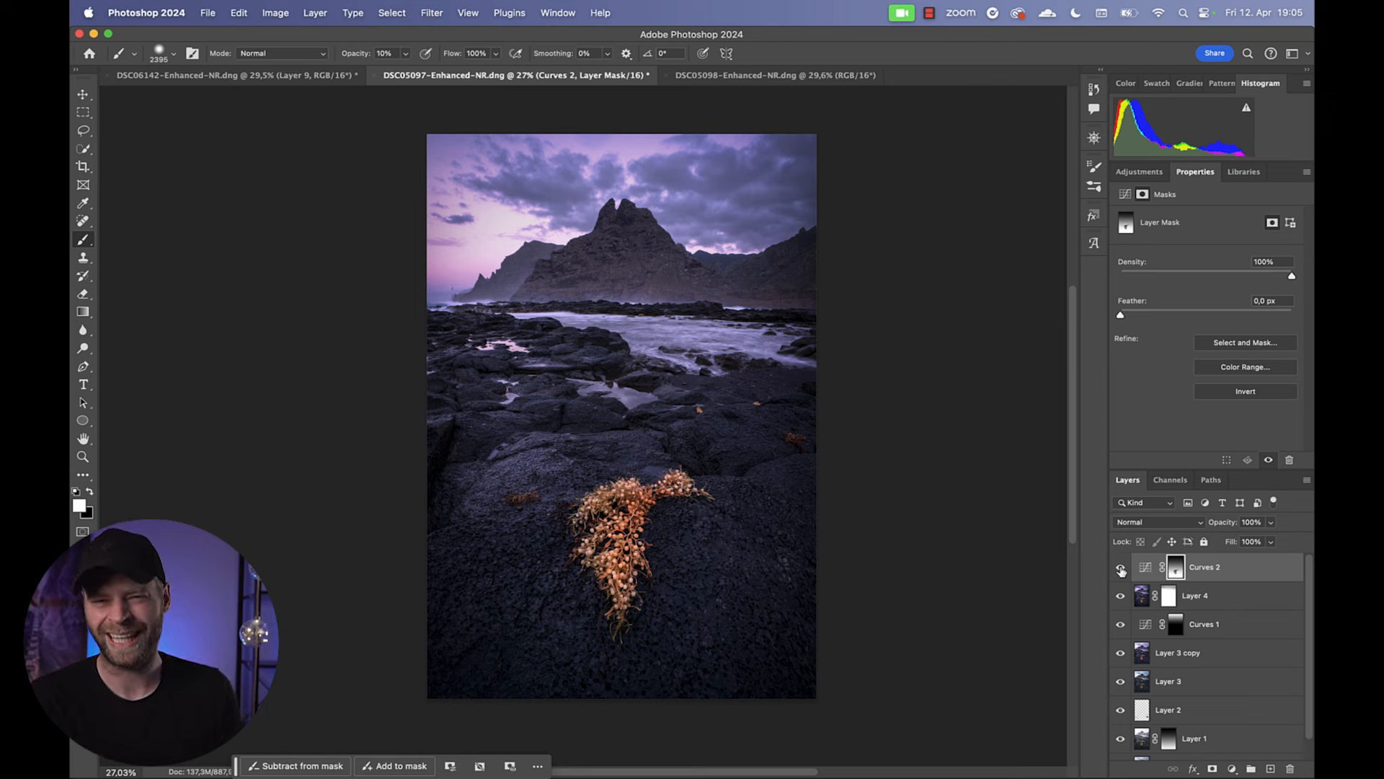
# - On Curves 3 pull the white point in to 233 and lift the shadows slightly
pyautogui.click(1139, 171)
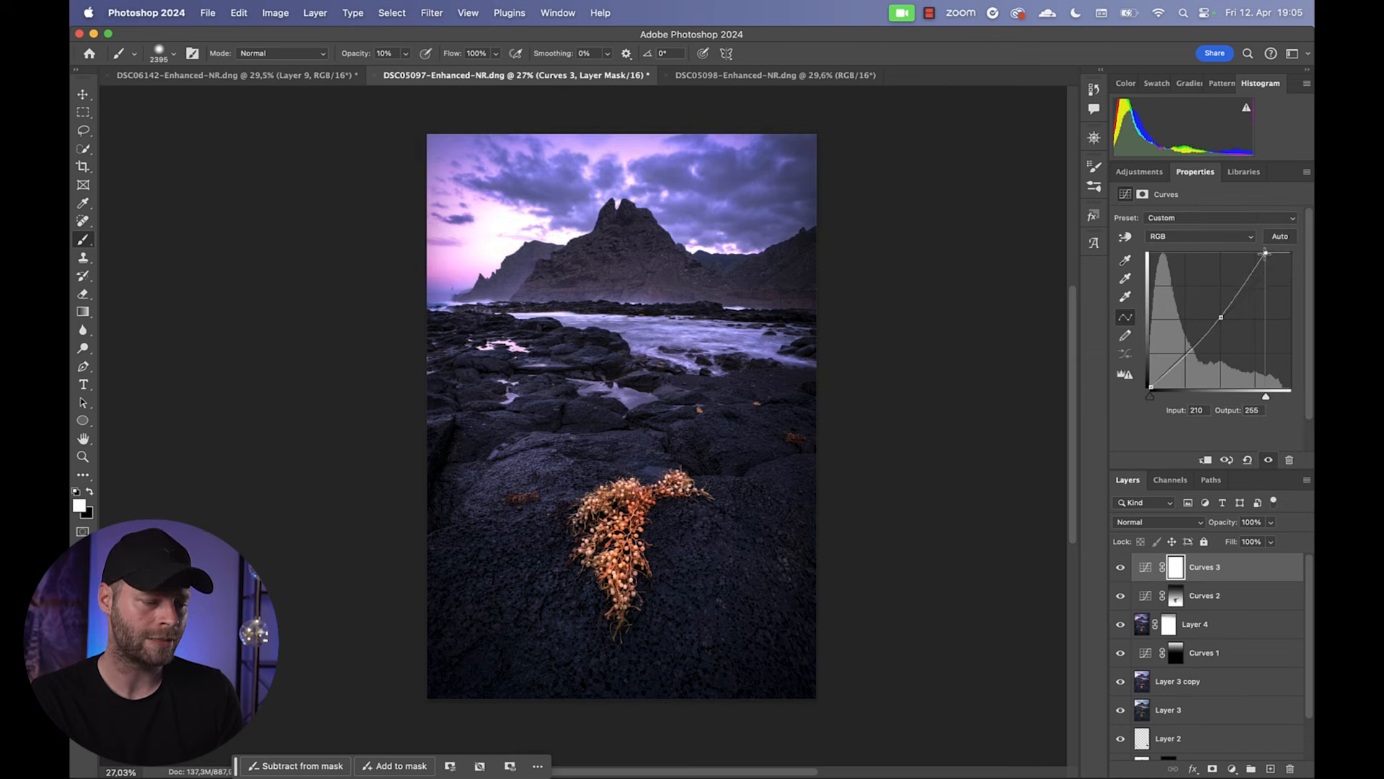
pyautogui.moveTo(1265, 253); pyautogui.dragTo(1279, 254)
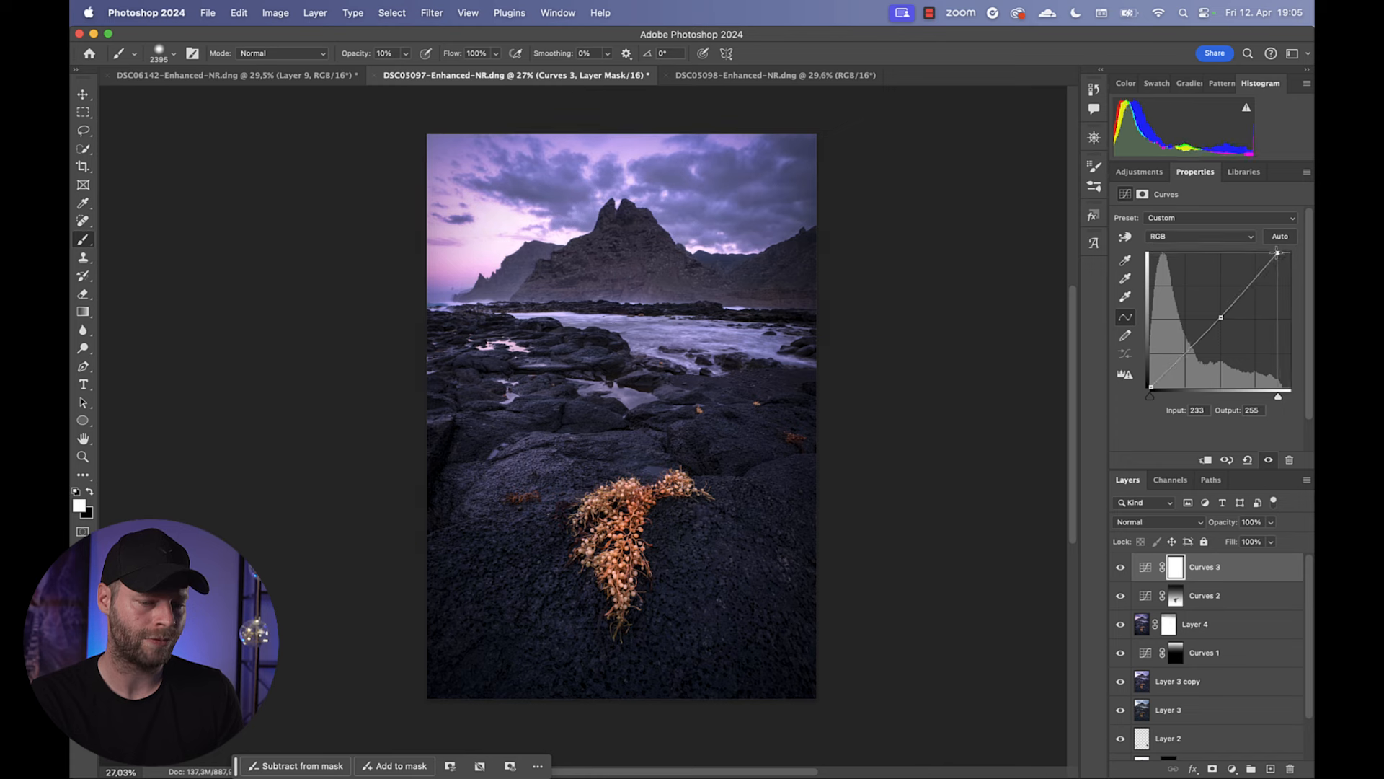
pyautogui.moveTo(1222, 316); pyautogui.dragTo(1189, 346)
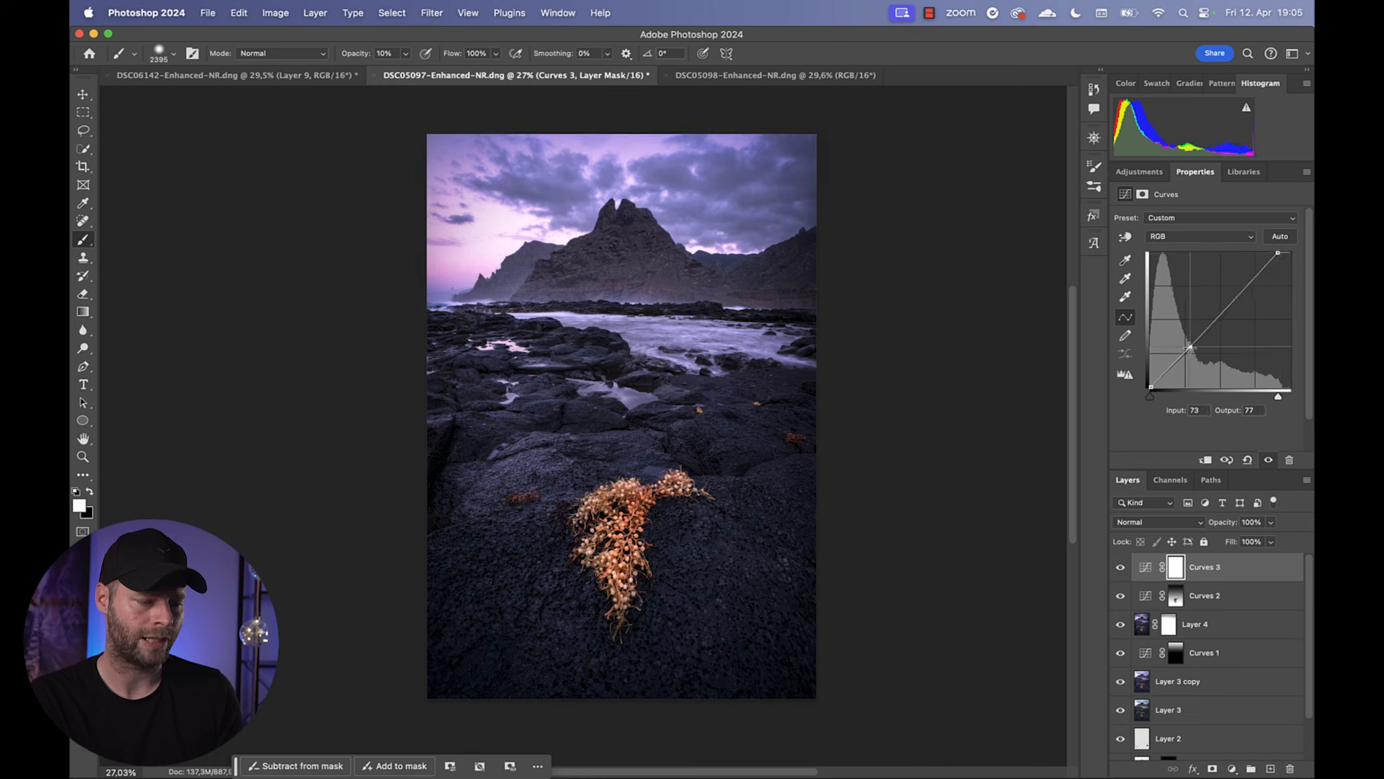
pyautogui.moveTo(1190, 348); pyautogui.dragTo(1187, 346)
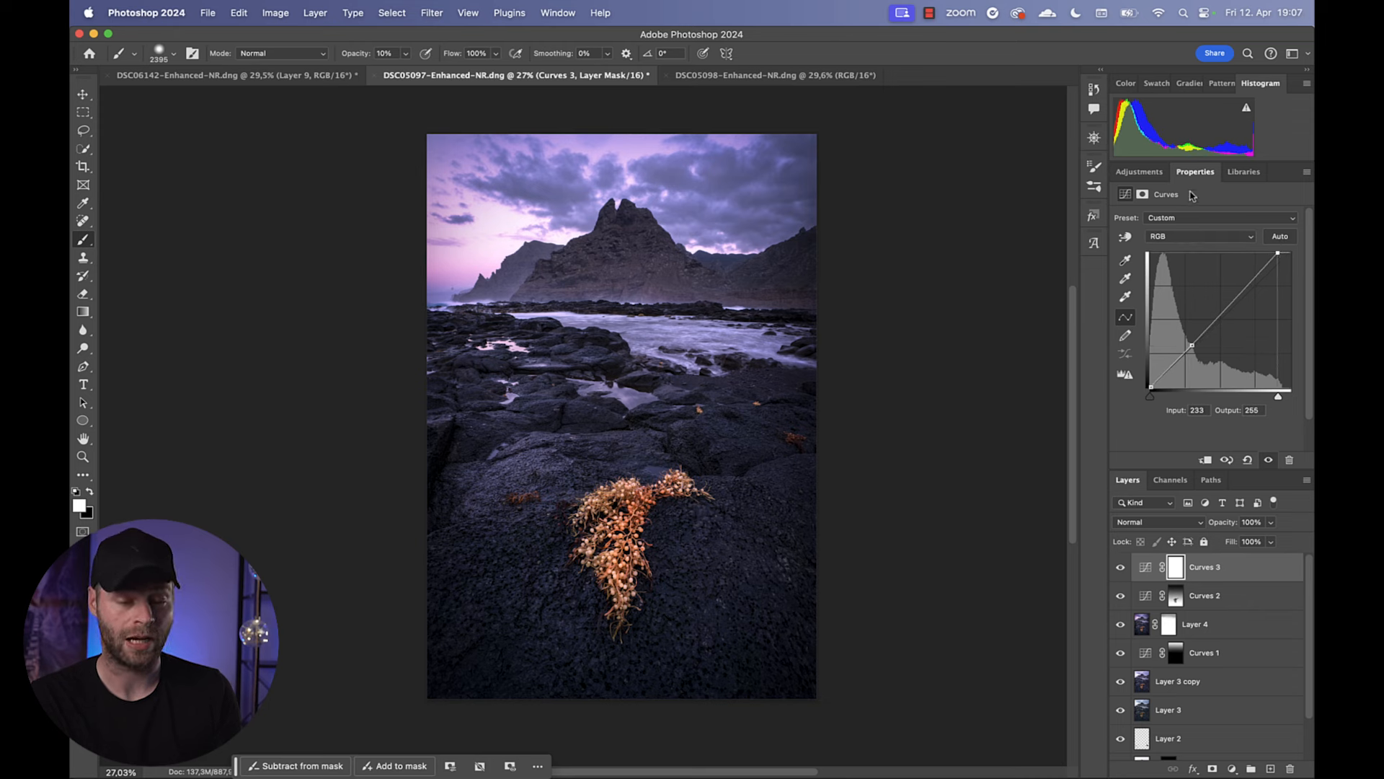
# - Add Curves 4 with a lowered midpoint (115→108) behind an inverted black mask
pyautogui.click(1139, 172)
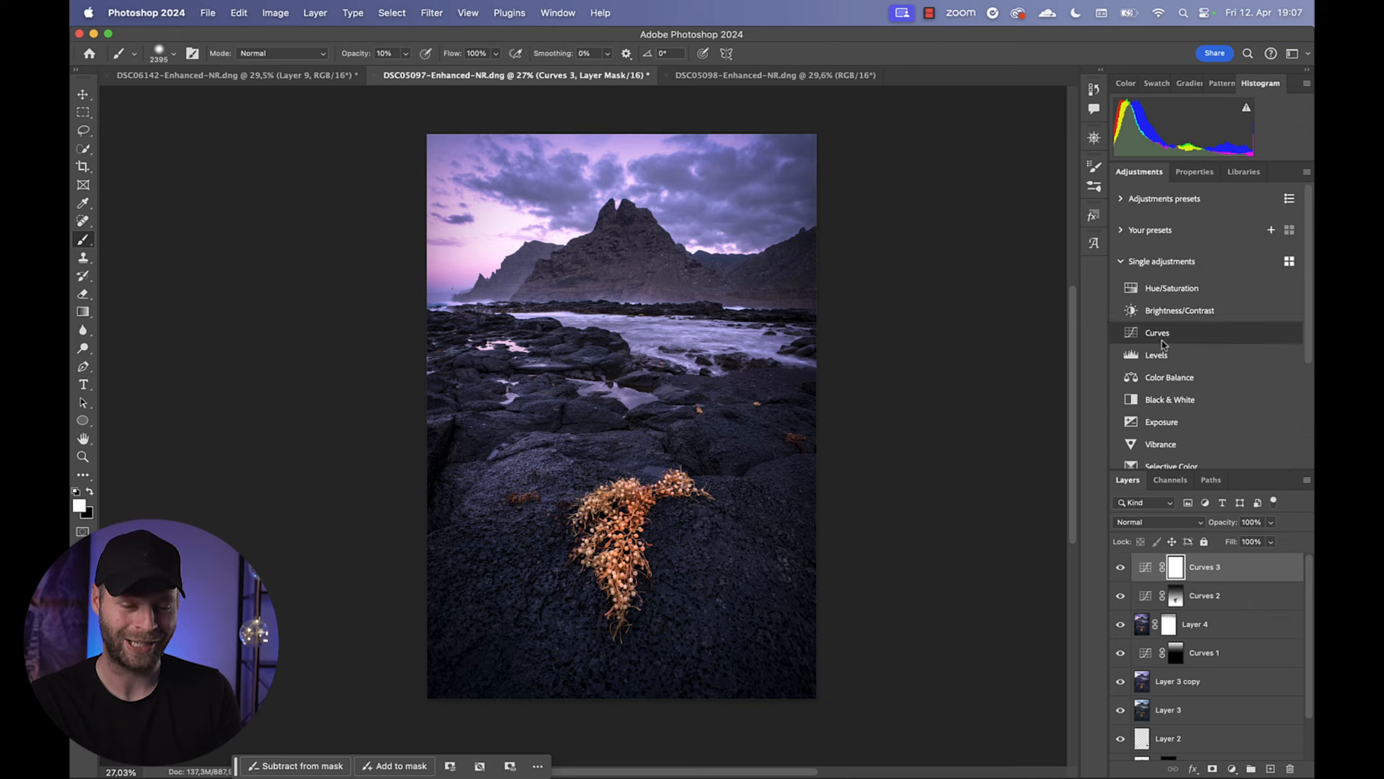
pyautogui.click(1158, 331)
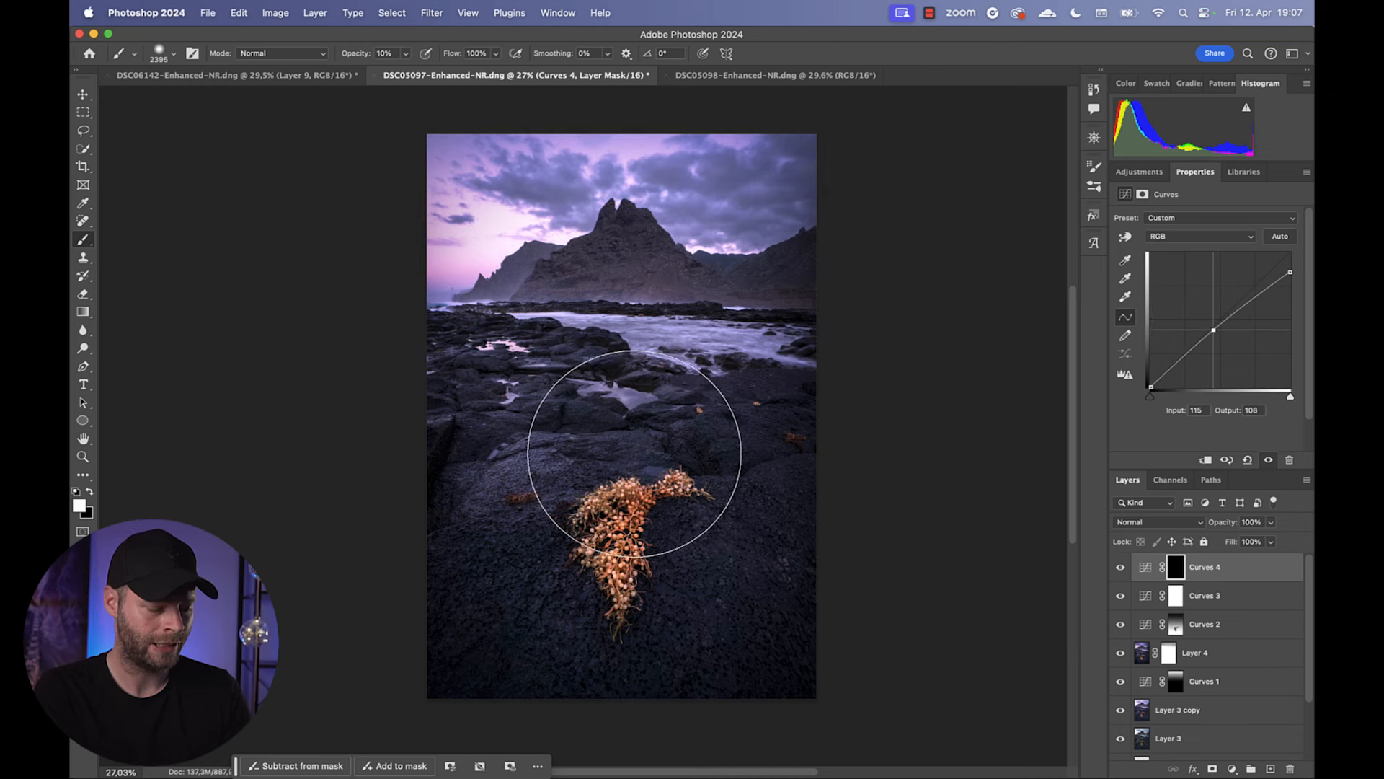
pyautogui.moveTo(495, 256)
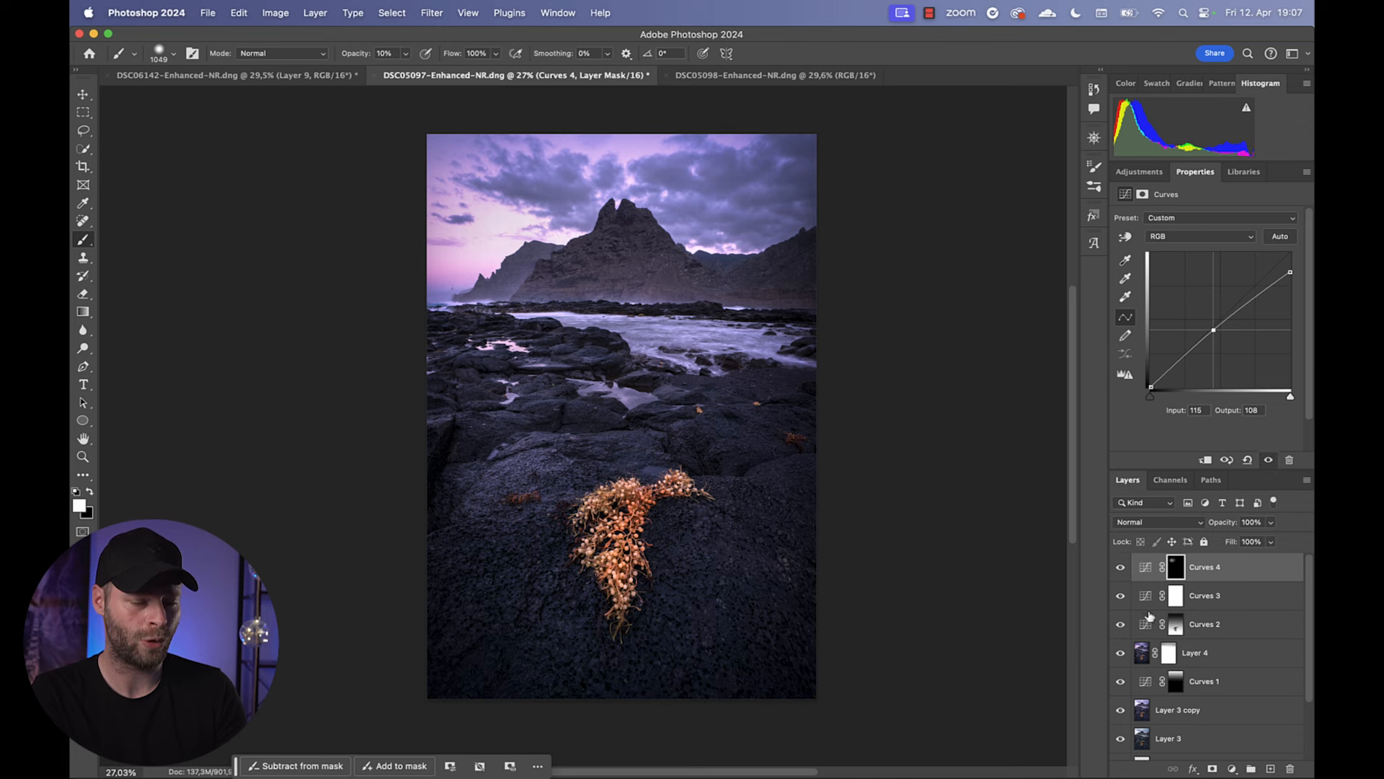
pyautogui.click(1120, 565)
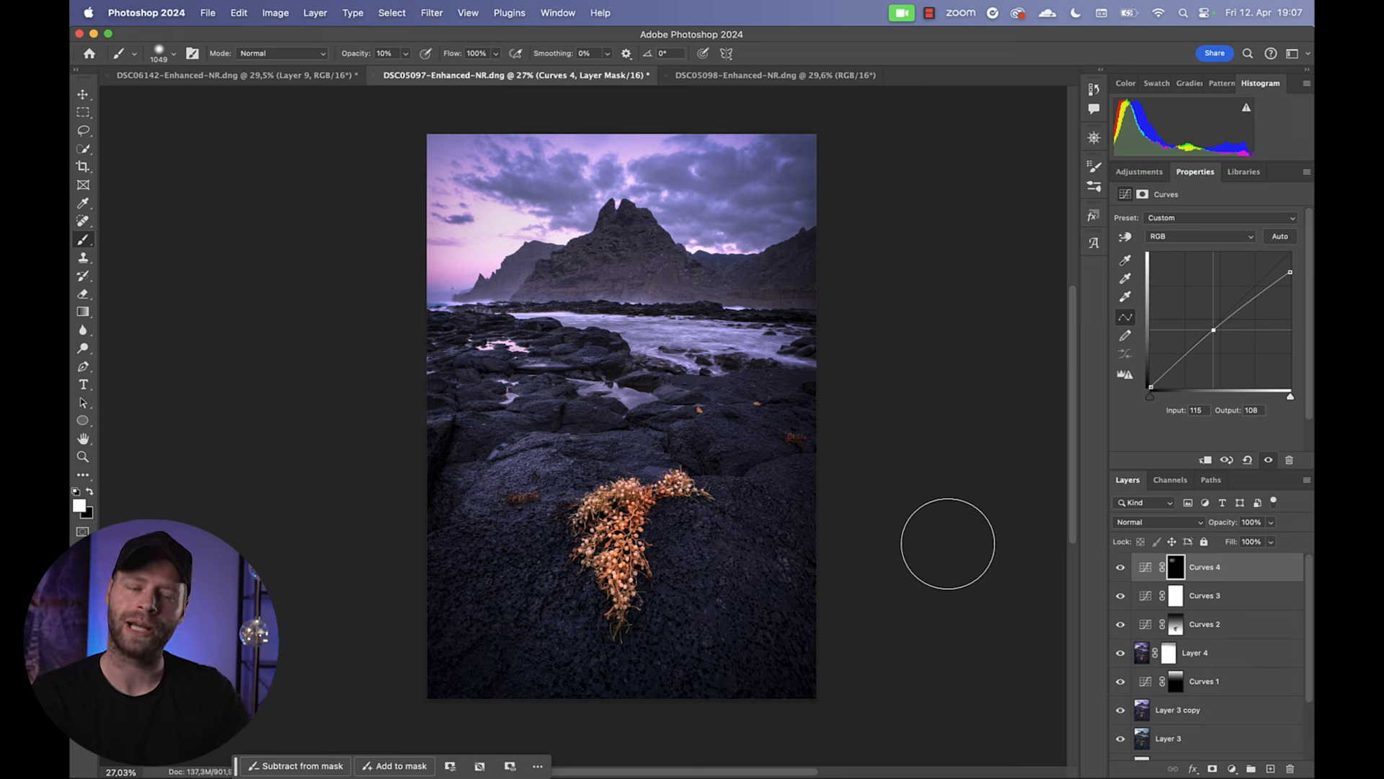
# - Add Curves 5 and pull its midtones down
pyautogui.click(1139, 171)
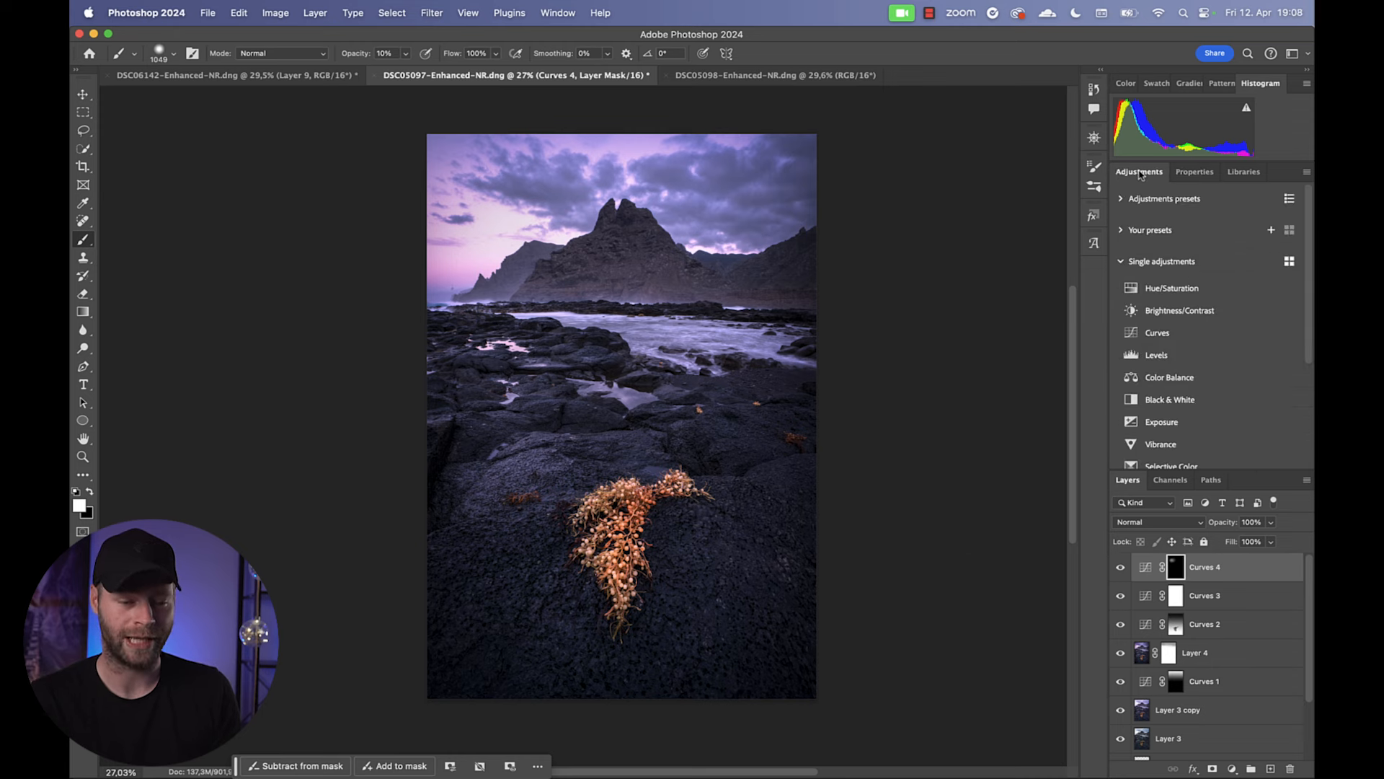
pyautogui.click(1158, 333)
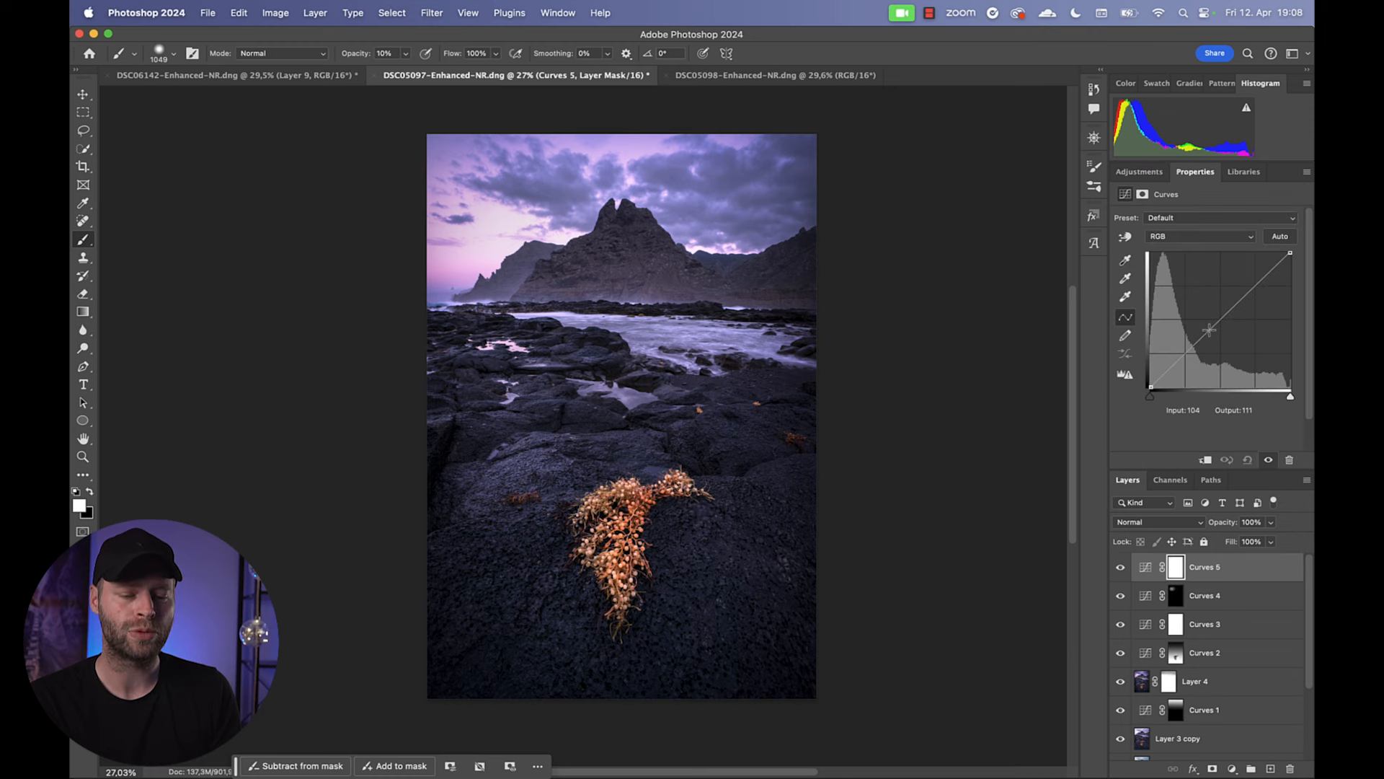
pyautogui.moveTo(1209, 329); pyautogui.dragTo(1215, 333)
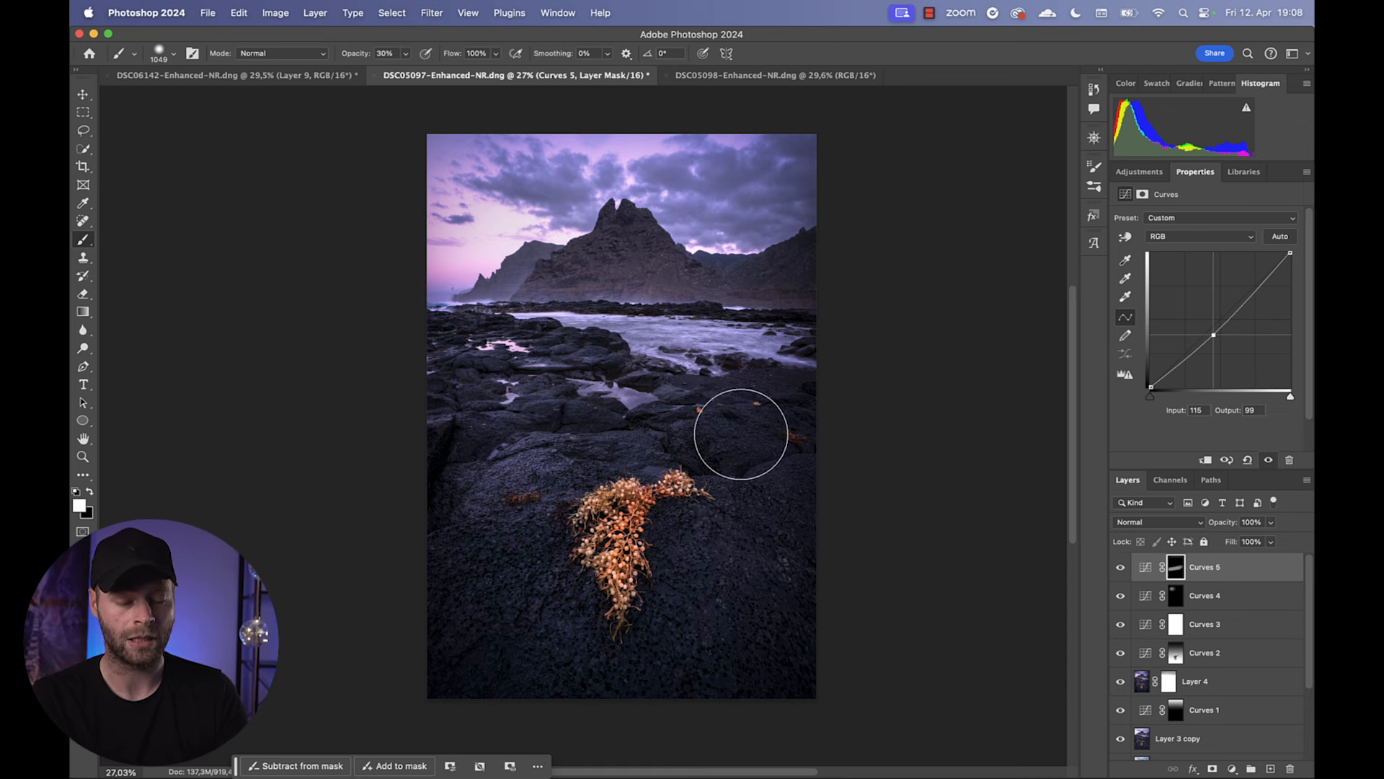
# - Brush the dodge onto the dark left rocks and stamp visible into merged Layer 5
pyautogui.moveTo(741, 432); pyautogui.dragTo(454, 459)
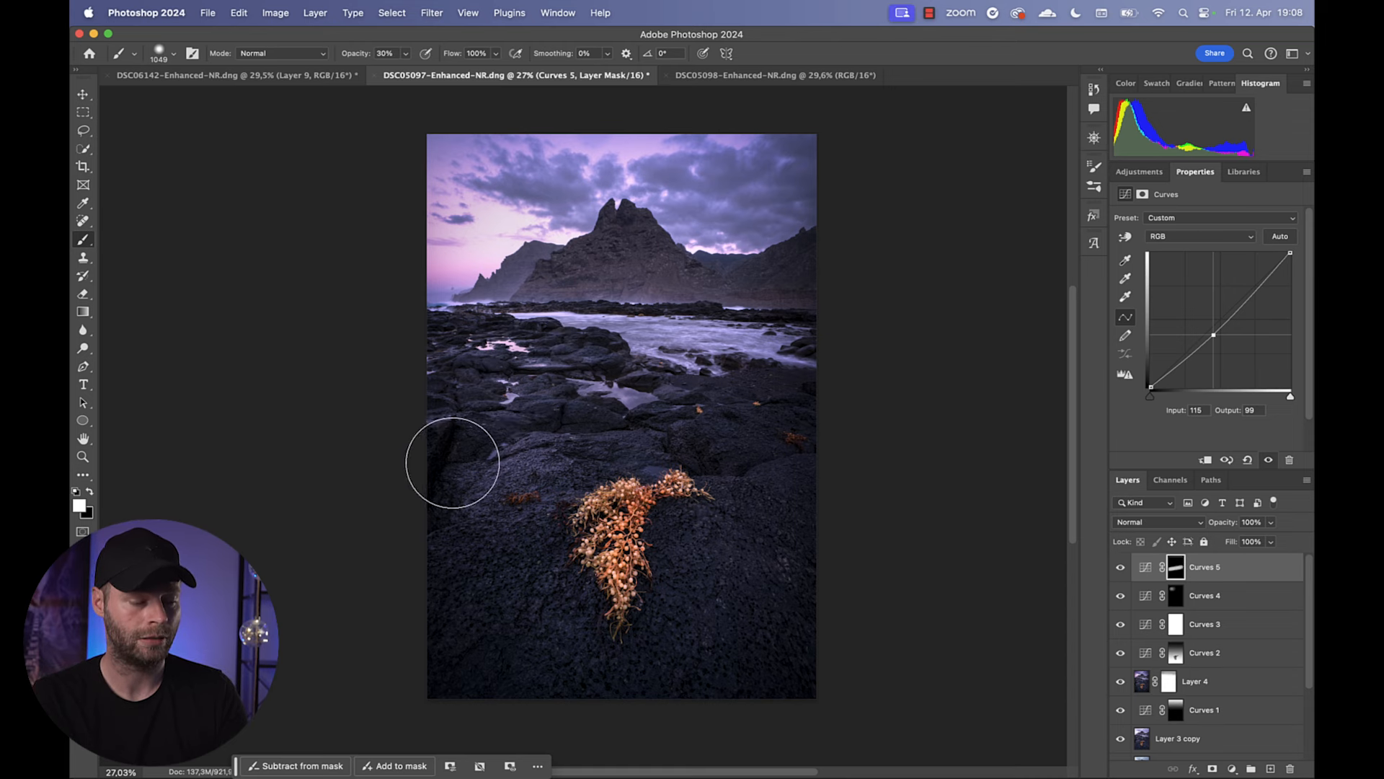
pyautogui.click(1121, 566)
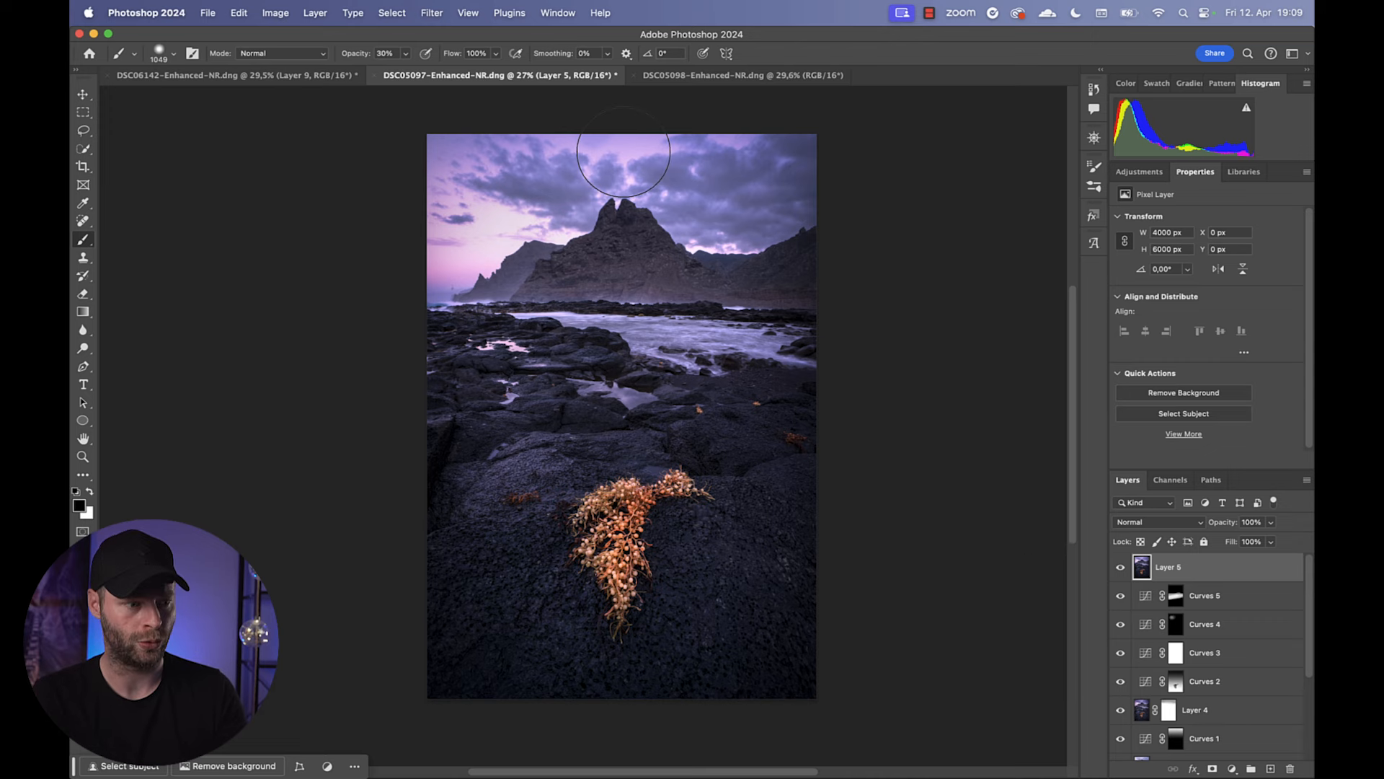
pyautogui.click(431, 13)
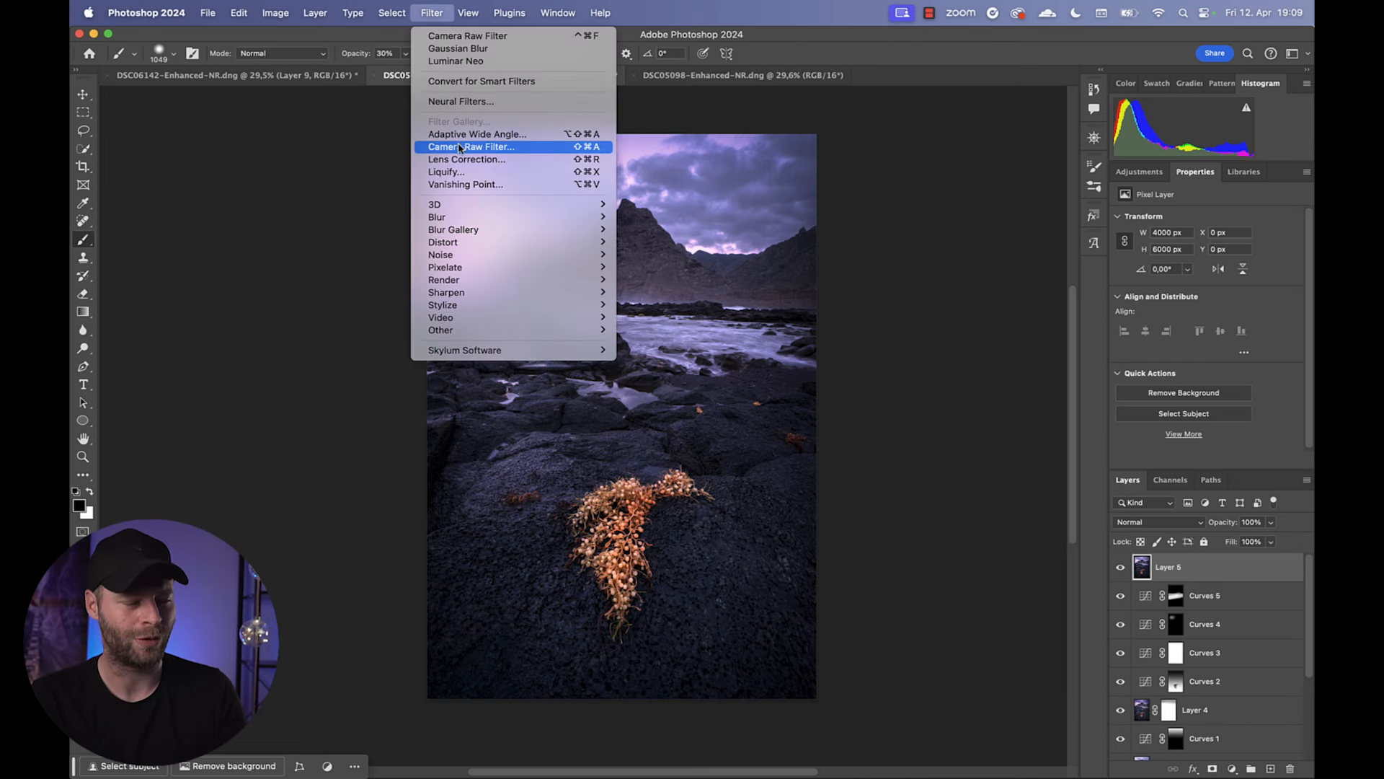
# - In Camera Raw Filter set Temperature +3, Tint -9 and Clarity +28
pyautogui.click(471, 147)
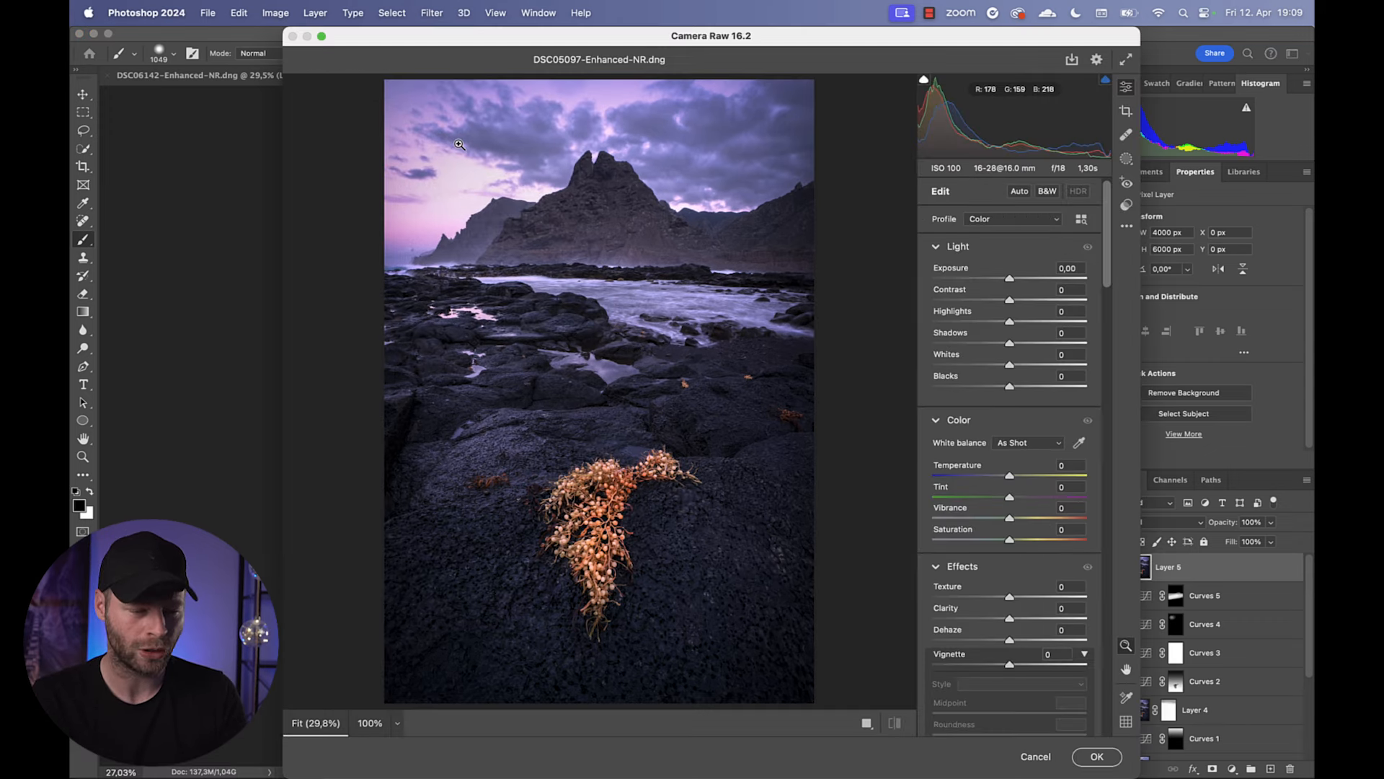
pyautogui.moveTo(892, 400)
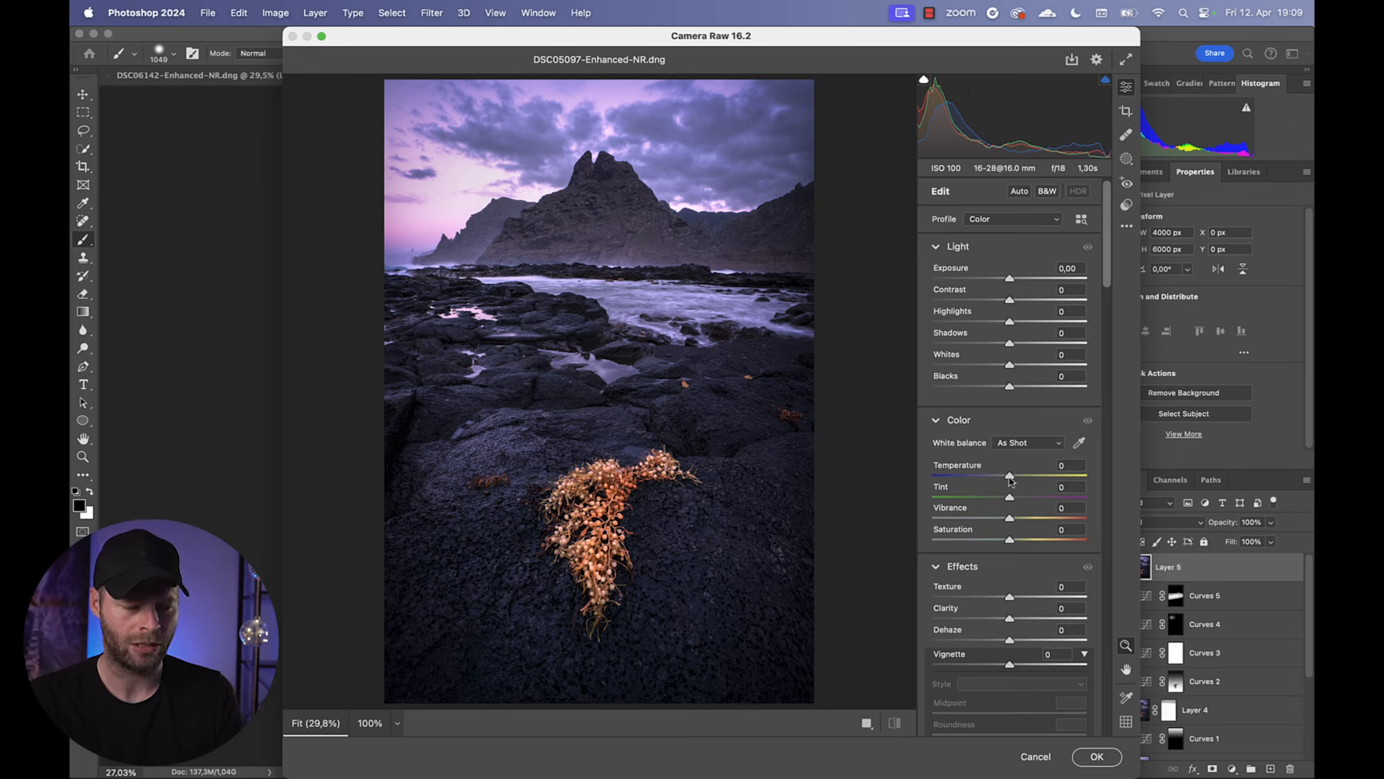
pyautogui.moveTo(1009, 474); pyautogui.dragTo(1012, 475)
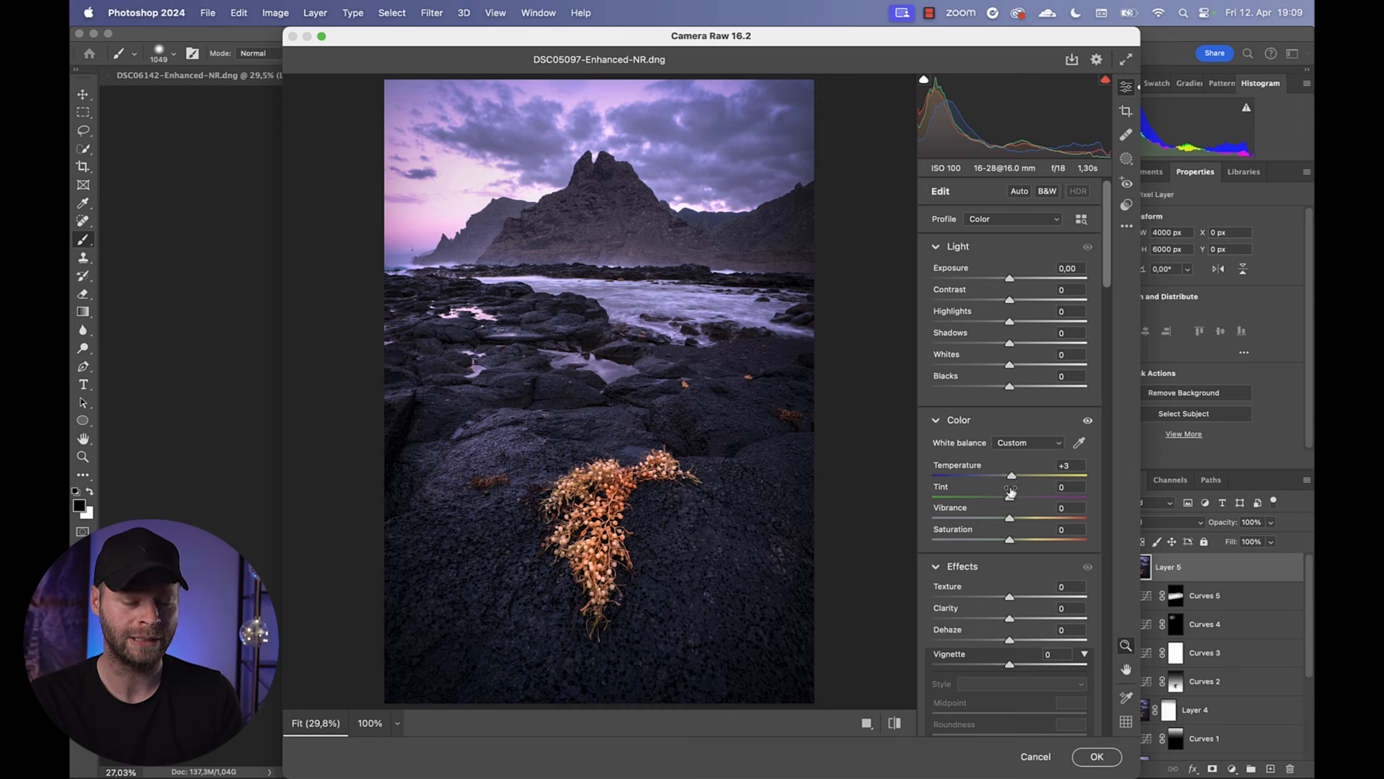
pyautogui.moveTo(1015, 495); pyautogui.dragTo(1005, 494)
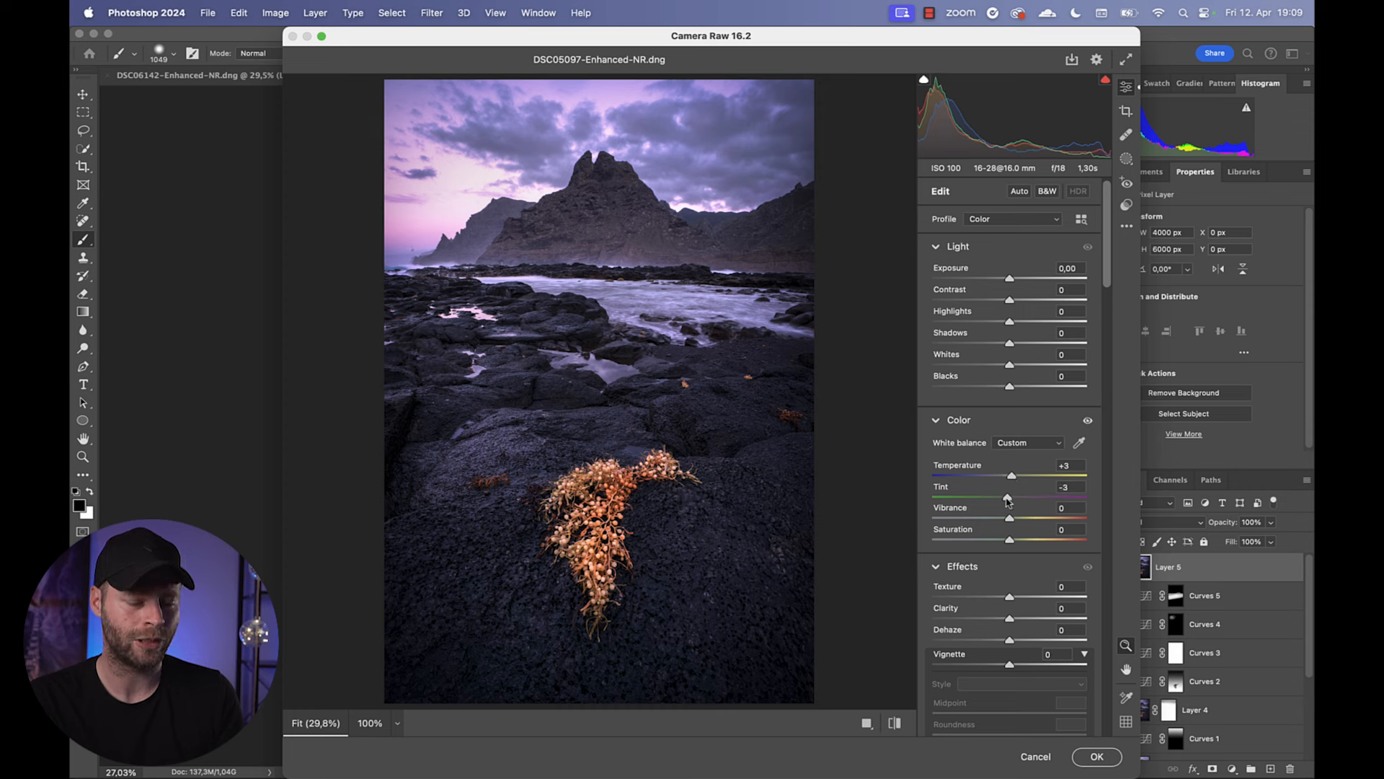
pyautogui.moveTo(1007, 495); pyautogui.dragTo(996, 494)
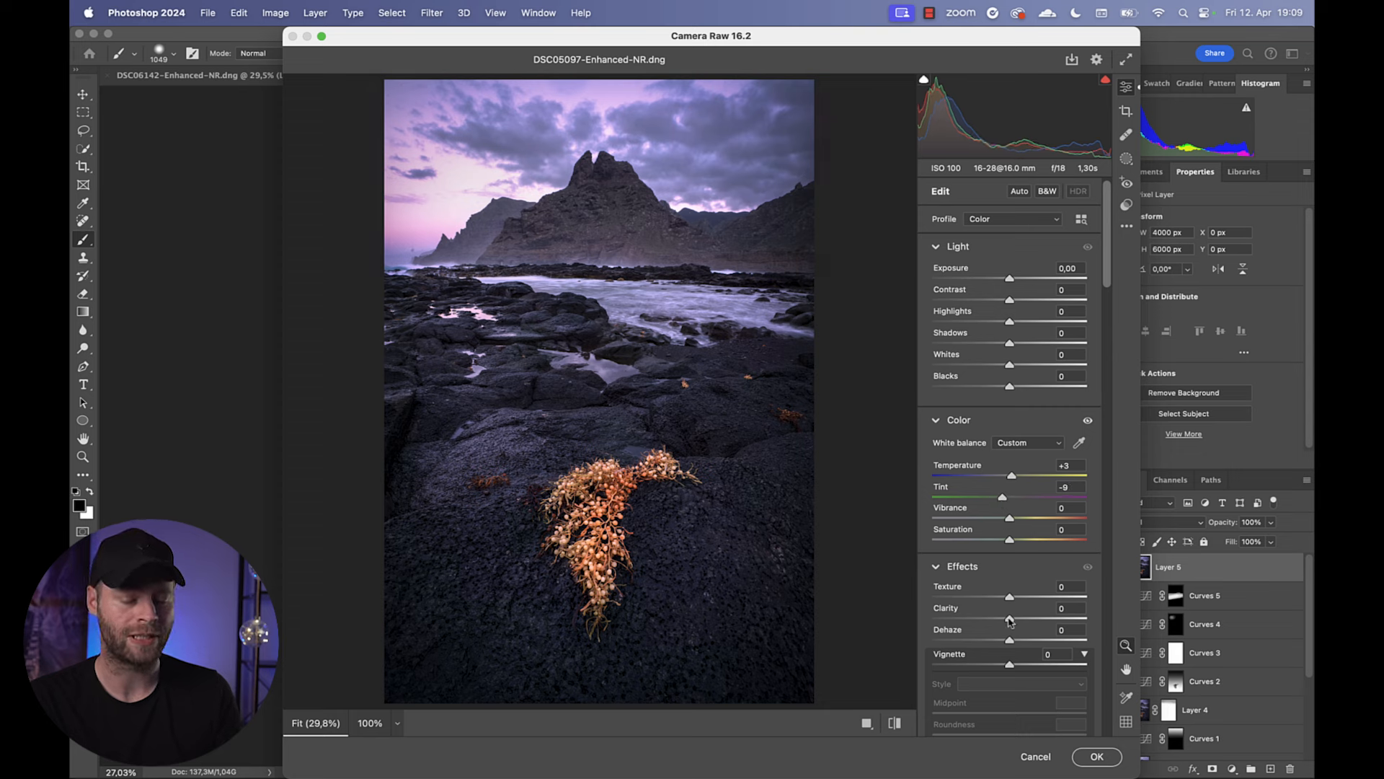
pyautogui.moveTo(1010, 619); pyautogui.dragTo(1028, 619)
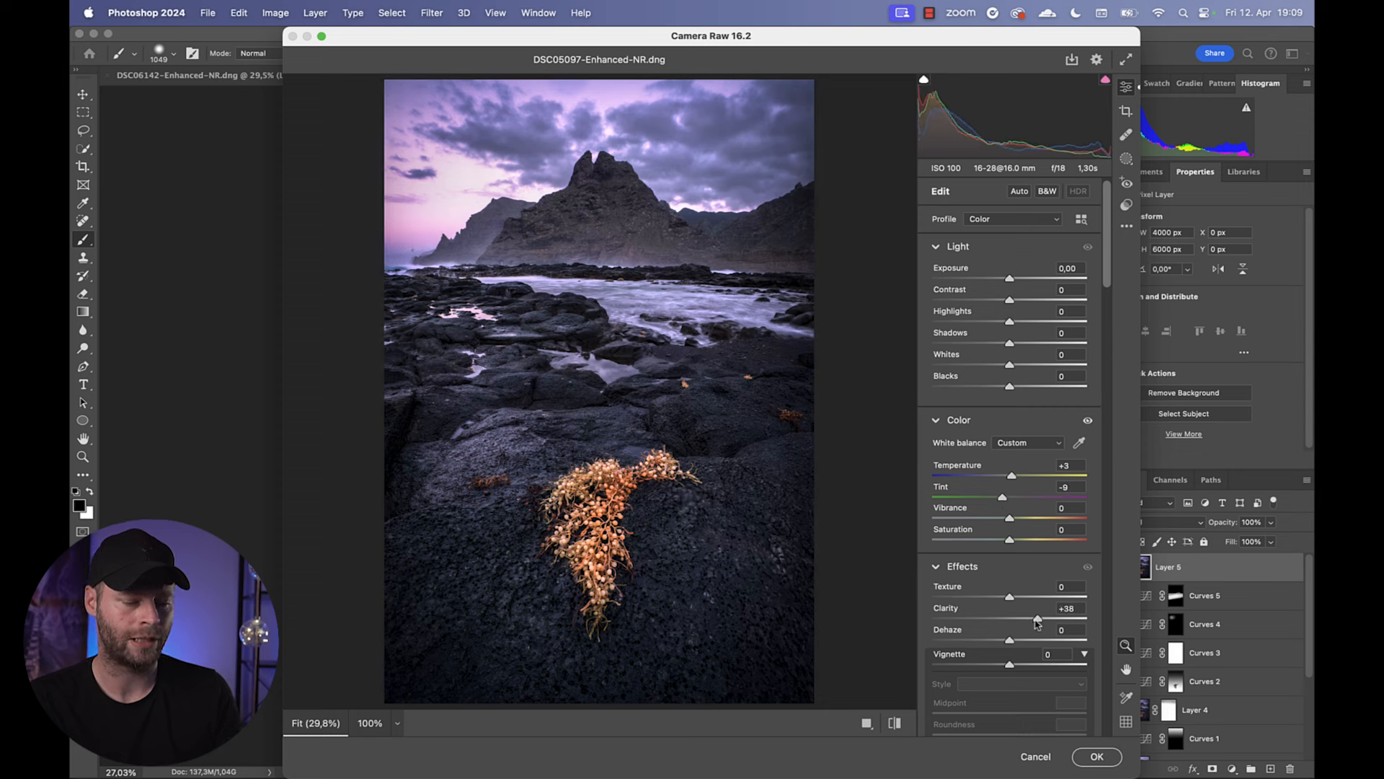
pyautogui.moveTo(1039, 618); pyautogui.dragTo(1009, 618)
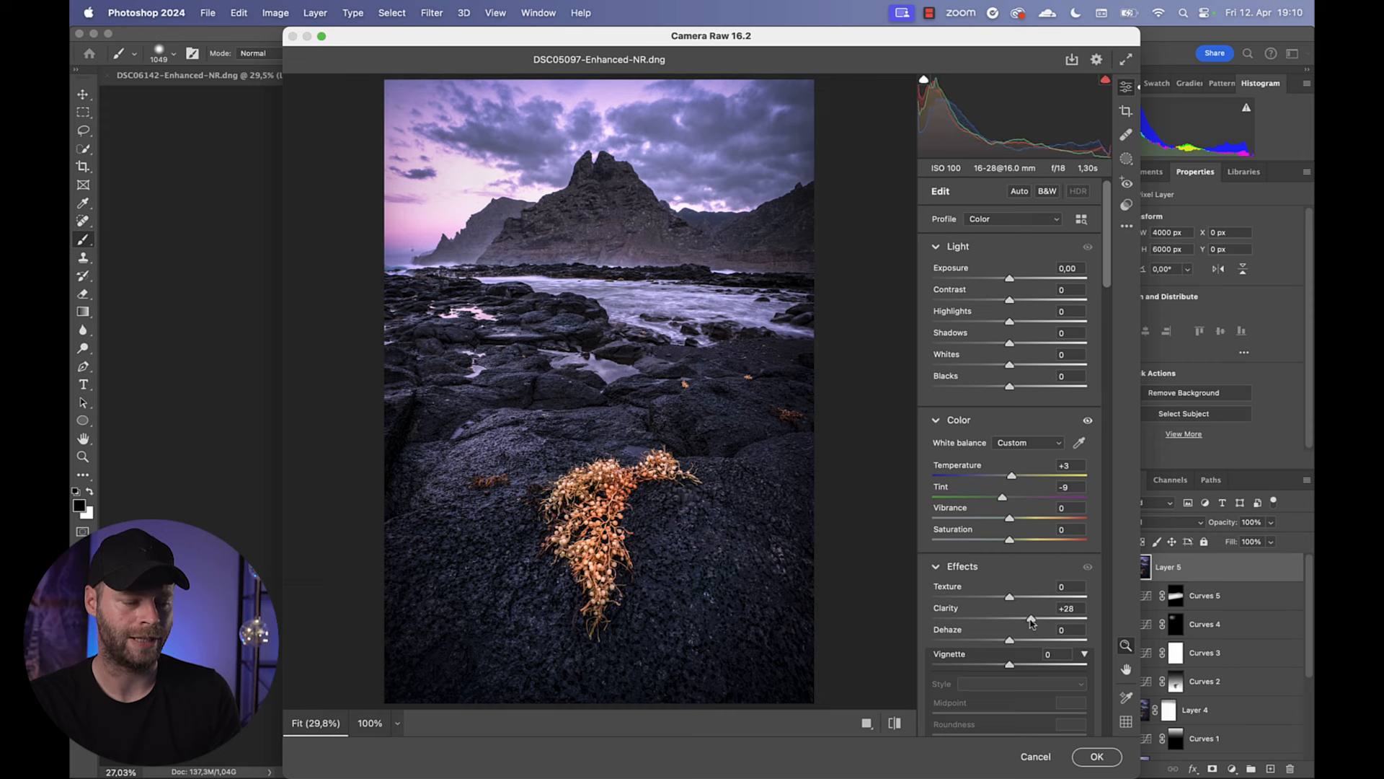
# - Set Oranges Saturation -10 and Luminance +8, then apply the Camera Raw adjustments
pyautogui.scroll(-3)
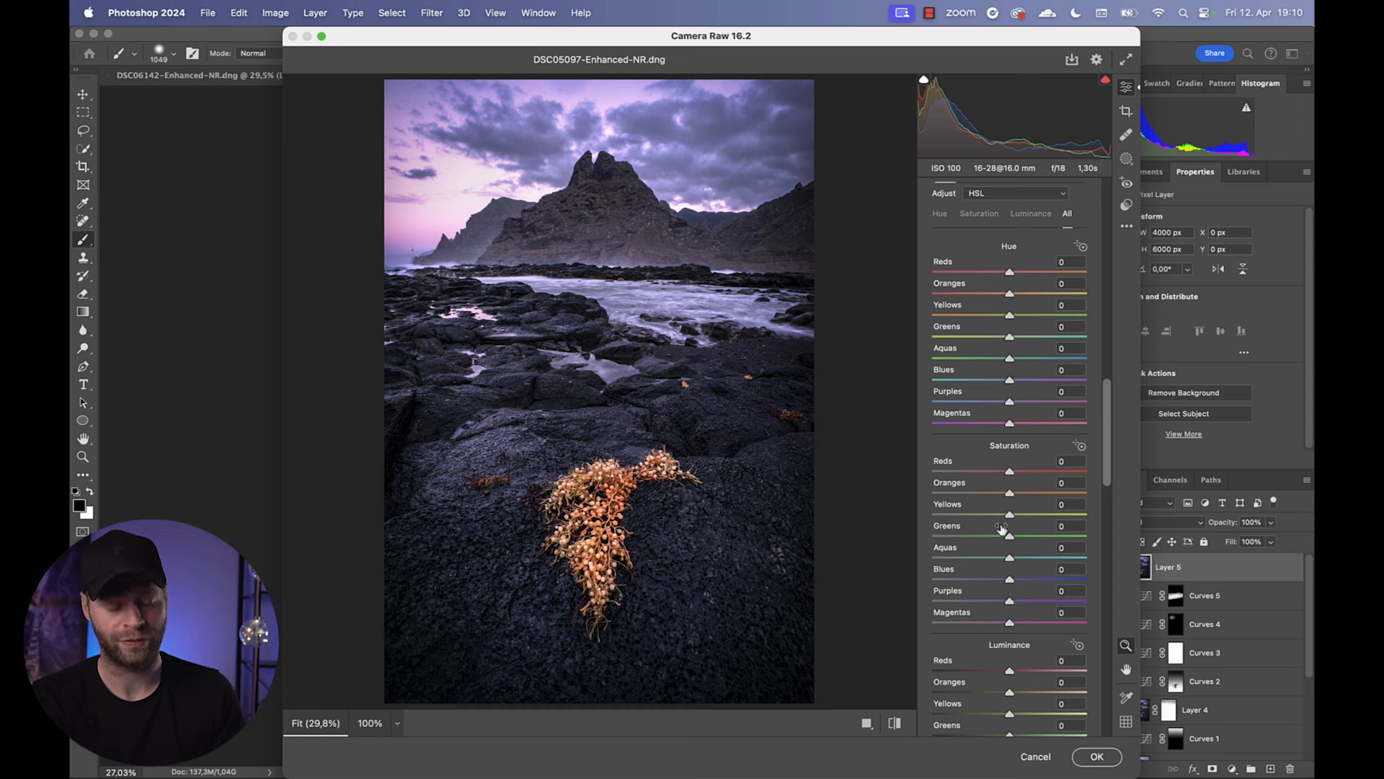
pyautogui.moveTo(1009, 470); pyautogui.dragTo(978, 470)
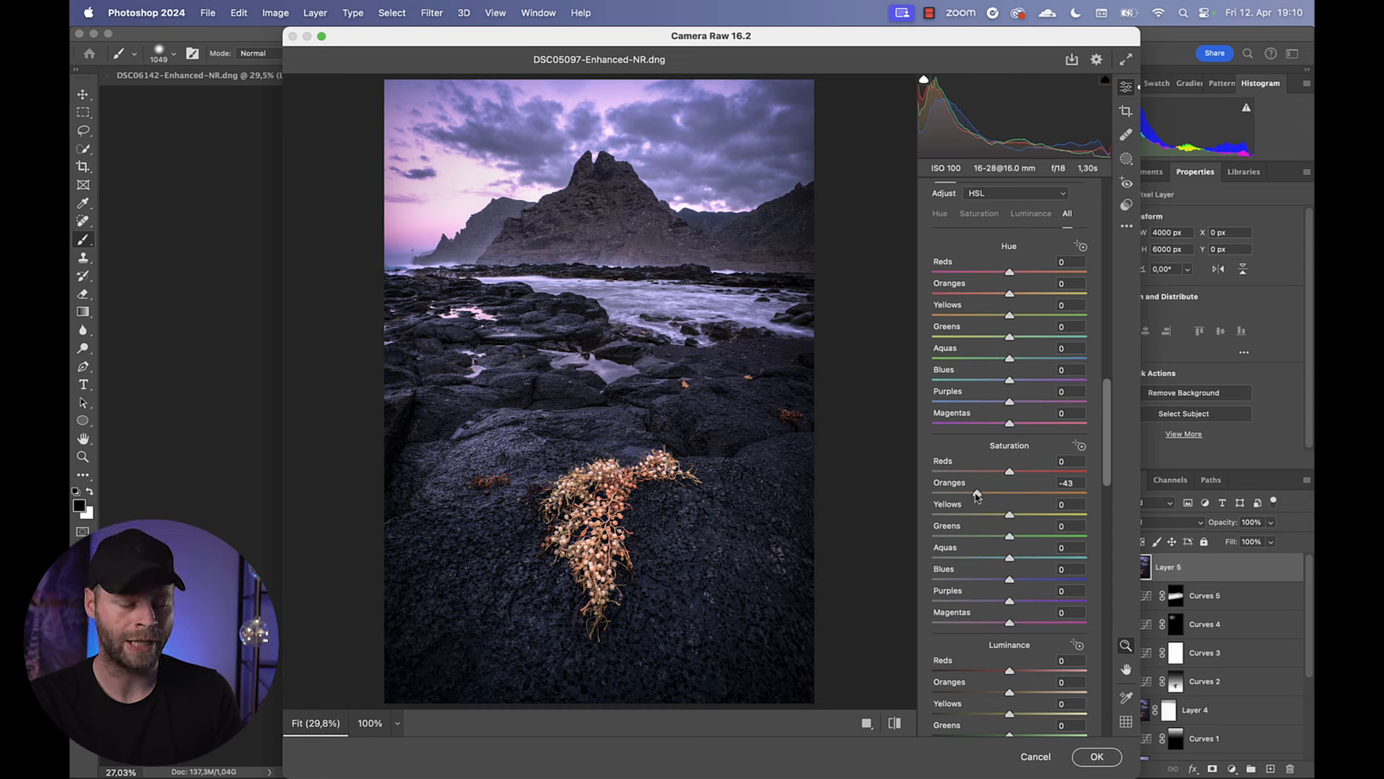
pyautogui.moveTo(989, 470); pyautogui.dragTo(1009, 471)
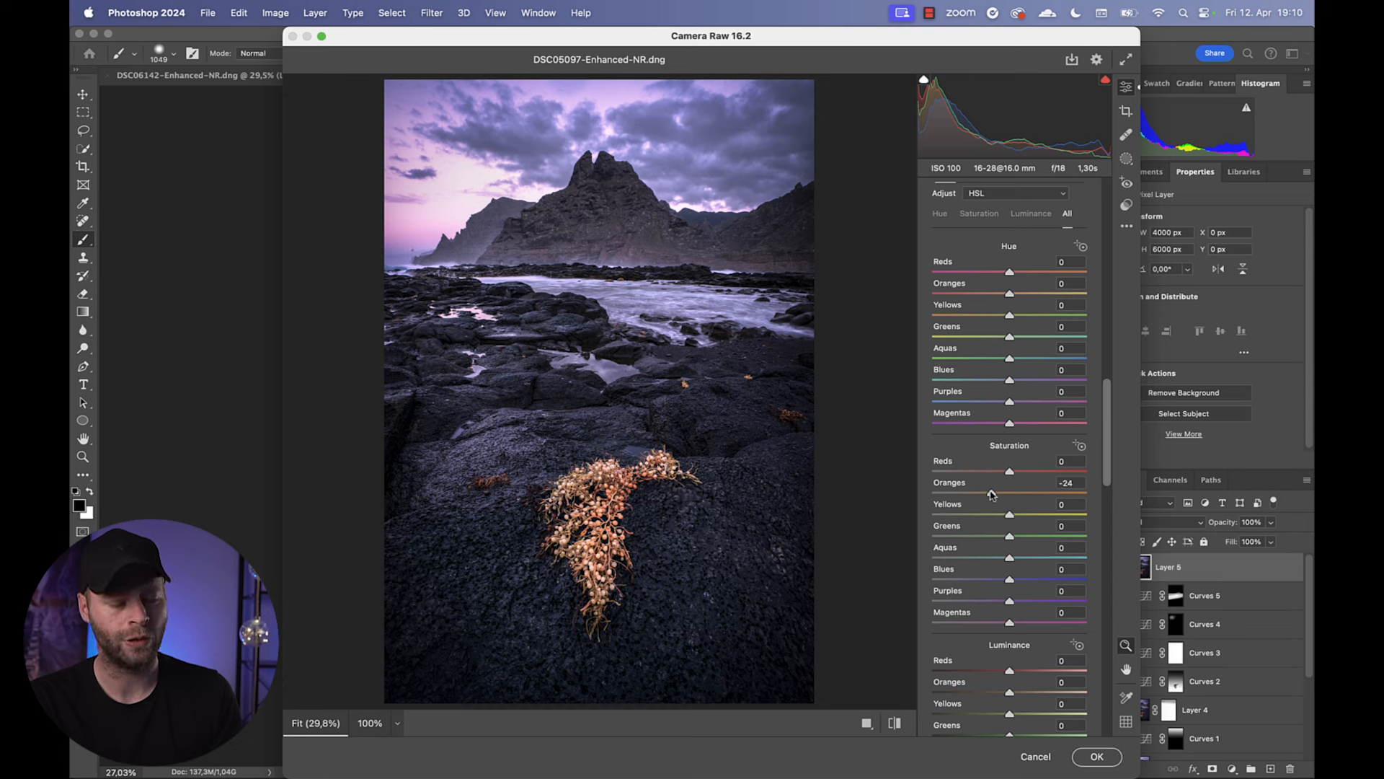
pyautogui.moveTo(991, 492); pyautogui.dragTo(999, 492)
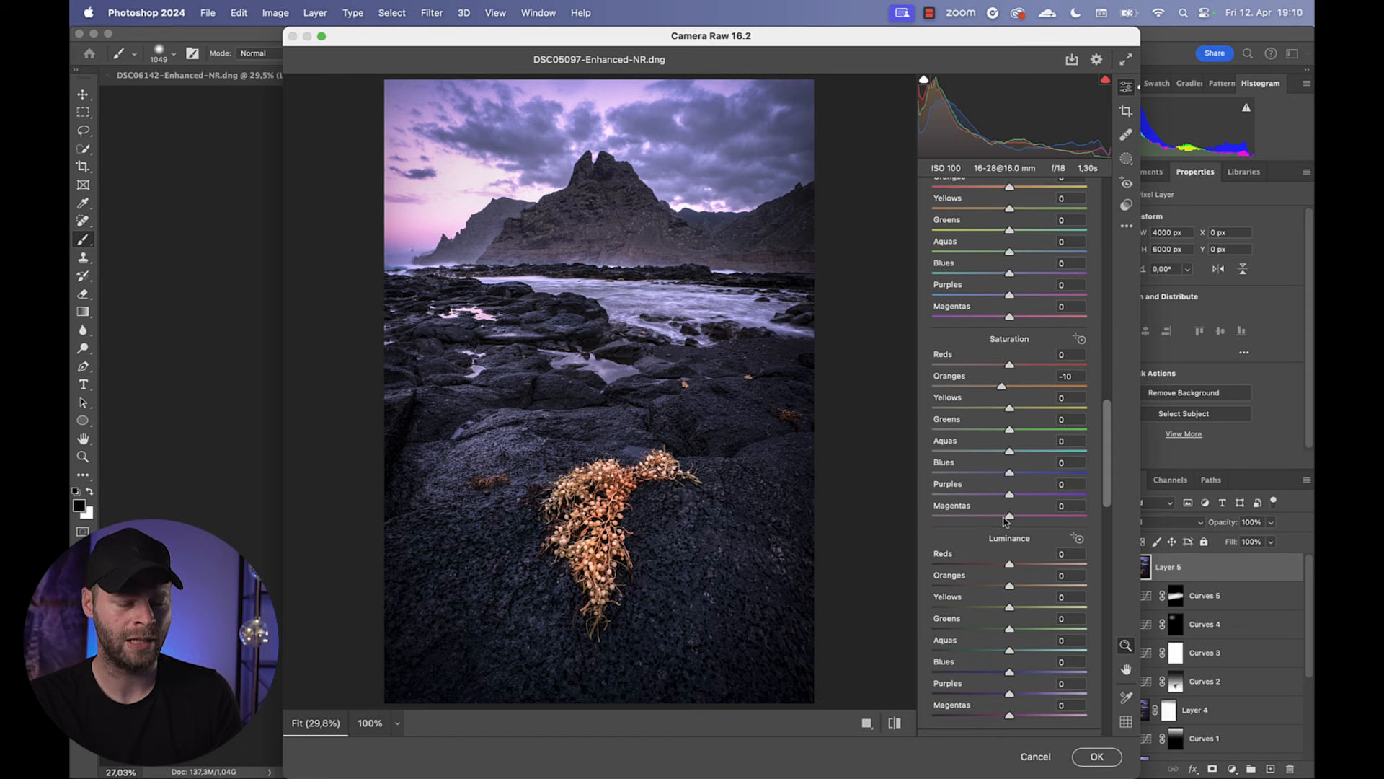
pyautogui.moveTo(1010, 564); pyautogui.dragTo(999, 564)
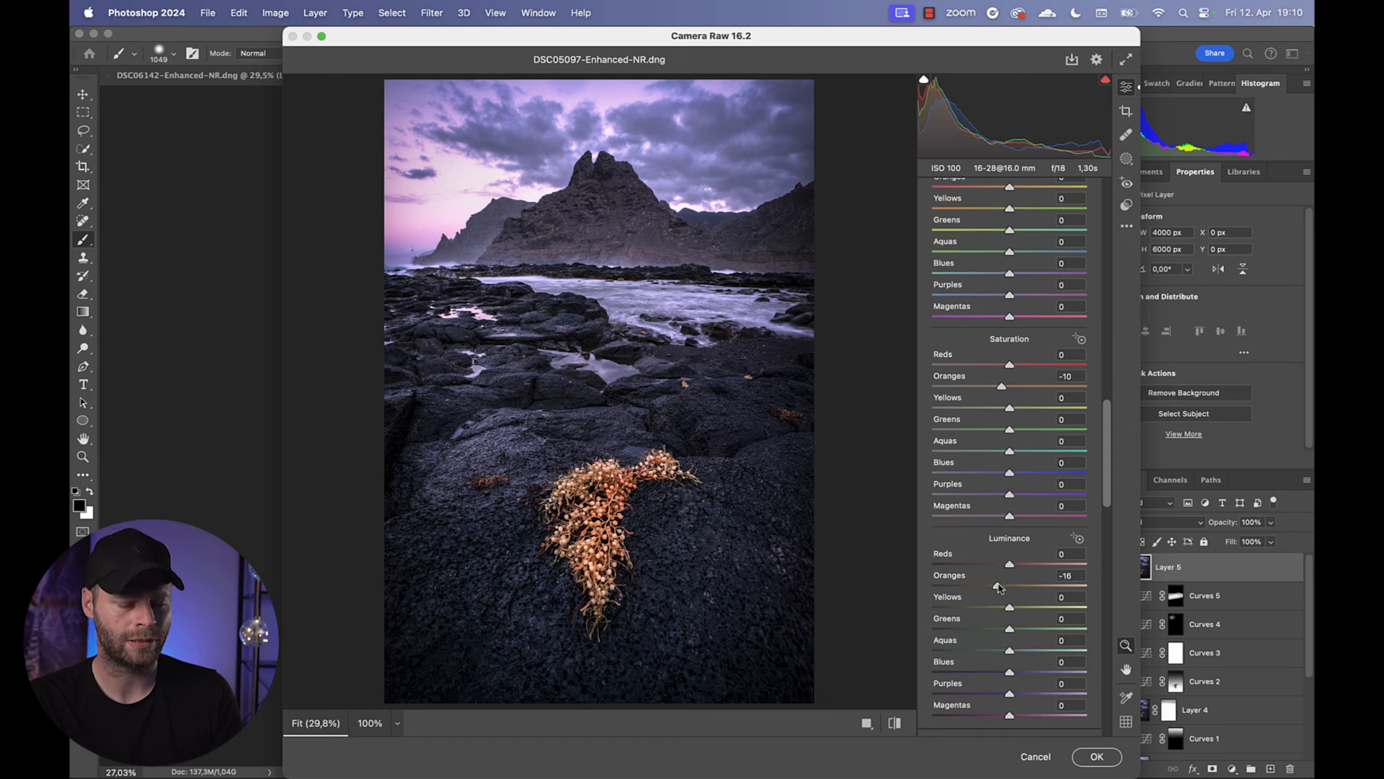
pyautogui.moveTo(998, 564); pyautogui.dragTo(1024, 564)
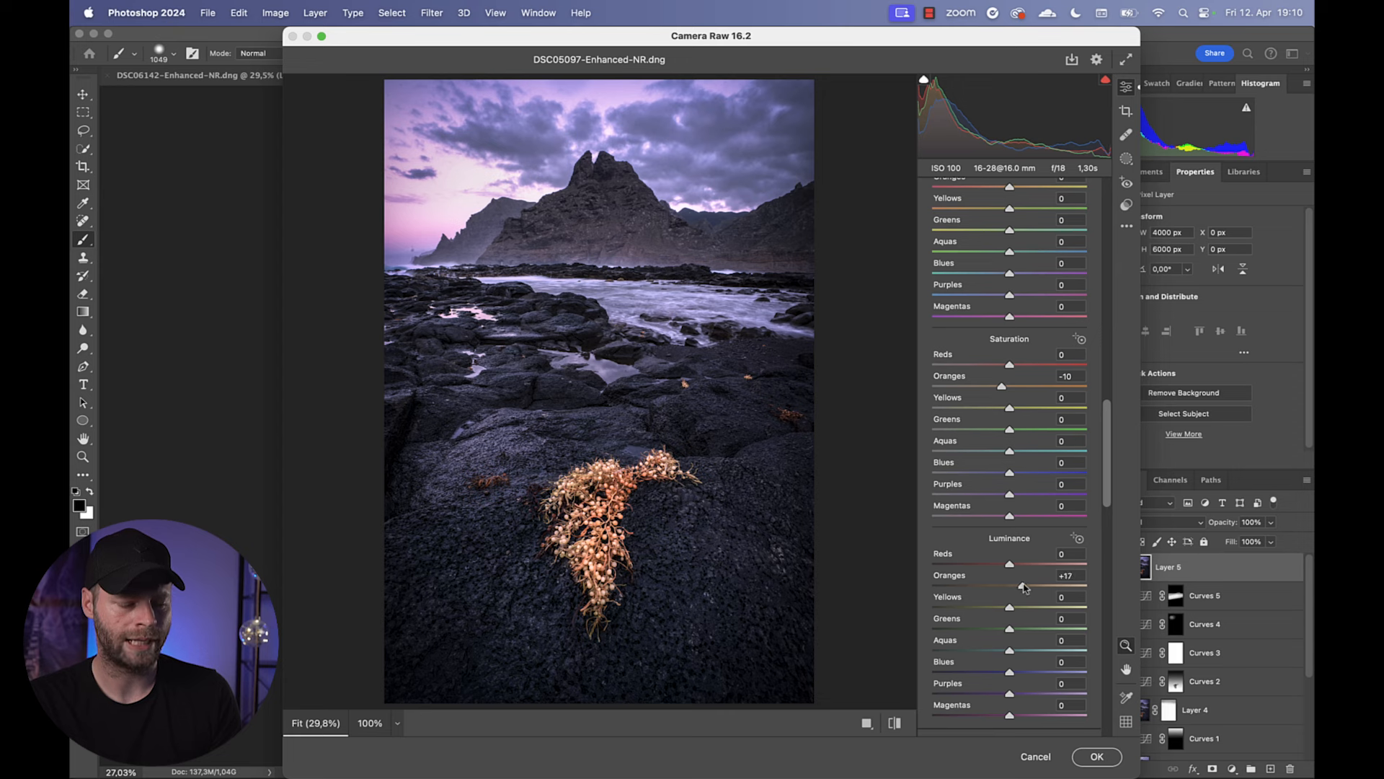
pyautogui.moveTo(1023, 563); pyautogui.dragTo(1015, 564)
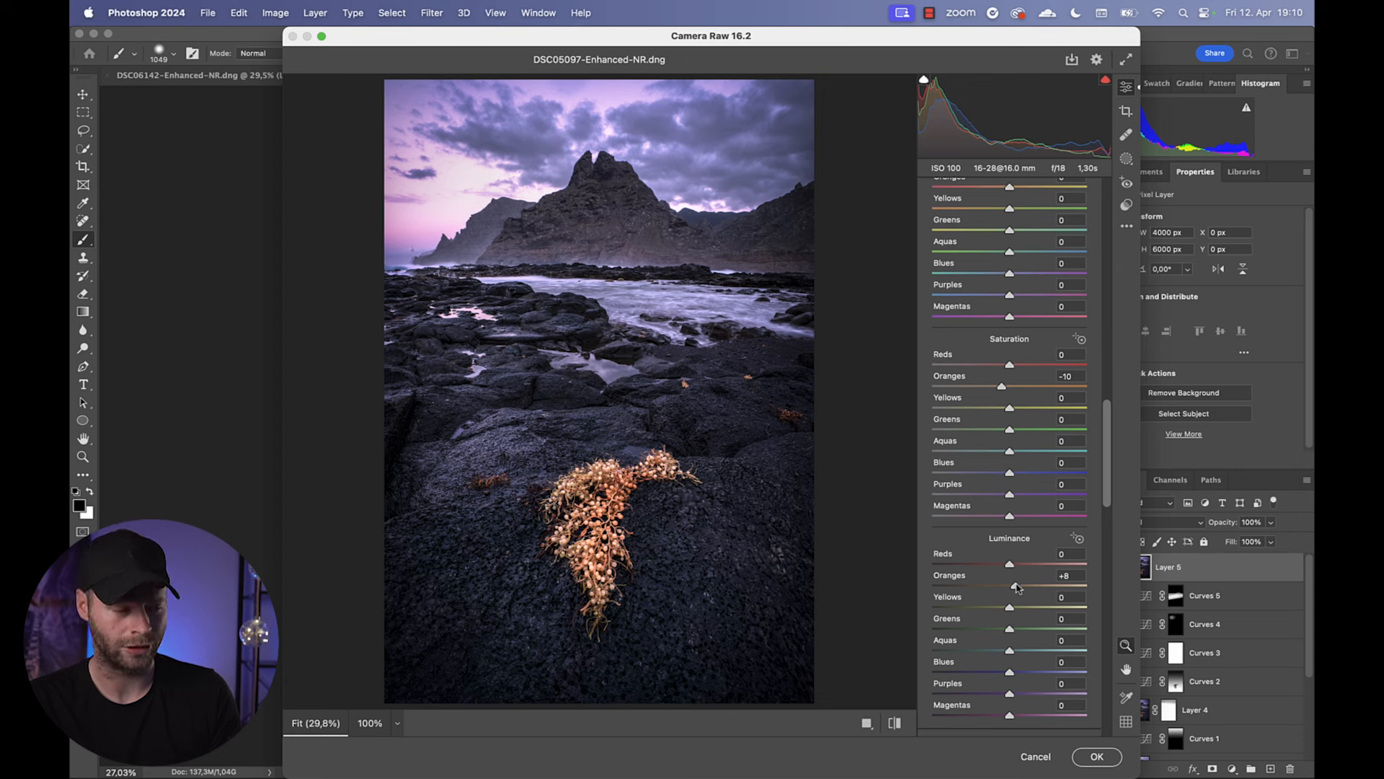
pyautogui.click(1096, 757)
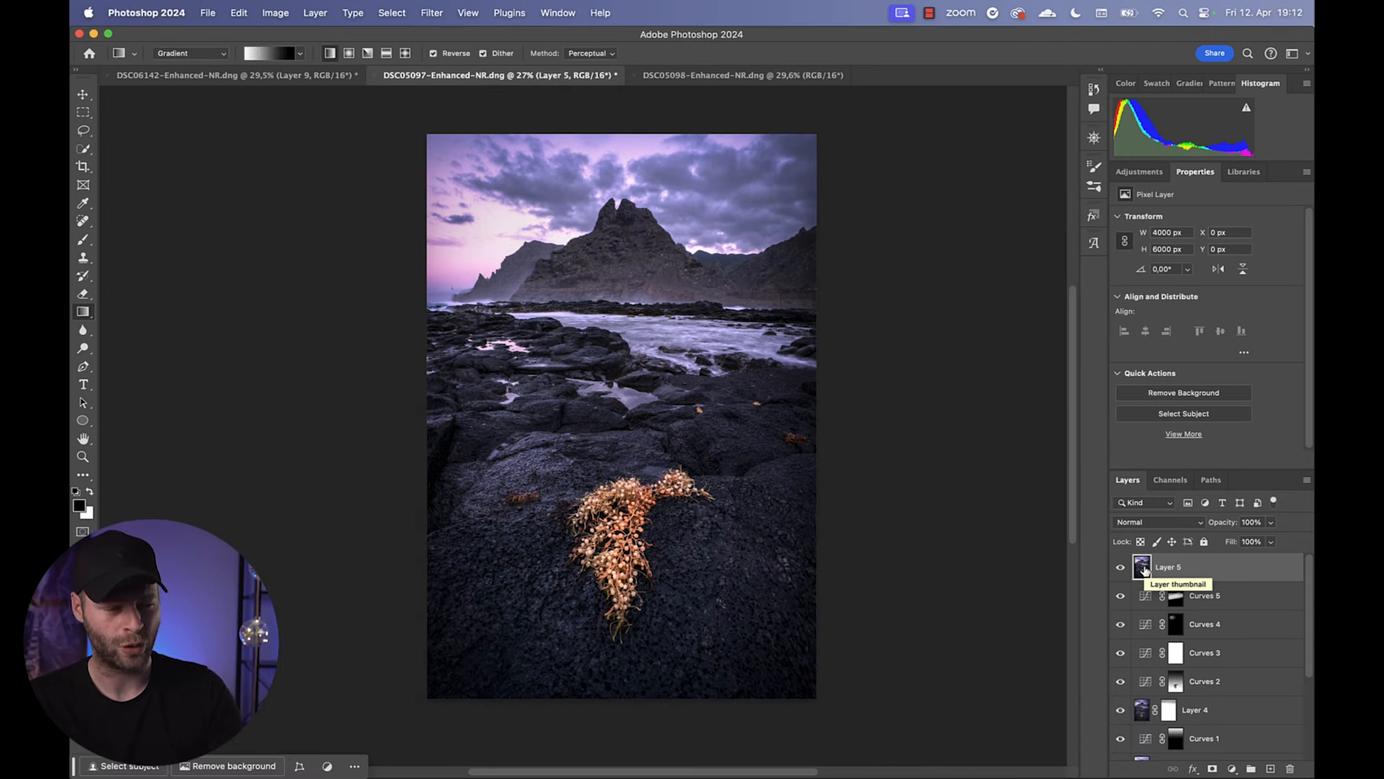
pyautogui.moveTo(949, 490)
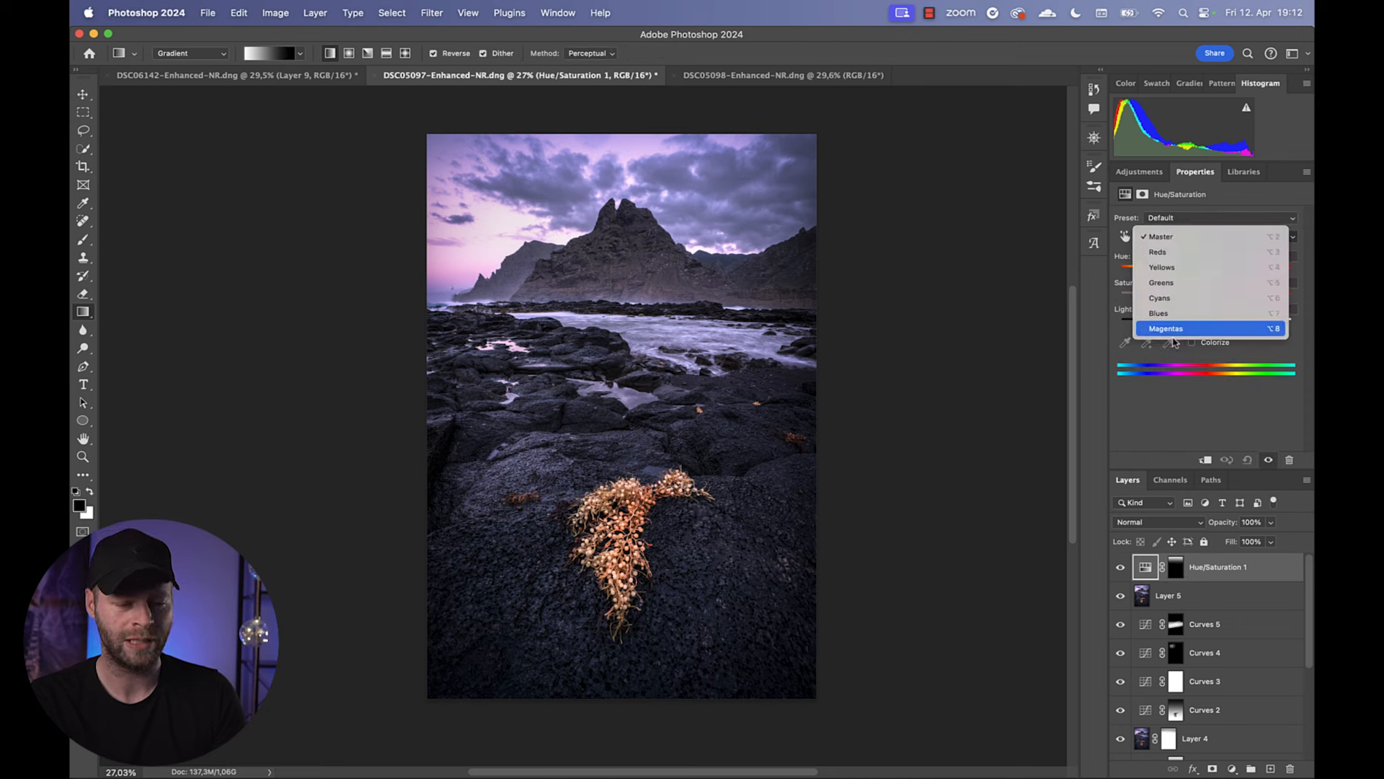
# - Target Magentas, shift the range toward the sky's purple-blues and partially desaturate it
pyautogui.click(1167, 329)
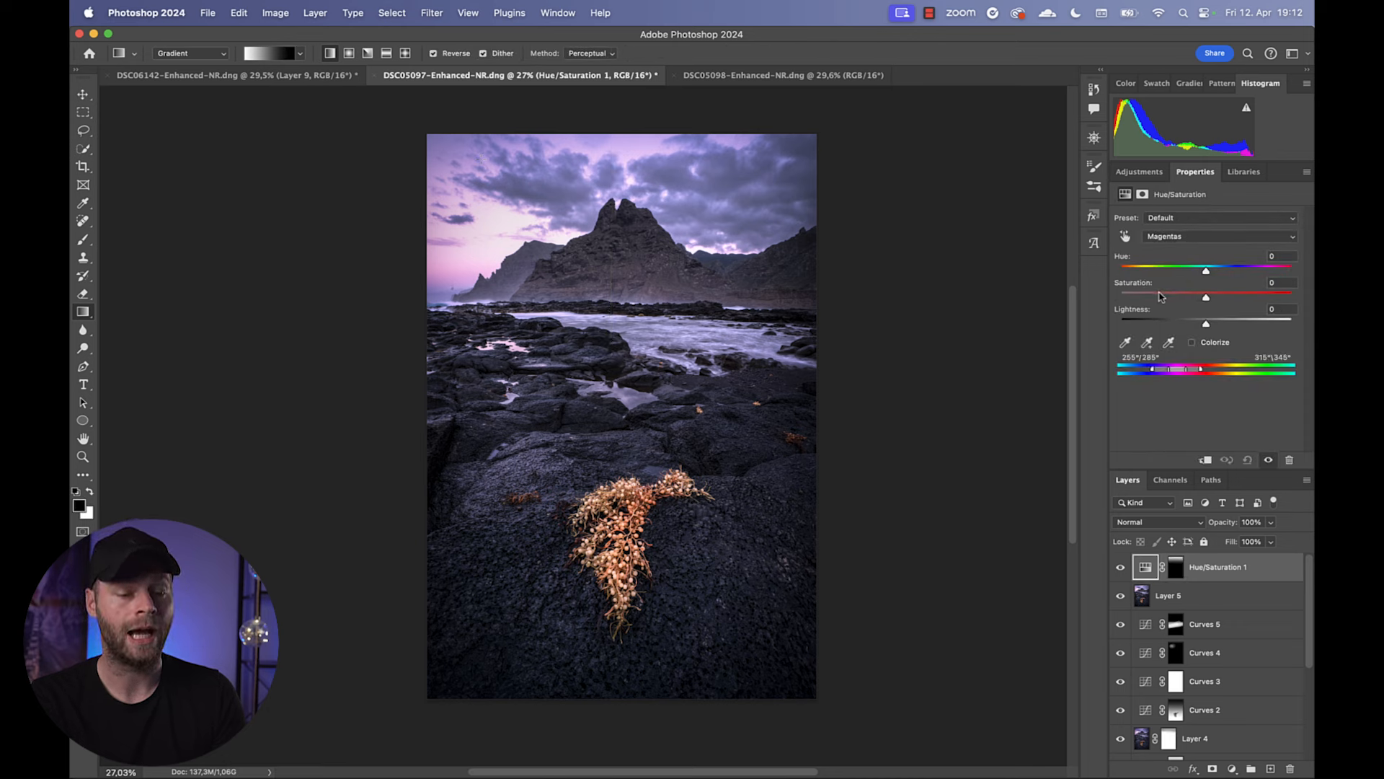
pyautogui.moveTo(1206, 295); pyautogui.dragTo(1122, 296)
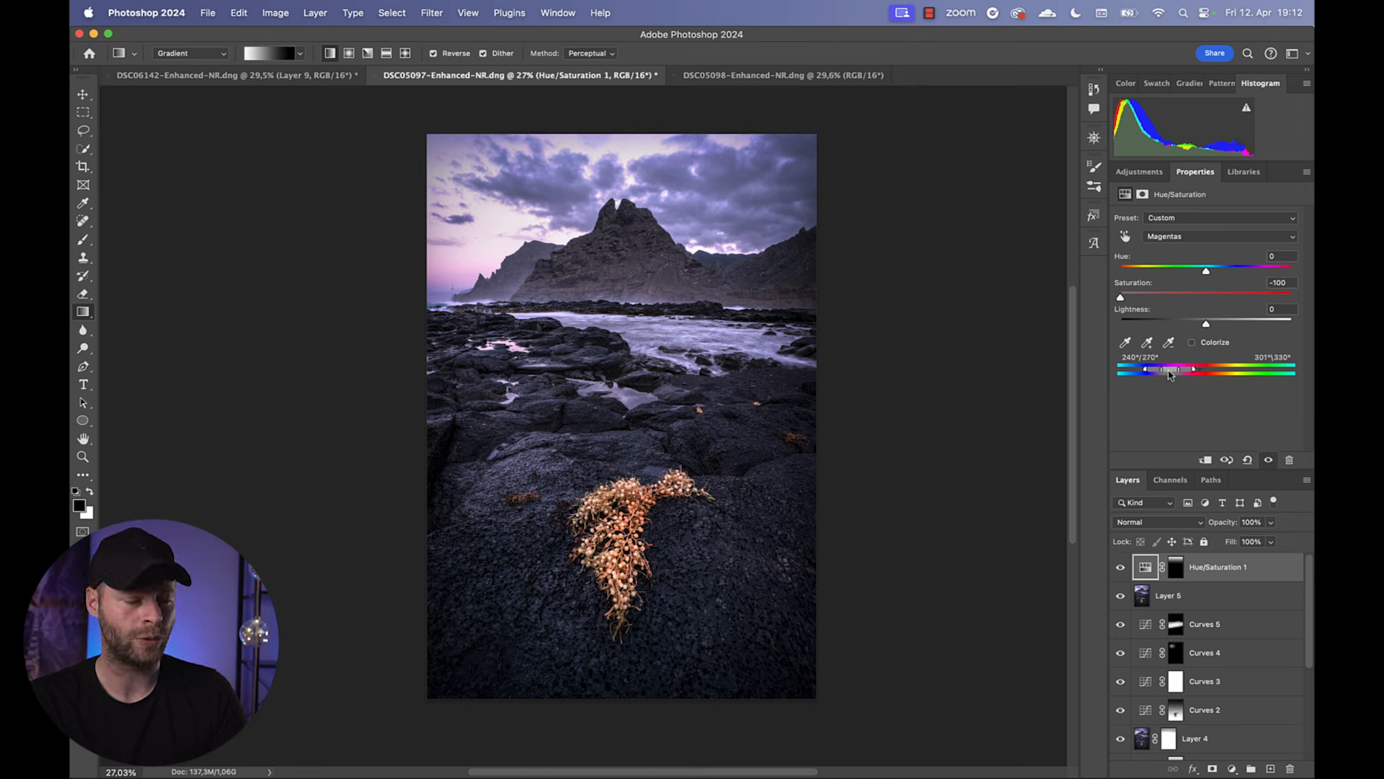
pyautogui.moveTo(1193, 370); pyautogui.dragTo(1130, 369)
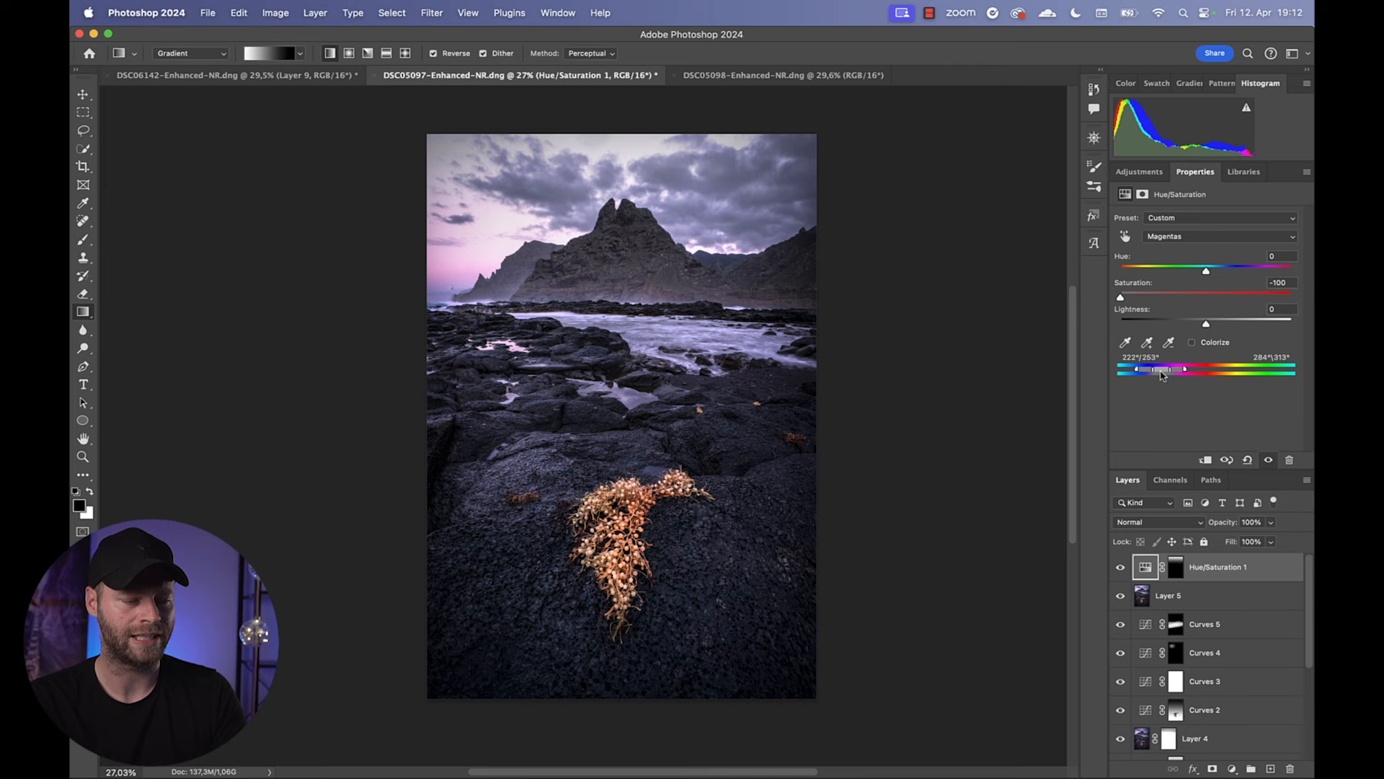
pyautogui.click(1218, 235)
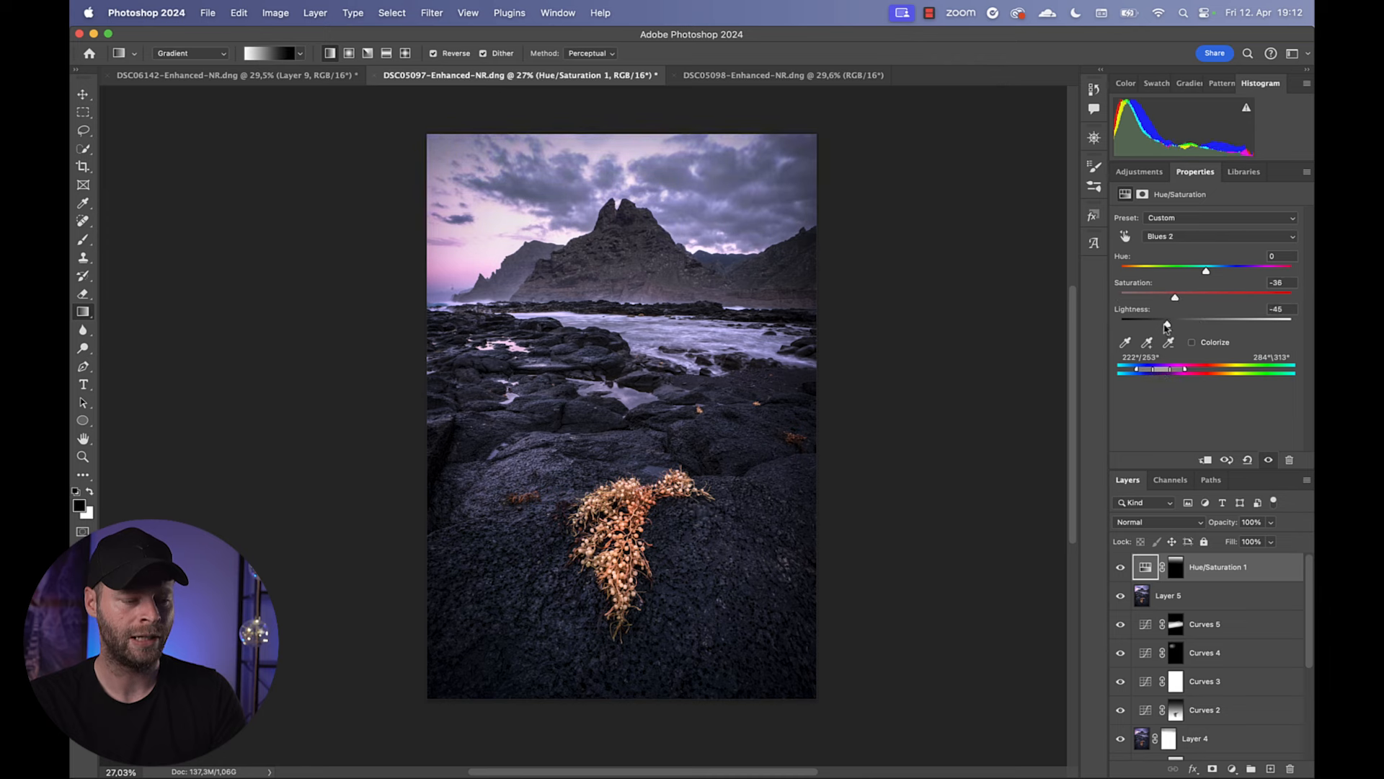
# - Set the range to Lightness +18 and settle Saturation near -22
pyautogui.moveTo(1165, 322); pyautogui.dragTo(1272, 322)
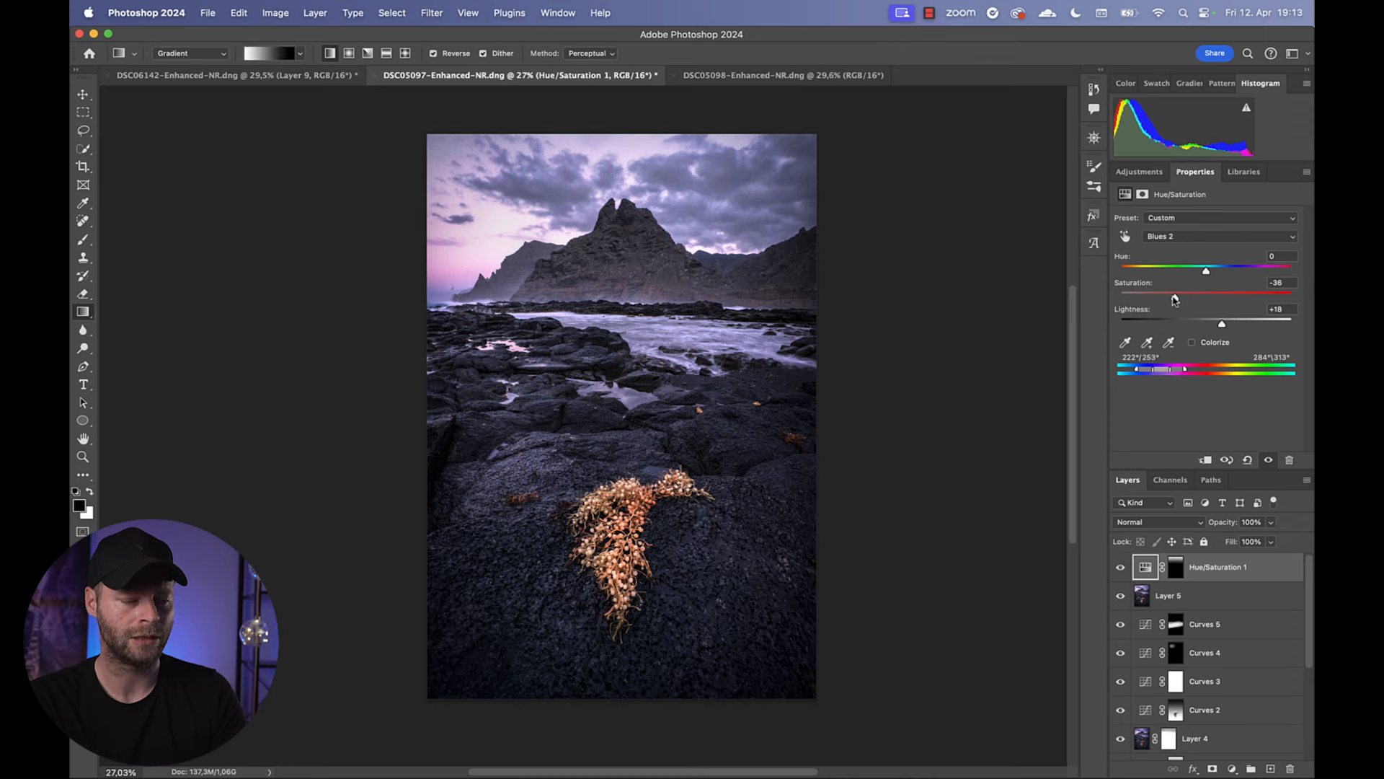
pyautogui.moveTo(1206, 293); pyautogui.dragTo(1223, 293)
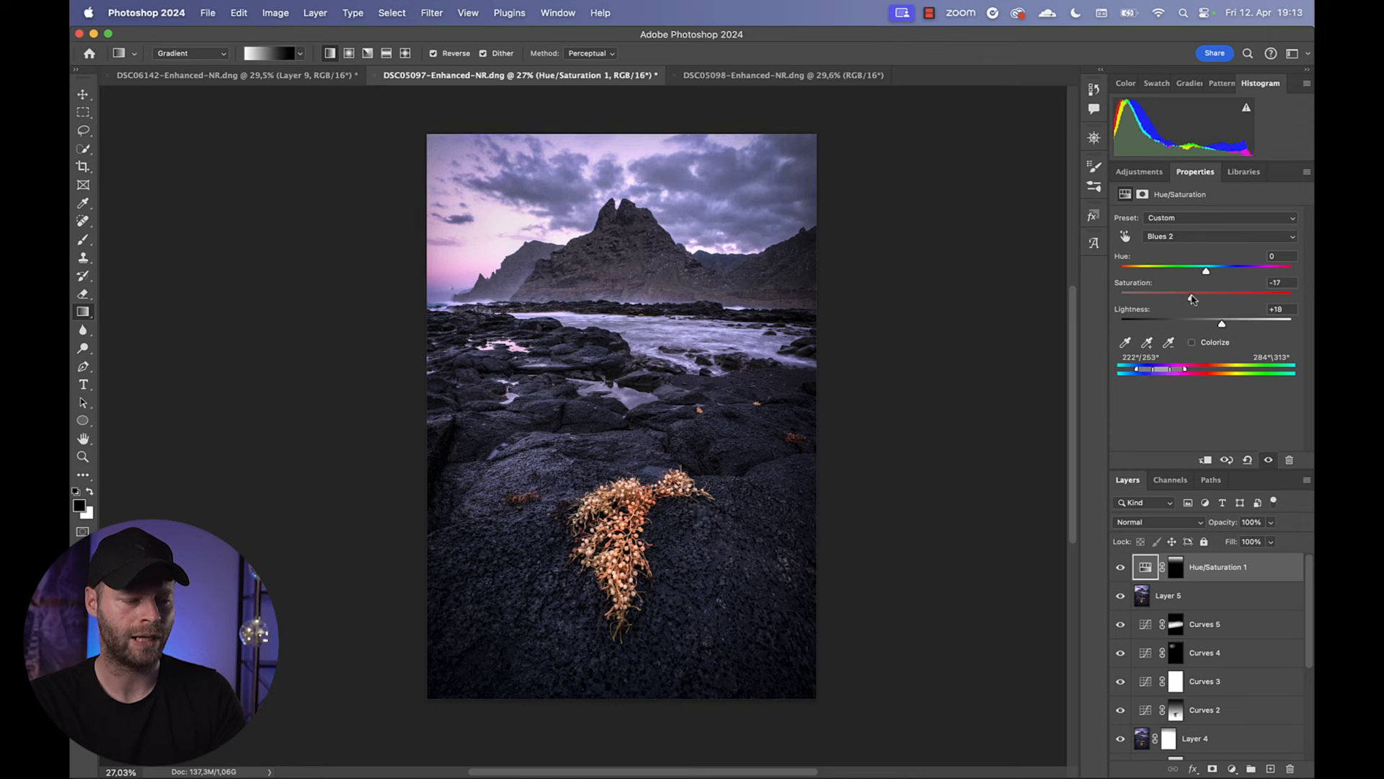
pyautogui.moveTo(1236, 293); pyautogui.dragTo(1230, 293)
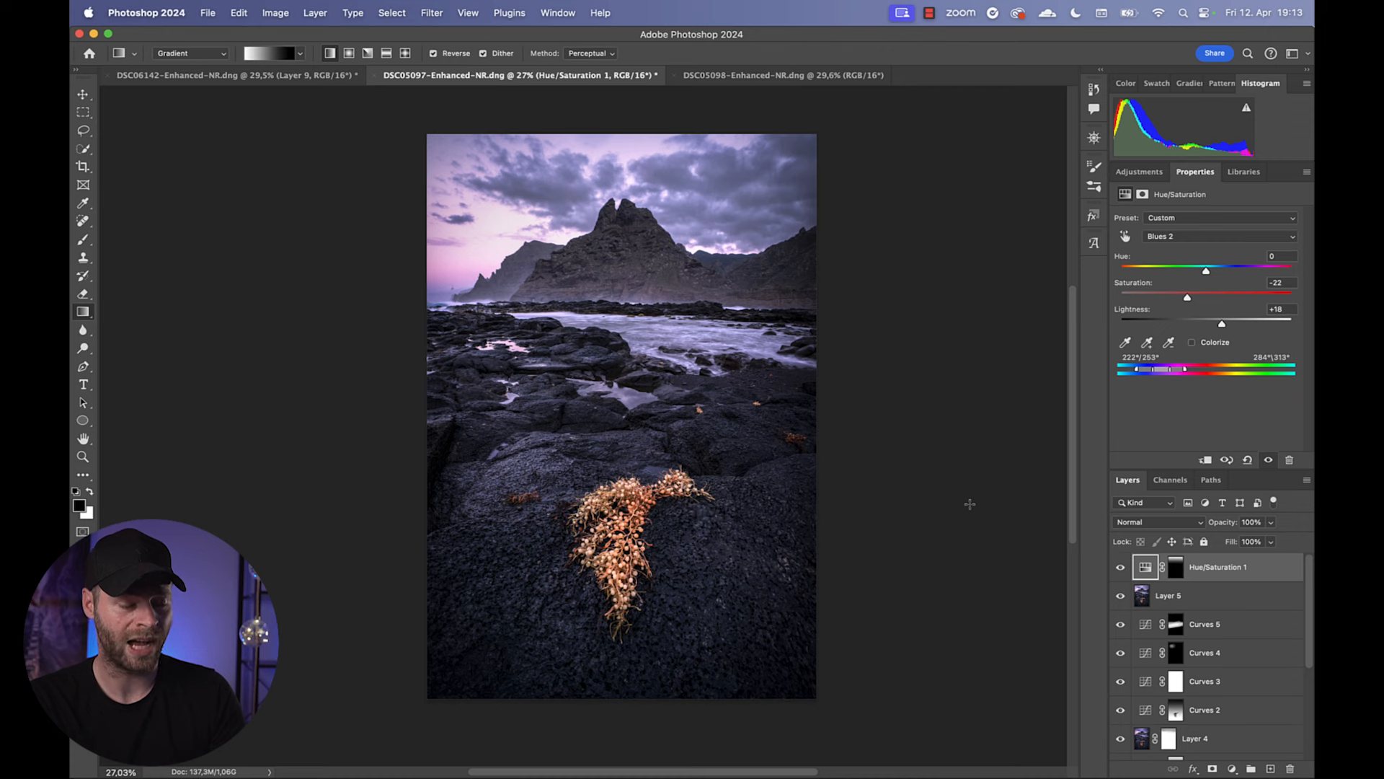
pyautogui.scroll(-3)
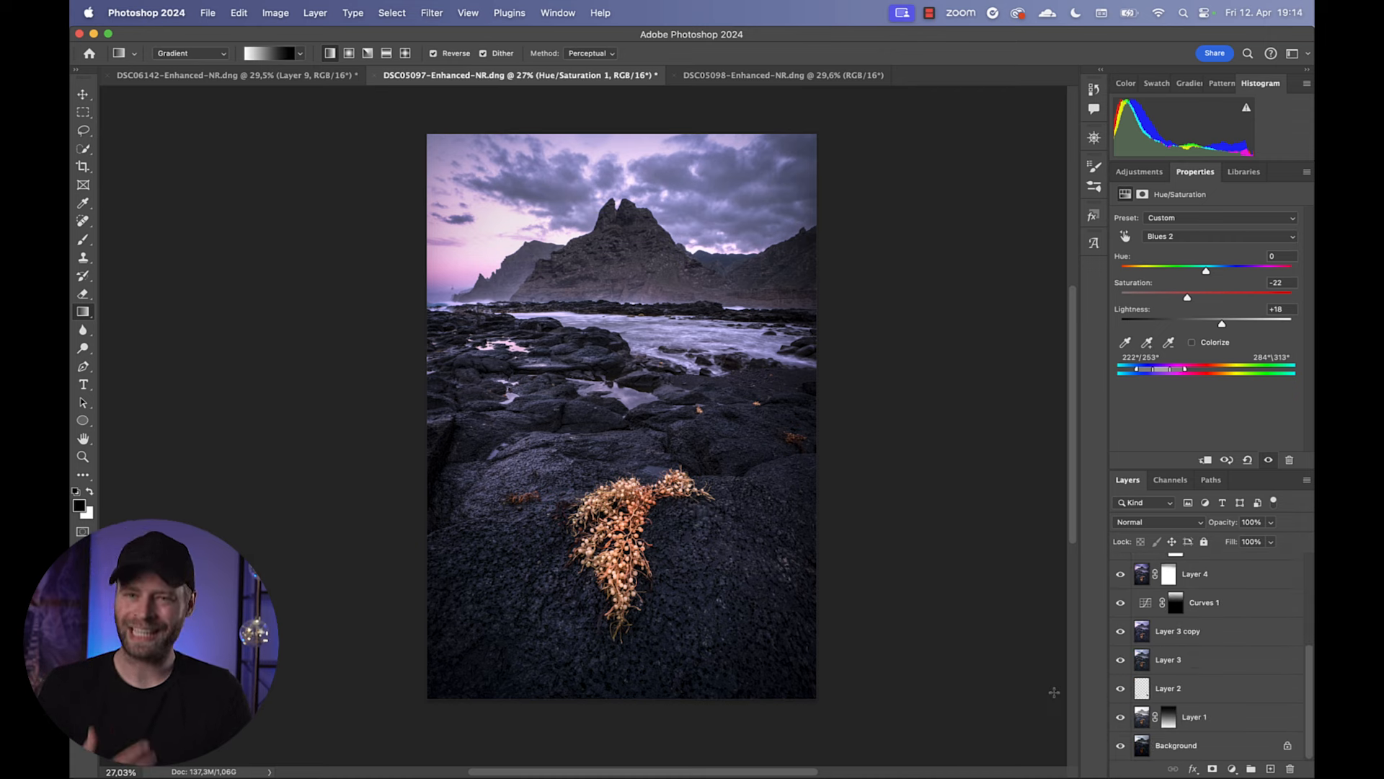